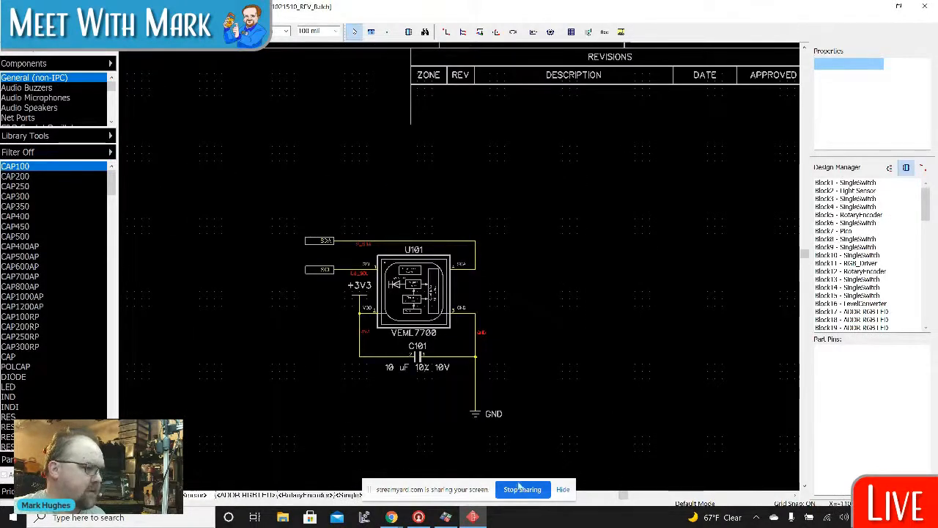
Step: Pan the schematic to the D501 TVS diode beside the J1 USB connector
left_click(562, 490)
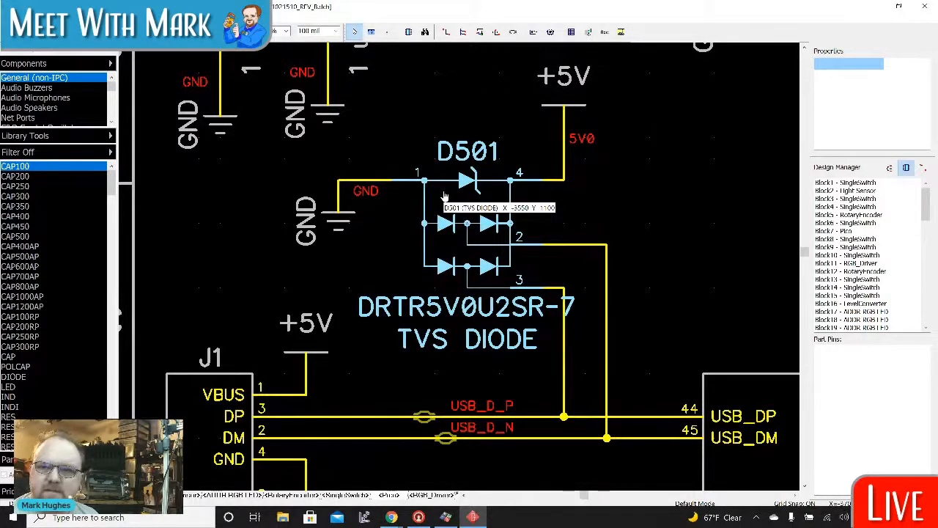
mouse_move(633, 262)
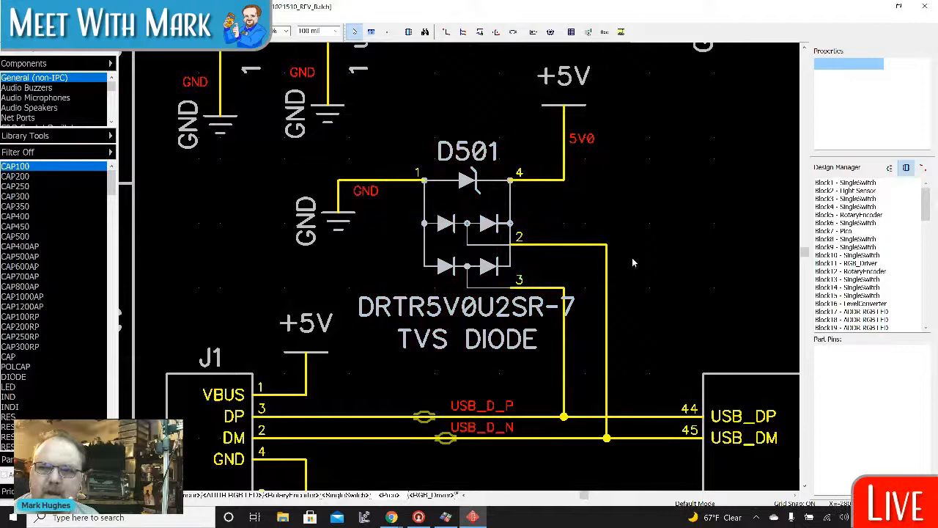
mouse_move(570, 162)
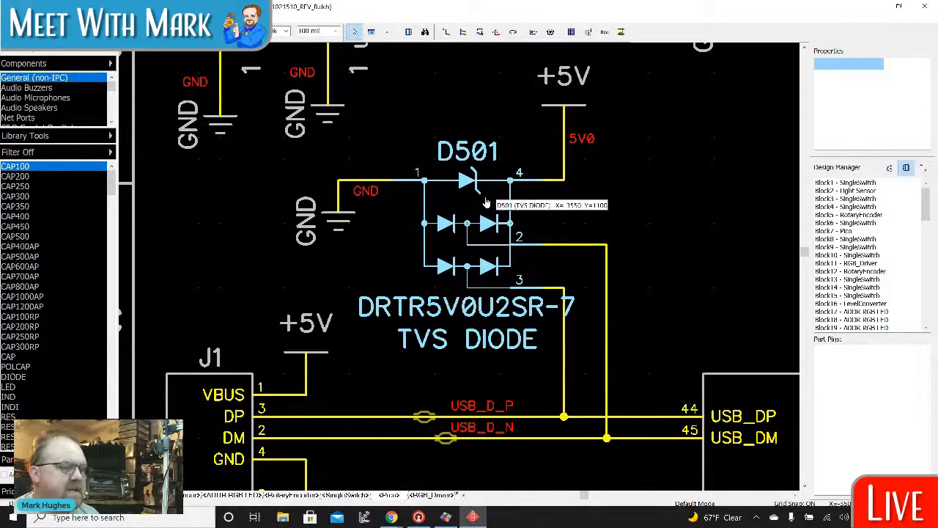
mouse_move(491, 204)
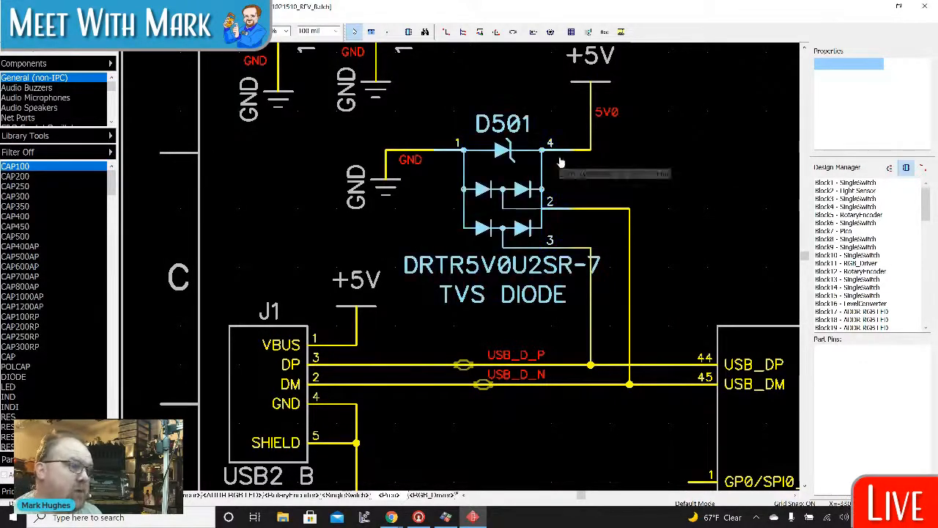
left_click(572, 149)
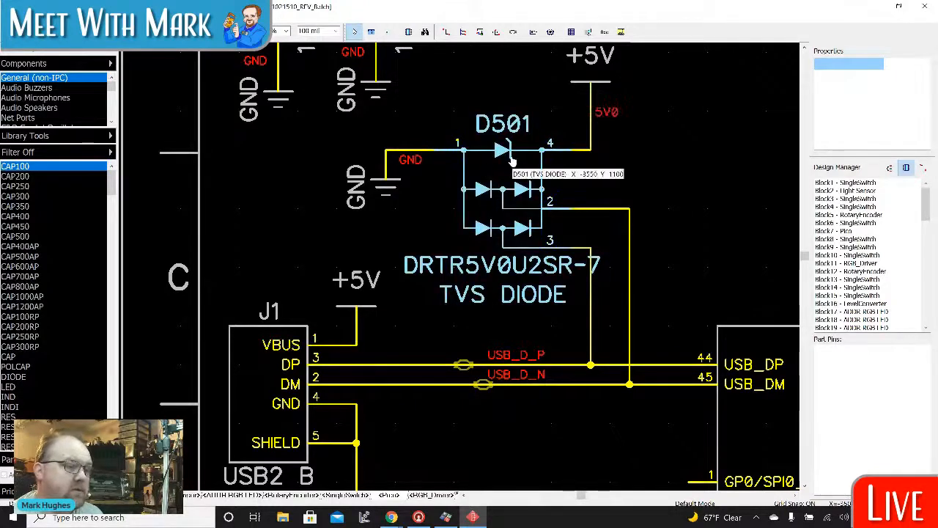
mouse_move(564, 170)
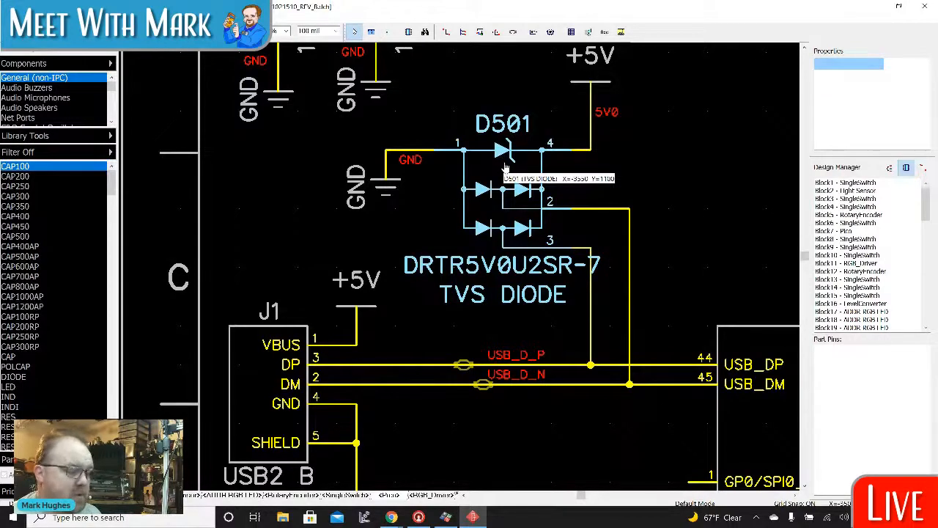
mouse_move(432, 343)
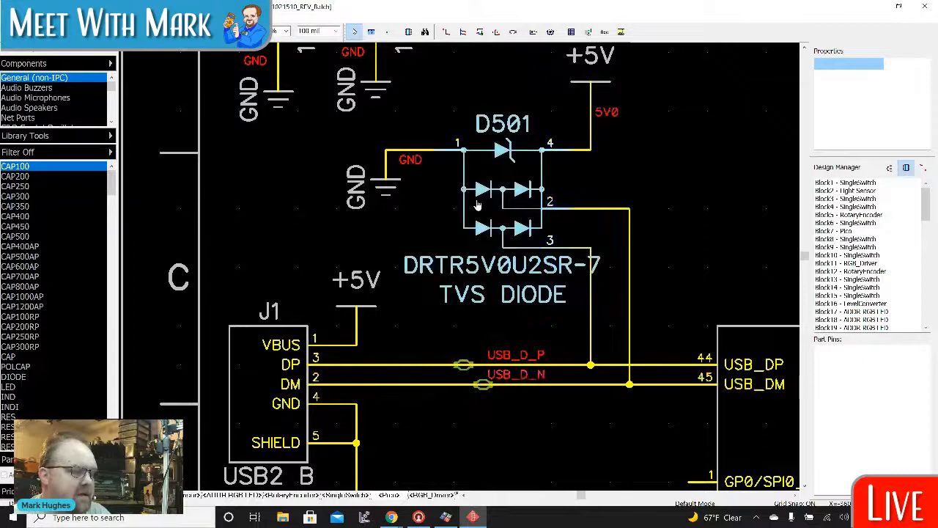
mouse_move(502, 194)
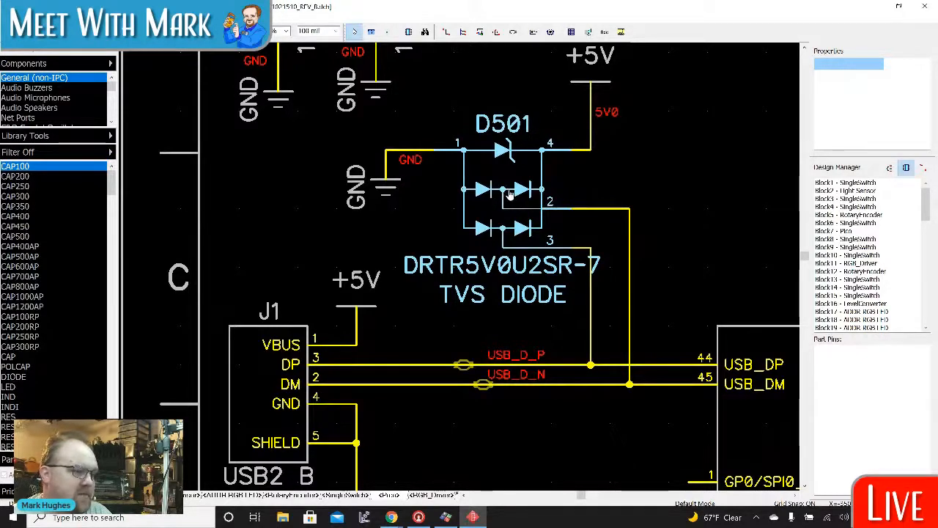
mouse_move(539, 196)
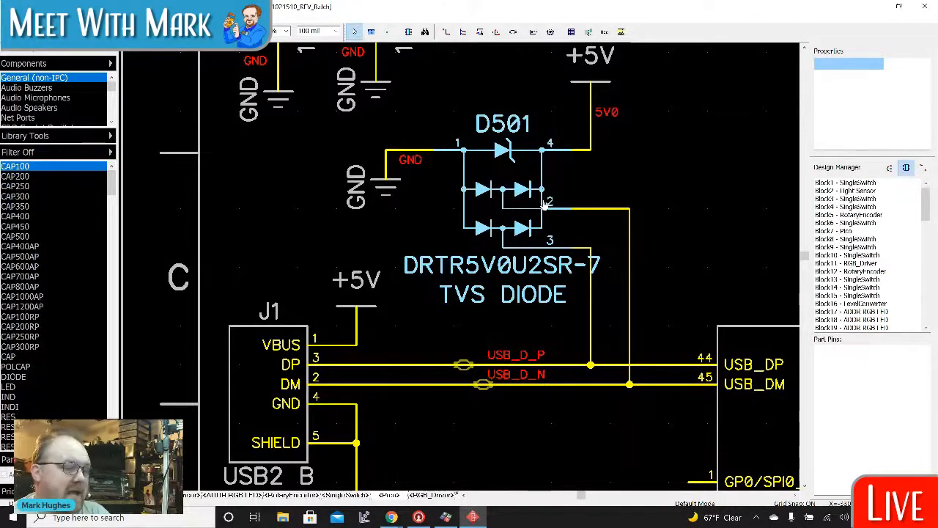
mouse_move(505, 194)
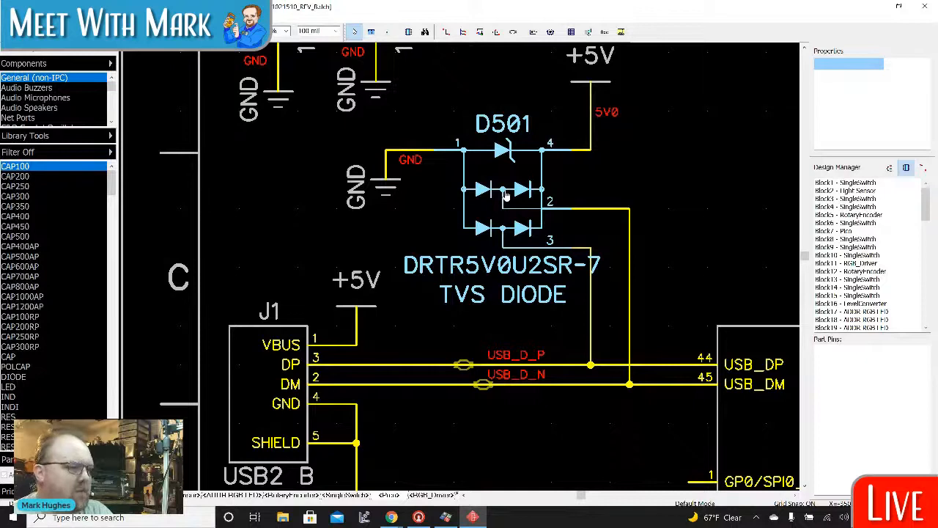
mouse_move(546, 187)
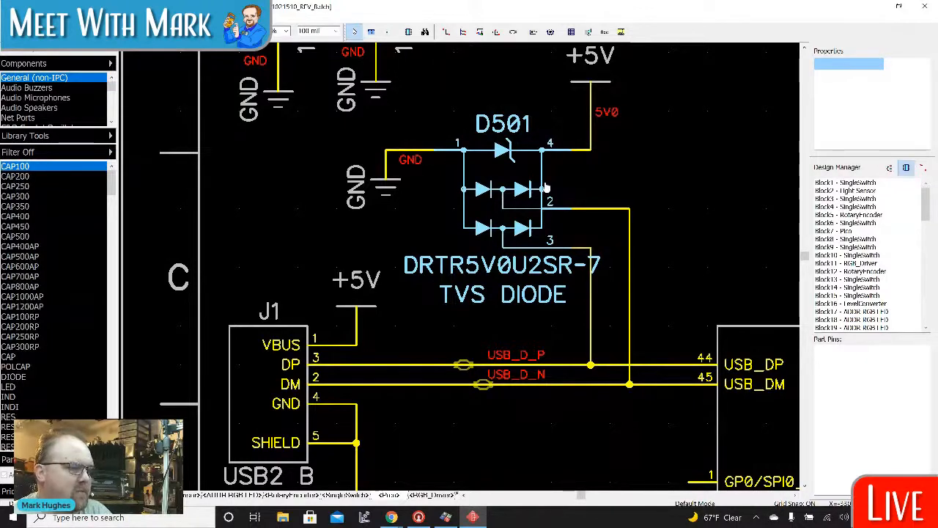
mouse_move(497, 194)
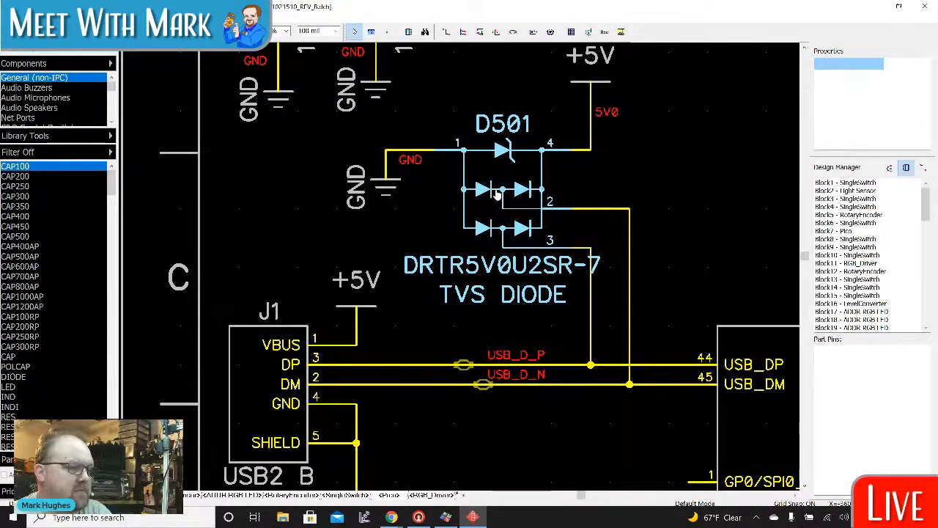
mouse_move(504, 193)
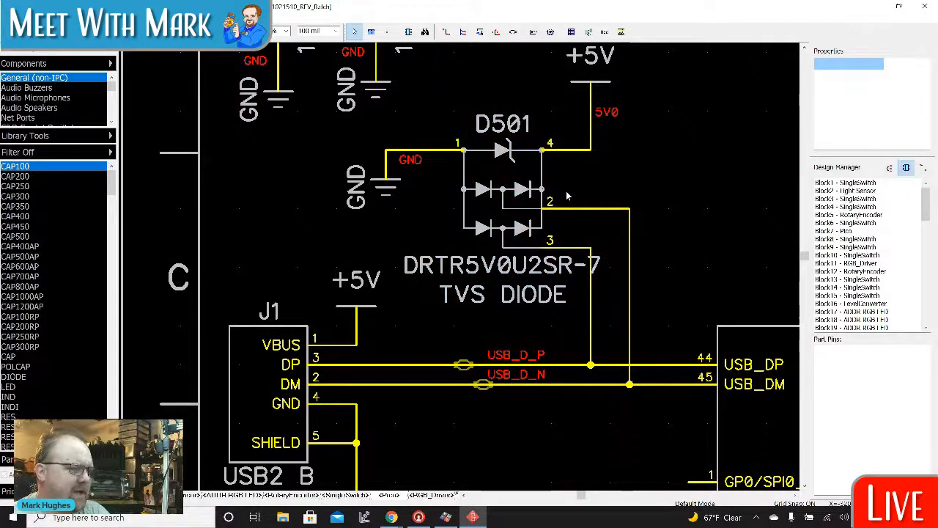
mouse_move(587, 198)
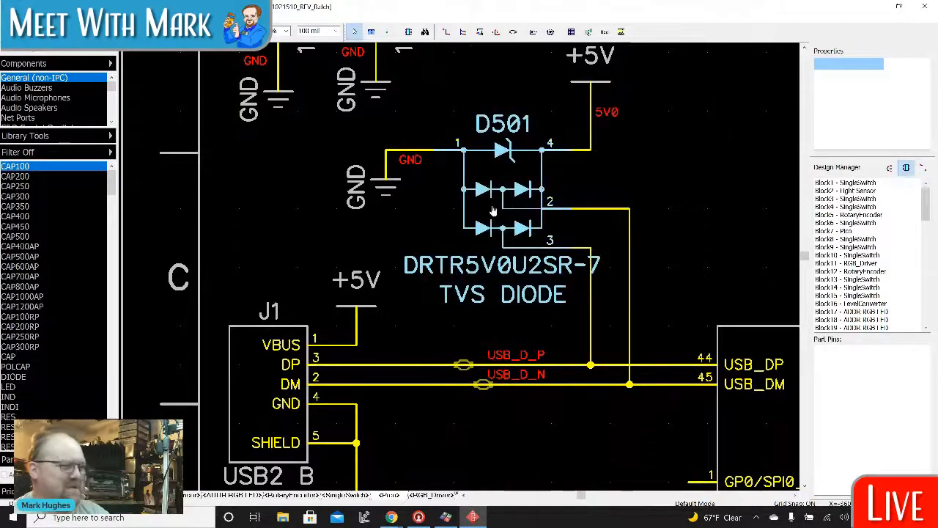
left_click(627, 374)
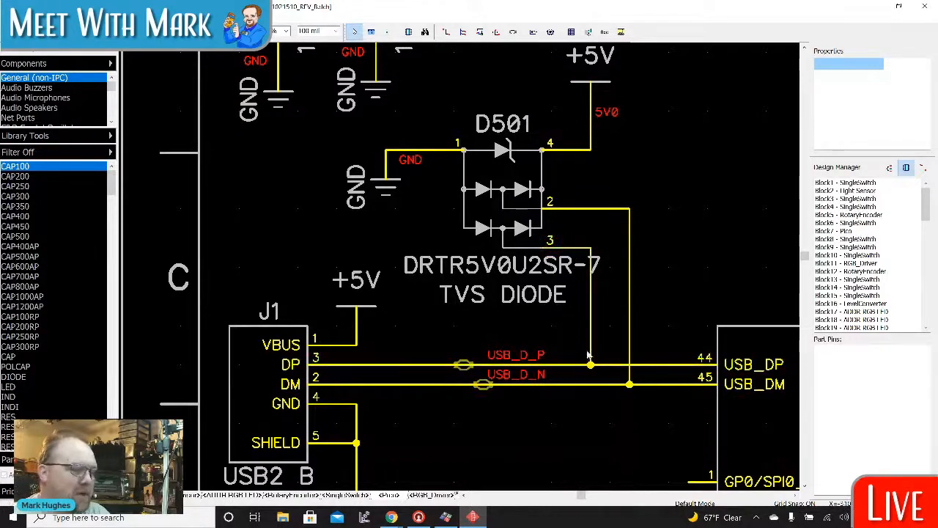
left_click(589, 364)
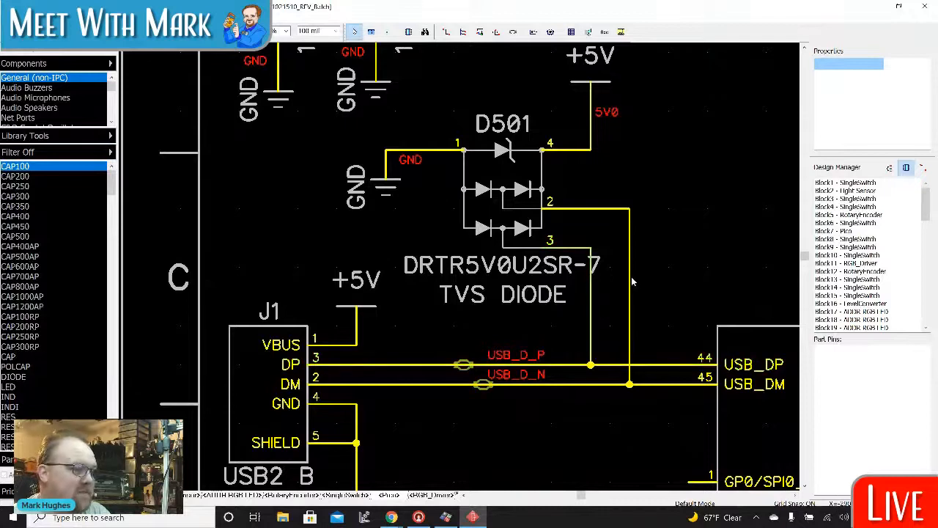
mouse_move(506, 194)
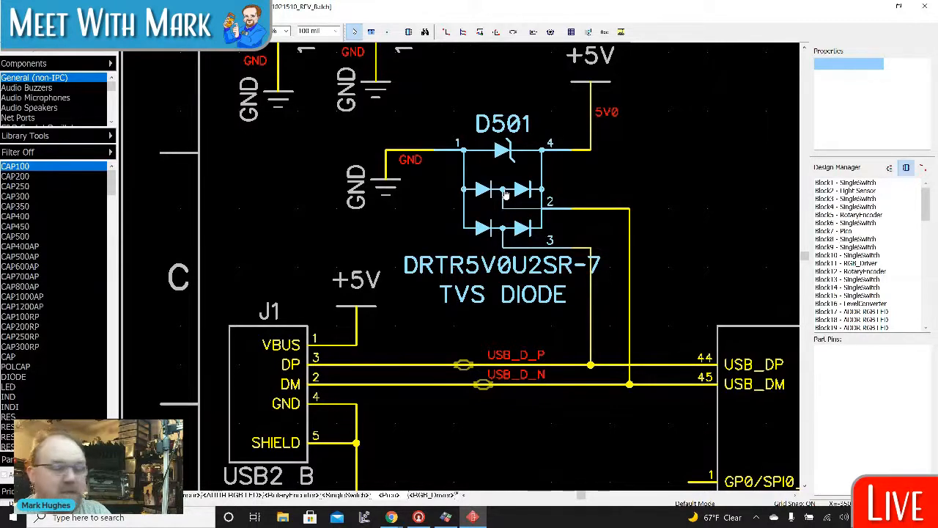
mouse_move(504, 193)
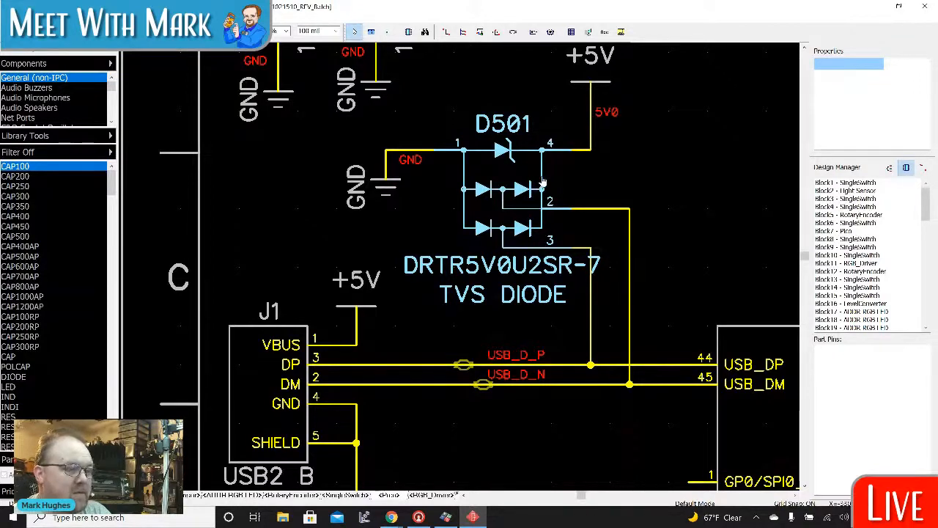
mouse_move(501, 193)
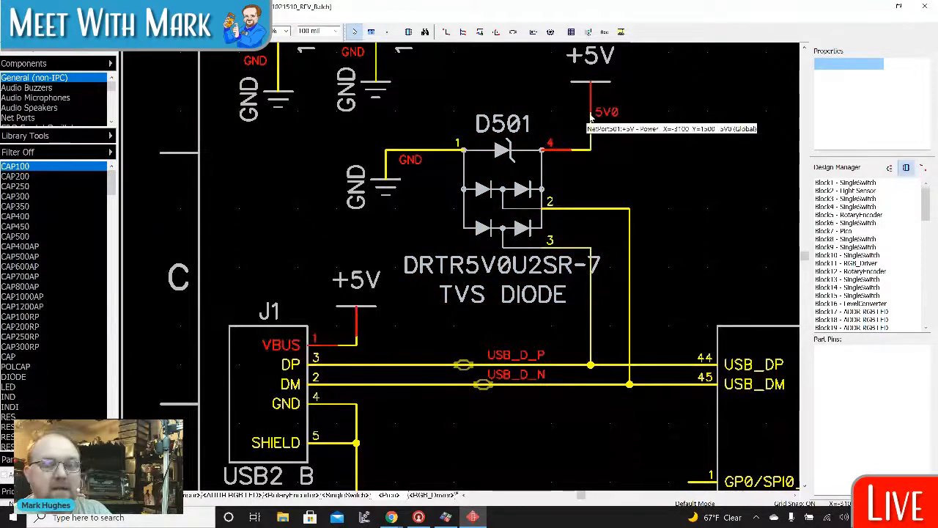
mouse_move(628, 220)
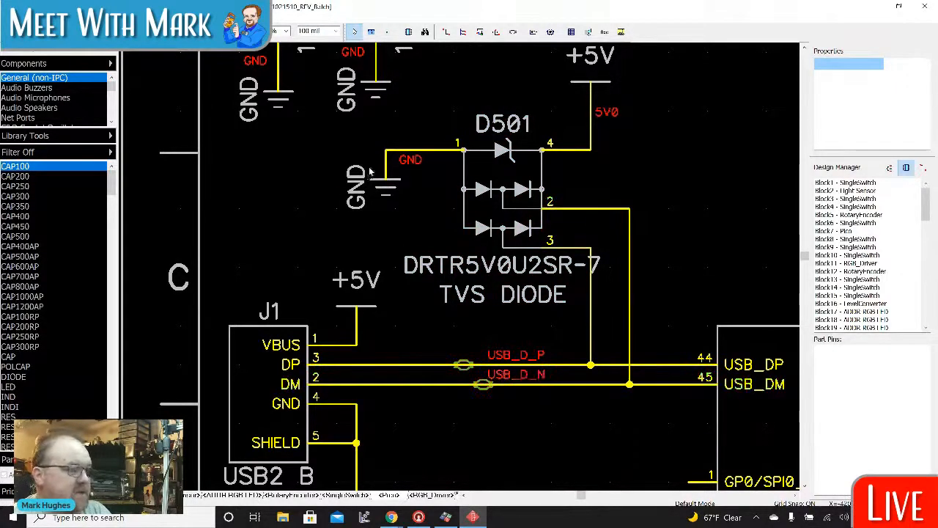
mouse_move(501, 191)
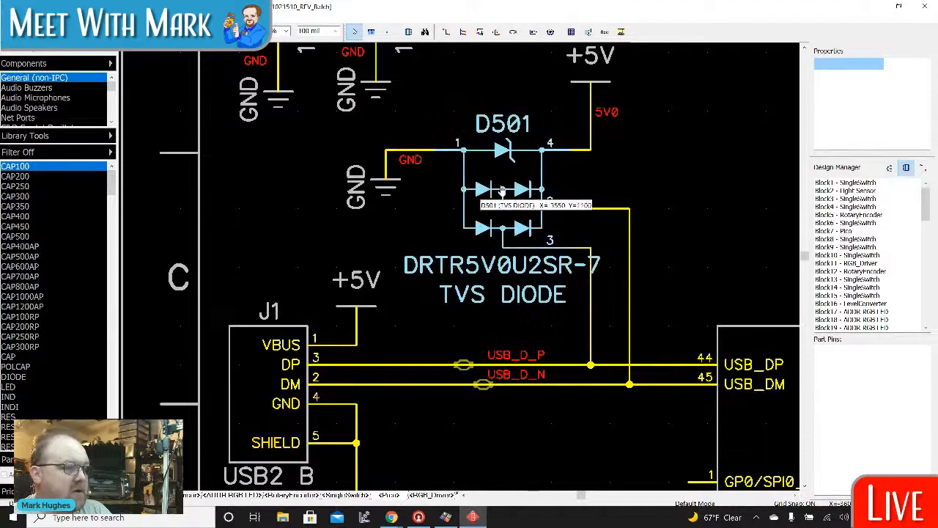
mouse_move(545, 212)
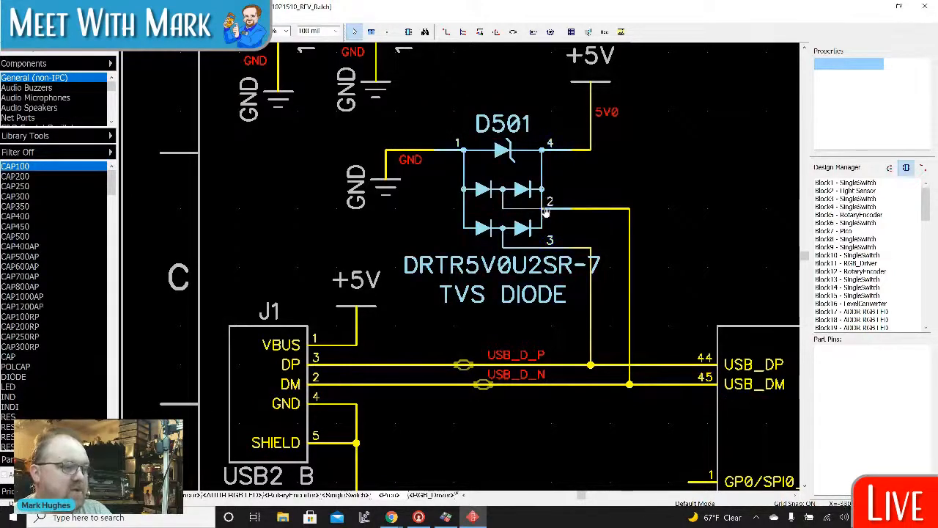
mouse_move(527, 194)
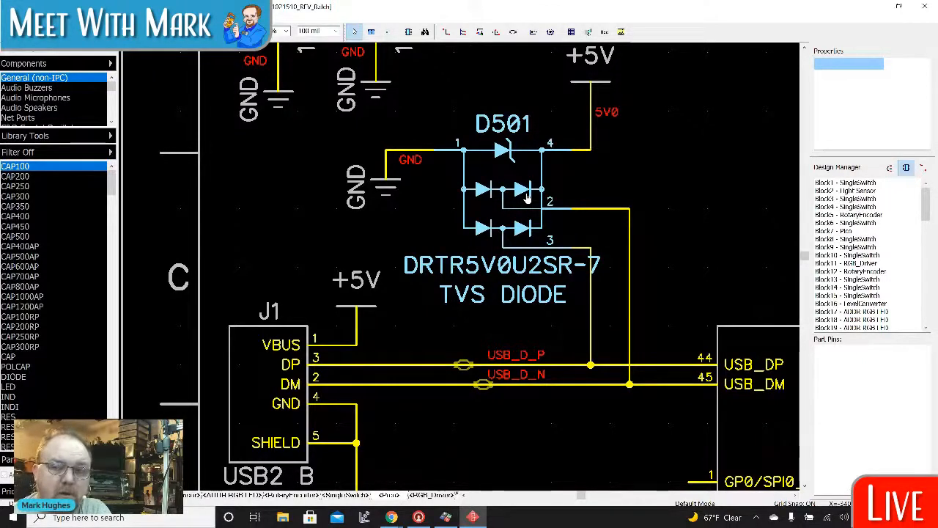
mouse_move(510, 198)
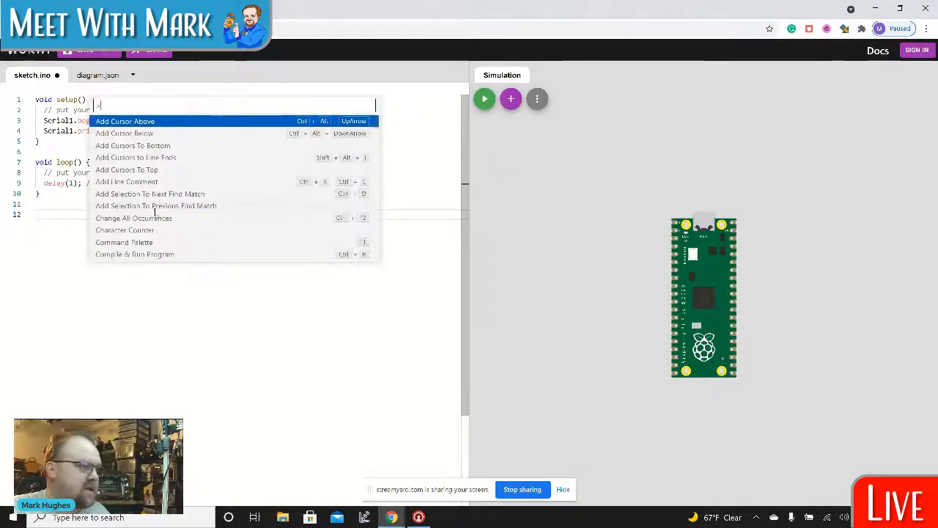
Step: Browse down through the Command Palette's list of editor commands
scroll("down", 3)
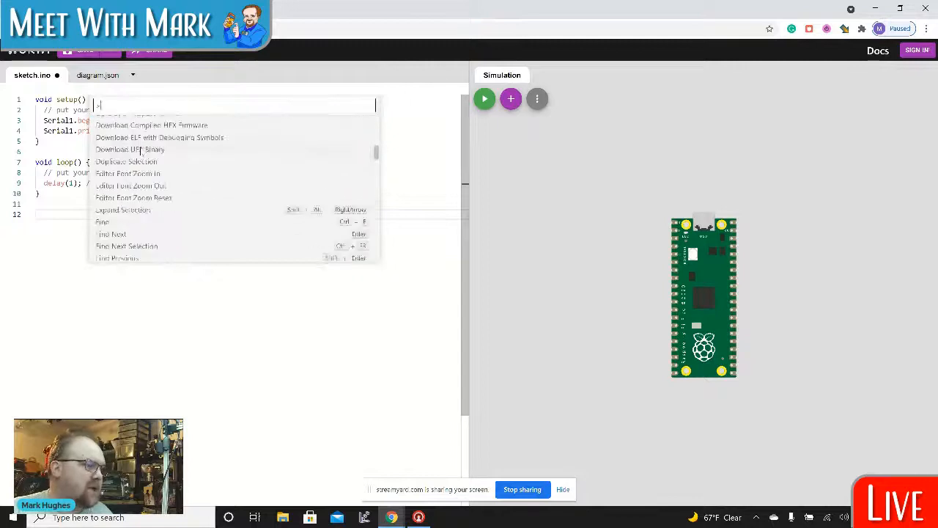
scroll("down", 3)
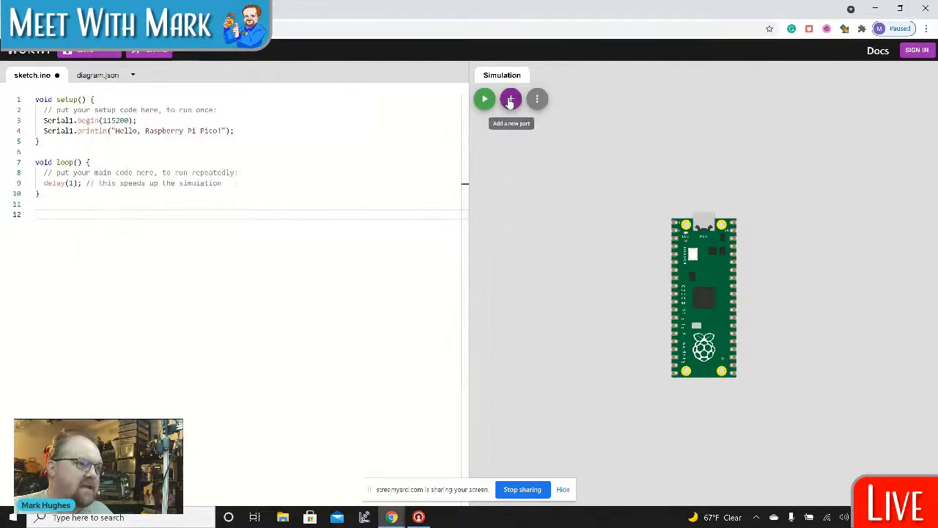
Step: Add a Pushbutton beside the Pico and bring up its reference documentation
left_click(510, 100)
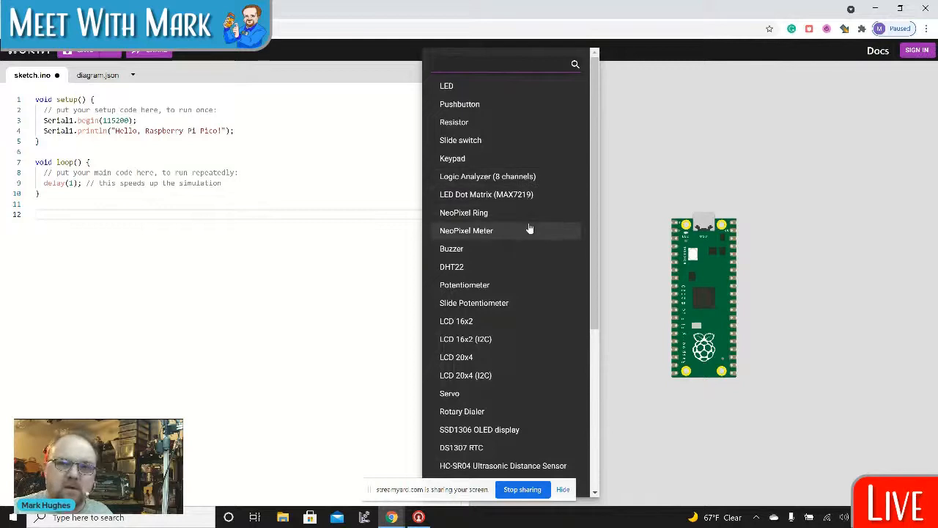
mouse_move(481, 103)
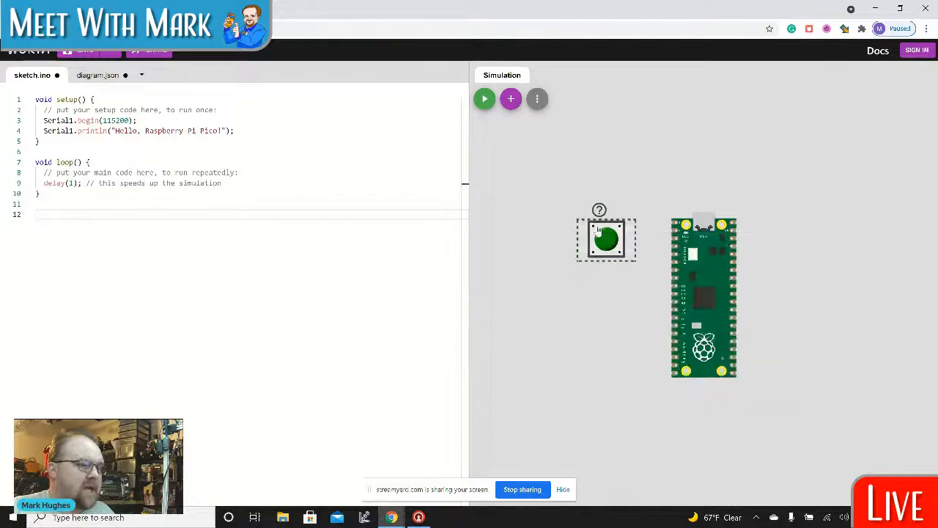
left_click(599, 211)
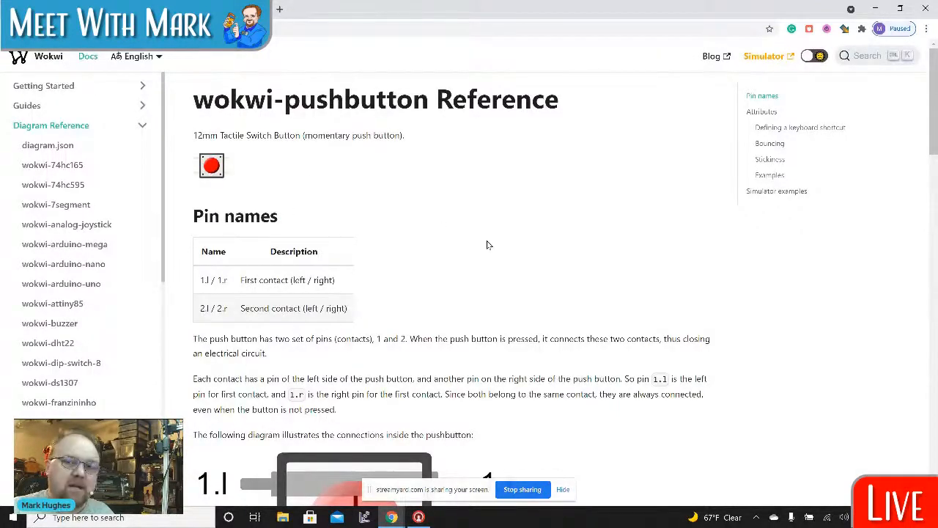
Step: Read through the wokwi-pushbutton reference page and its pin names
scroll("down", 3)
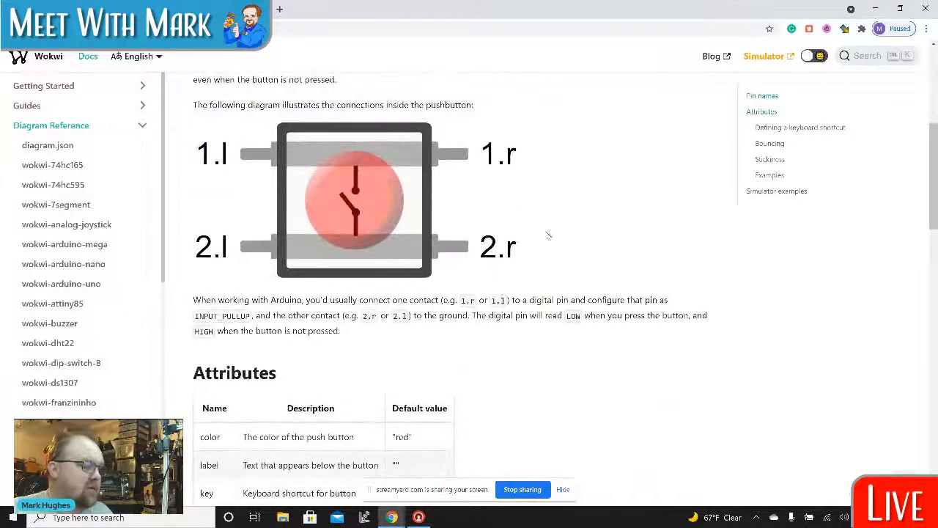
scroll("down", 3)
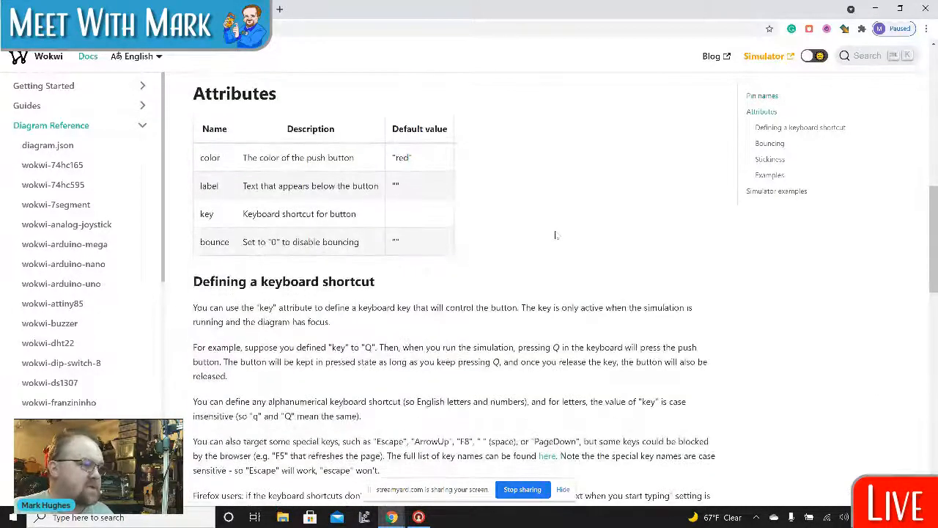
scroll("down", 3)
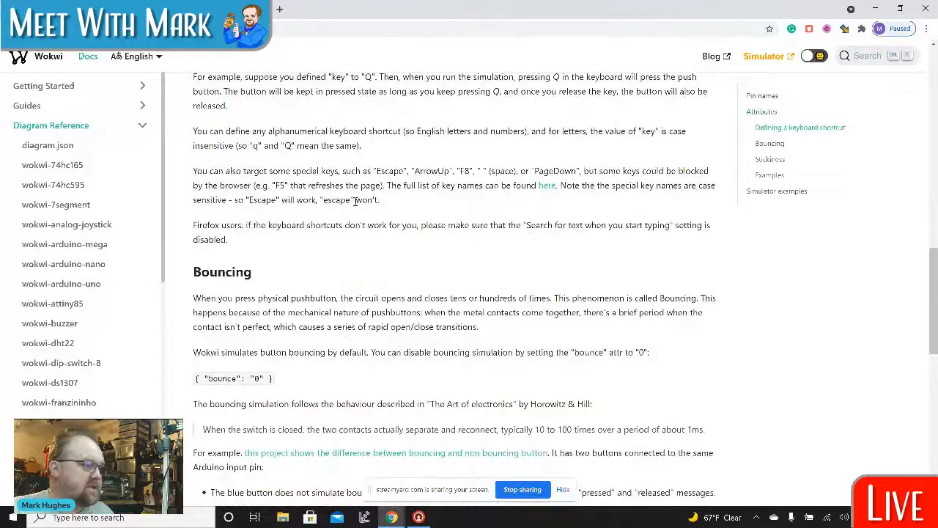
scroll("down", 3)
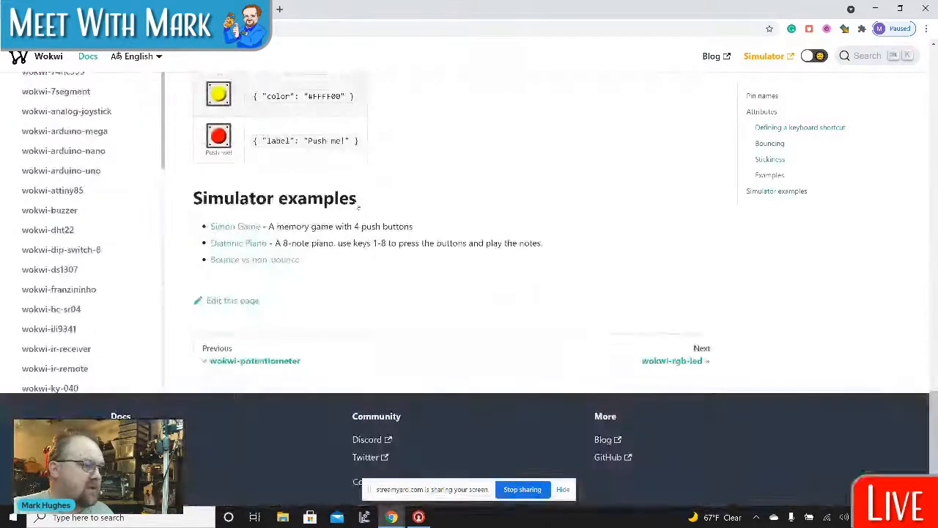
scroll("up", 3)
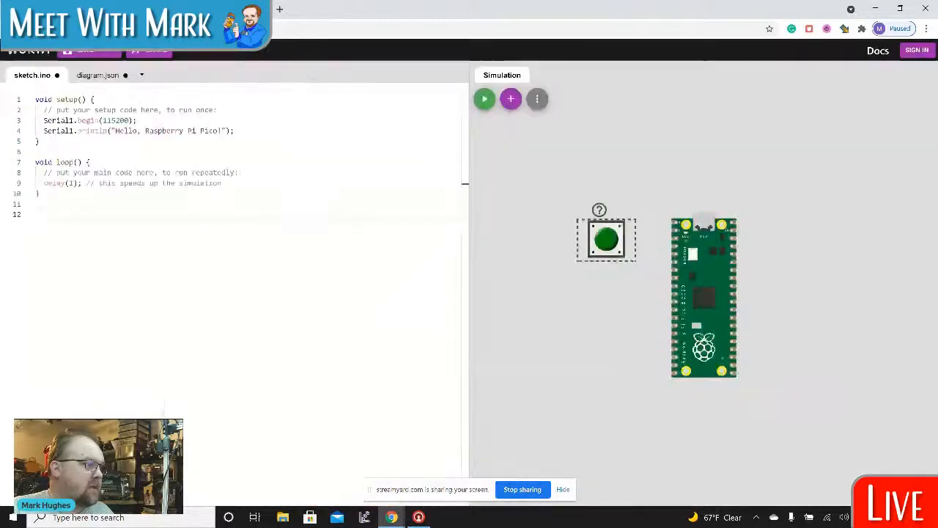
Step: Browse the parts catalogue past LCDs, sensors and servos looking for the RGB LED
left_click(510, 99)
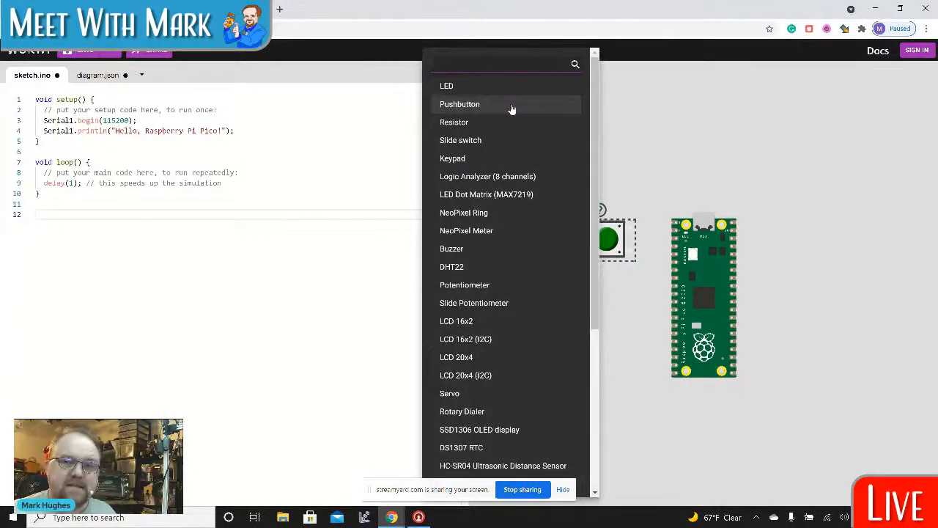
mouse_move(501, 108)
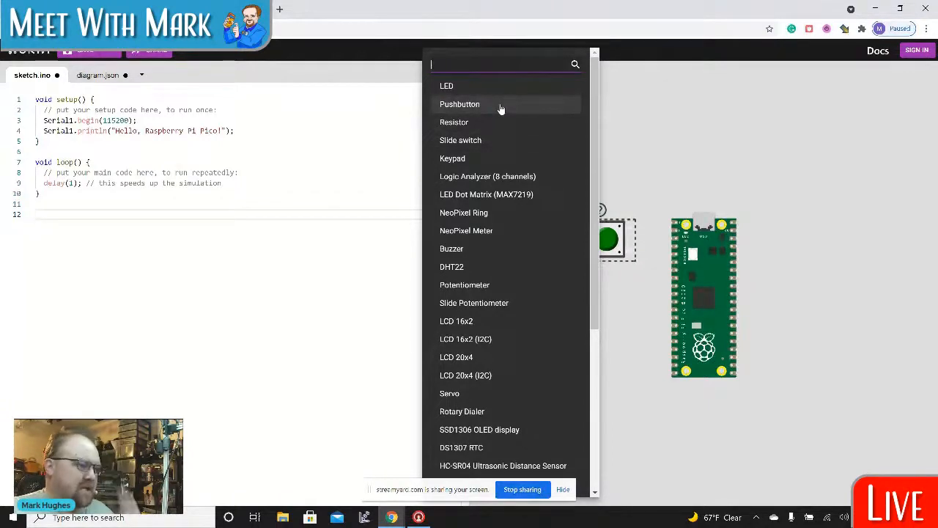
mouse_move(516, 145)
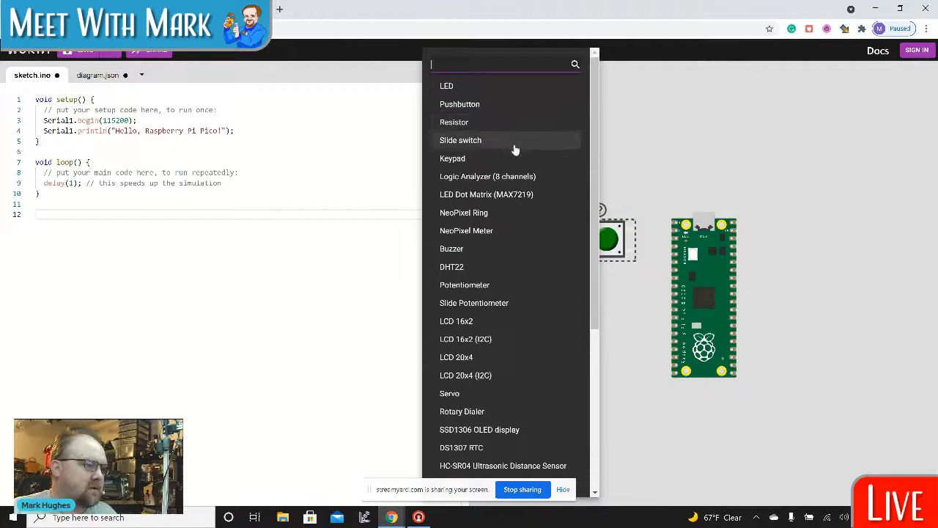
mouse_move(513, 176)
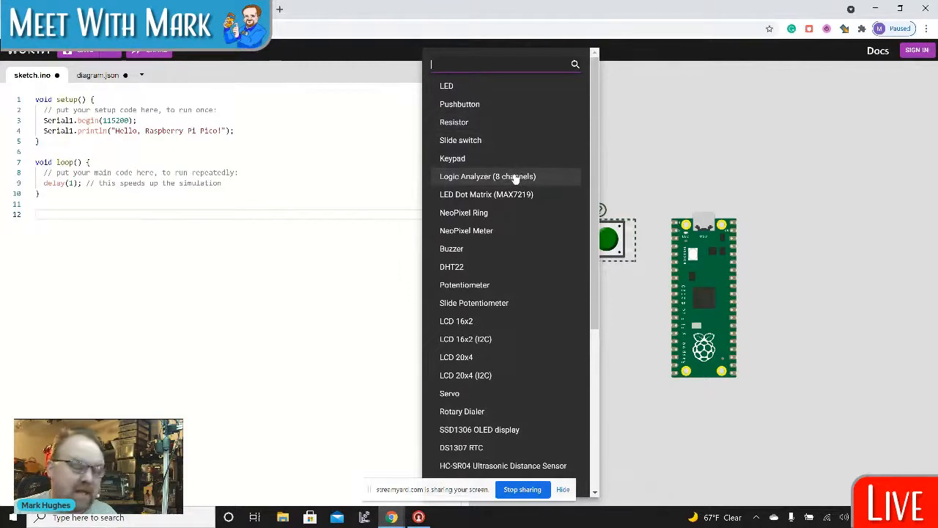
mouse_move(513, 194)
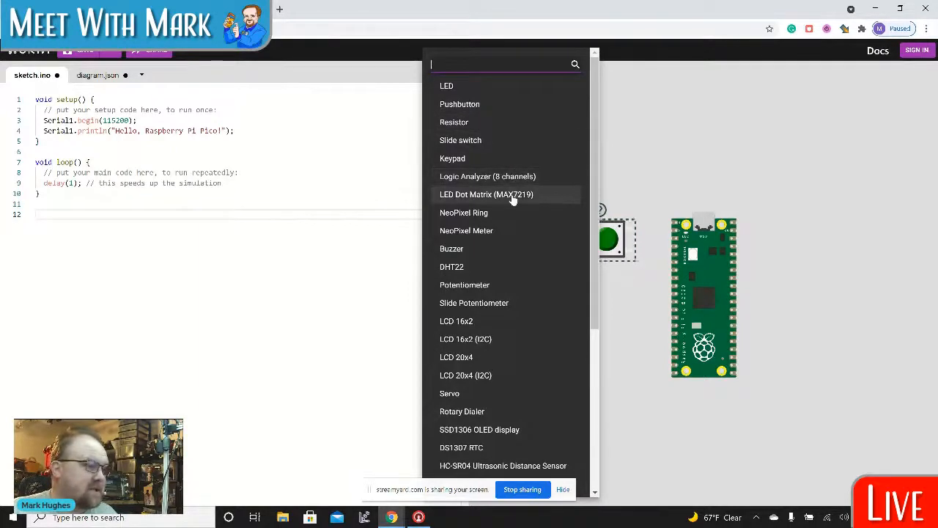
scroll("down", 3)
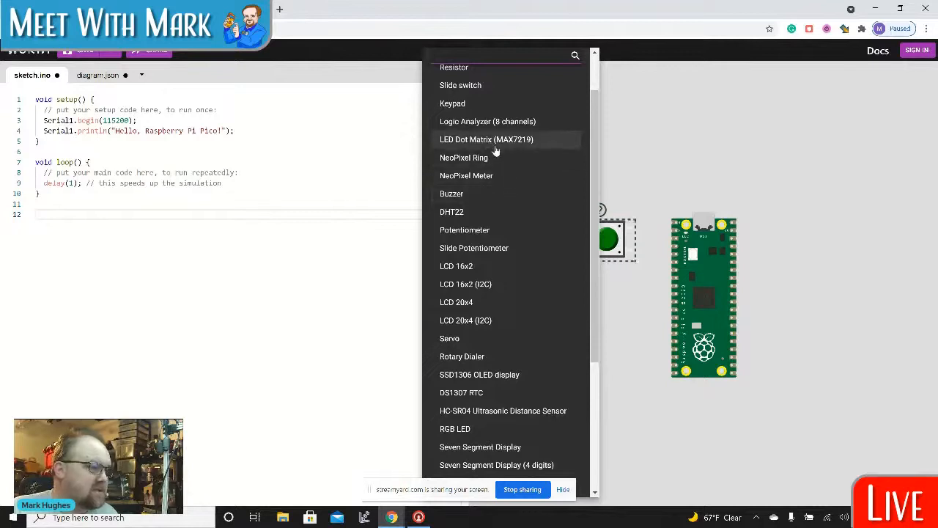
scroll("down", 3)
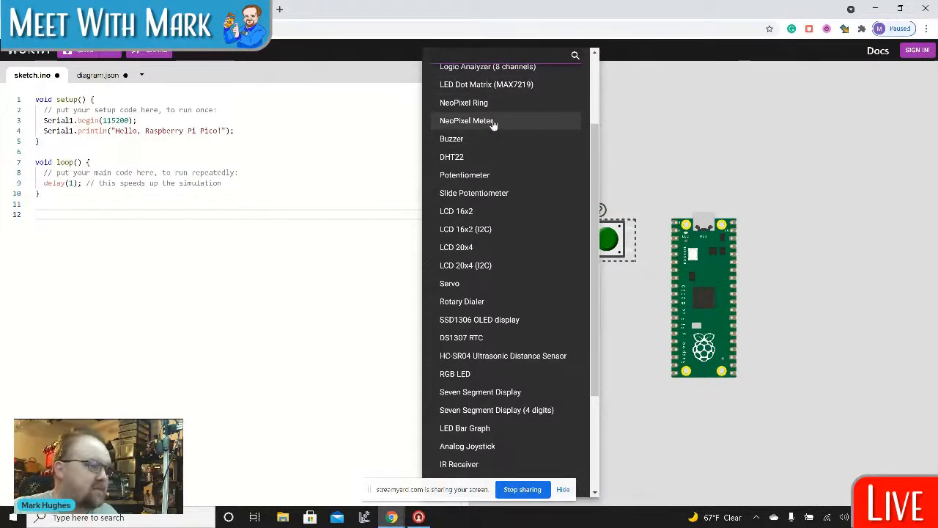
mouse_move(510, 121)
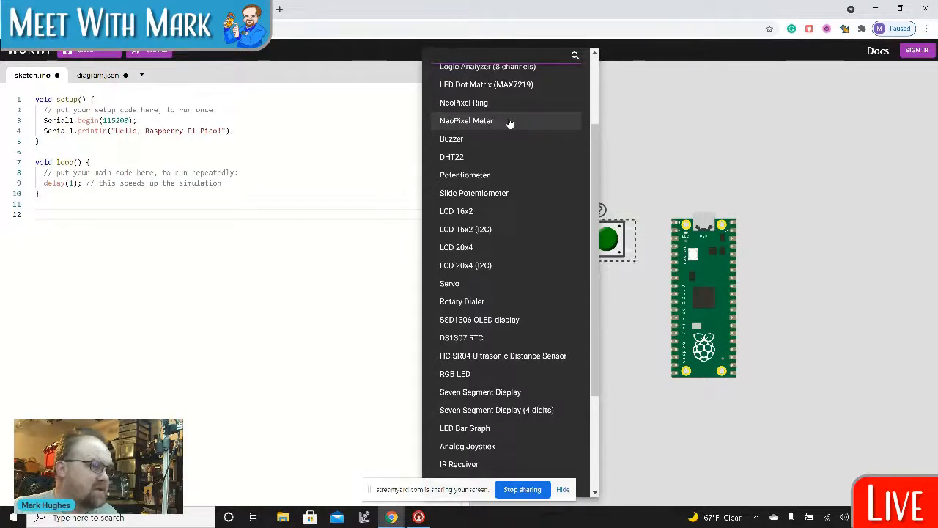
scroll("down", 3)
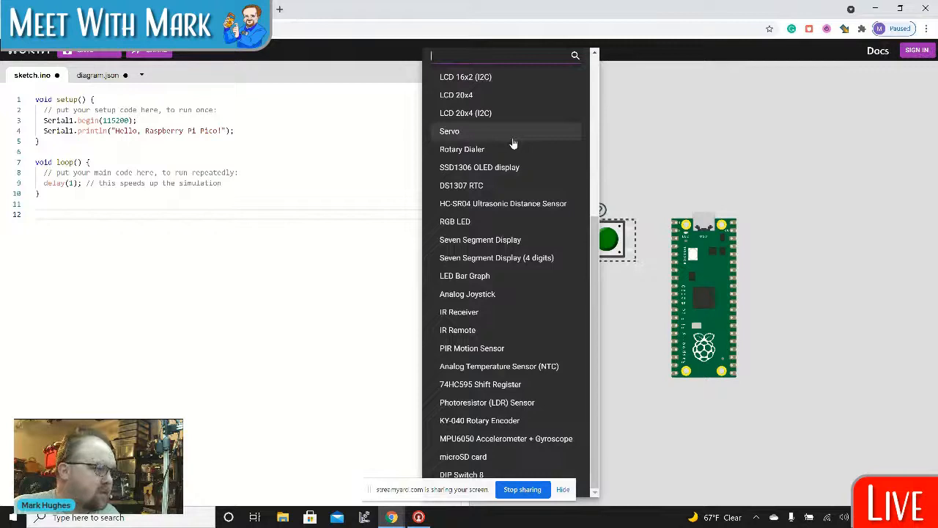
mouse_move(513, 197)
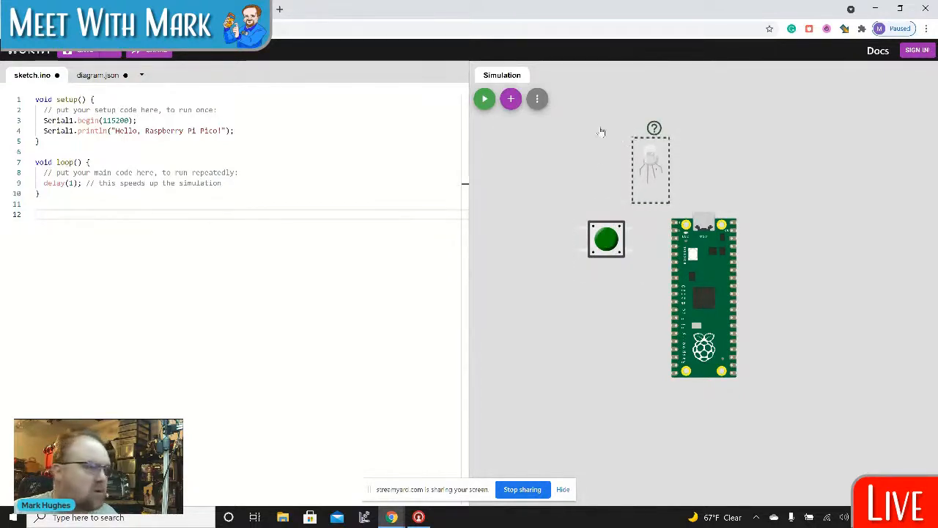
Step: Add a 74HC595 shift register to the circuit and reopen the parts catalogue
left_click(510, 100)
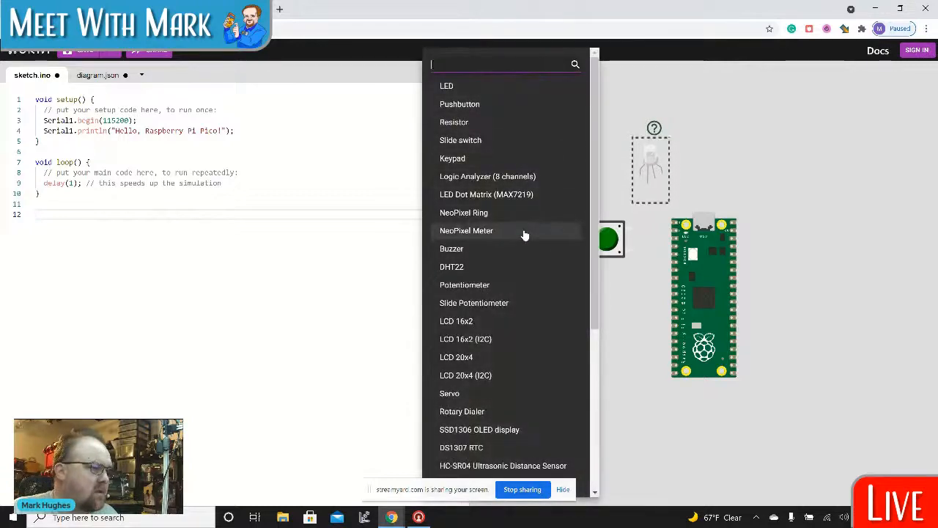
scroll("down", 3)
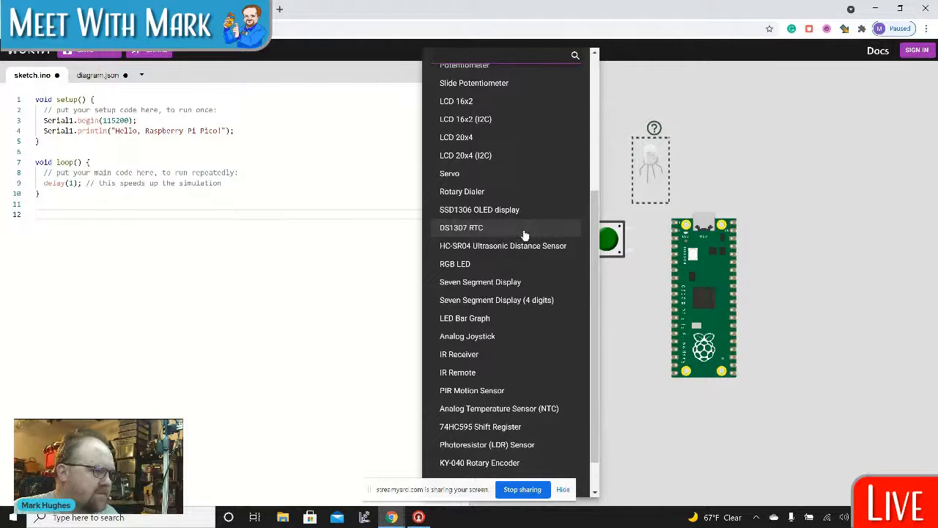
scroll("down", 3)
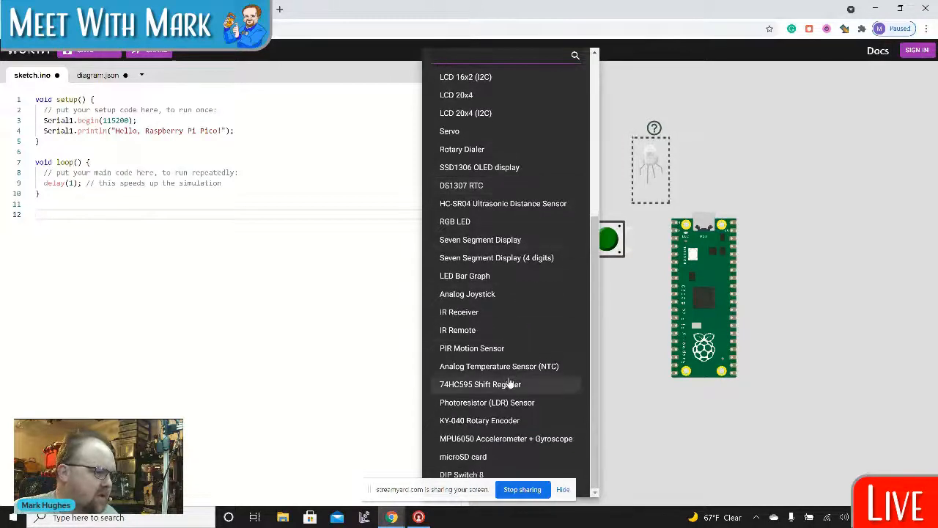
left_click(481, 384)
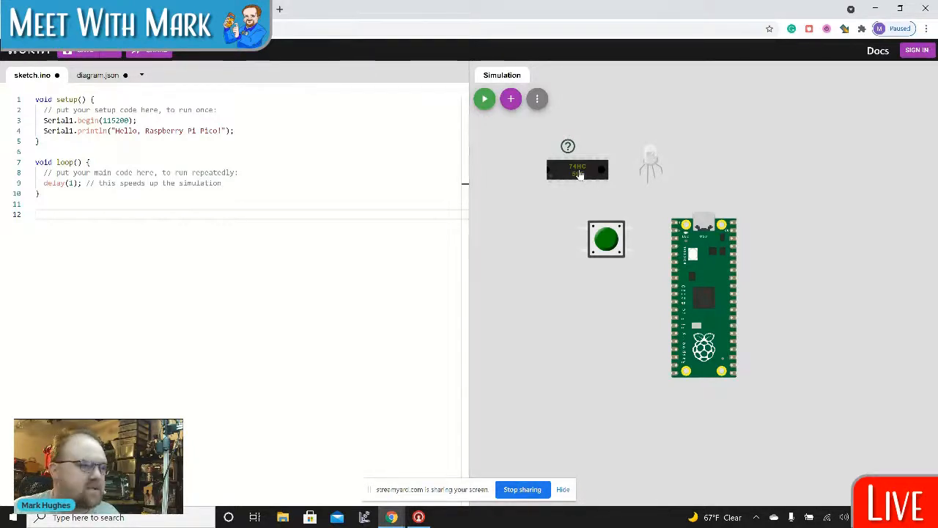
left_click(510, 98)
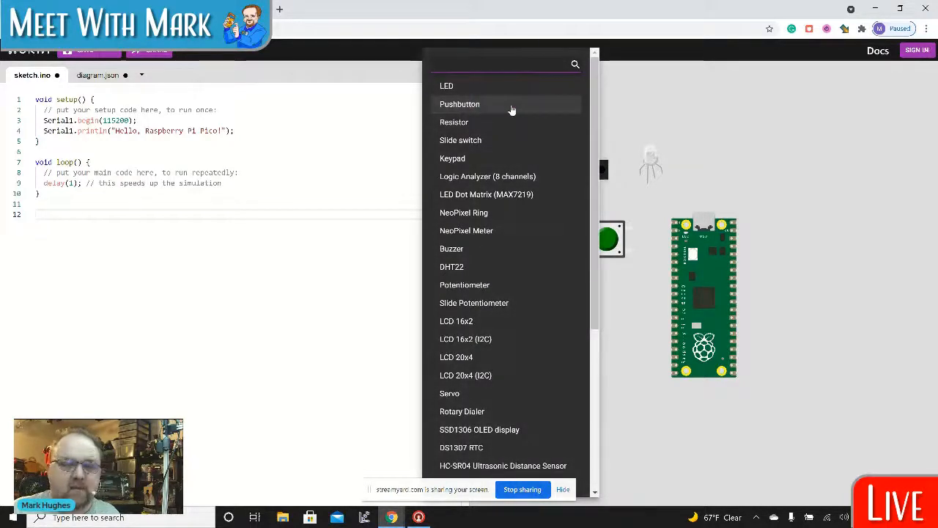
scroll("down", 3)
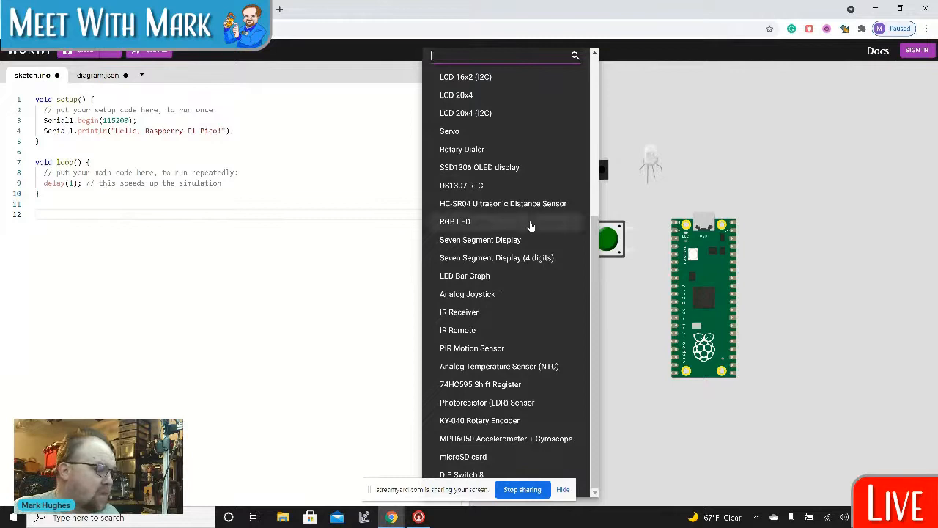
mouse_move(529, 321)
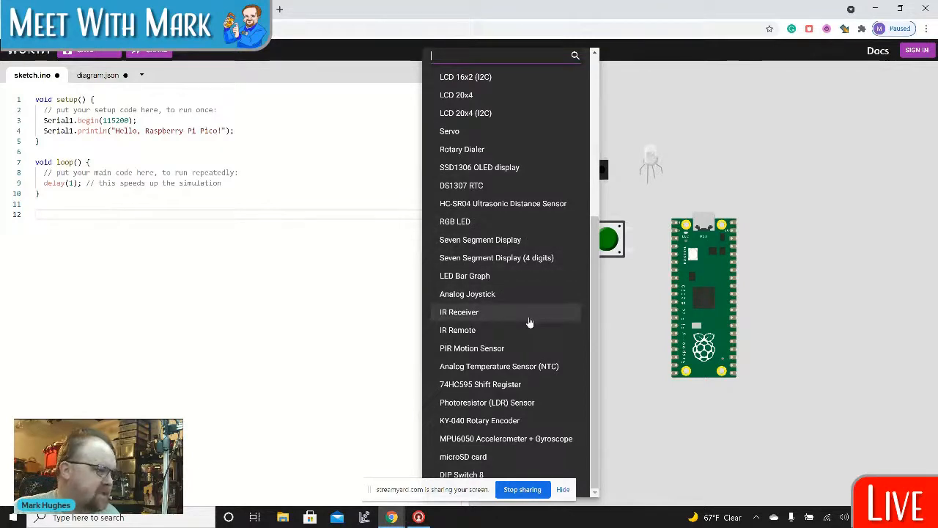
mouse_move(510, 419)
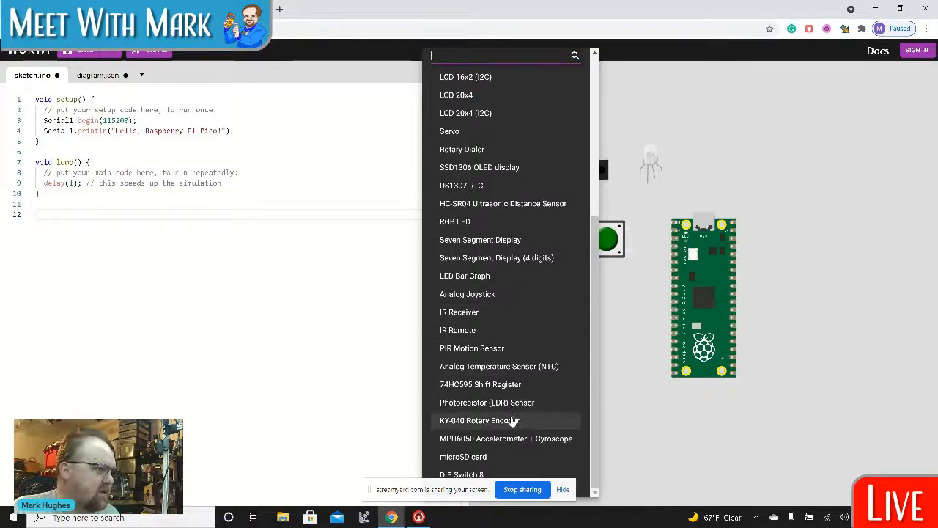
mouse_move(479, 167)
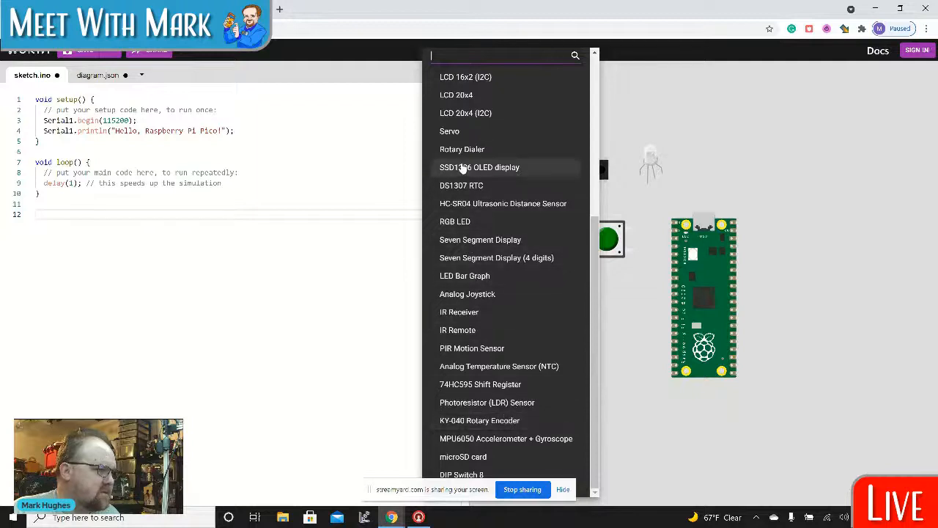
Step: Add a Rotary Dialer and a KY-040 Rotary Encoder to the circuit
left_click(462, 149)
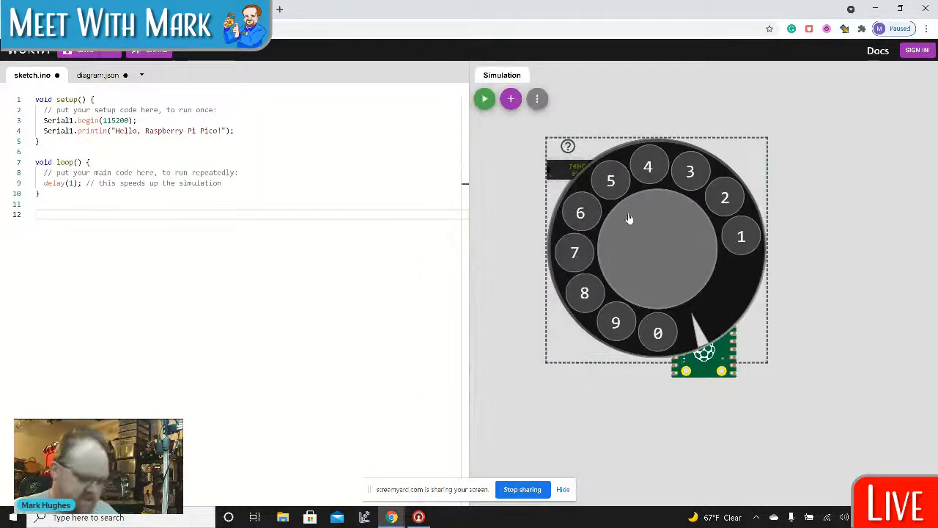
left_click(510, 98)
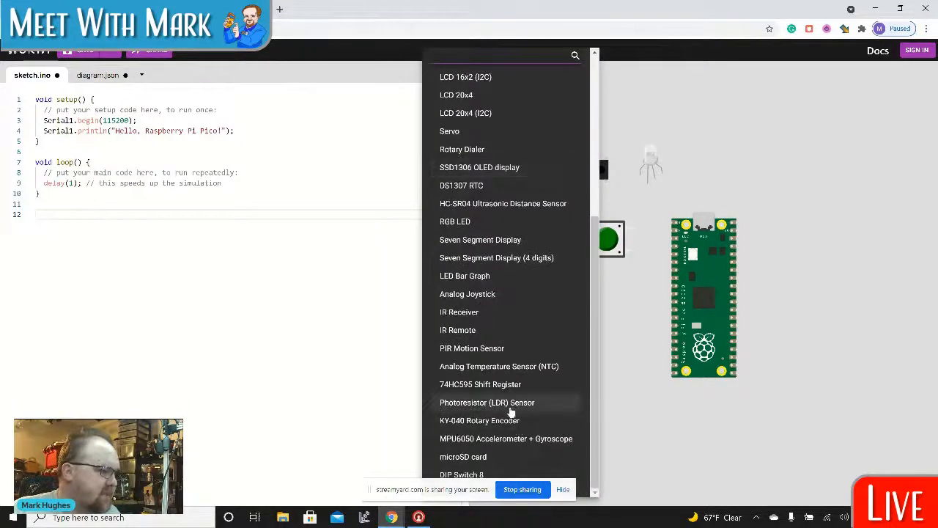
mouse_move(487, 328)
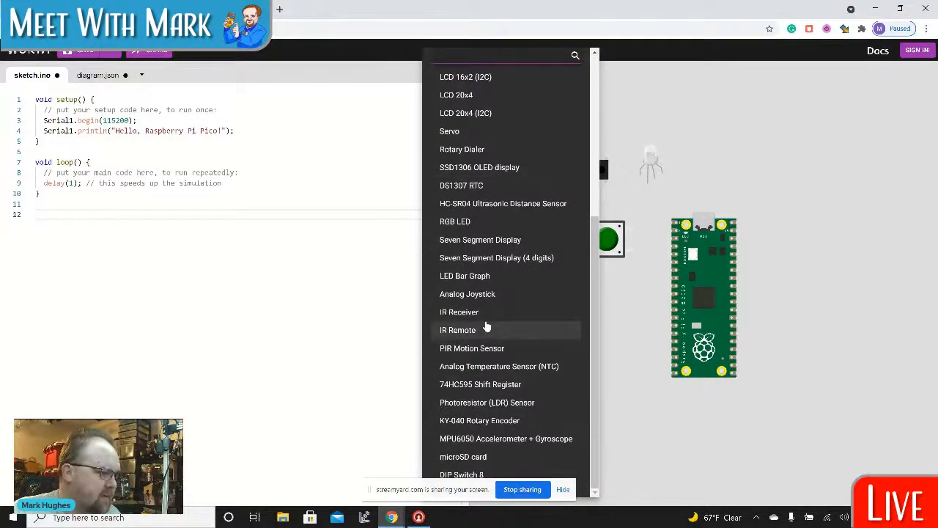
left_click(480, 419)
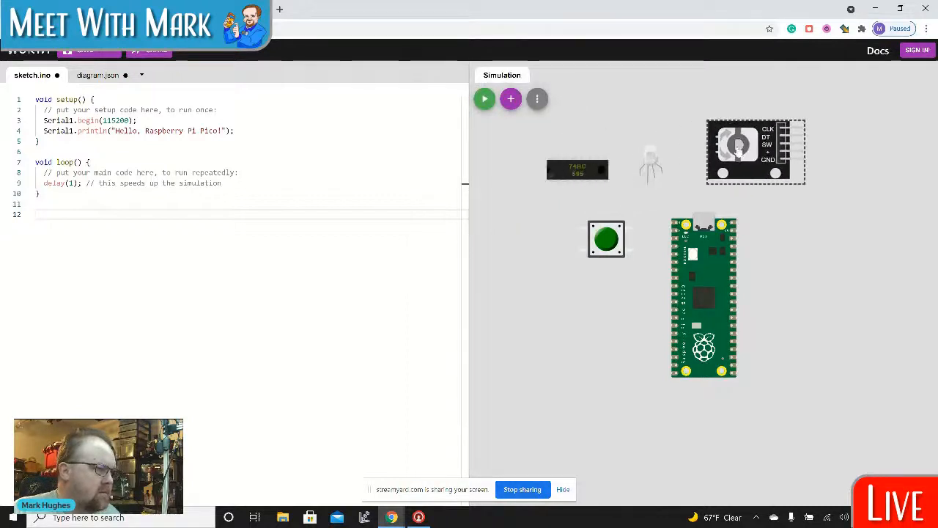
mouse_move(736, 145)
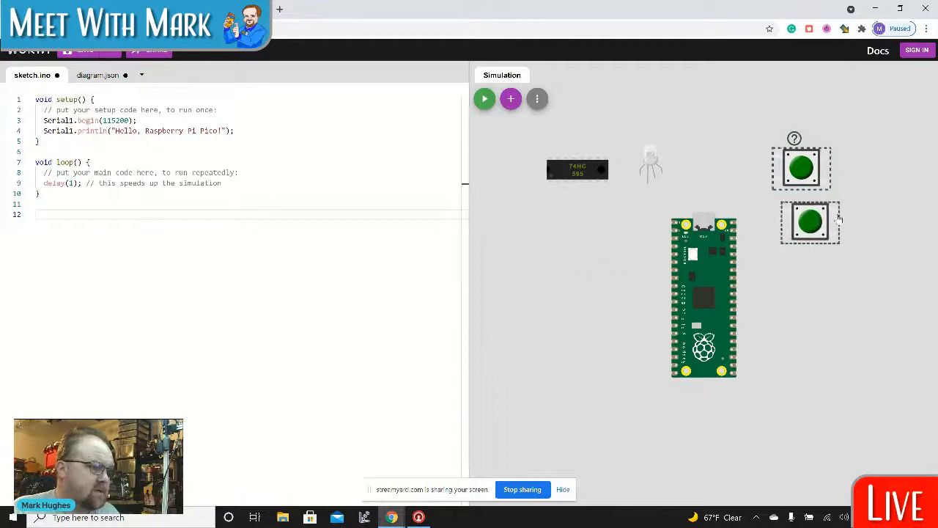
Step: Remove the lower pushbutton and add a Slide Switch in its place
left_click(809, 217)
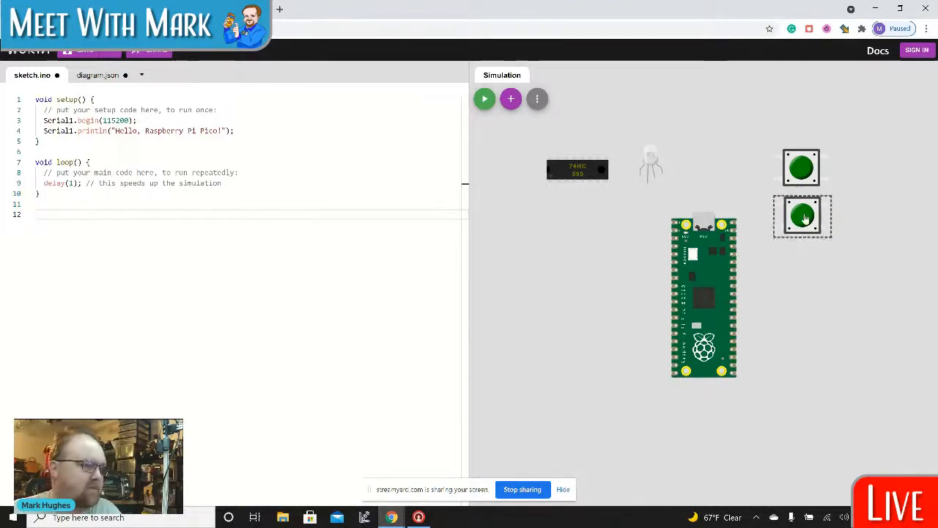
left_click(510, 98)
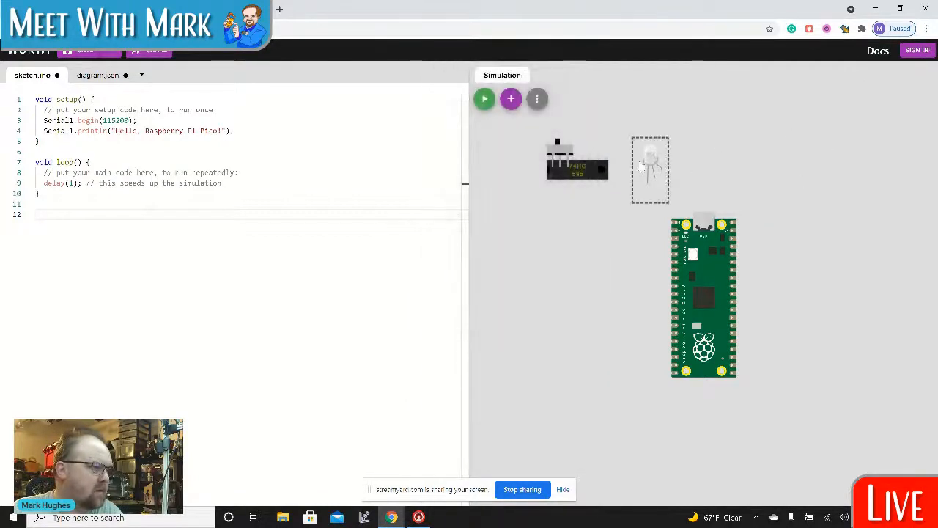
Step: Place two slide switches right of the Pico with the RGB LED and 74HC595 beneath them
left_click_drag(649, 168, 814, 154)
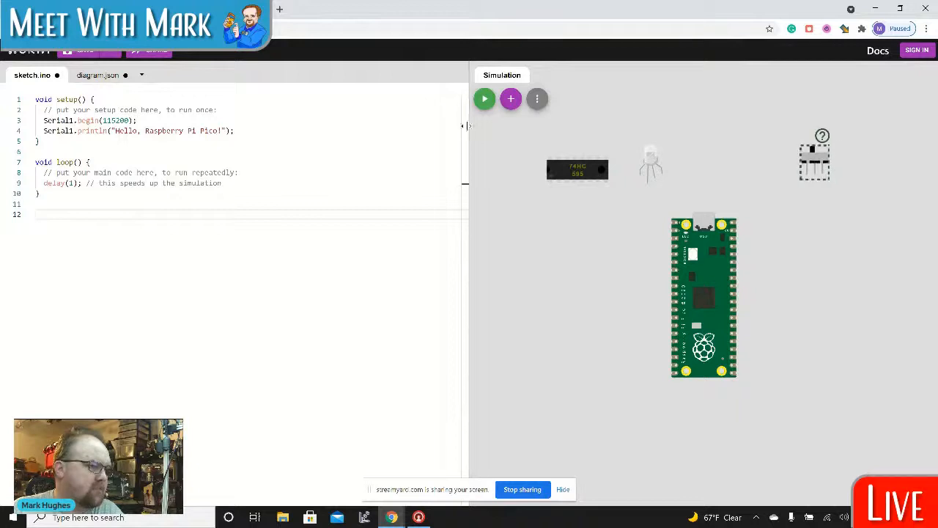
left_click(510, 98)
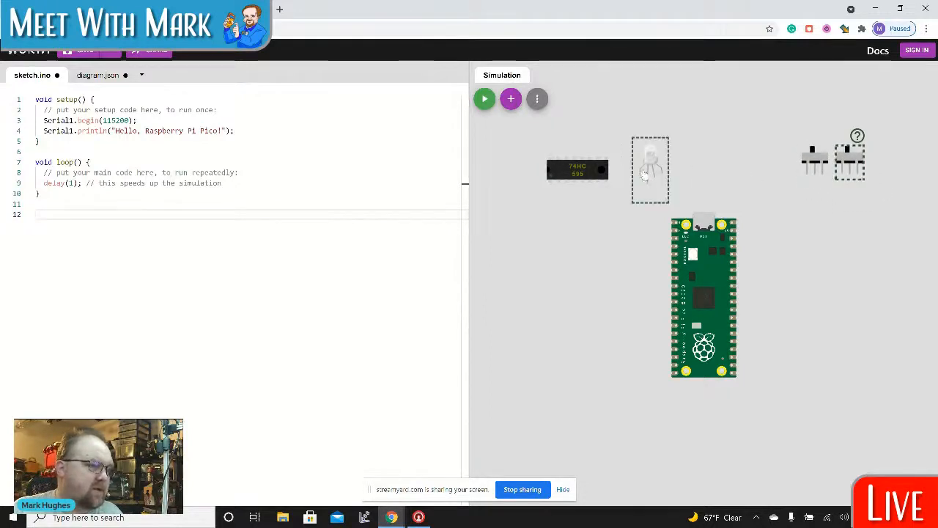
left_click_drag(648, 168, 830, 220)
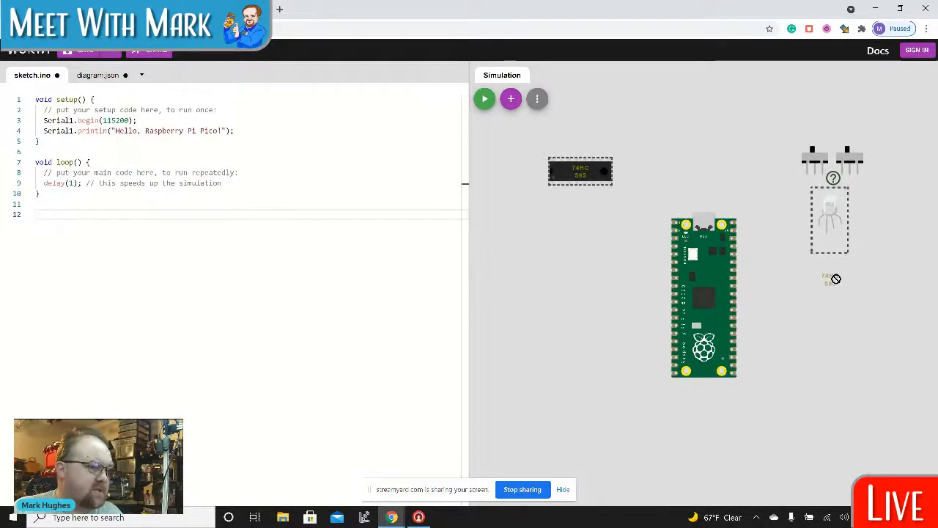
left_click_drag(580, 170, 835, 276)
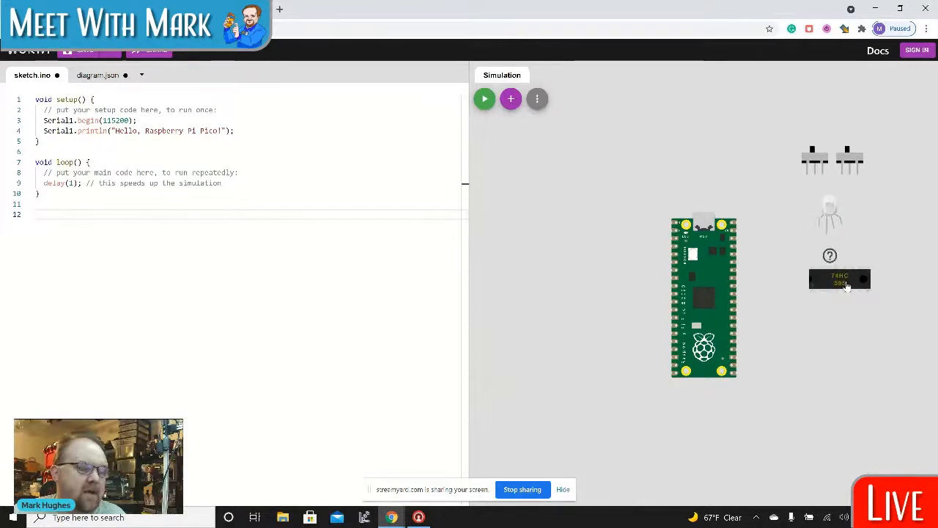
mouse_move(832, 317)
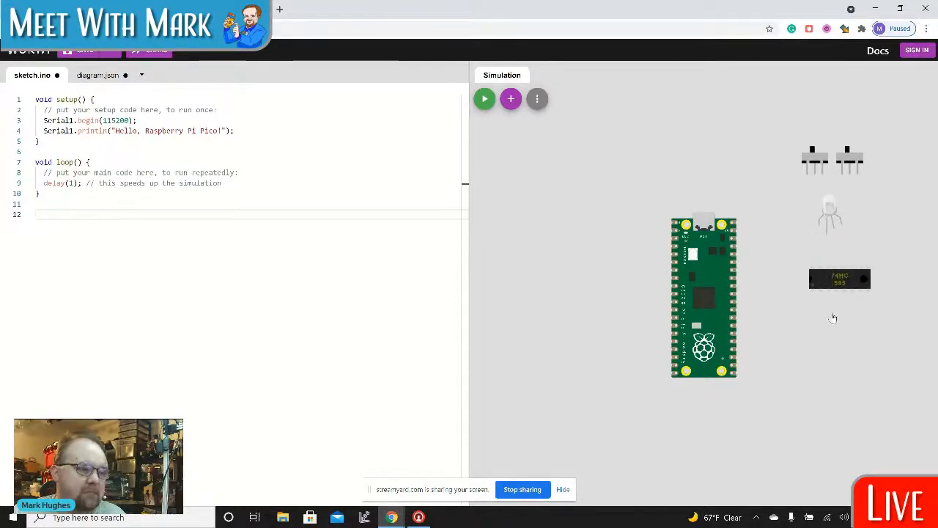
left_click(838, 279)
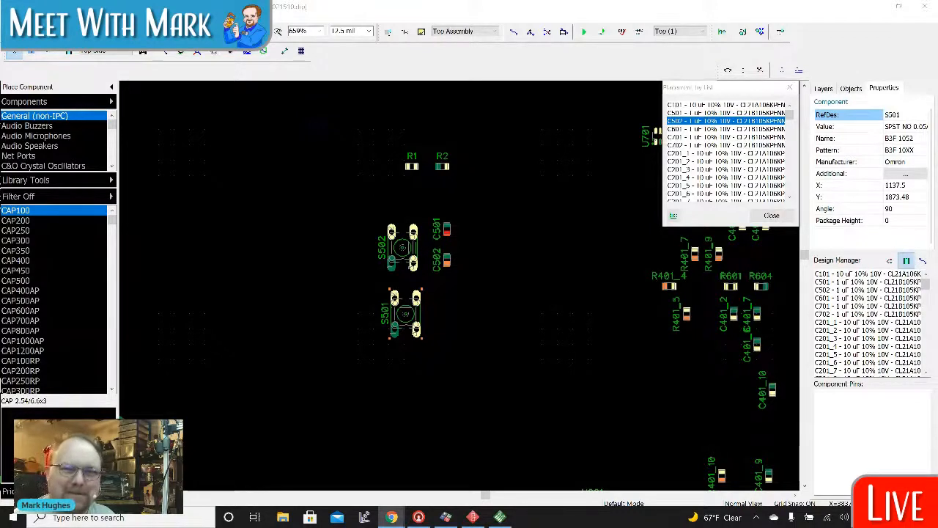
mouse_move(645, 313)
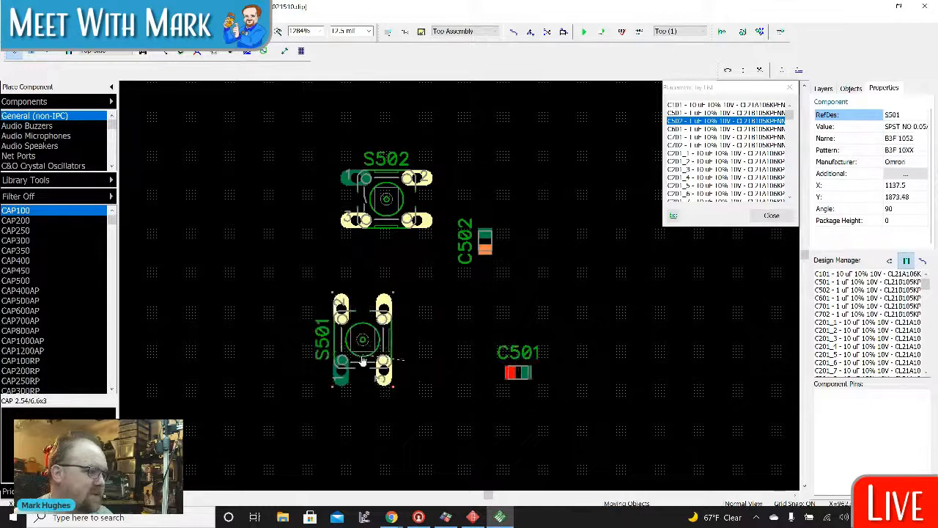
Step: Set capacitor C502 beside switch S502 and select the next part in the Placement list
left_click(387, 345)
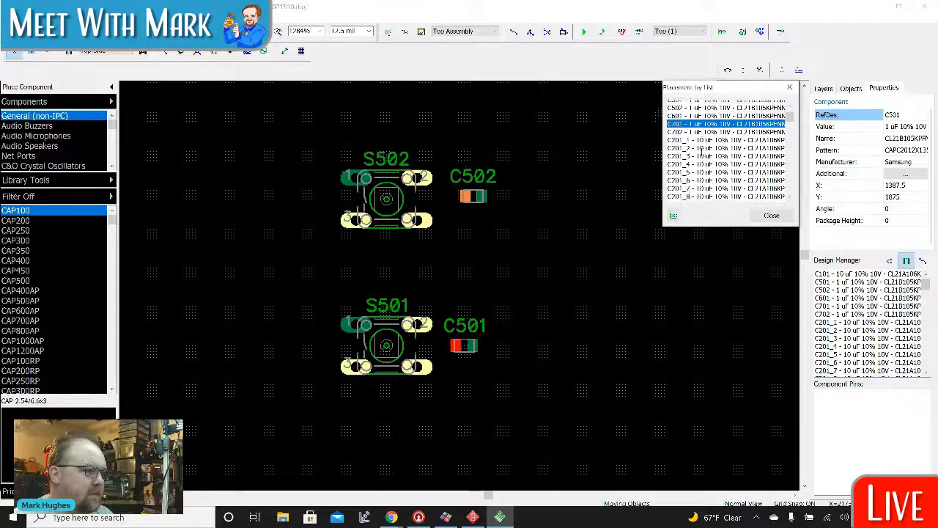
scroll("down", 3)
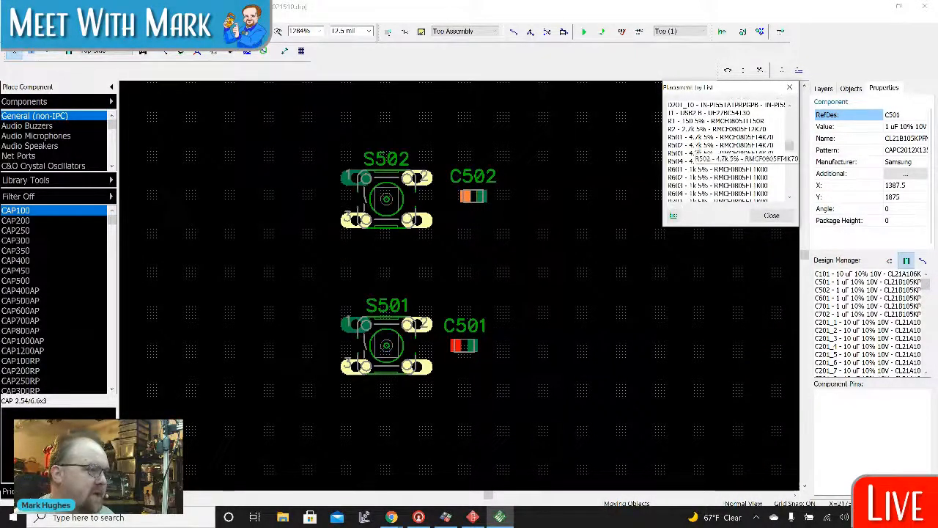
left_click(721, 138)
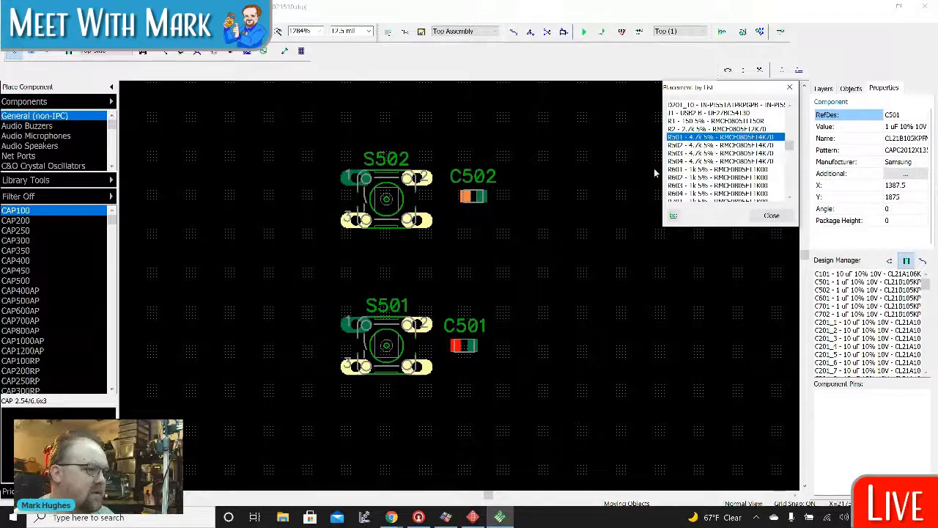
left_click(824, 88)
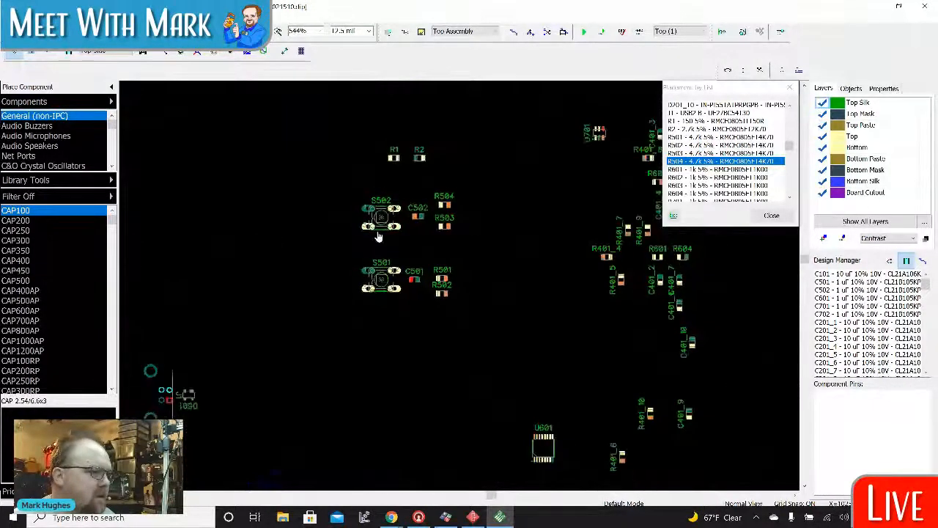
scroll("down", 3)
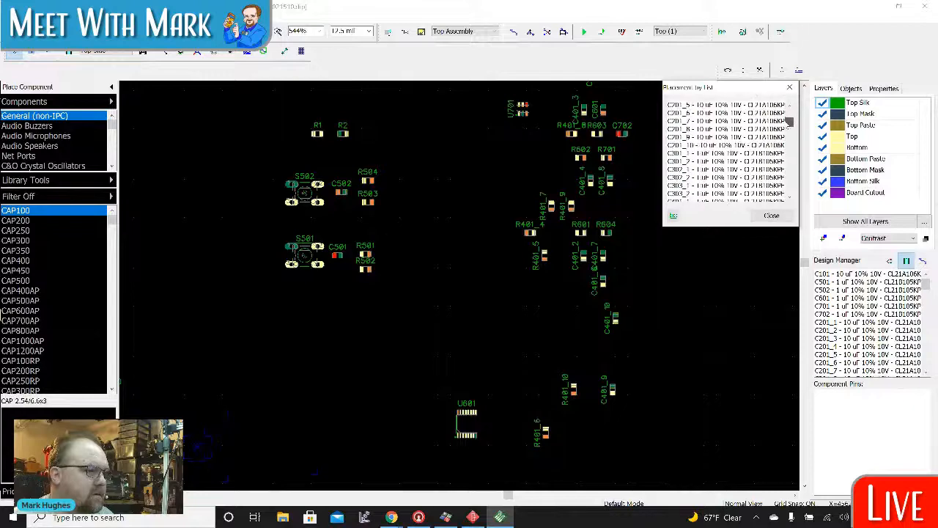
scroll("down", 3)
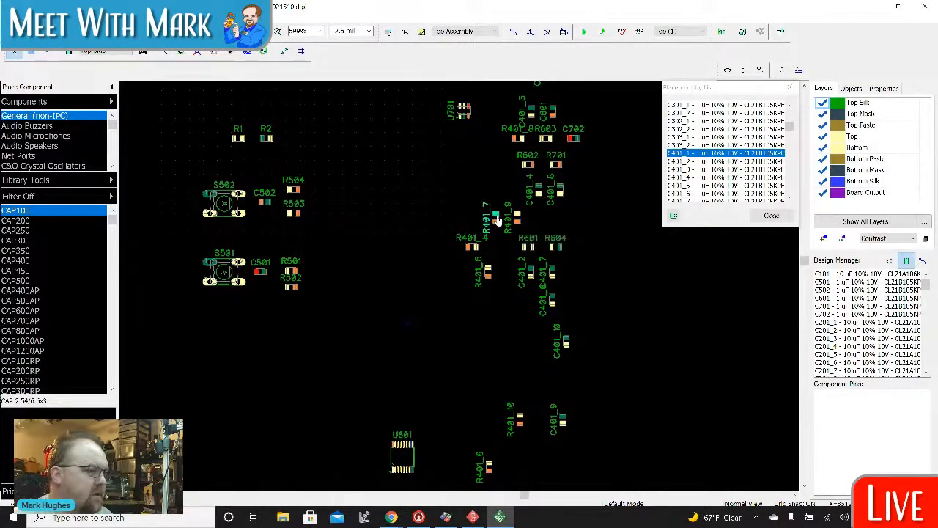
scroll("down", 3)
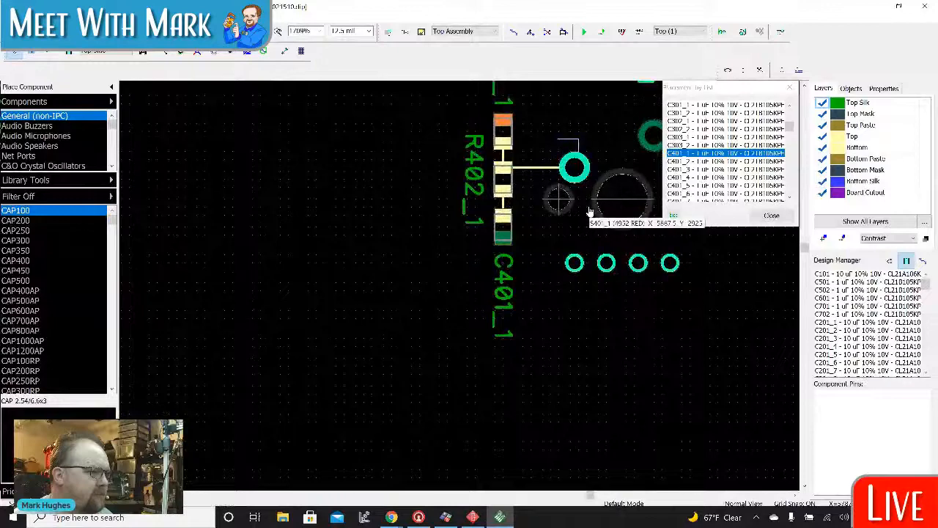
Step: Drop C401_1/R402_1 beside S401_1, then the next C401/R402 part beside its S401 switch
left_click(472, 516)
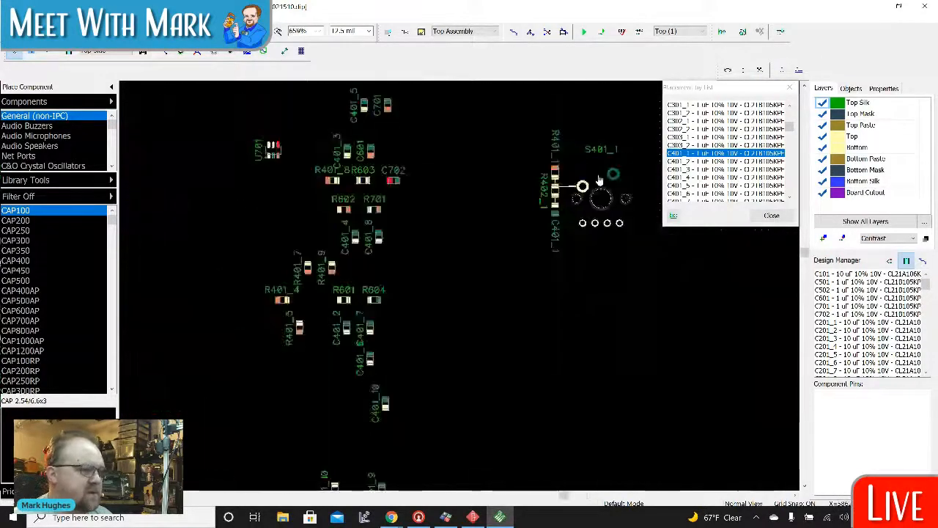
scroll("down", 3)
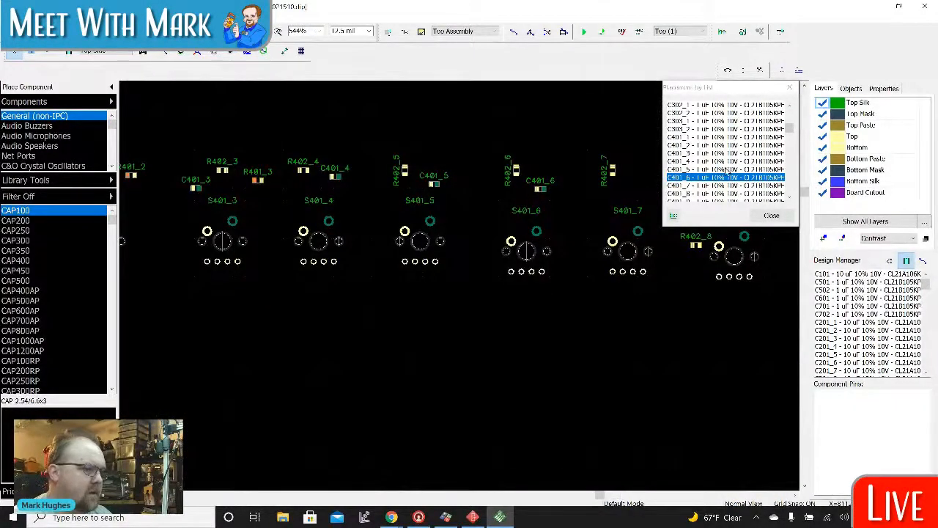
scroll("down", 3)
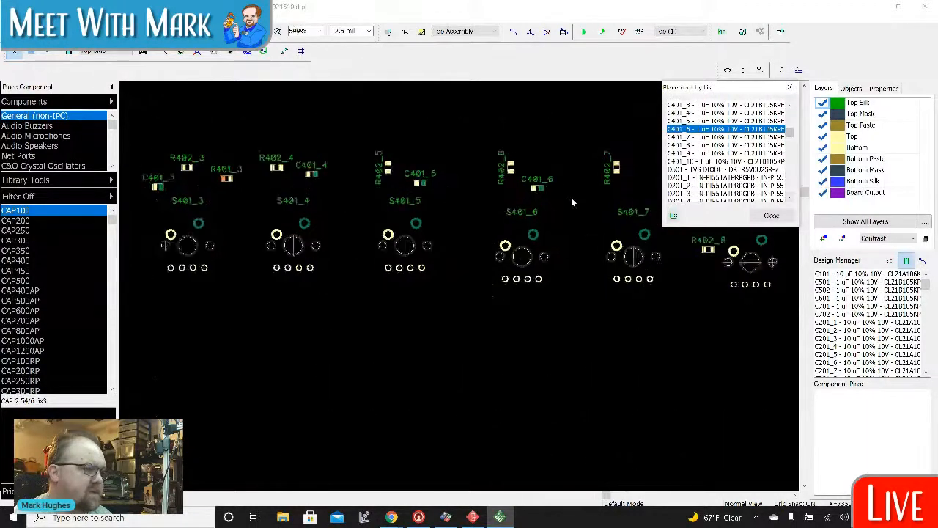
scroll("up", 3)
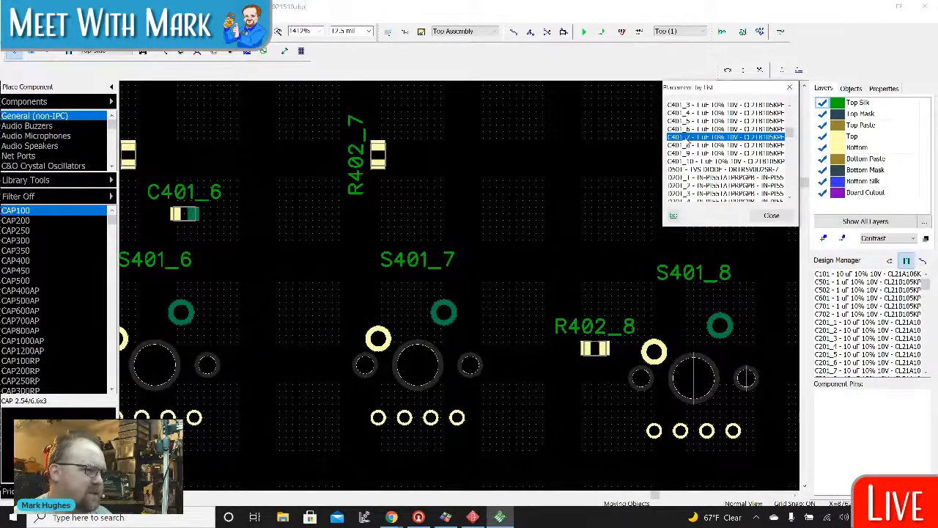
left_click(440, 202)
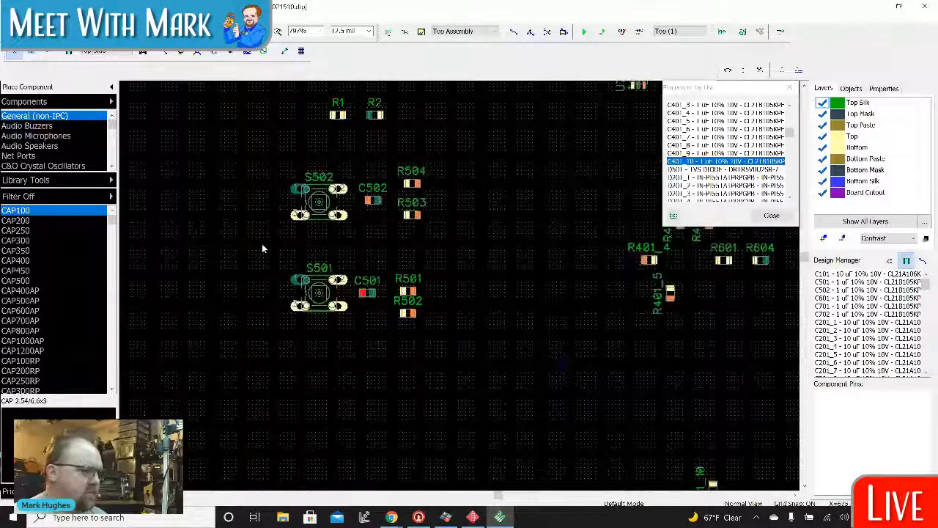
right_click(320, 293)
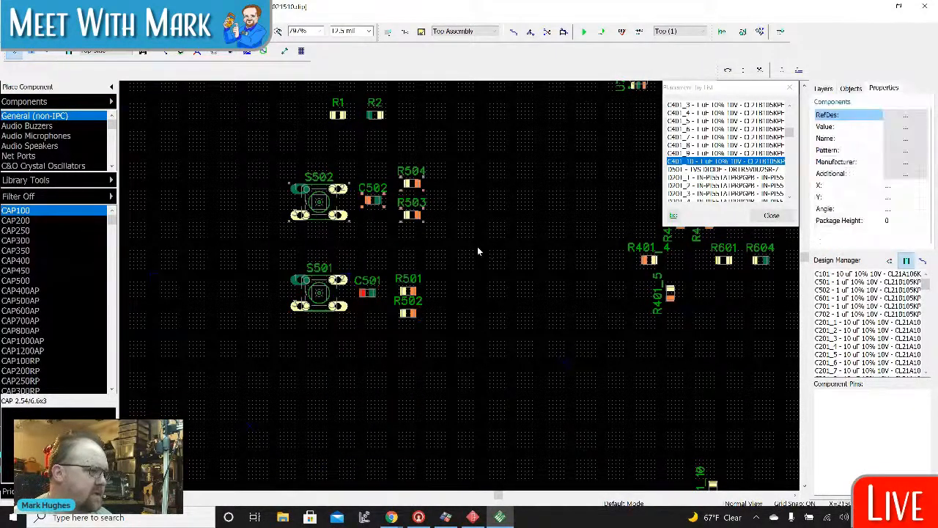
right_click(319, 198)
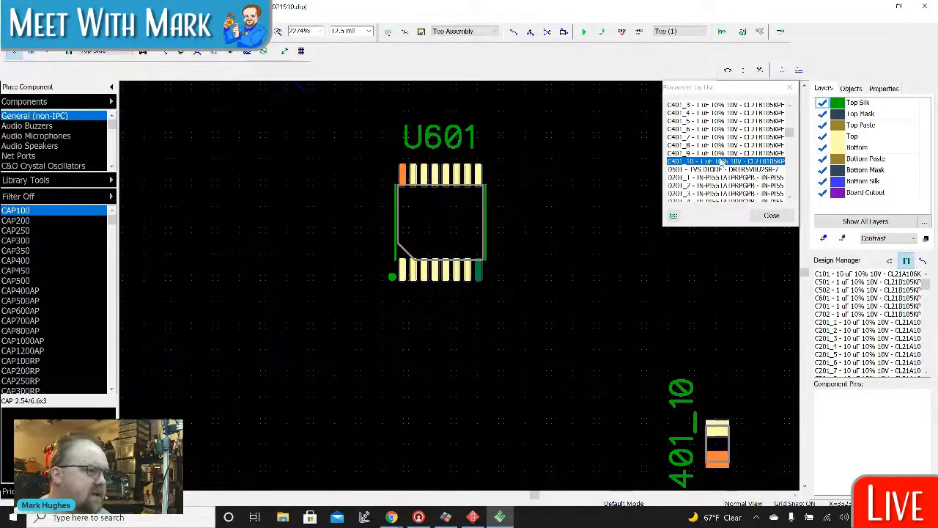
Step: Place R603 right of R602 and R604 below the resistor row under U601
scroll("down", 3)
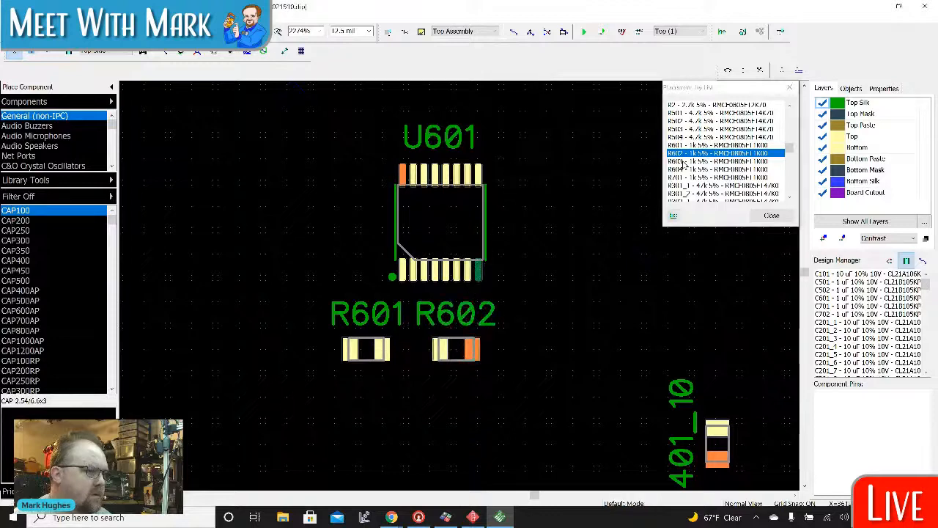
left_click(722, 160)
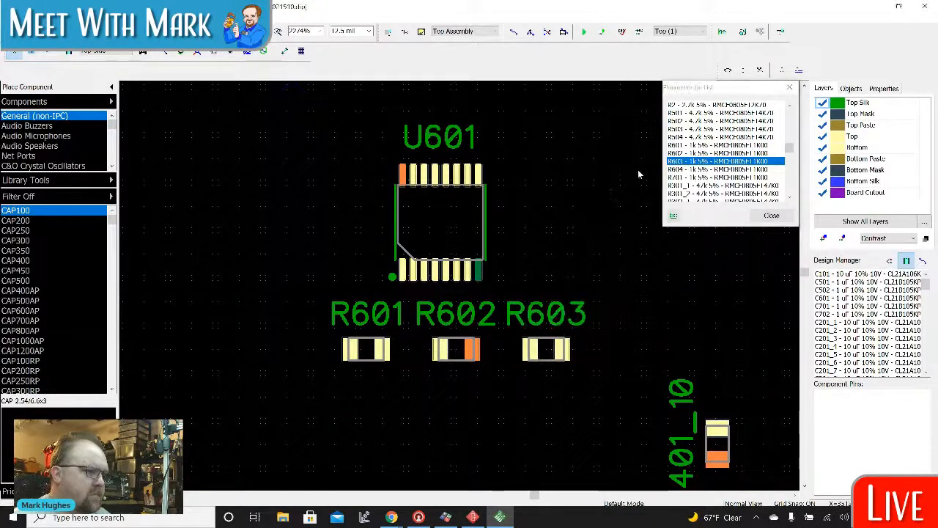
left_click(721, 170)
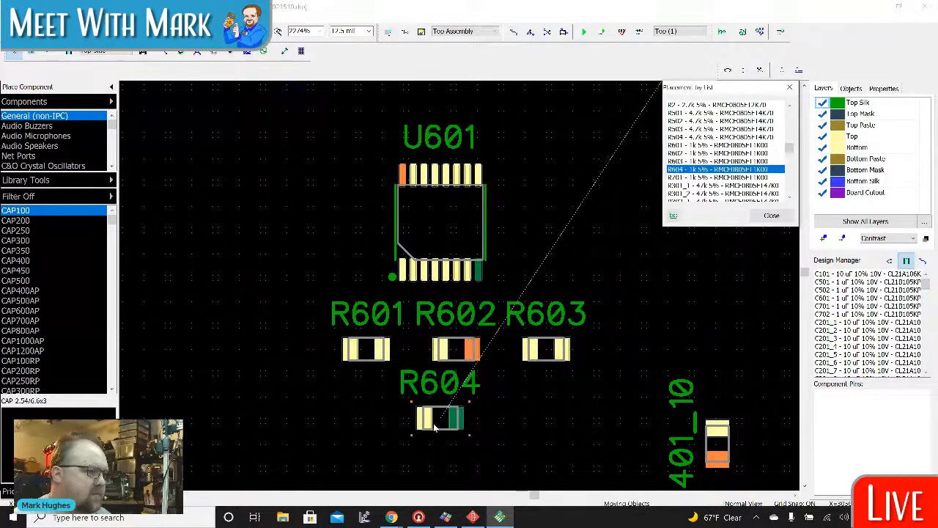
left_click(440, 418)
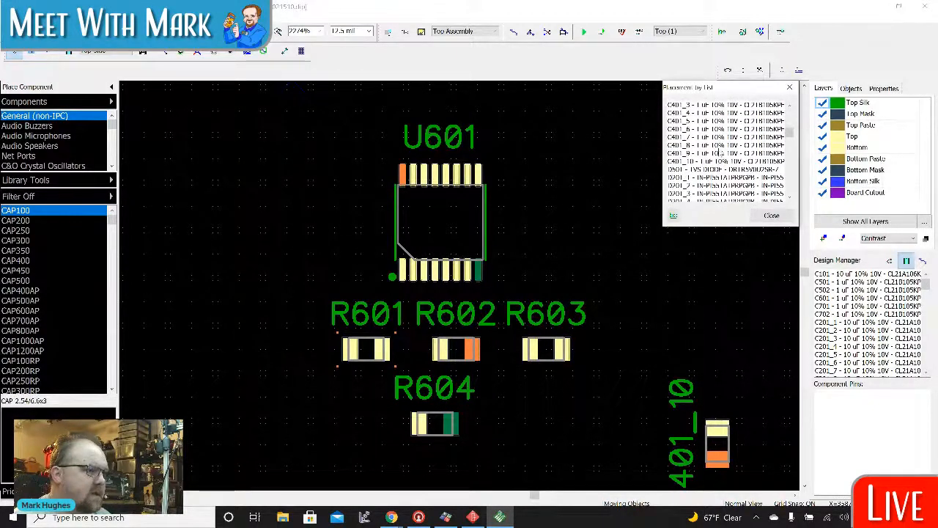
scroll("down", 3)
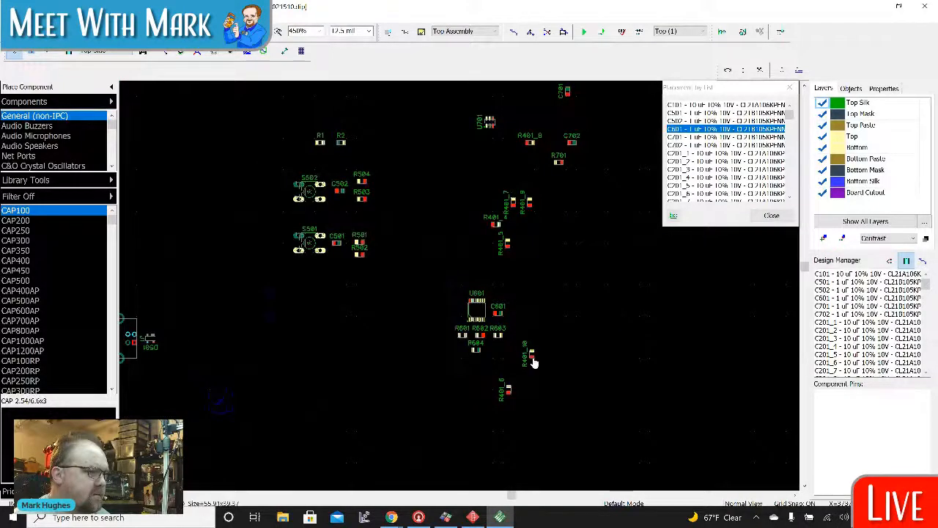
Step: Locate and pick the next R401 resistor from the Placement list
scroll("down", 3)
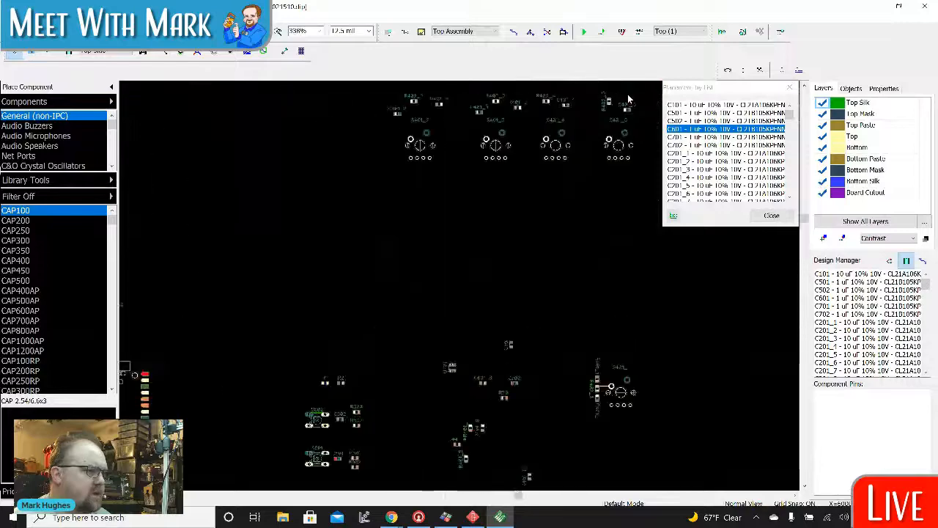
scroll("down", 3)
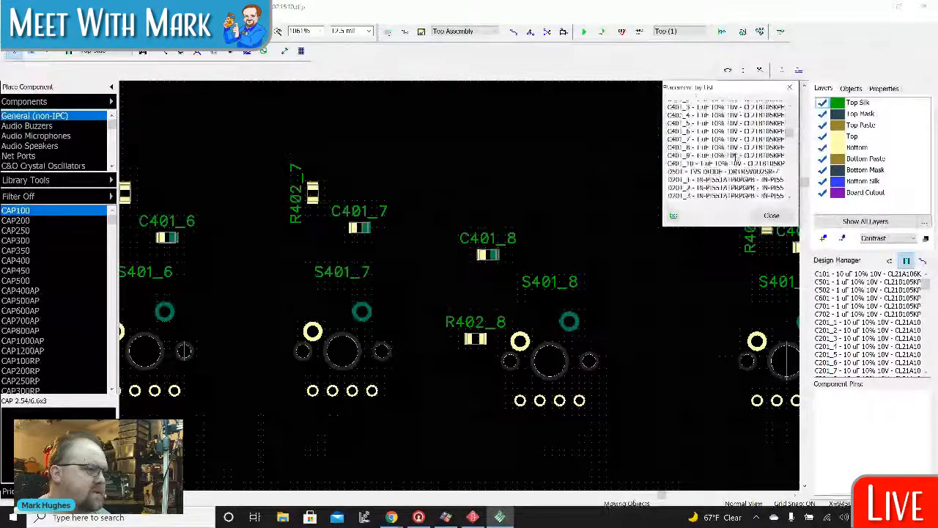
scroll("down", 3)
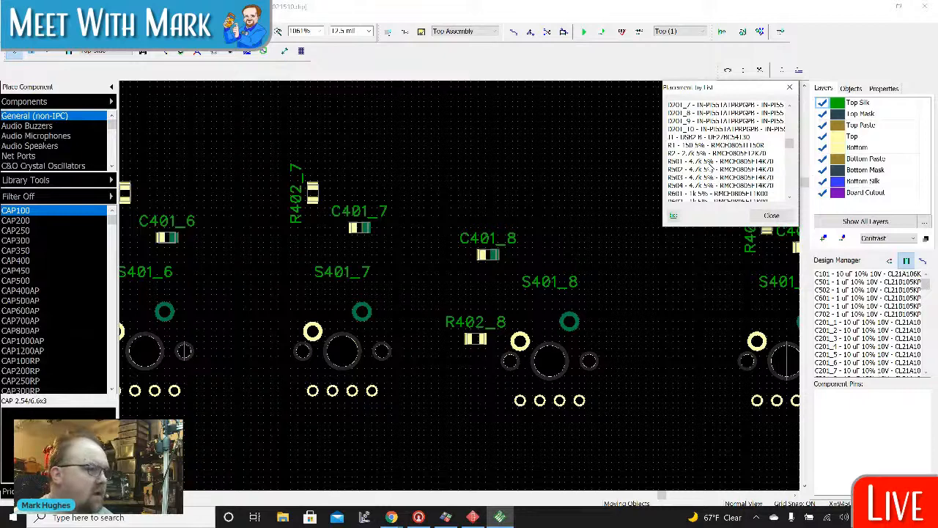
scroll("down", 3)
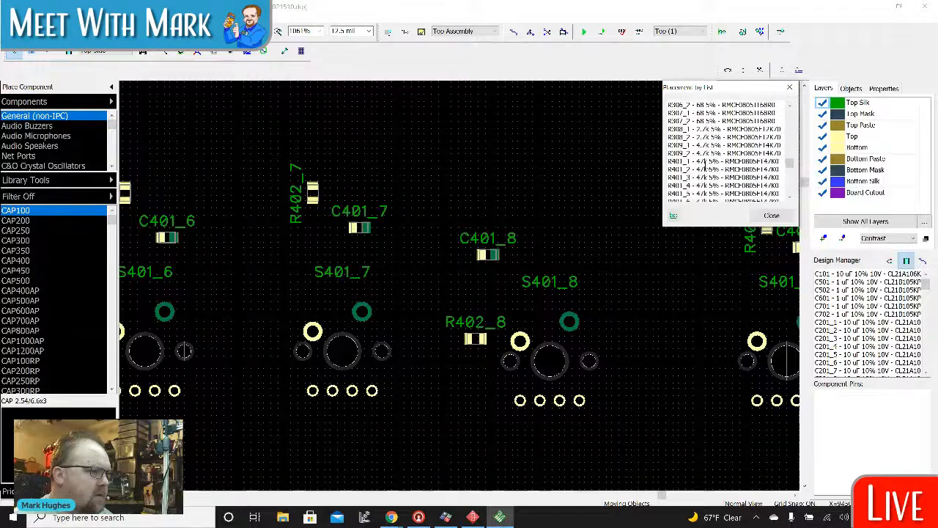
scroll("down", 3)
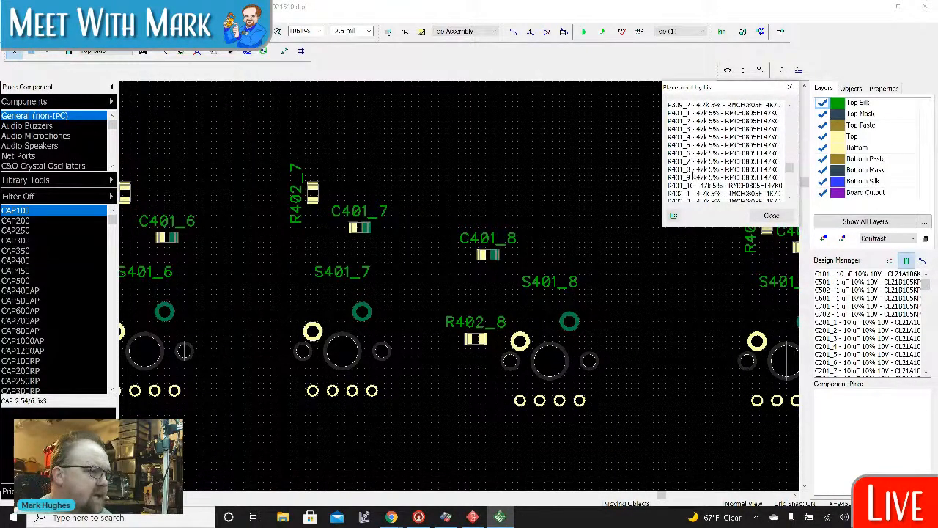
left_click(726, 169)
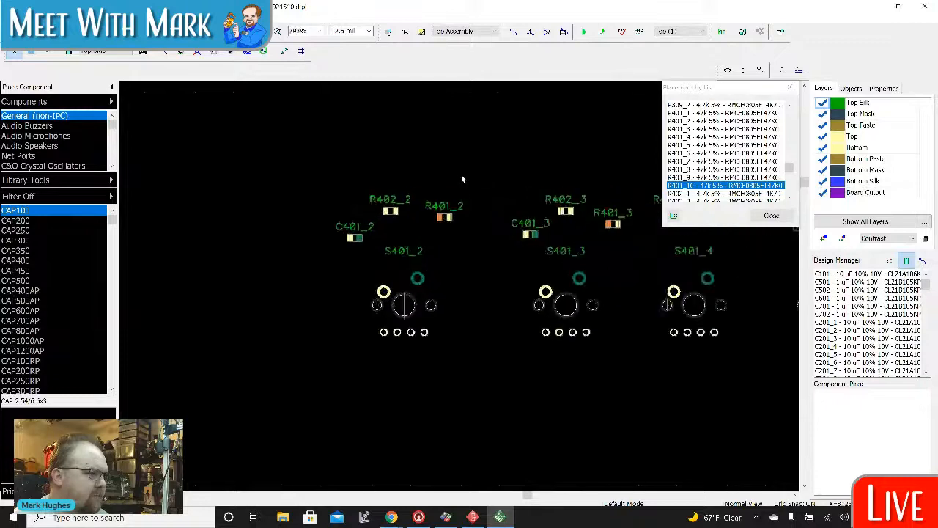
Step: Drop R401_4 next to switch S401_4
scroll("up", 3)
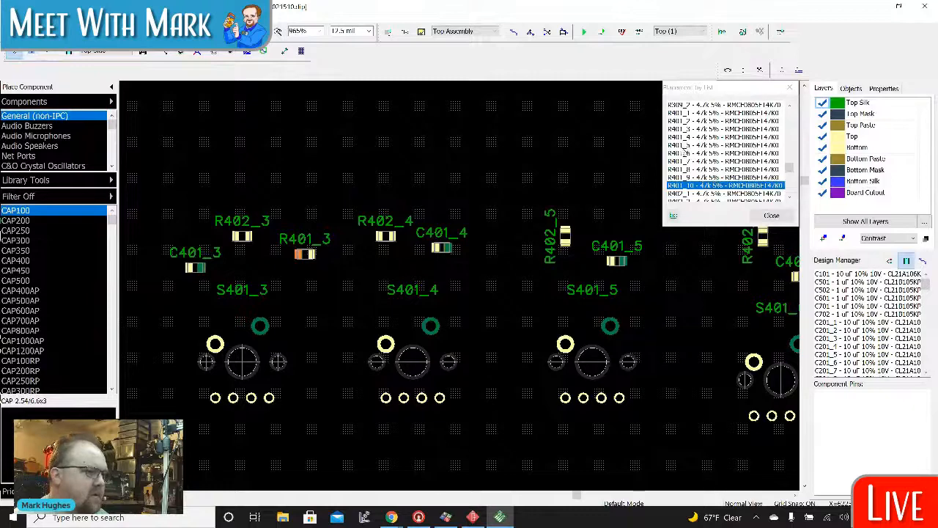
left_click(724, 138)
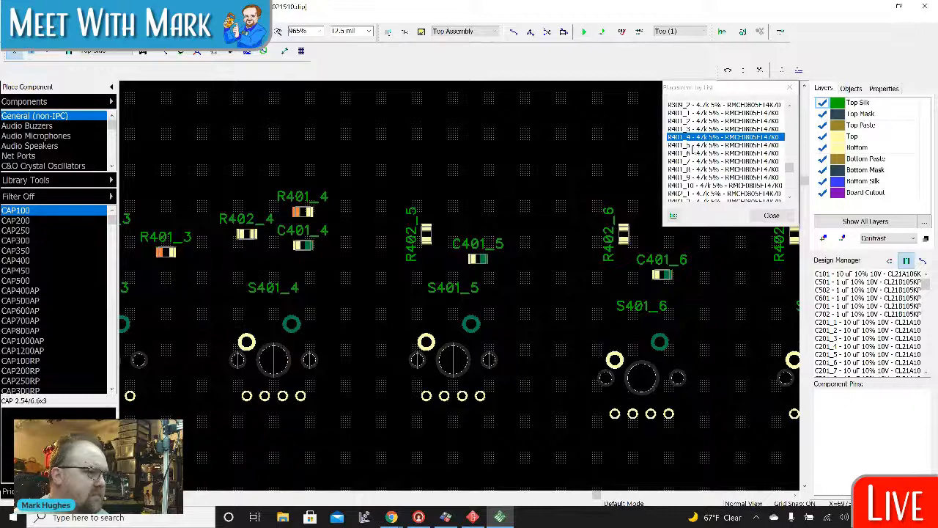
left_click(724, 145)
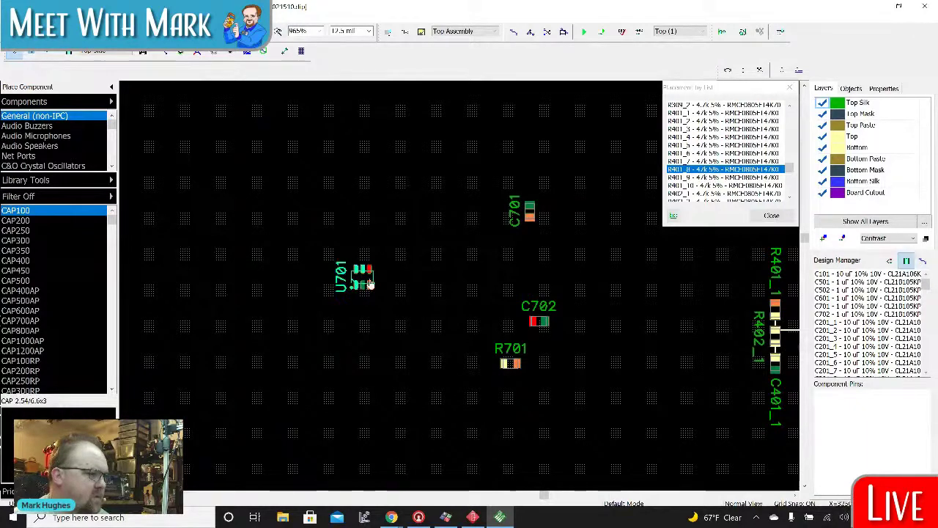
Step: Shift U701 among its capacitors and settle R701 below C702 to form a vertical stack
left_click_drag(352, 275, 476, 275)
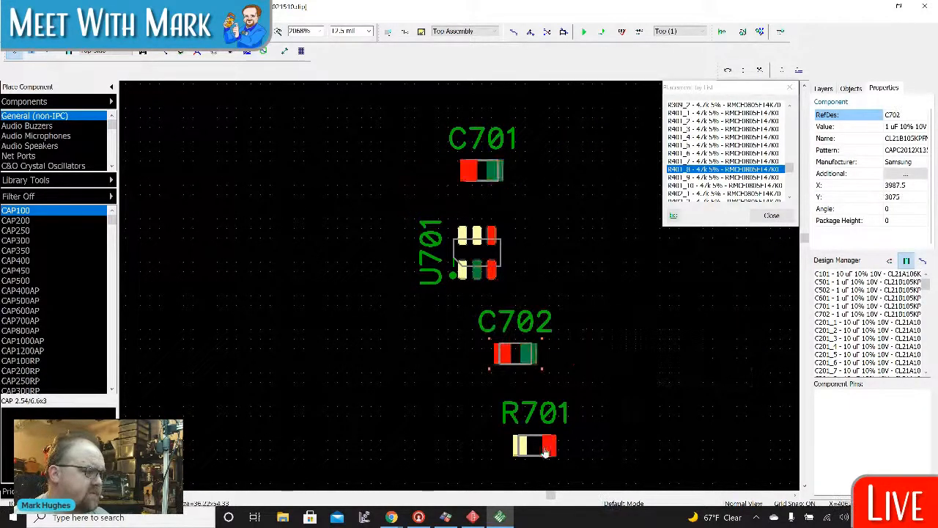
left_click_drag(535, 446, 428, 381)
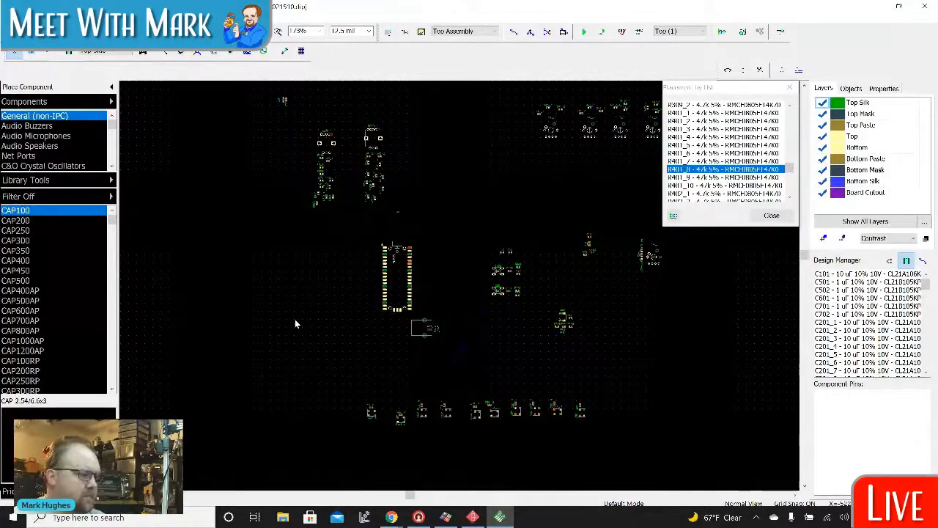
mouse_move(481, 243)
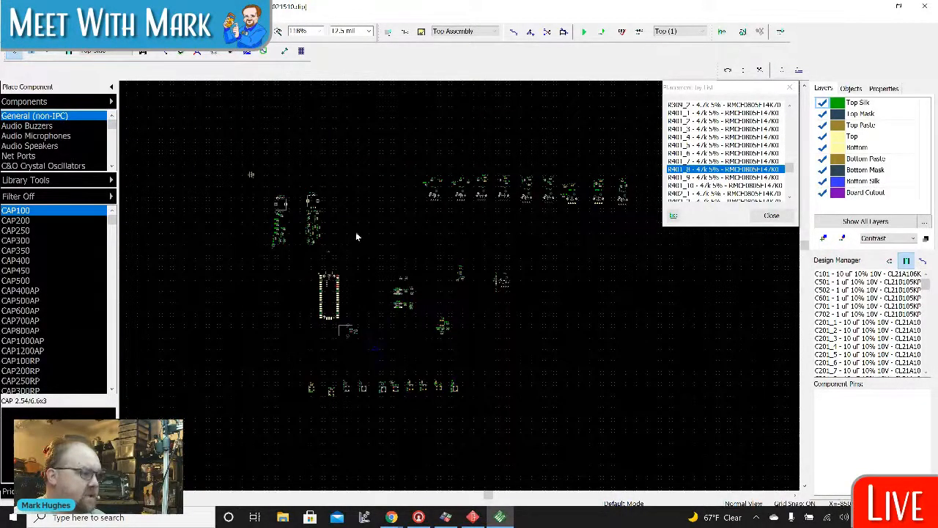
mouse_move(282, 180)
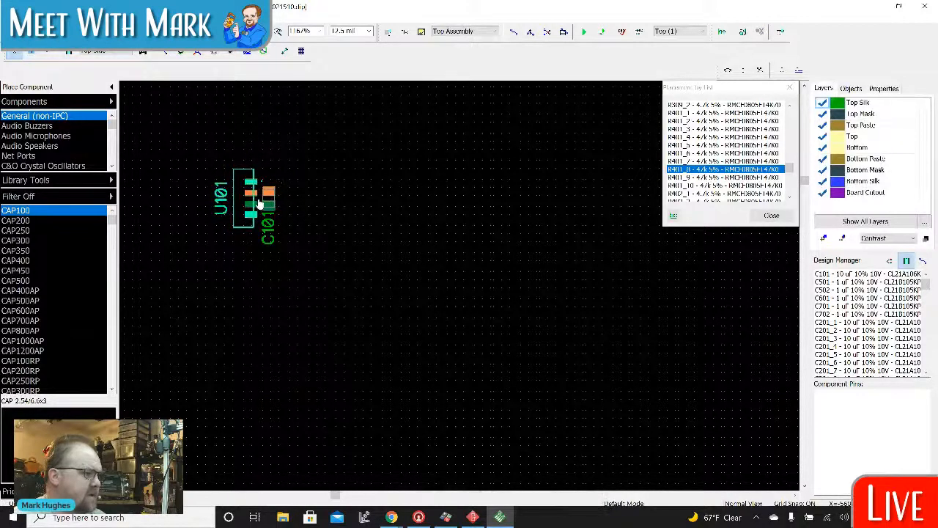
Step: Zoom in on U101 and its capacitor C101 with Properties showing
double_click(249, 198)
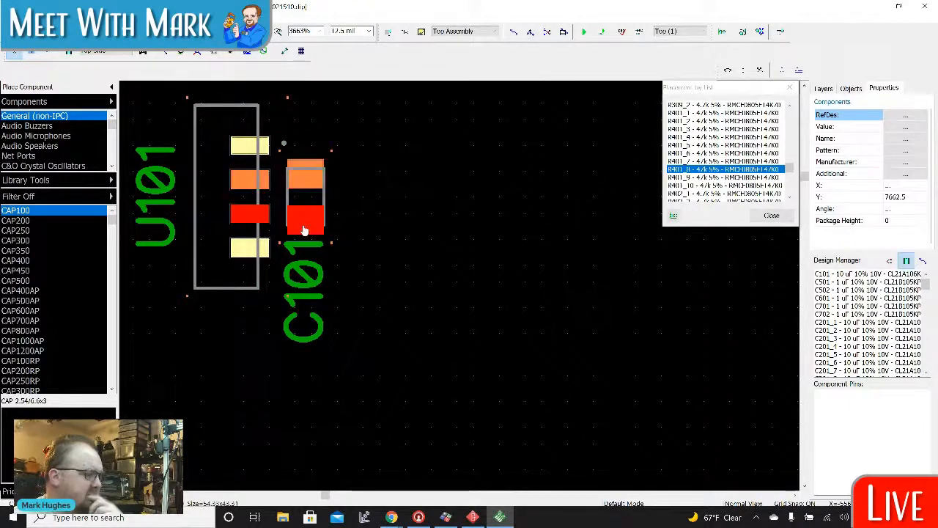
mouse_move(251, 246)
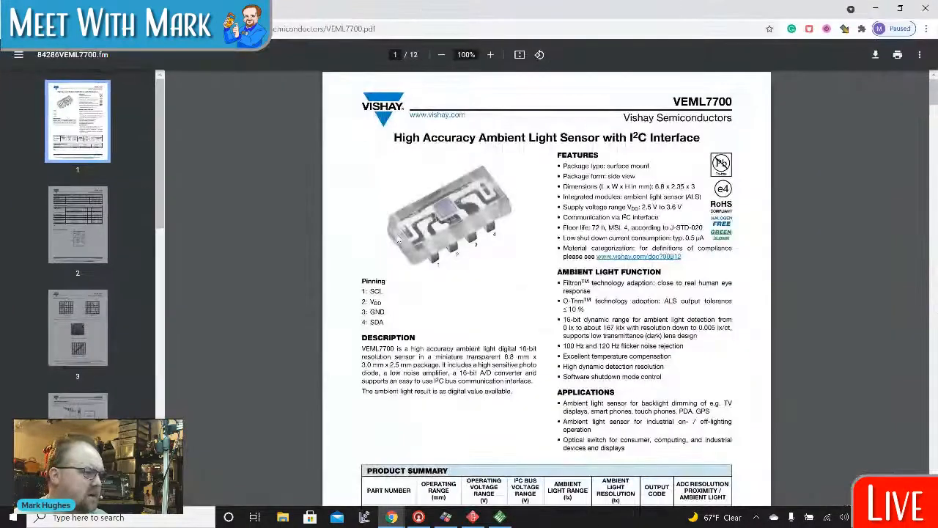
Step: Zoom the VEML7700 datasheet to read the block diagram's SCL, VDD, GND and SDA pins
scroll("down", 3)
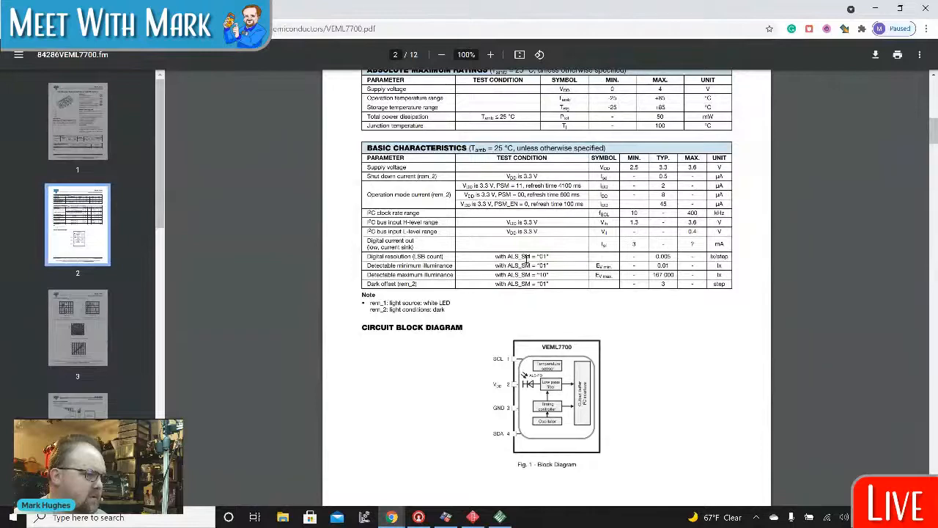
left_click(490, 54)
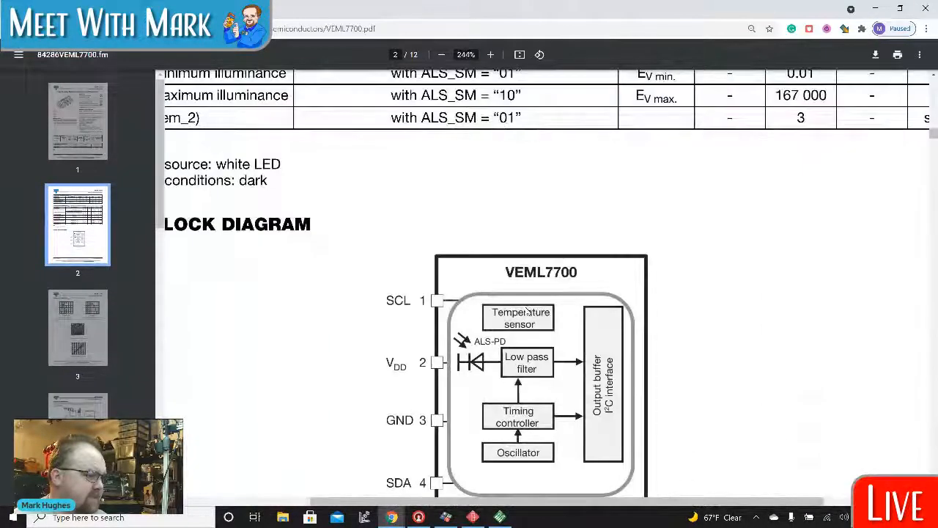
scroll("down", 3)
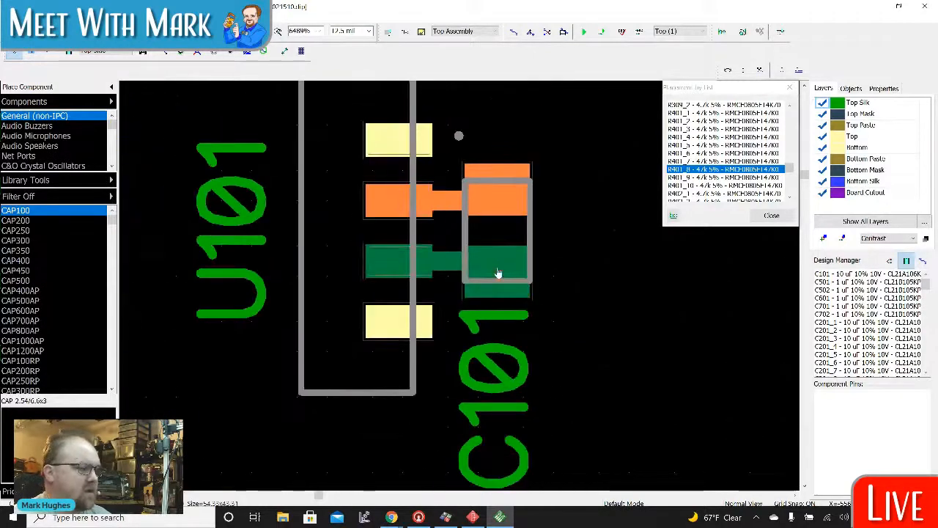
left_click(496, 264)
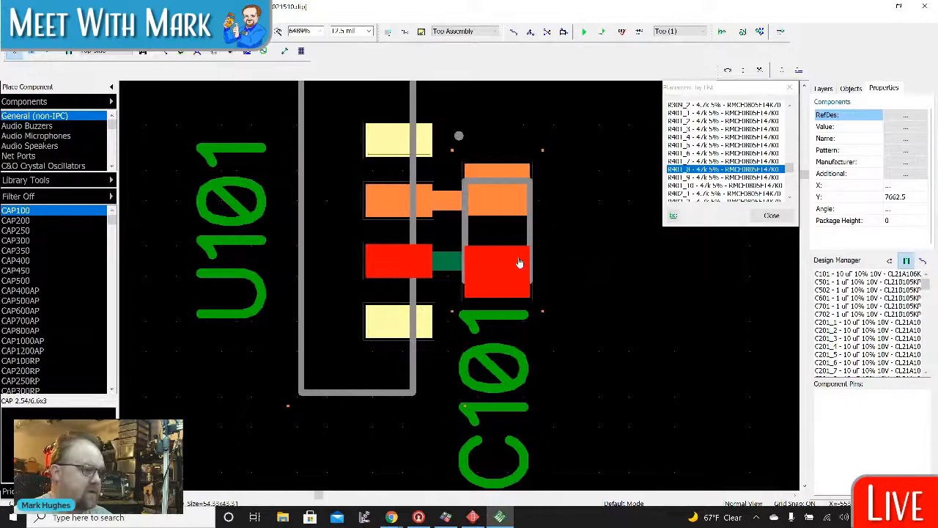
right_click(496, 262)
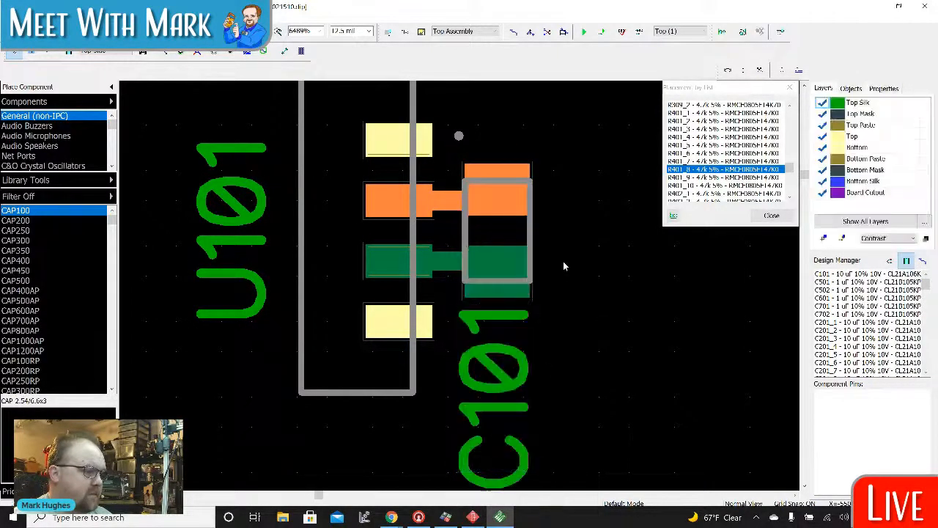
left_click(884, 88)
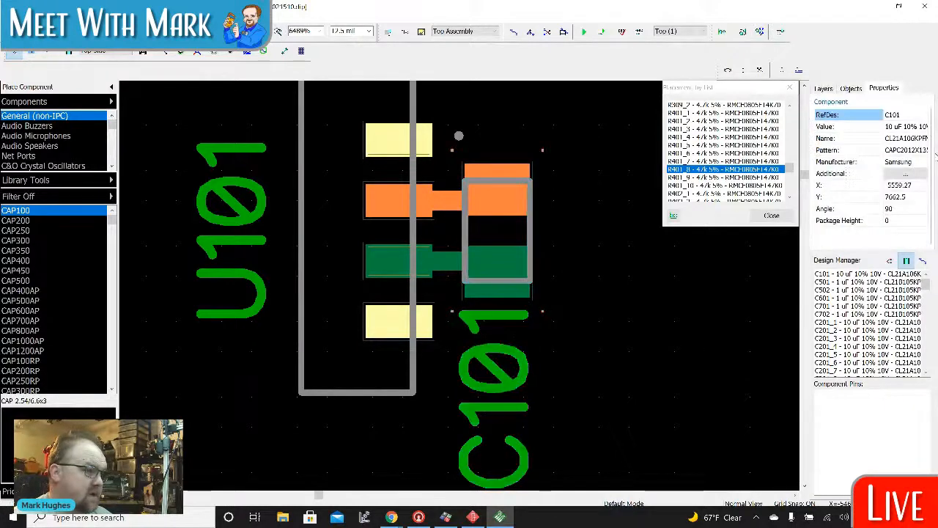
left_click(824, 88)
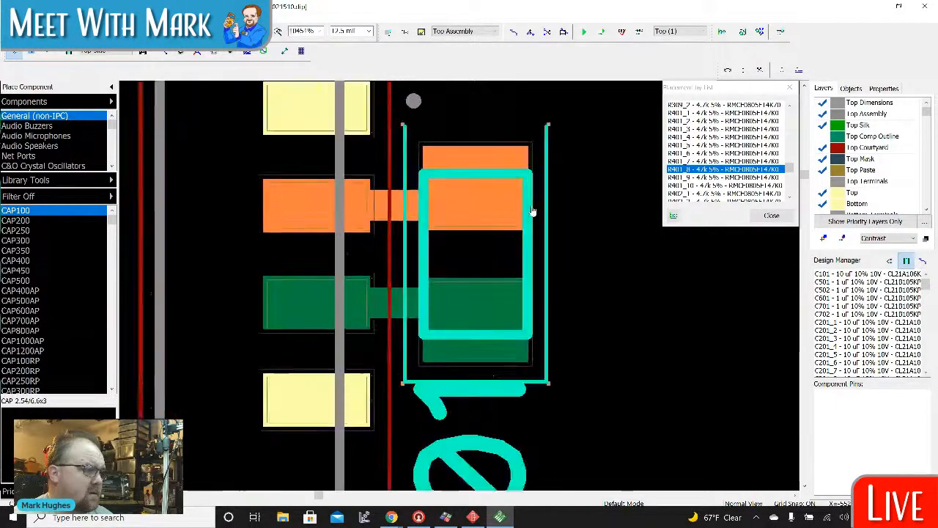
left_click(475, 256)
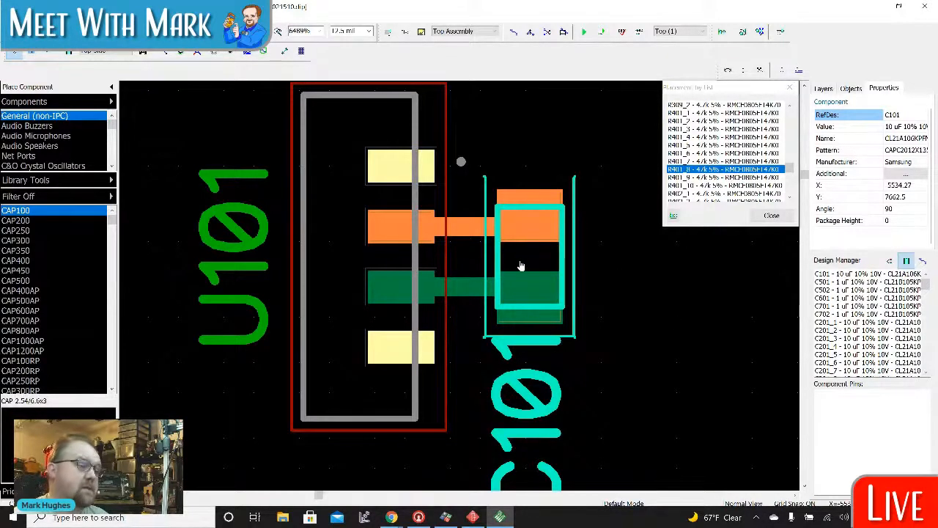
Step: Highlight C101's pad nets to verify they match U101's supply and ground pins
right_click(520, 266)
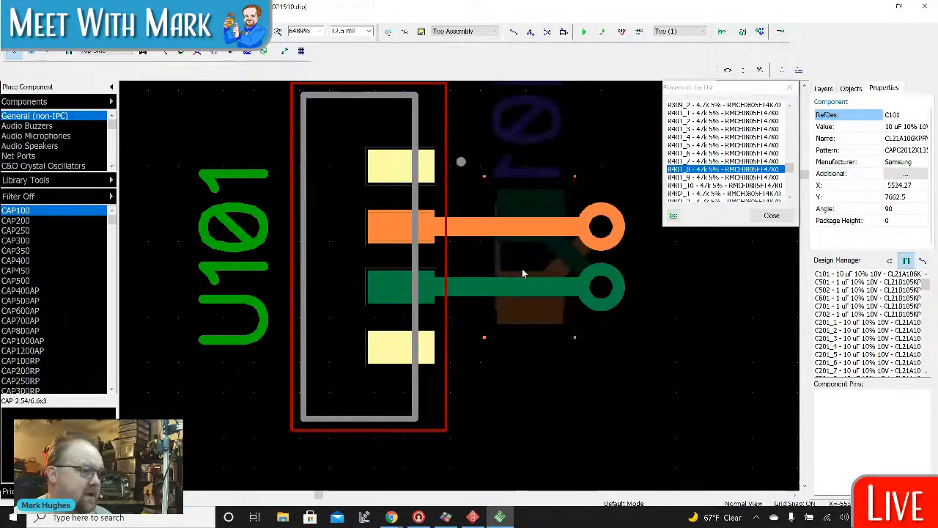
mouse_move(642, 280)
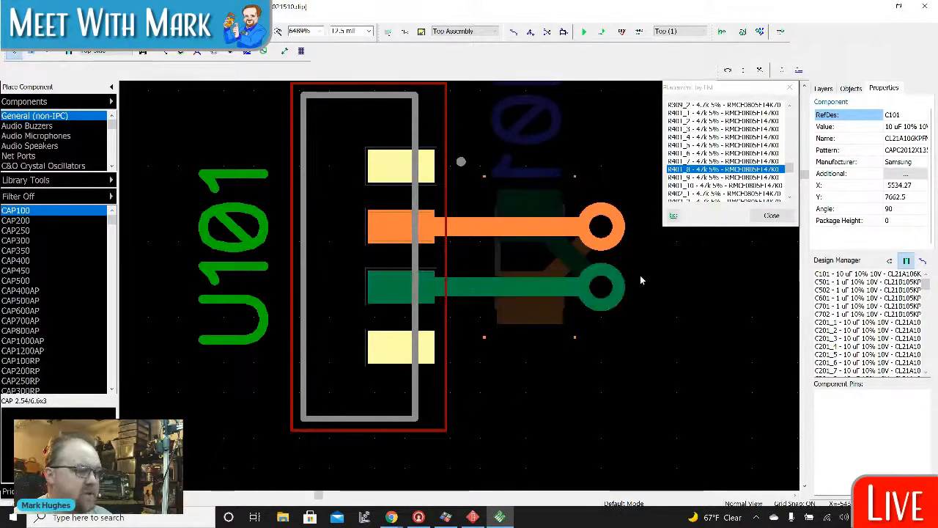
mouse_move(635, 281)
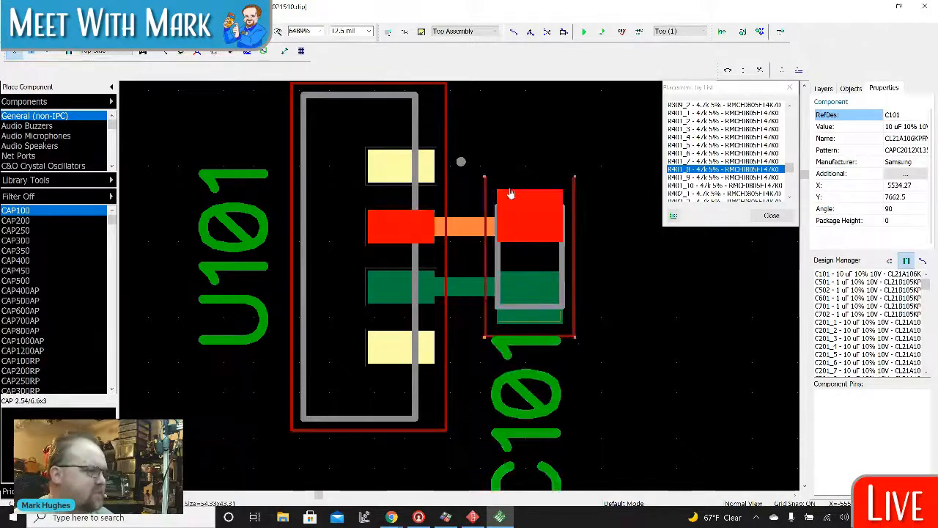
left_click(824, 88)
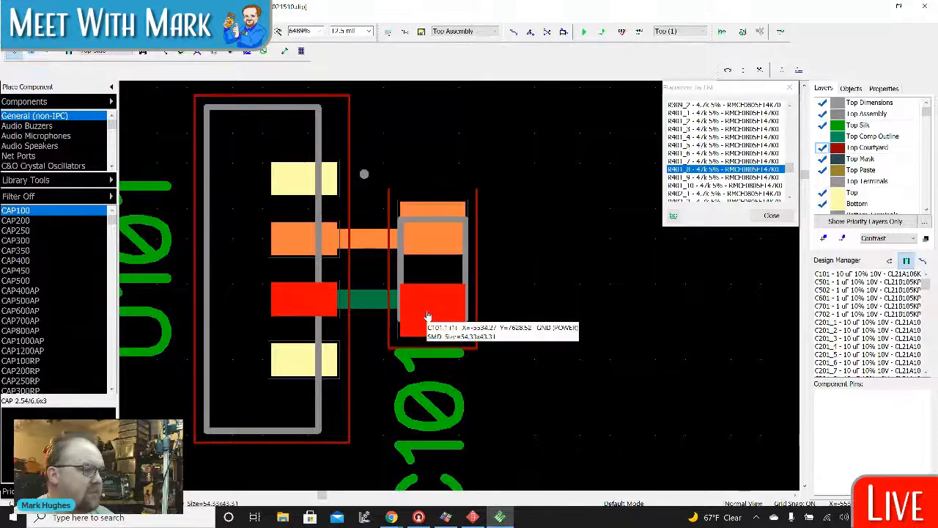
mouse_move(422, 305)
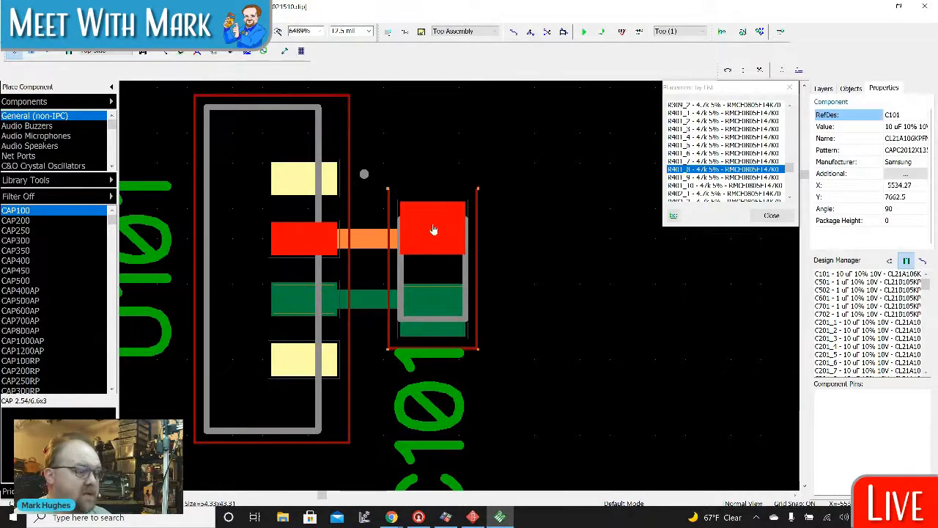
left_click(822, 88)
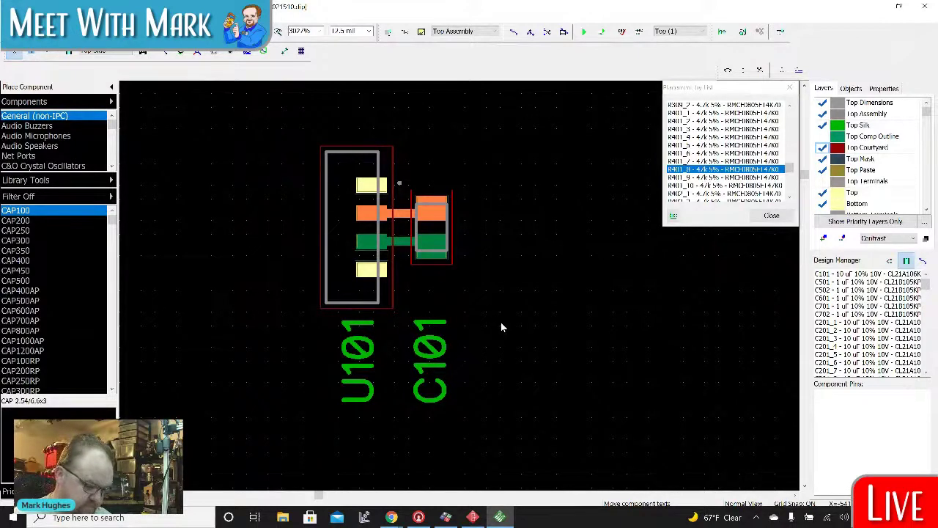
Step: Check the D201/C201 wiring in the schematic, then return to D201_1 and C201_1 on the board
left_click(357, 227)
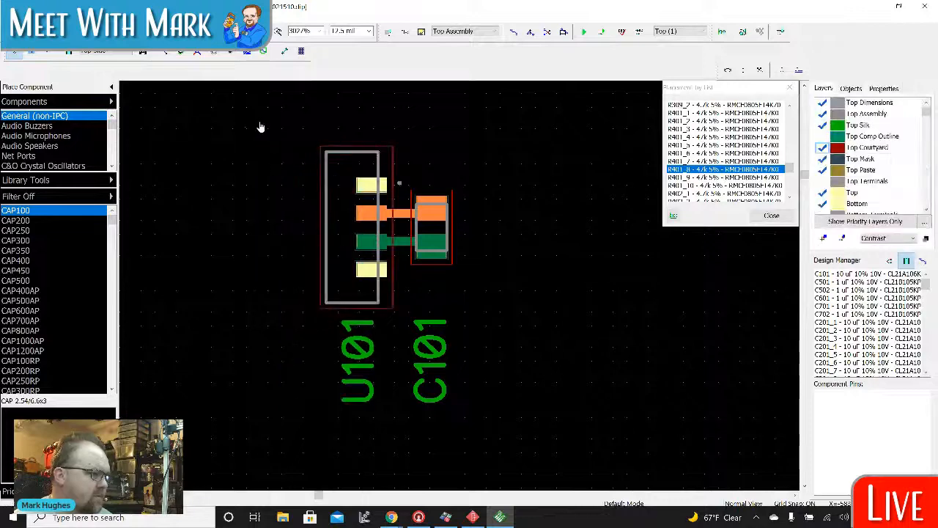
left_click(884, 88)
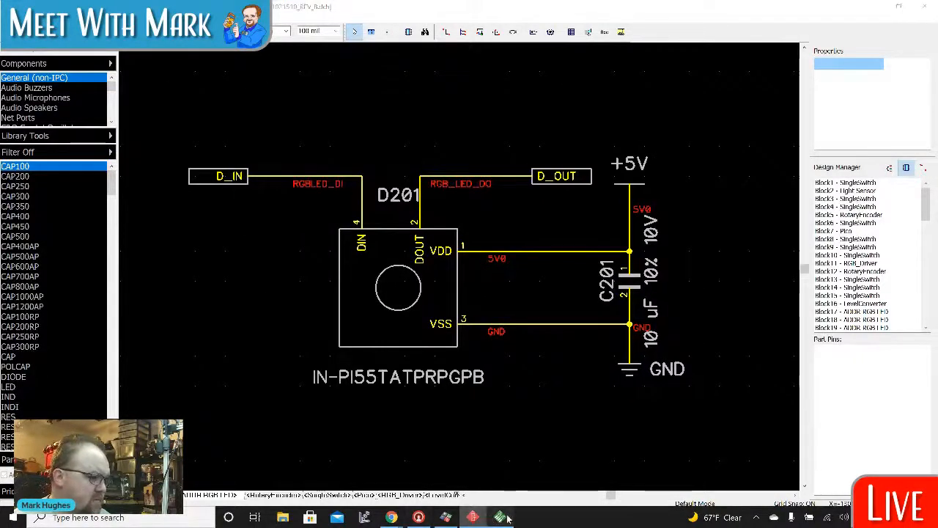
left_click(498, 517)
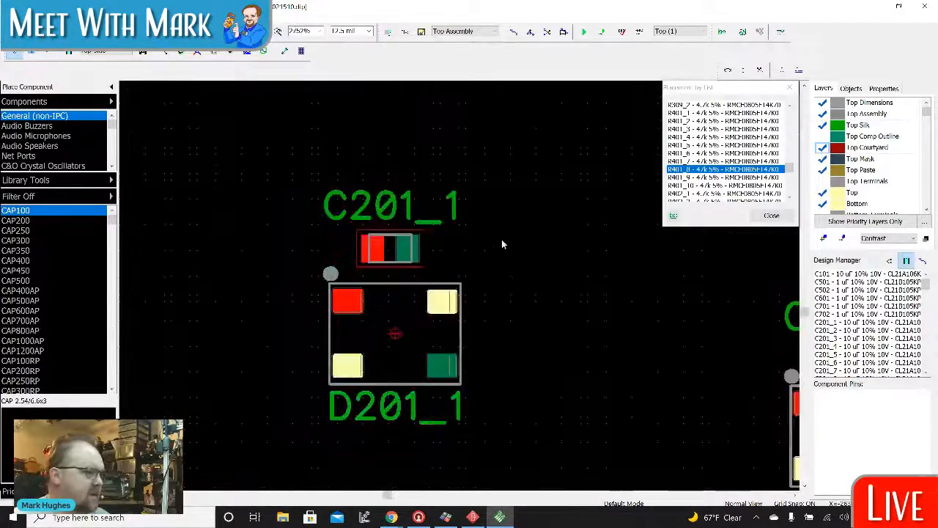
mouse_move(384, 256)
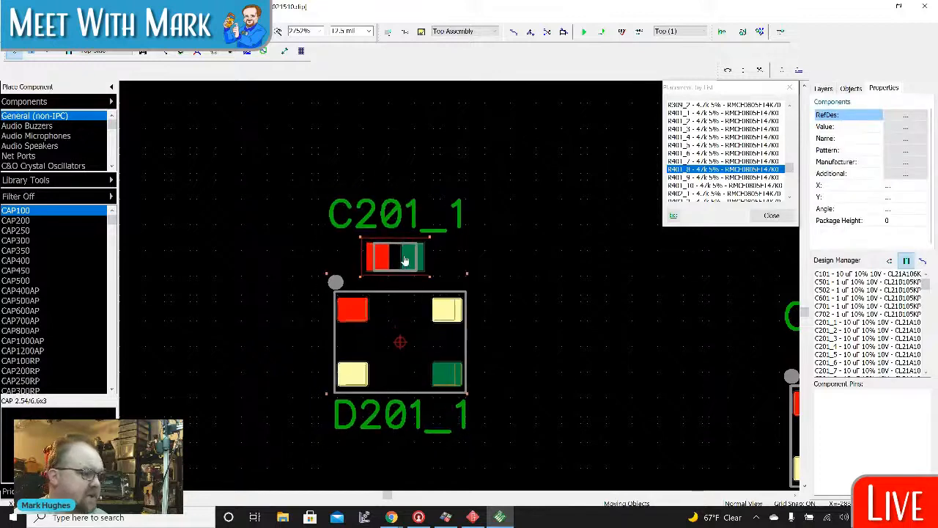
Step: On a 50 mil grid, move C201_1 centred just above LED D201_1
left_click(396, 258)
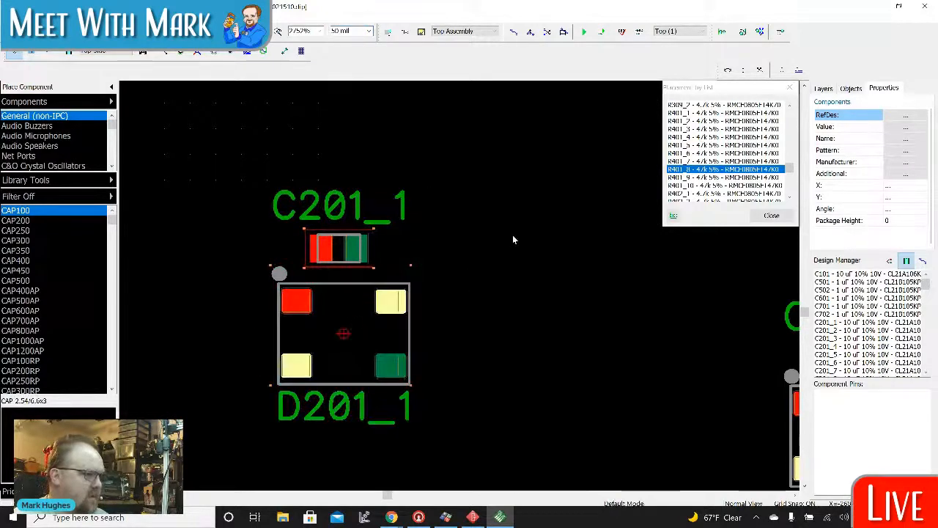
left_click(824, 88)
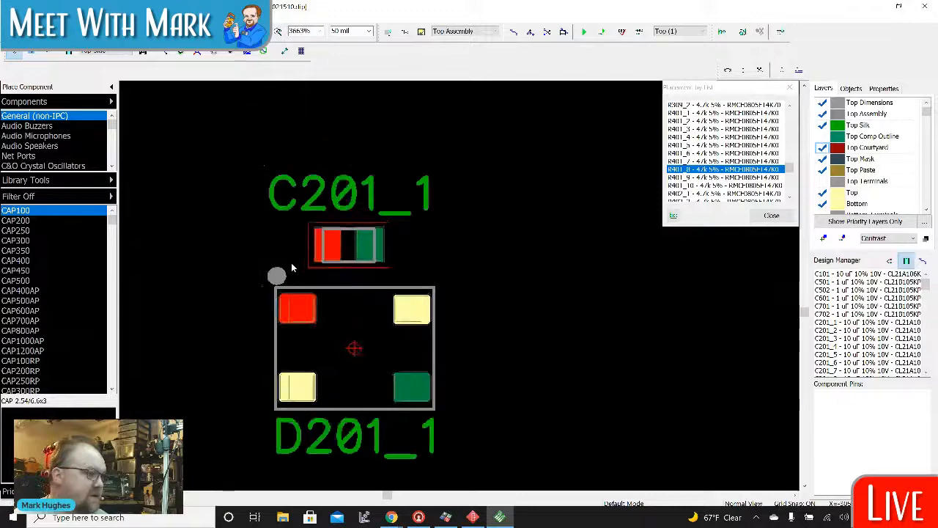
scroll("up", 3)
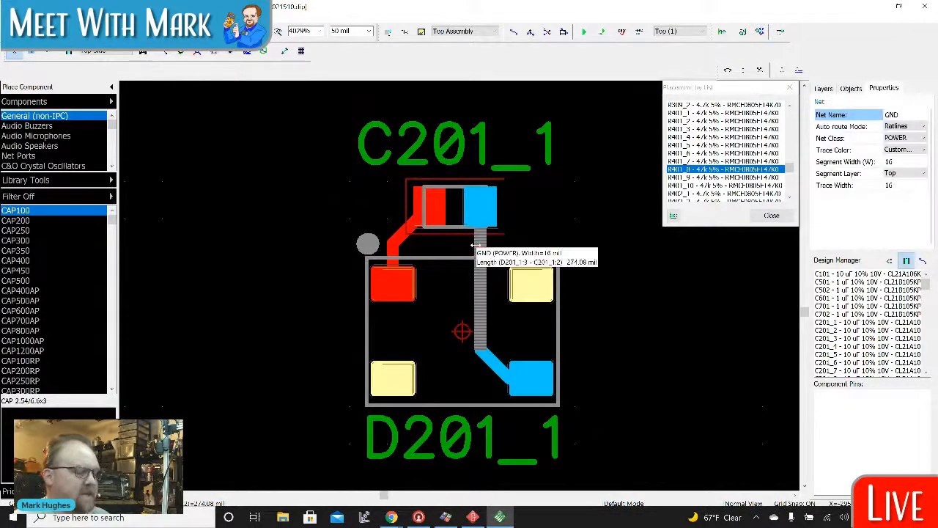
Step: Finish the GND trace from C201_1 to the D201_1 LED pad
left_click(824, 88)
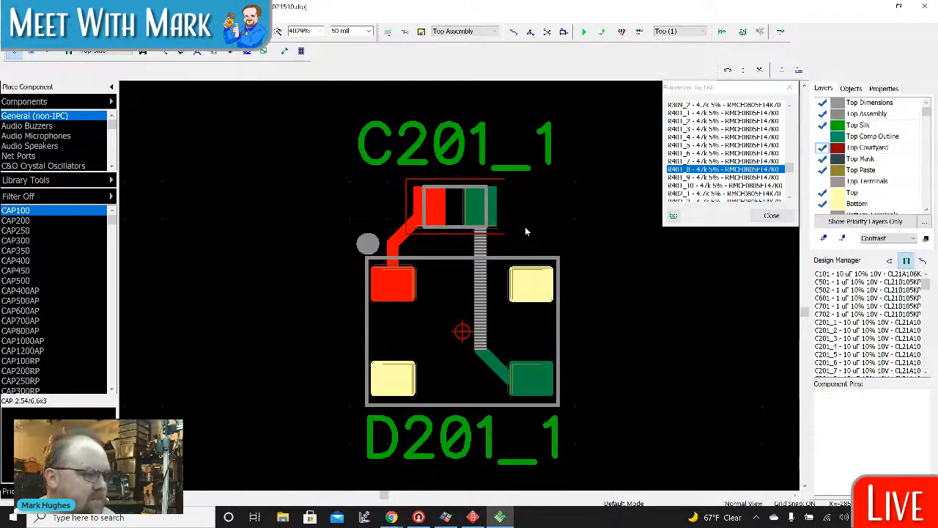
left_click(452, 269)
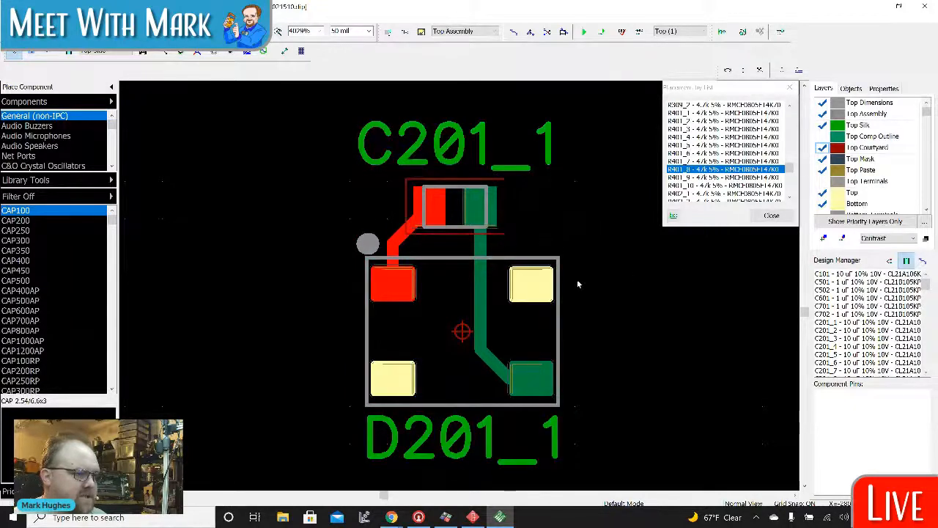
mouse_move(344, 288)
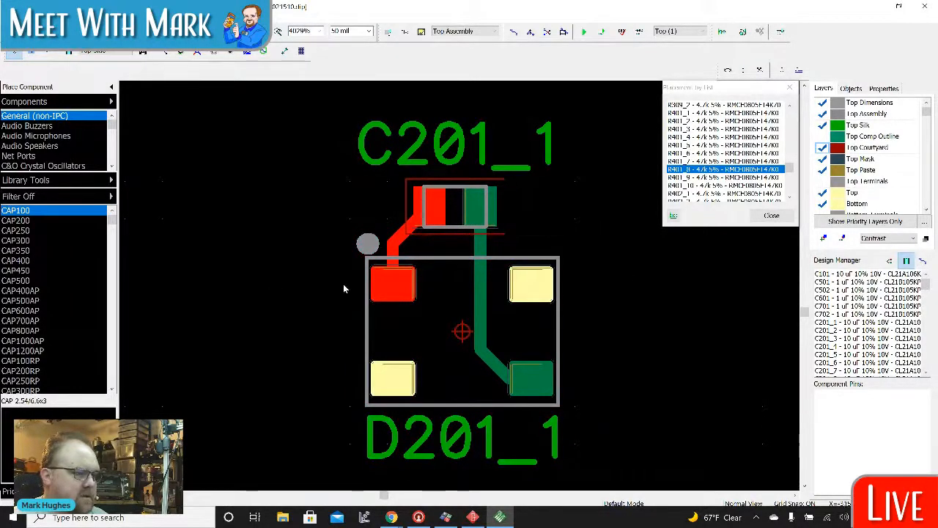
mouse_move(754, 337)
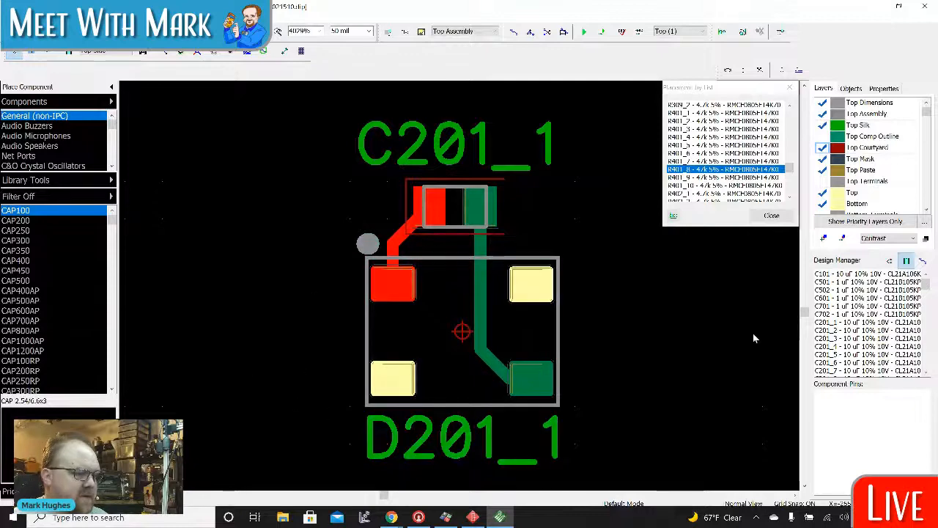
mouse_move(281, 217)
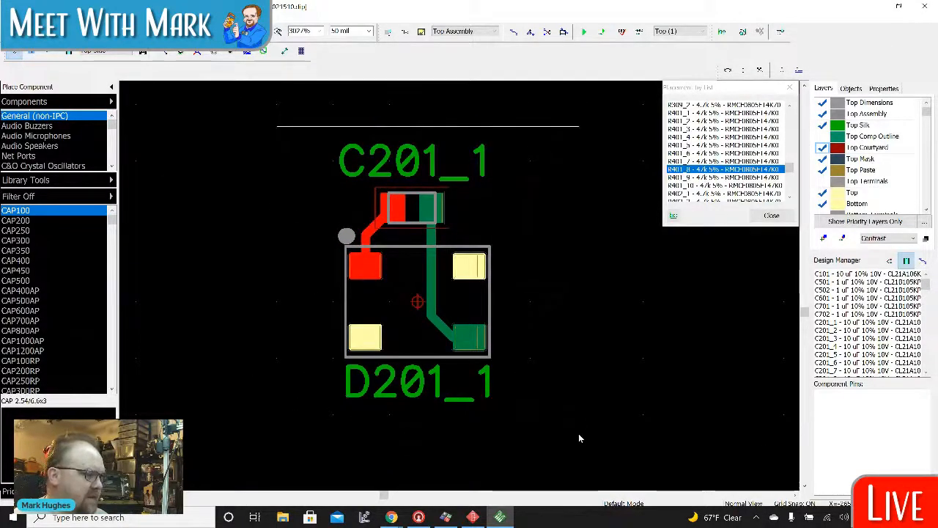
Step: Route traces from capacitor C201_2's pads to LED D201_2, matching the first pair
left_click(883, 88)
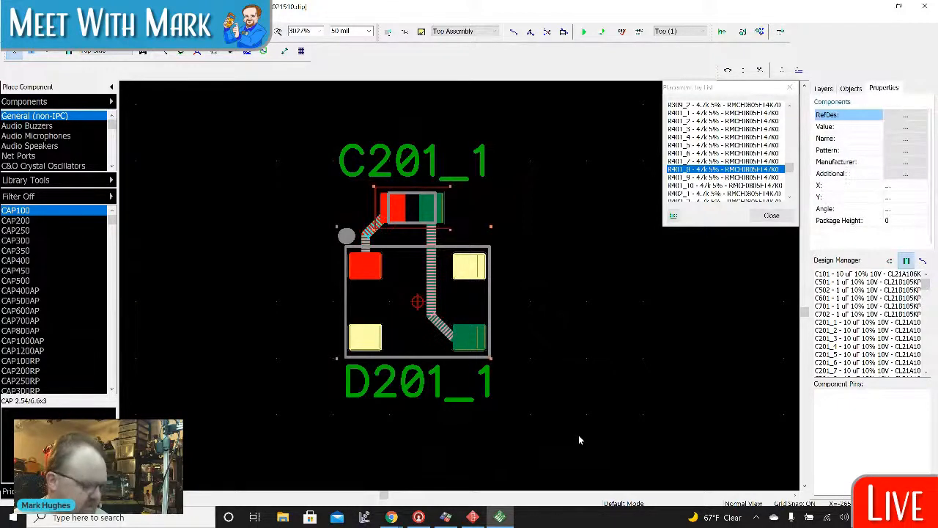
mouse_move(290, 261)
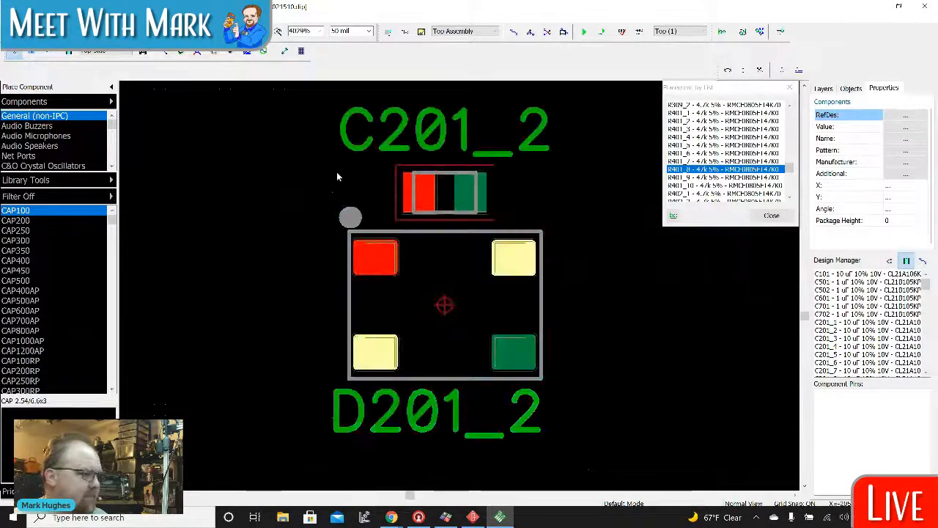
left_click(439, 182)
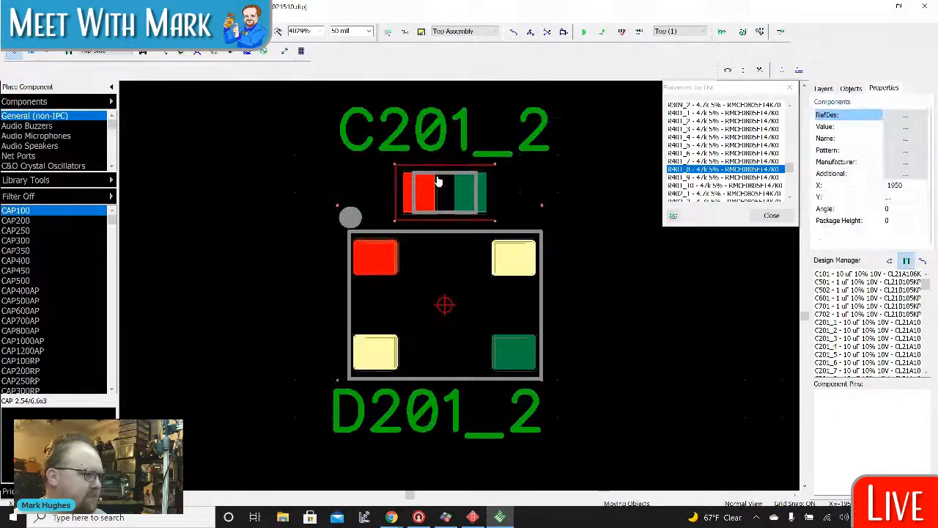
right_click(438, 182)
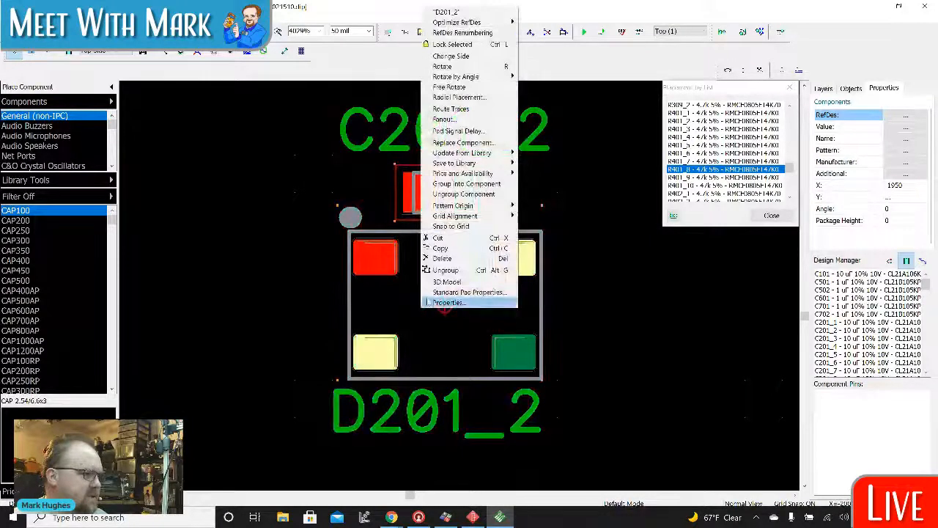
left_click(447, 301)
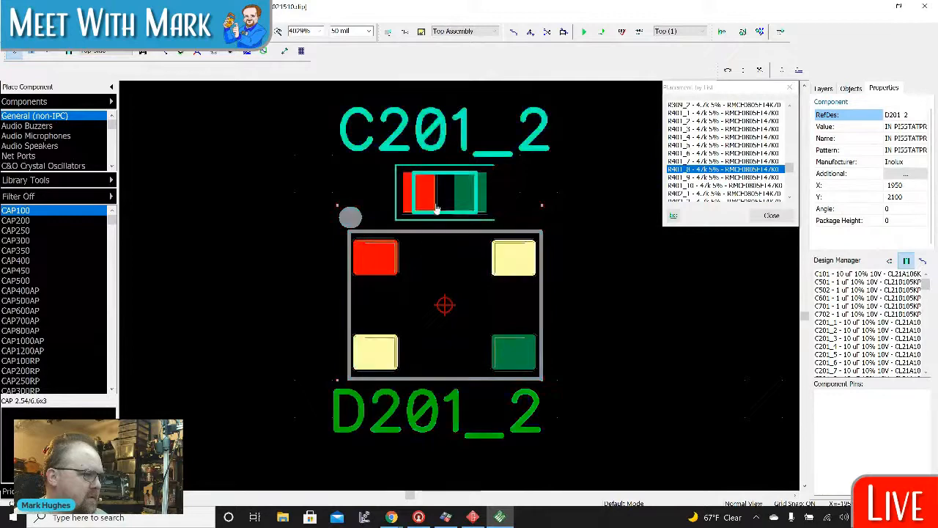
left_click(446, 193)
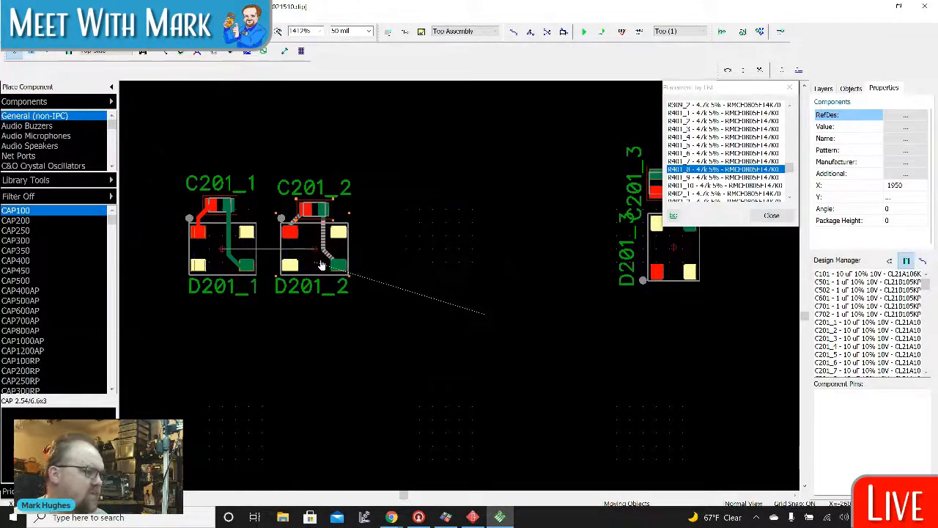
Step: Rotate LED D201_3 upright and set capacitor C201_3 directly above it
left_click(824, 88)
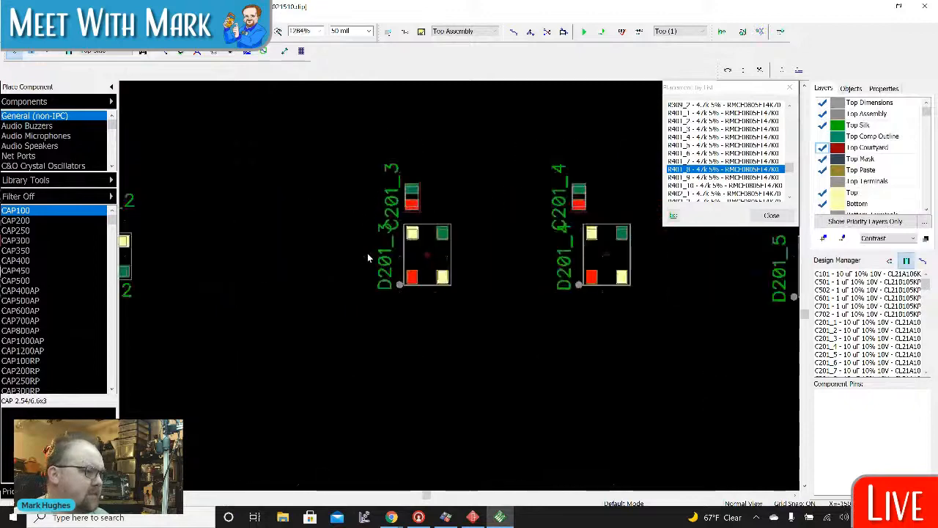
left_click(410, 176)
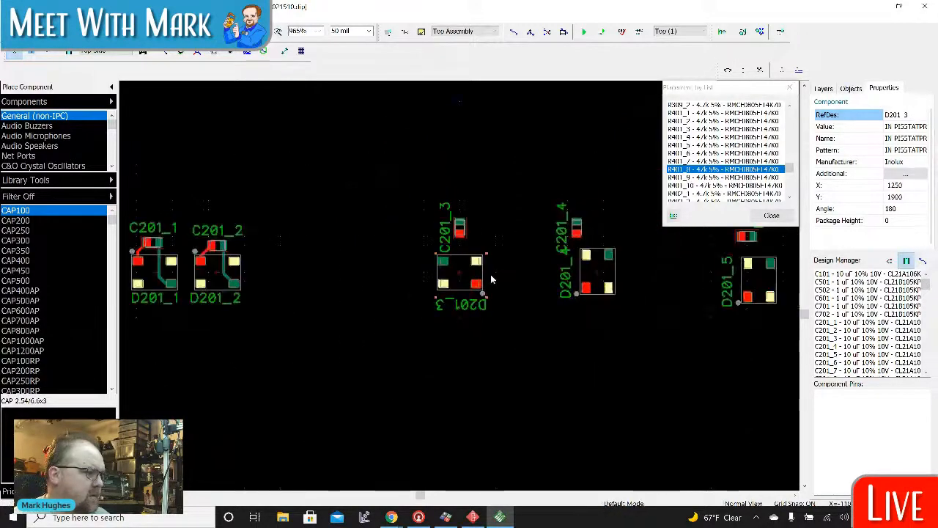
left_click(460, 277)
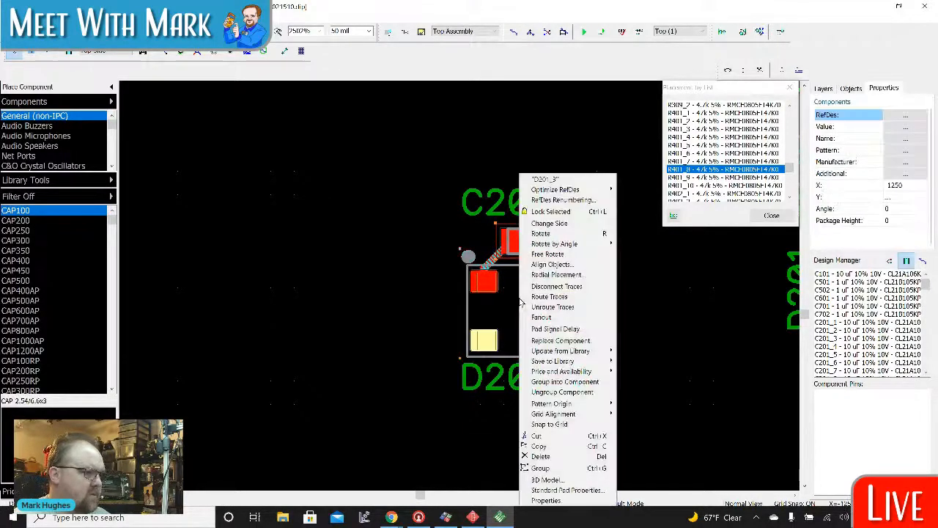
mouse_move(539, 467)
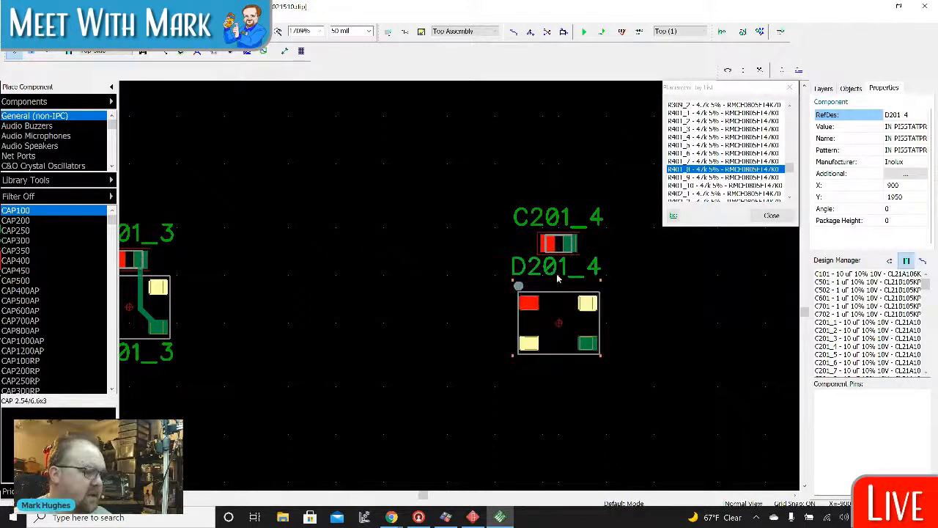
mouse_move(560, 293)
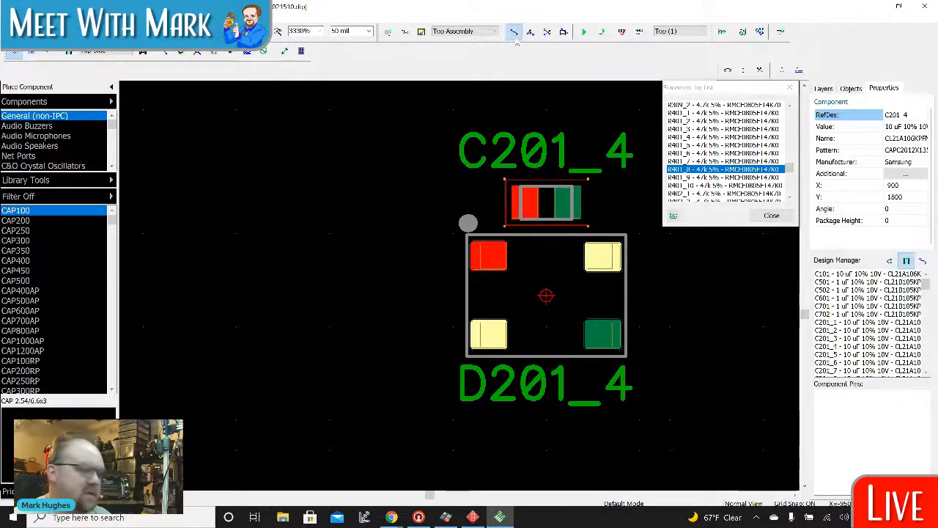
Step: Draw the red and green traces from C201_4's pads to D201_4 with Route Manual
left_click(513, 31)
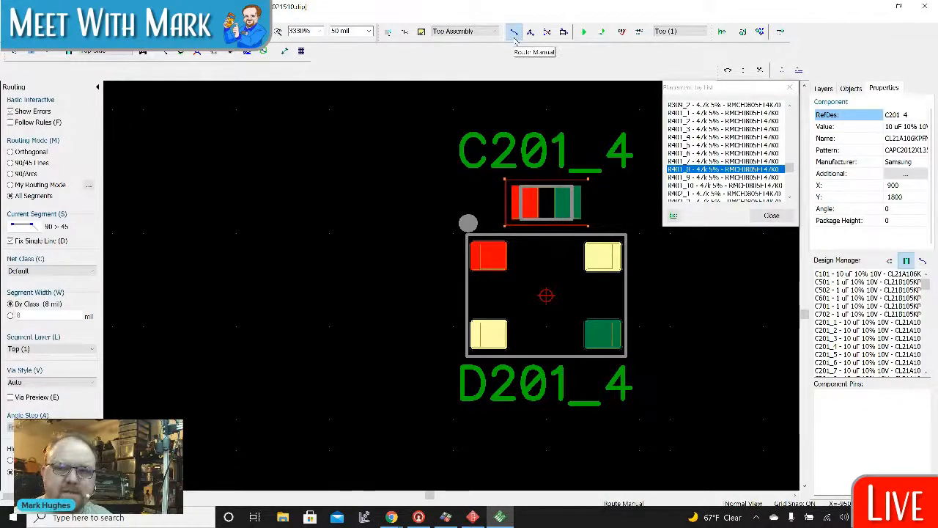
left_click(487, 255)
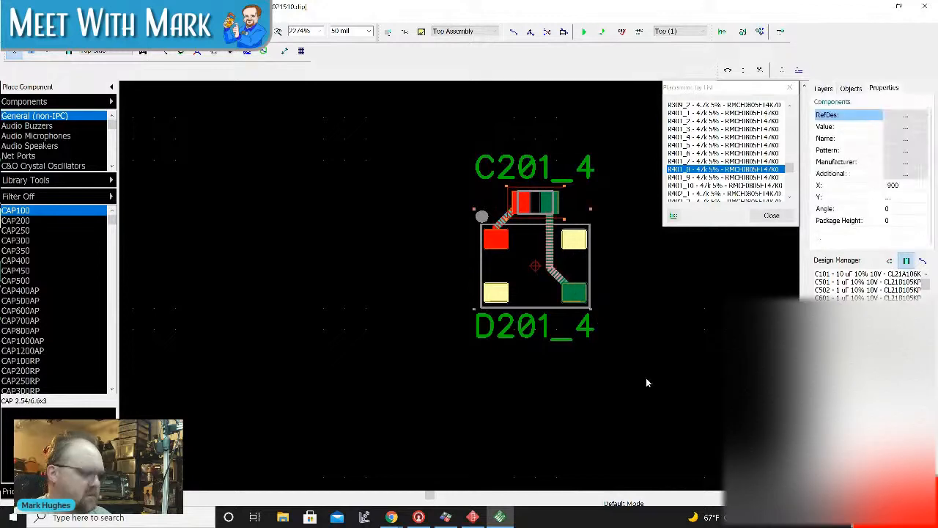
mouse_move(641, 344)
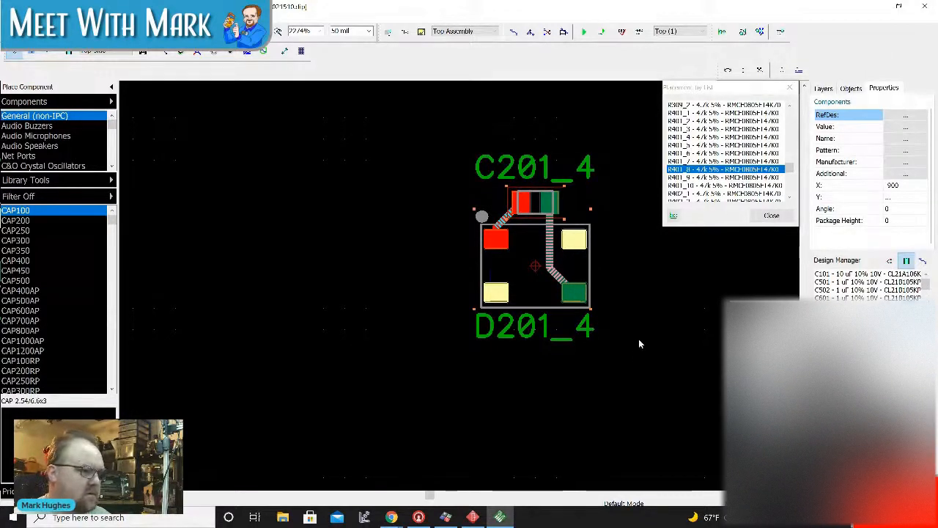
left_click(823, 88)
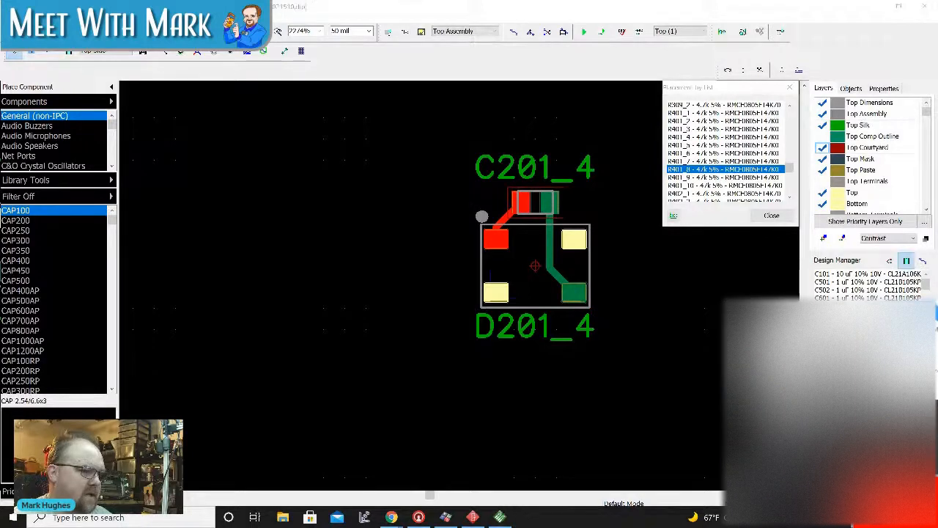
mouse_move(601, 263)
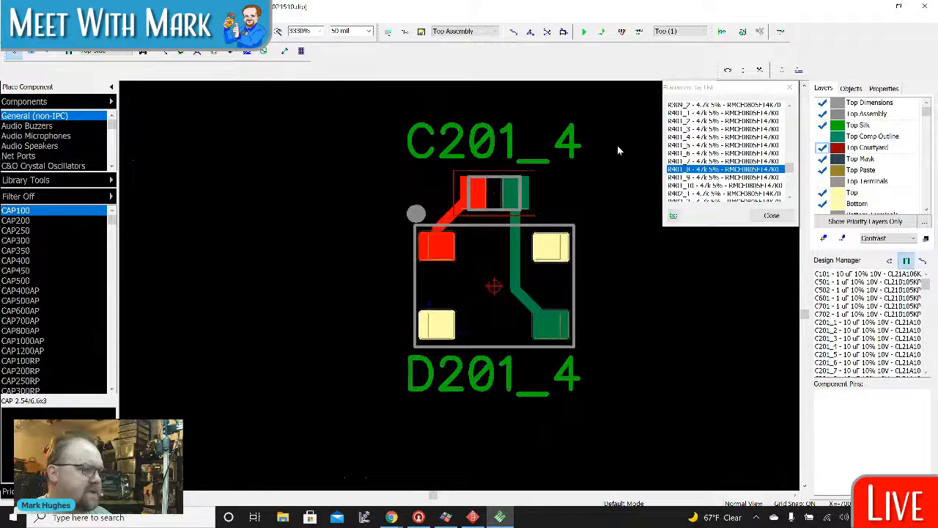
mouse_move(627, 198)
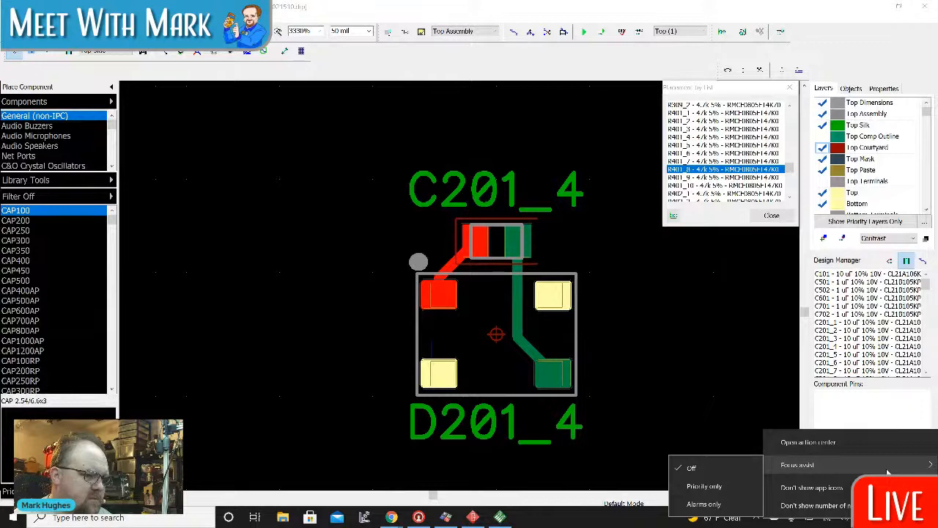
mouse_move(791, 484)
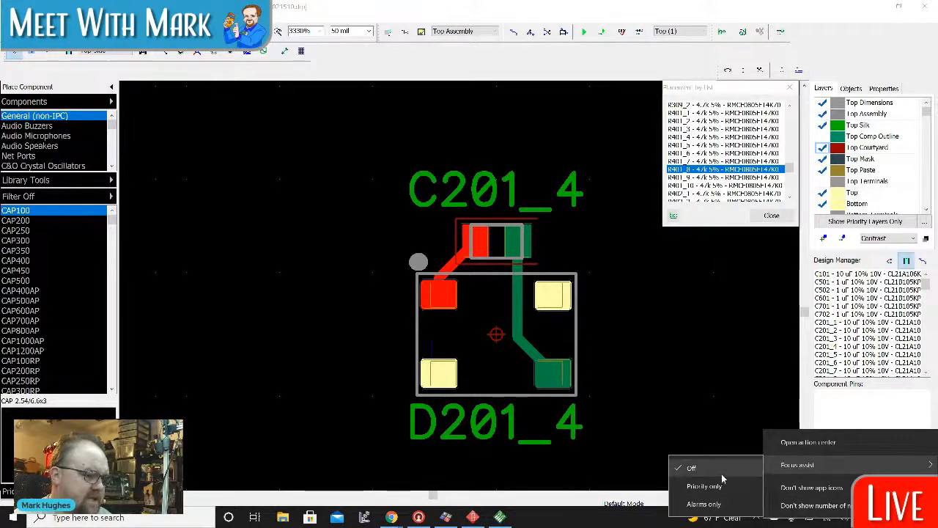
Step: Switch Windows Focus assist to Off from the notification area
left_click(730, 406)
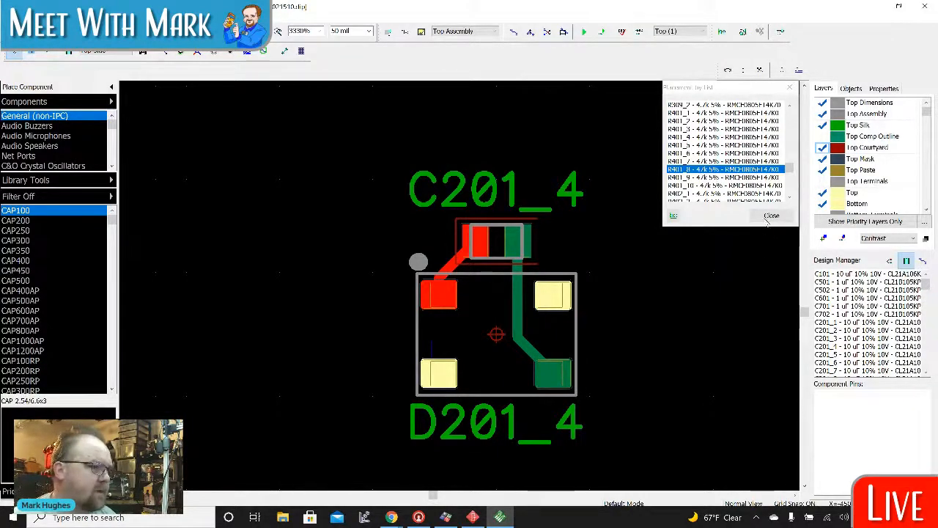
Step: Pan down to the sixth pair and select capacitor C201_6 for routing to D201_6
scroll("down", 3)
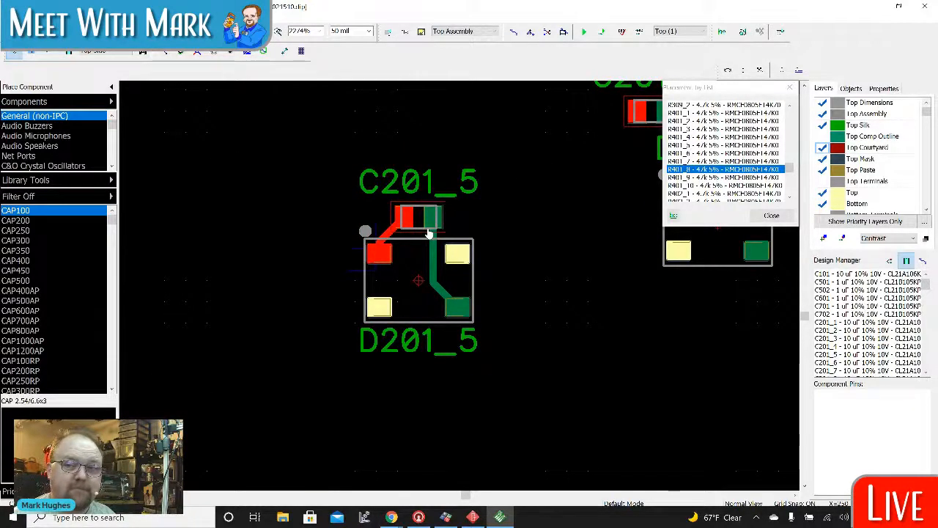
scroll("down", 3)
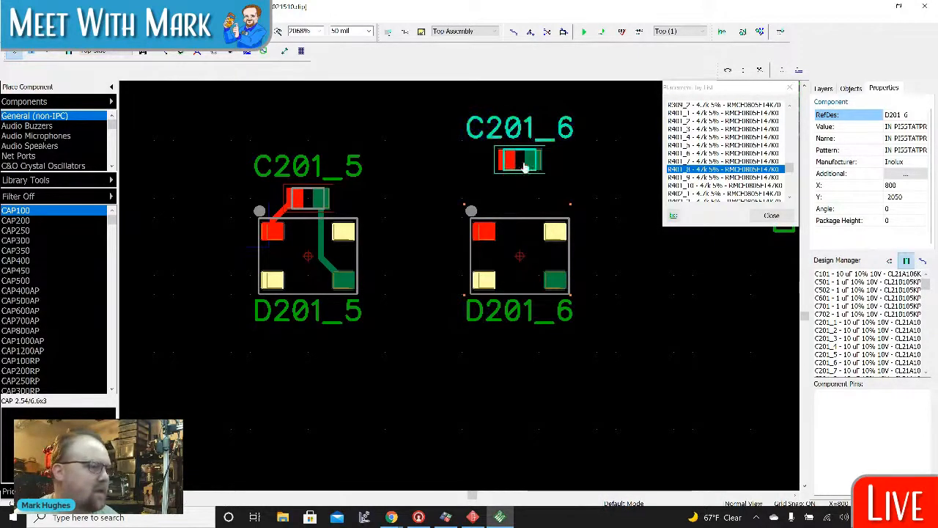
left_click(822, 88)
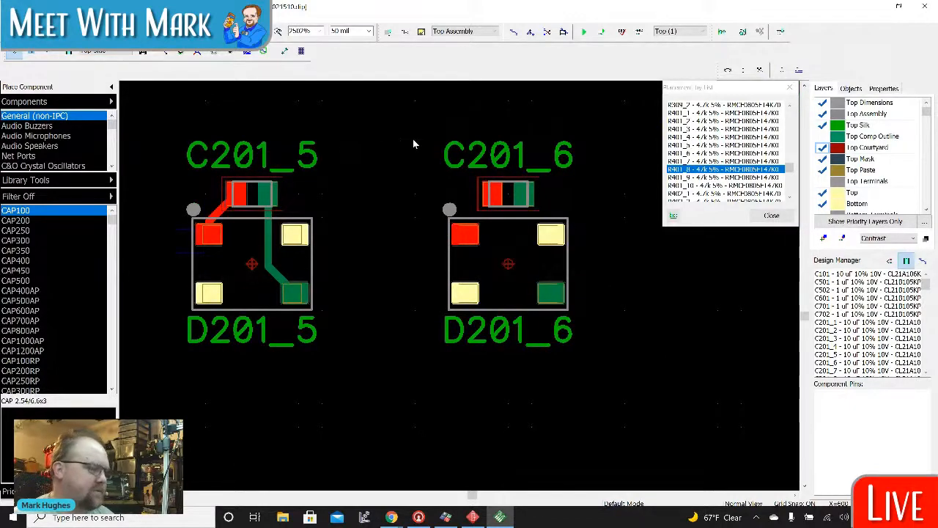
mouse_move(411, 129)
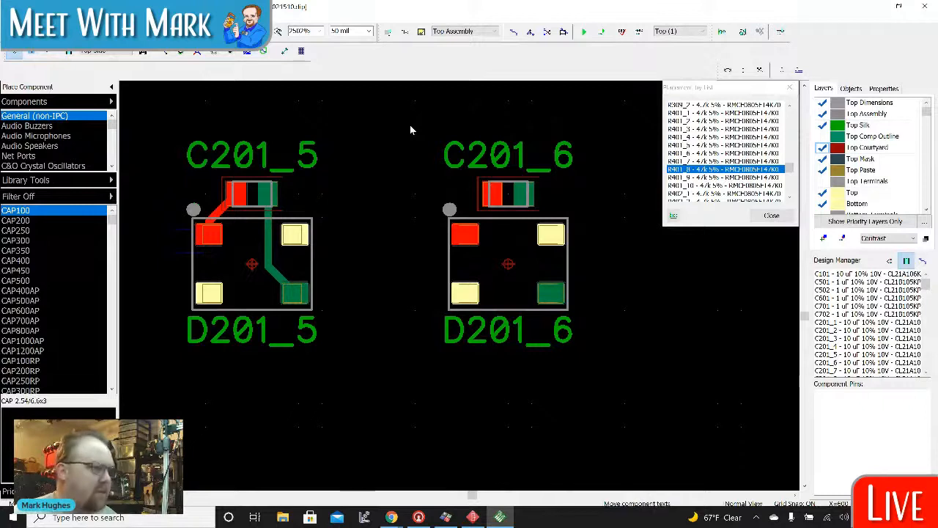
mouse_move(396, 131)
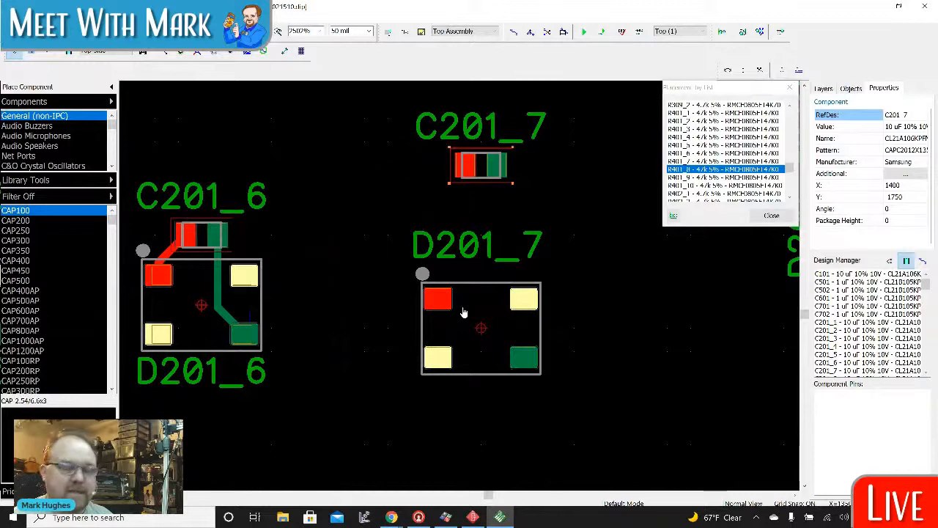
Step: Centre C201_7 above D201_7 and start its trace to the LED pad
left_click(824, 88)
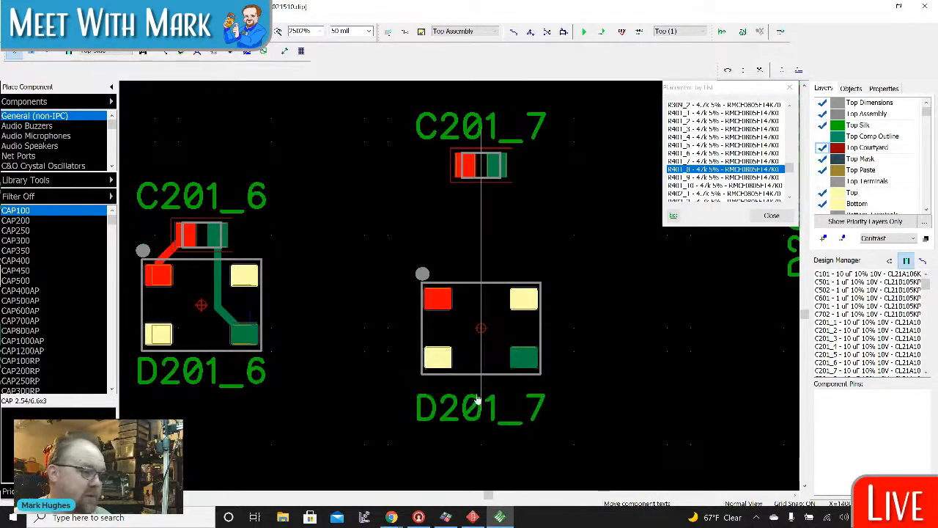
left_click(481, 328)
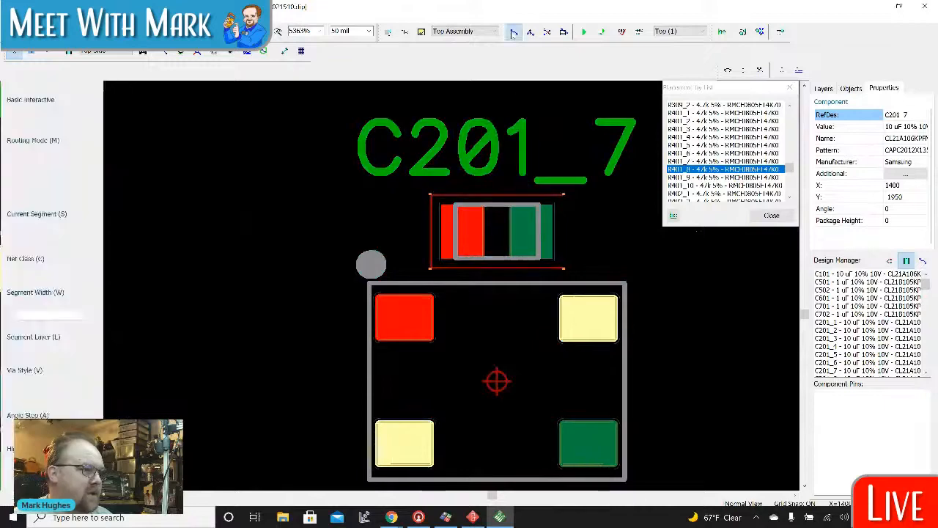
left_click(472, 250)
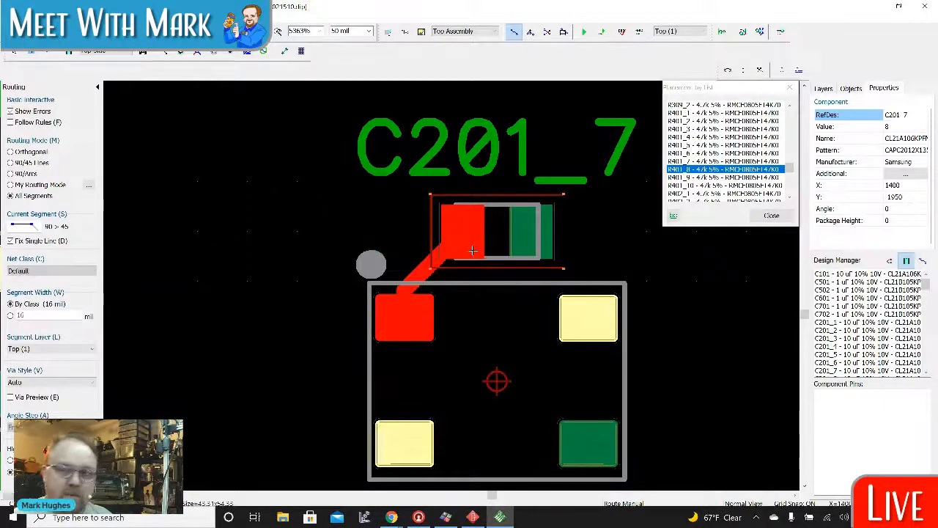
mouse_move(472, 252)
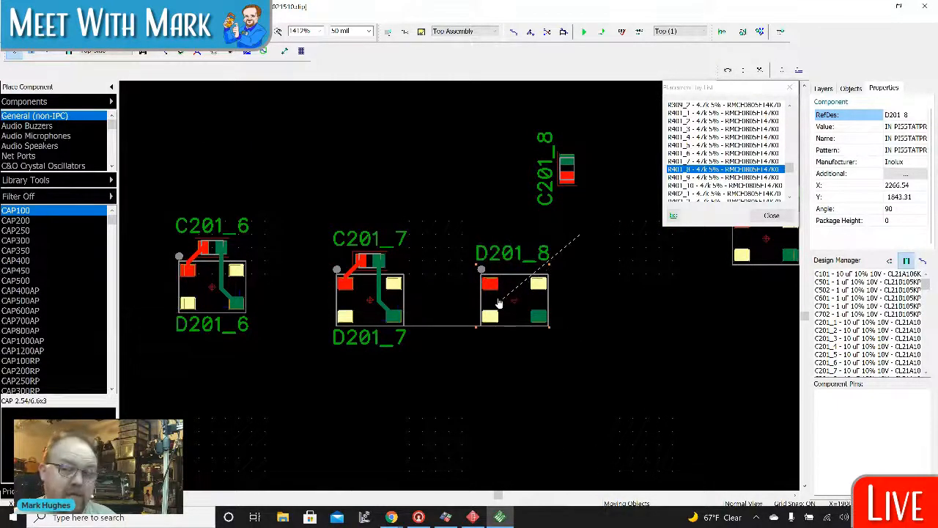
Step: Place LED D201_8 beside D201_7 with capacitor C201_8 above it
left_click(513, 296)
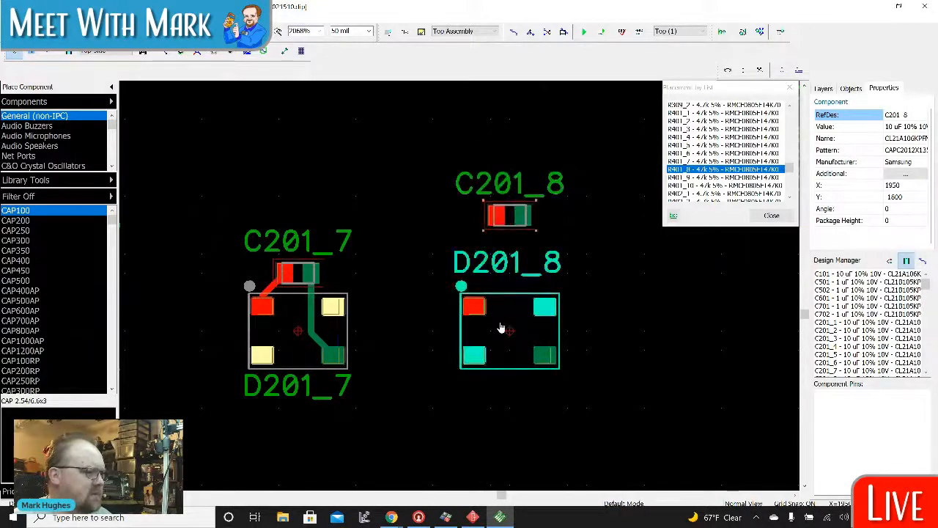
left_click(509, 329)
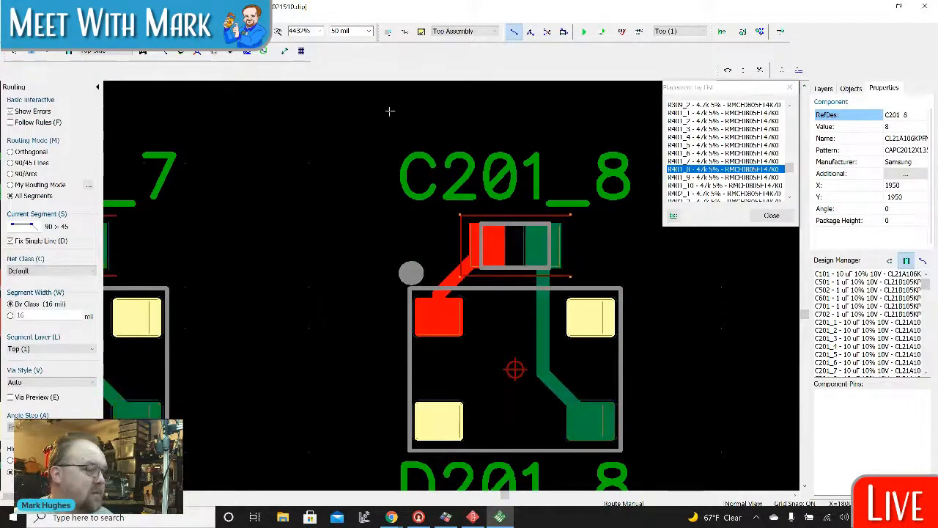
Step: Arrange C201_9 above D201_9 and pick up LED D201_10 to bring it alongside
scroll("down", 3)
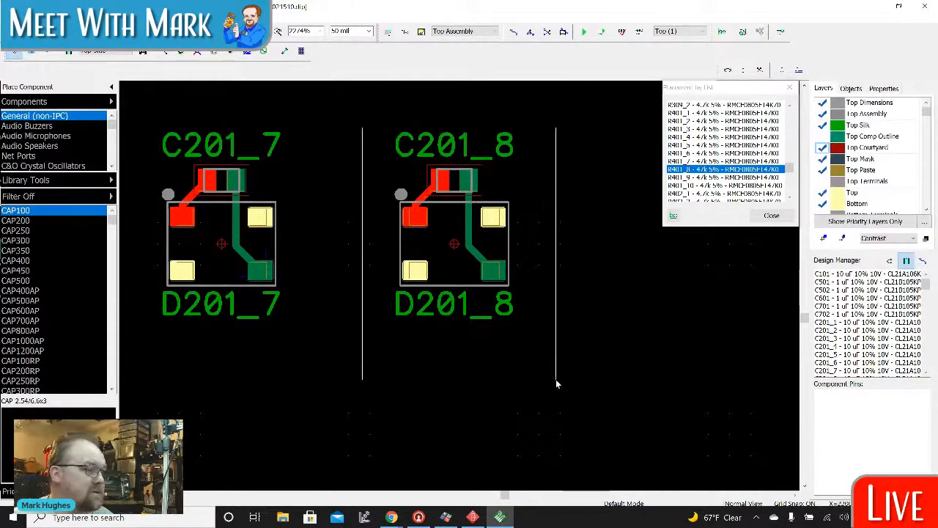
mouse_move(349, 260)
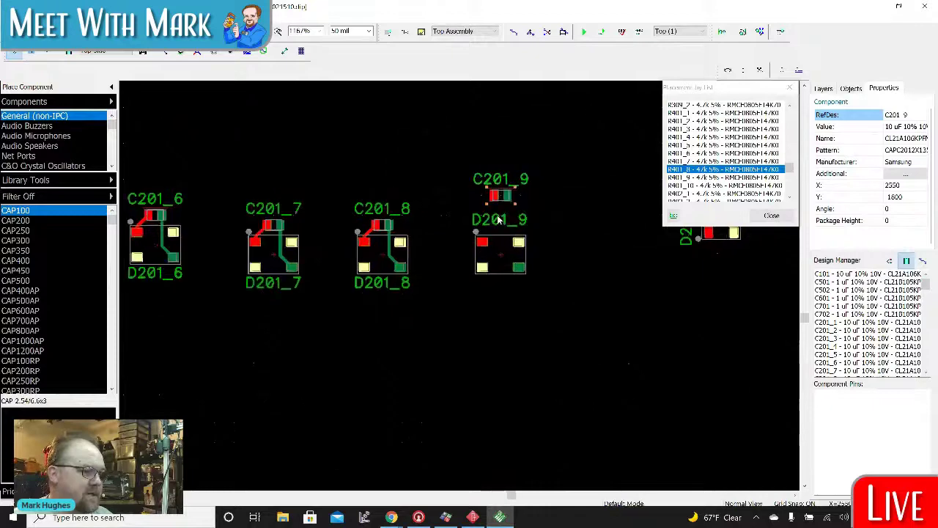
scroll("up", 3)
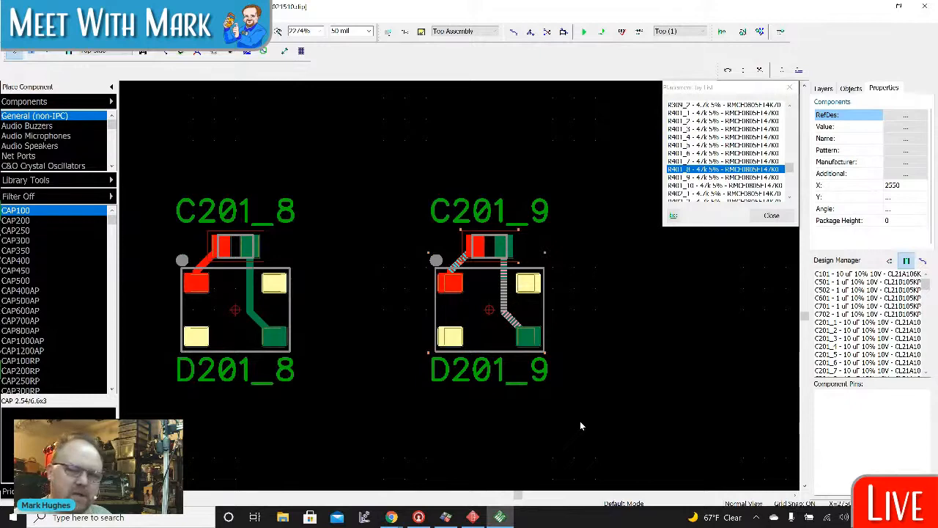
left_click(824, 88)
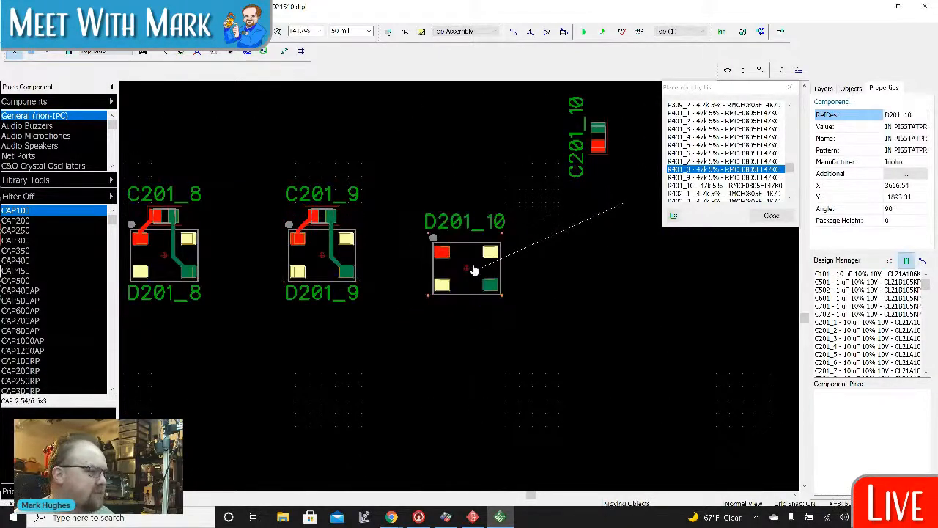
Step: Set C201_10 above D201_10 and route its pad to the LED, completing pair ten
left_click(824, 88)
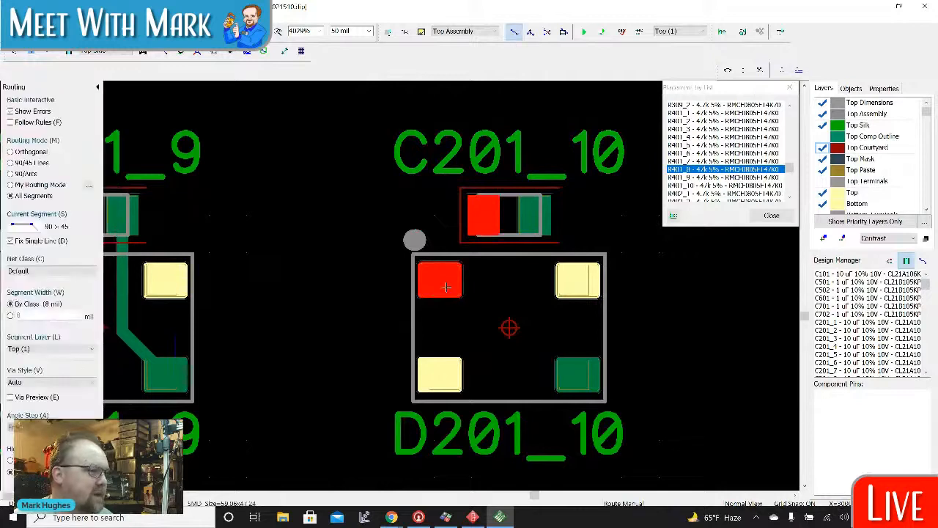
left_click(575, 374)
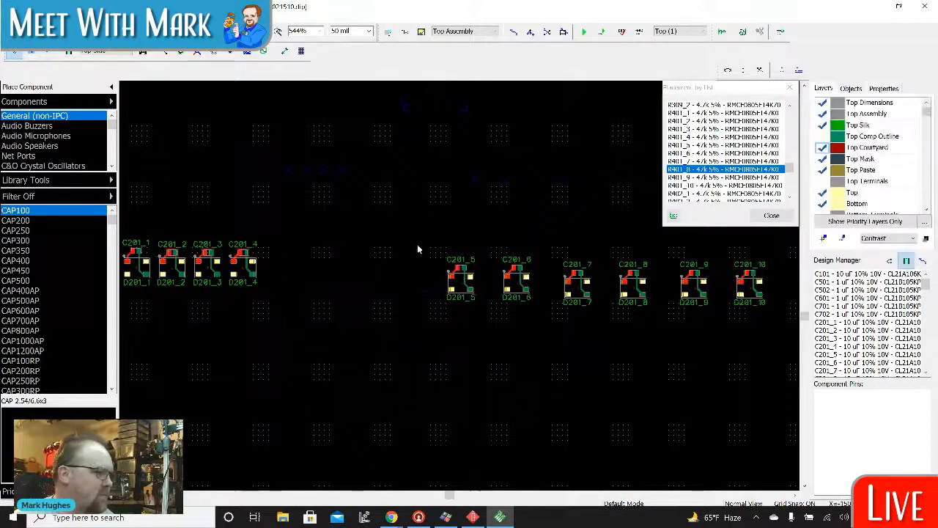
Step: Move pairs 5, 6, 7 and 8 into a tight row beside pair 4
right_click(454, 278)
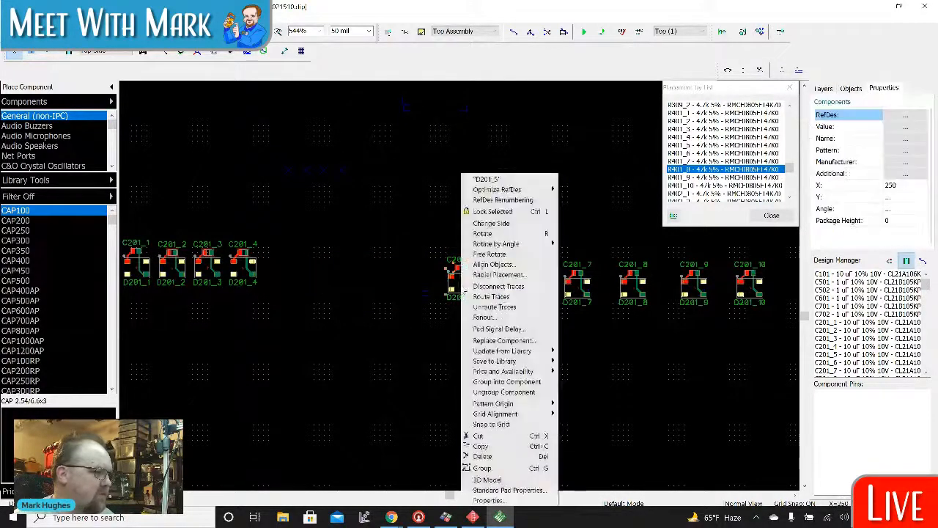
mouse_move(481, 468)
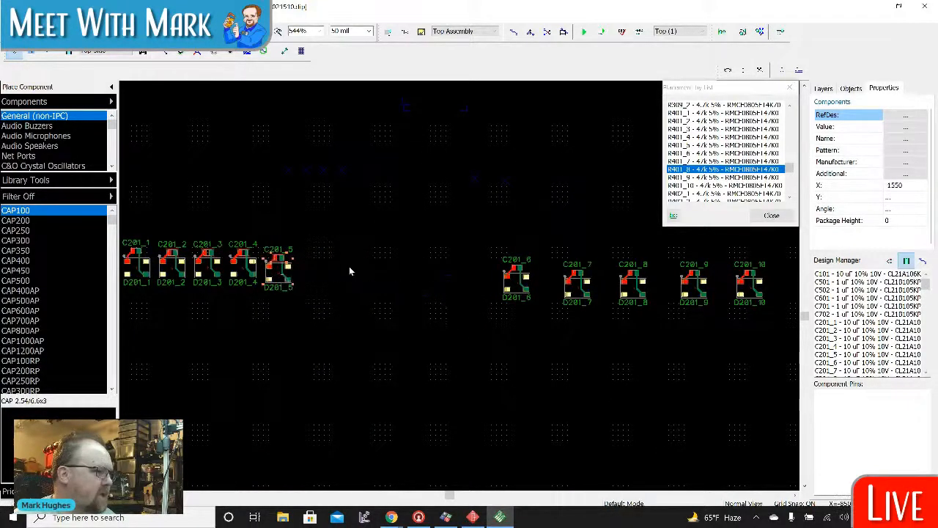
left_click(824, 88)
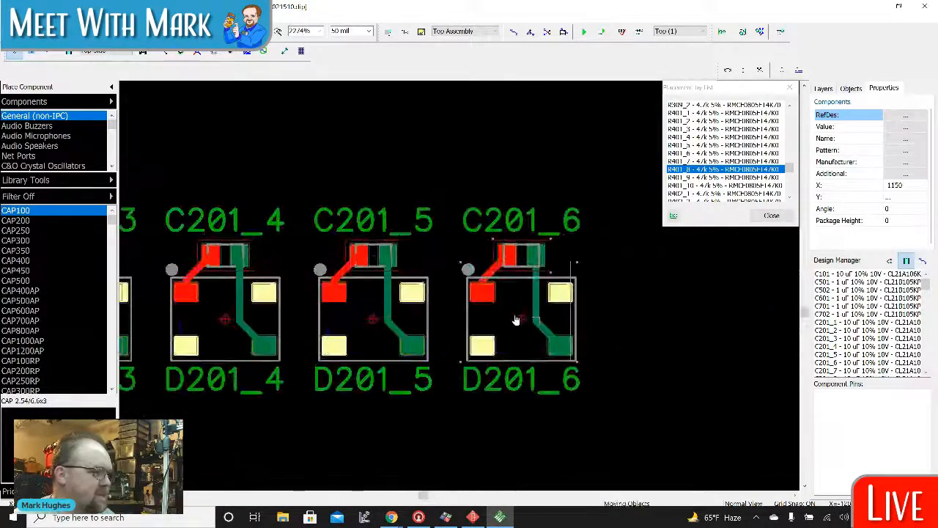
left_click(367, 264)
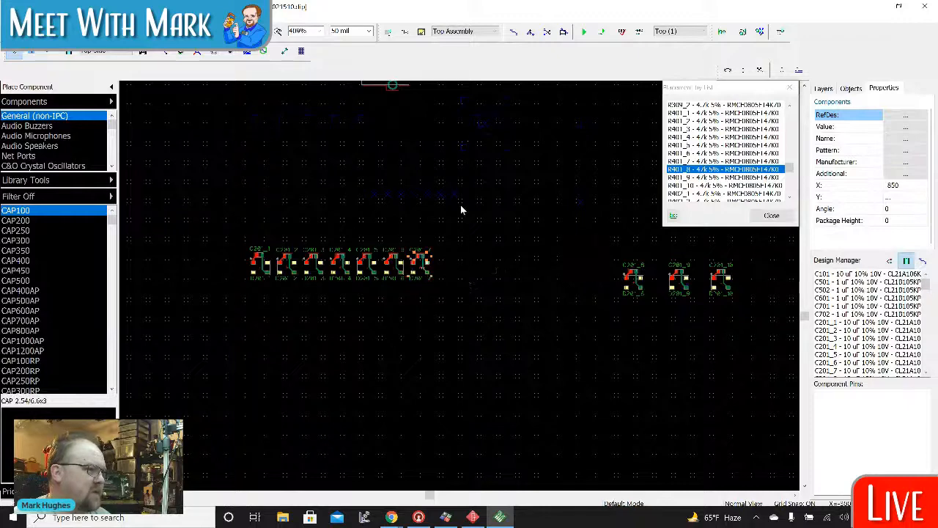
left_click(823, 88)
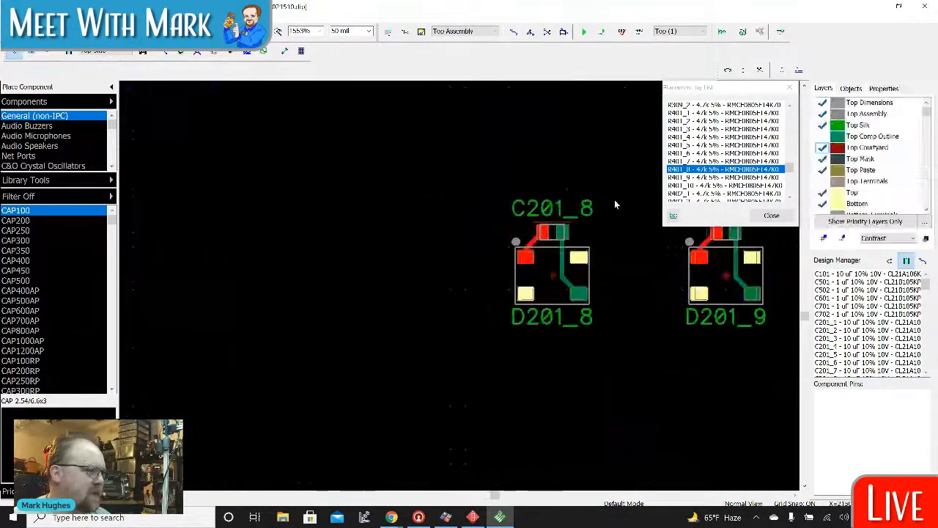
right_click(552, 264)
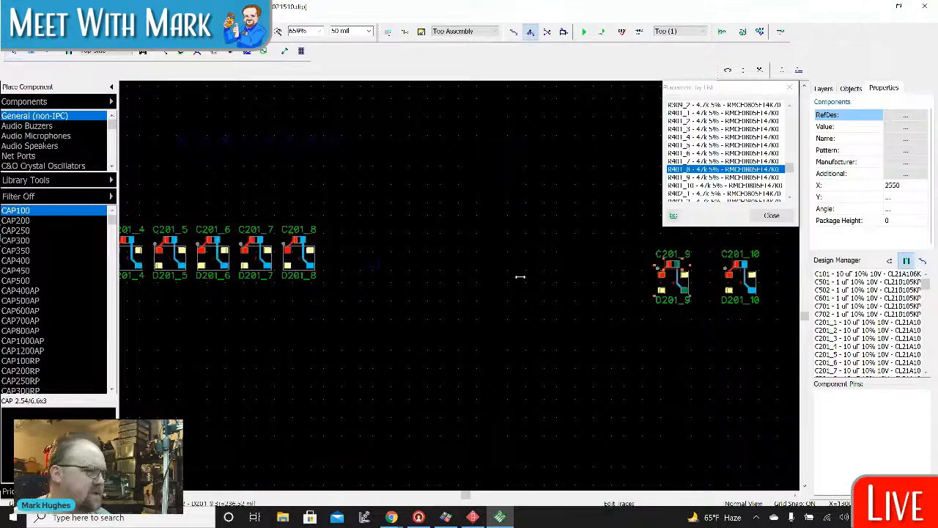
Step: Drop pair 8 into the row and zoom out toward resistors R1 and R2
left_click(822, 88)
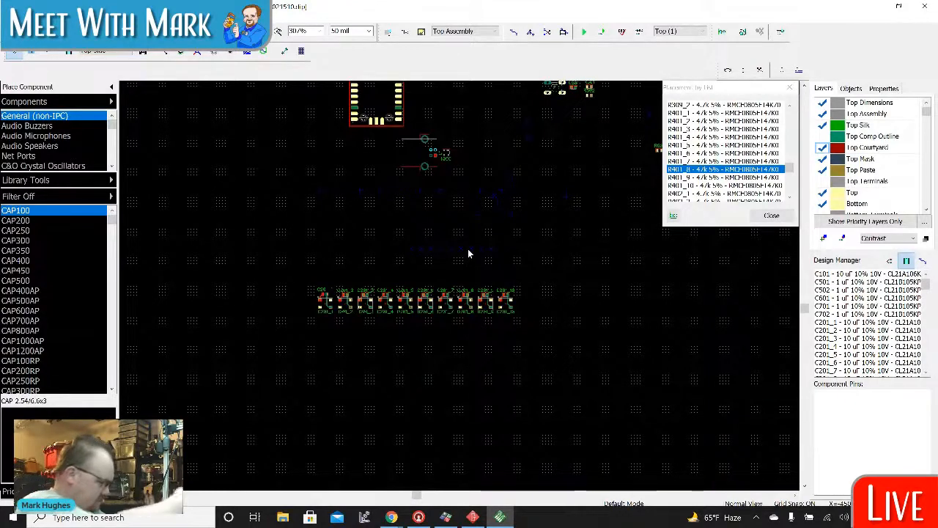
mouse_move(460, 240)
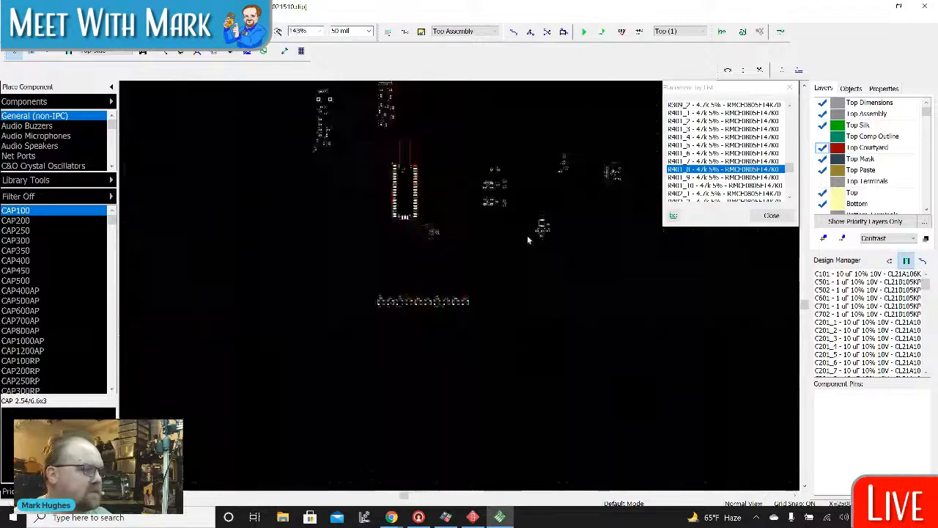
scroll("up", 3)
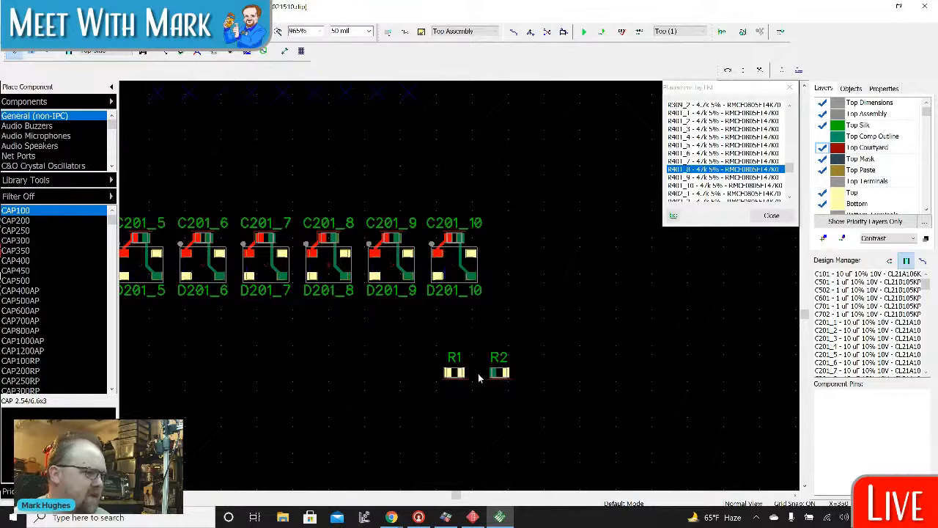
Step: Move resistor R2 up beside the last LED pair, C201_10 and D201_10
left_click(498, 372)
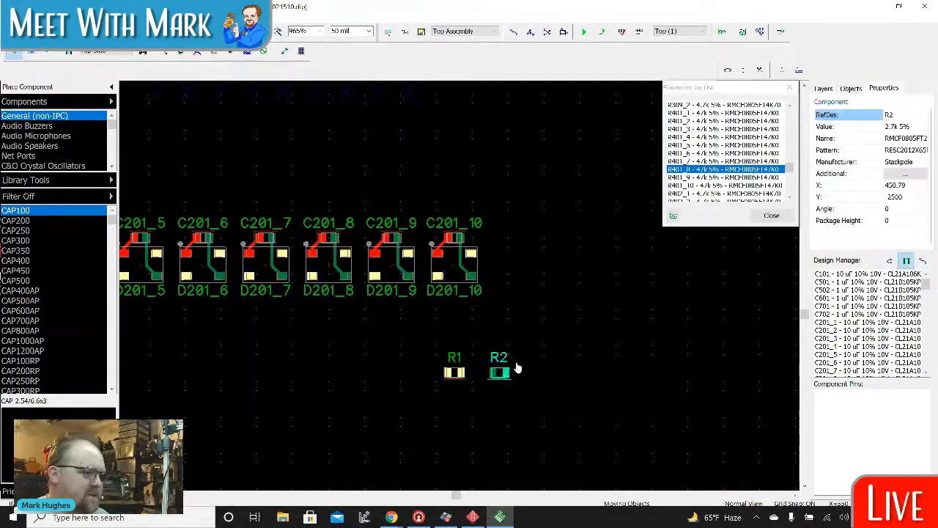
left_click_drag(498, 372, 506, 267)
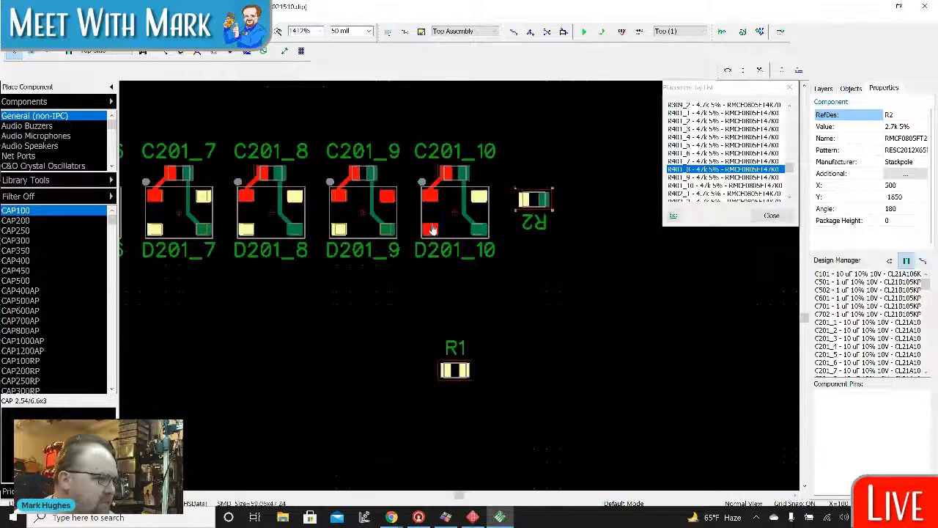
mouse_move(432, 232)
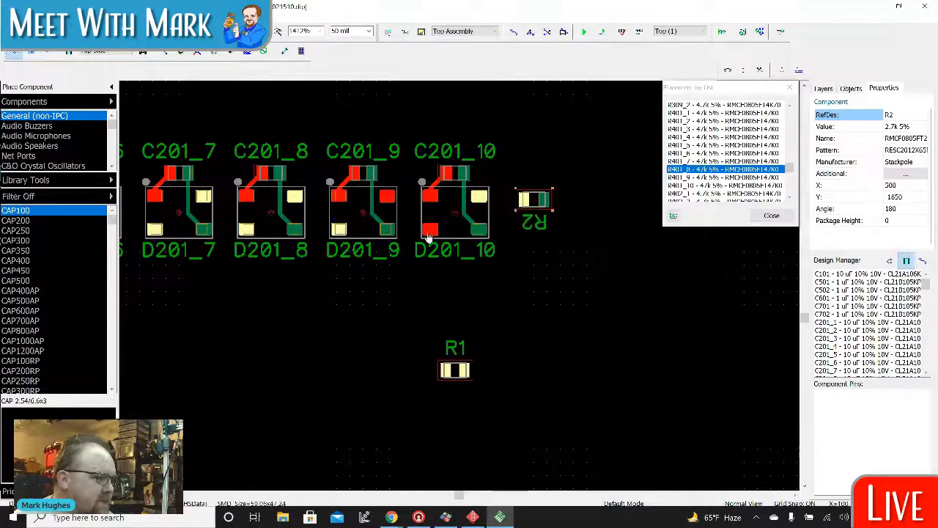
mouse_move(428, 235)
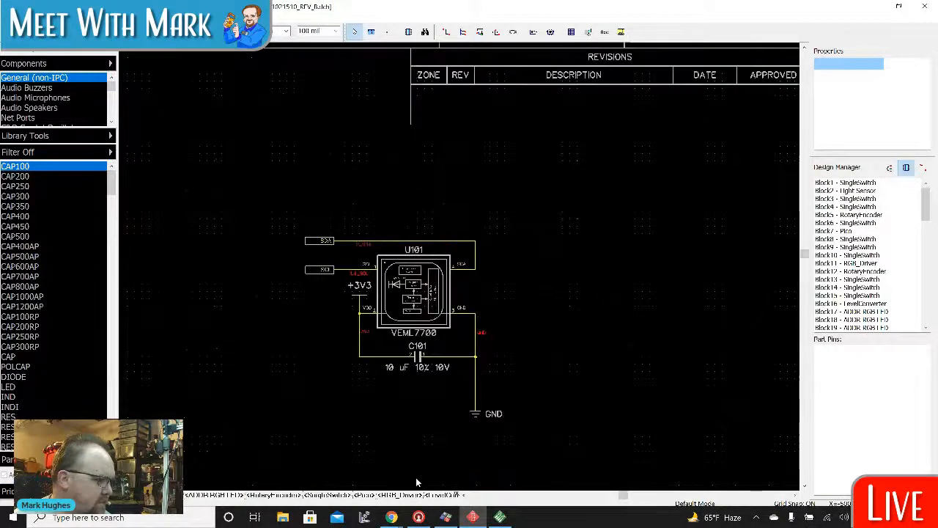
mouse_move(475, 482)
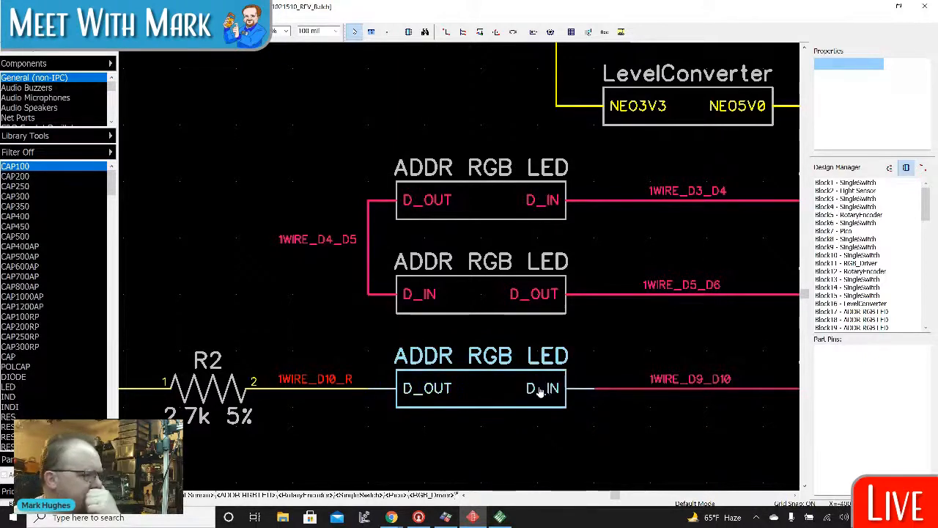
mouse_move(541, 390)
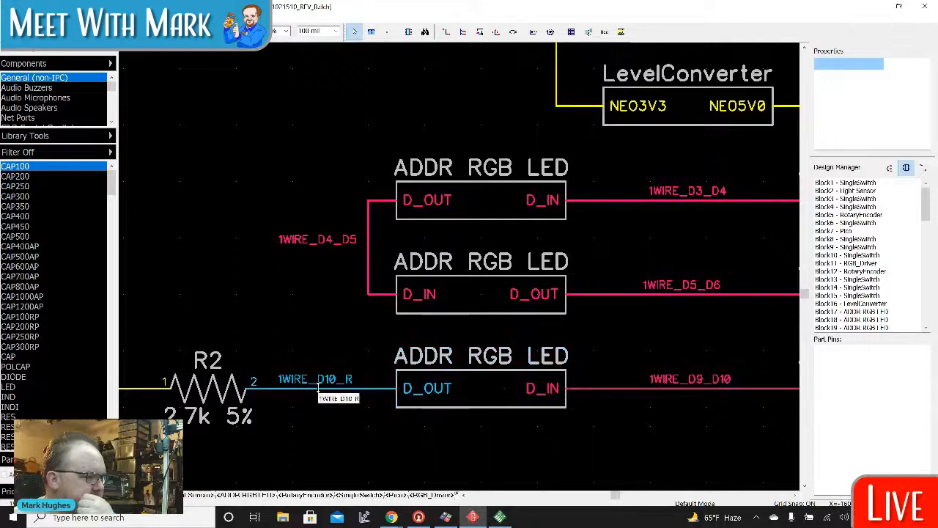
mouse_move(380, 439)
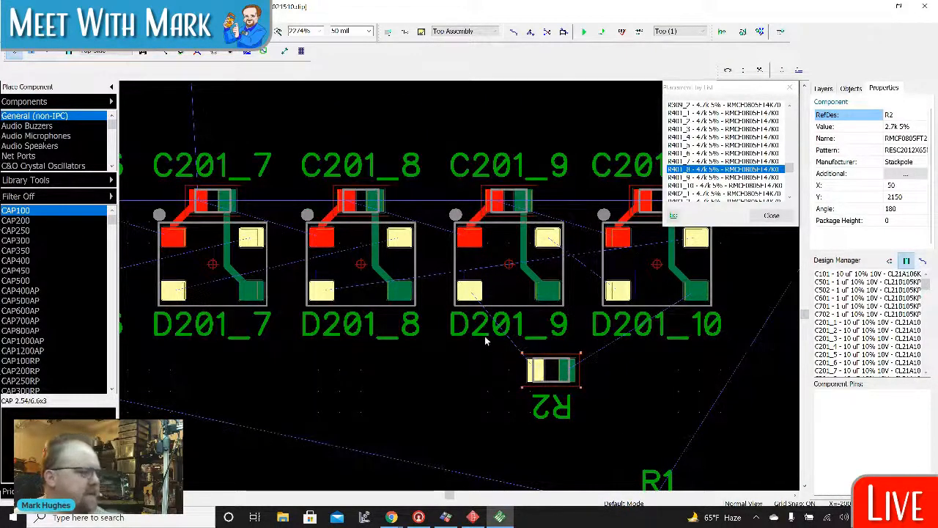
mouse_move(530, 367)
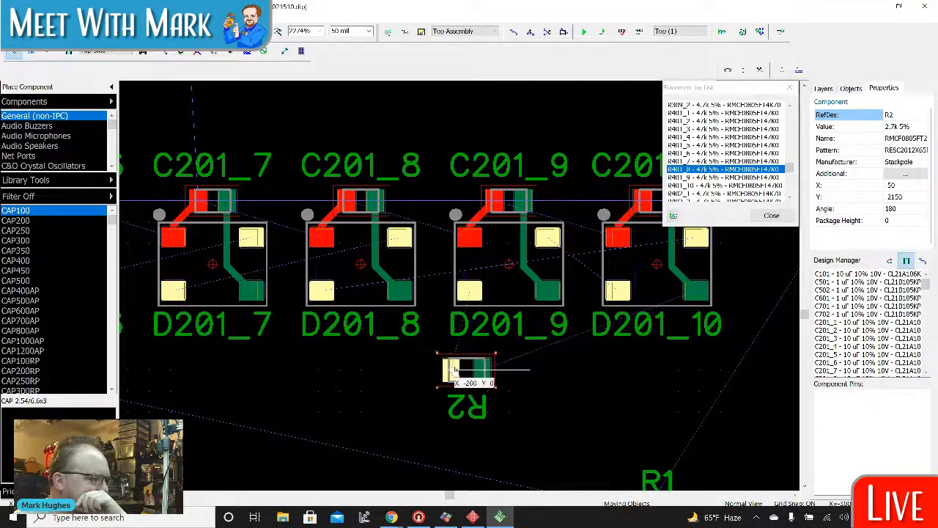
Step: Place R2 just below LED D201_9, close to its pad
left_click(487, 370)
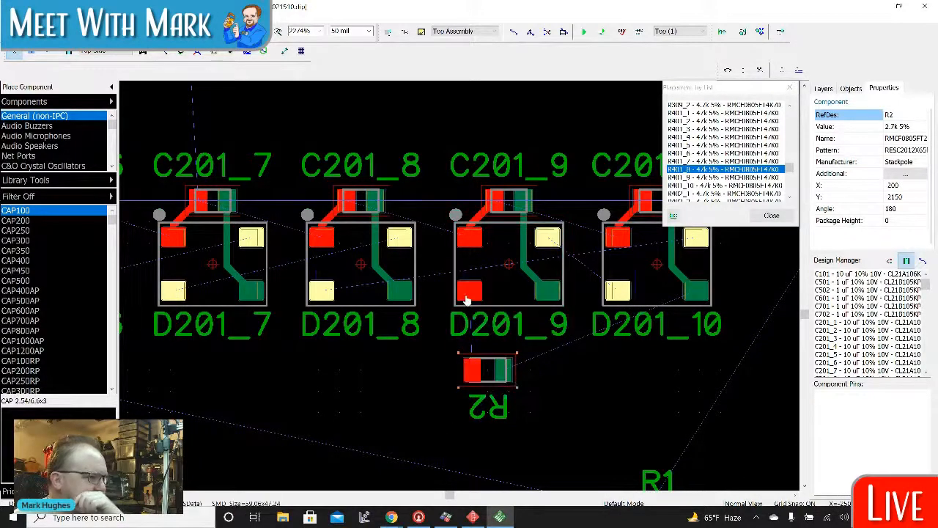
mouse_move(466, 302)
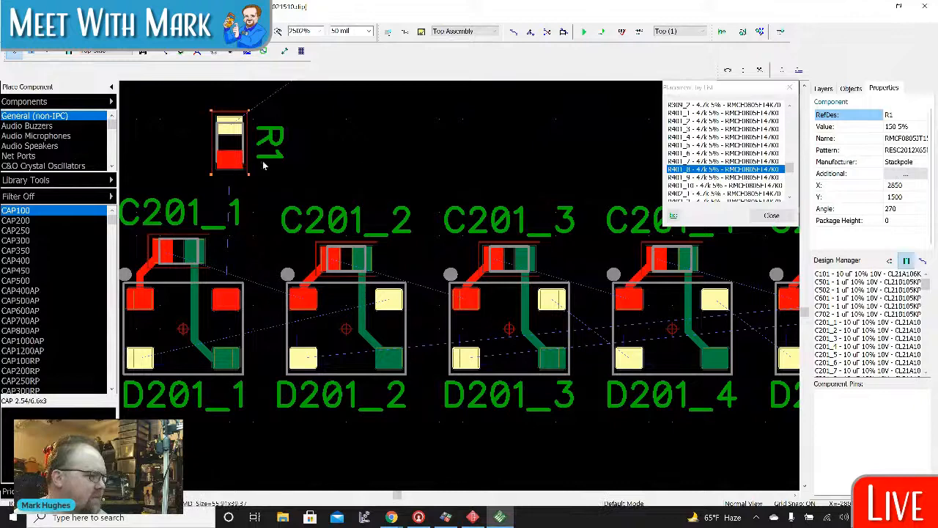
left_click(824, 88)
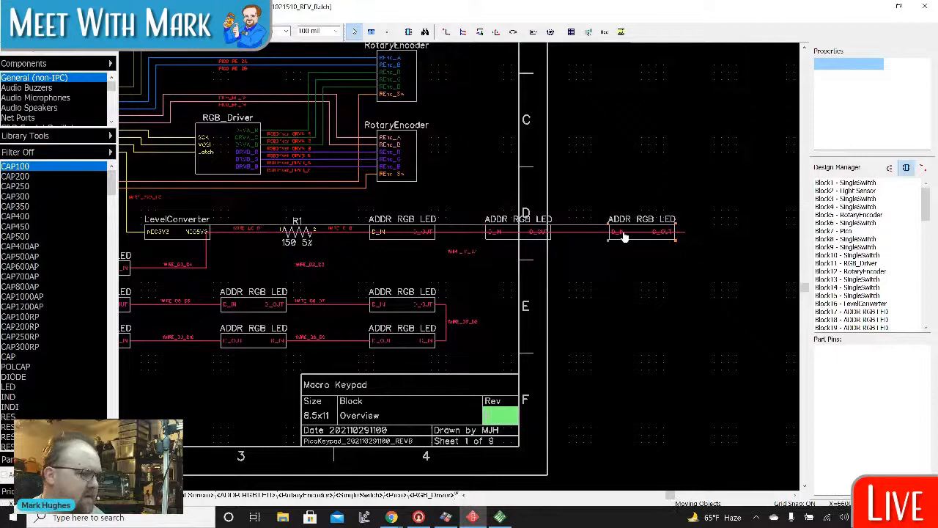
Step: Turn the addressable RGB LEDs upright and drag them into a compact row beside R1
left_click(126, 270)
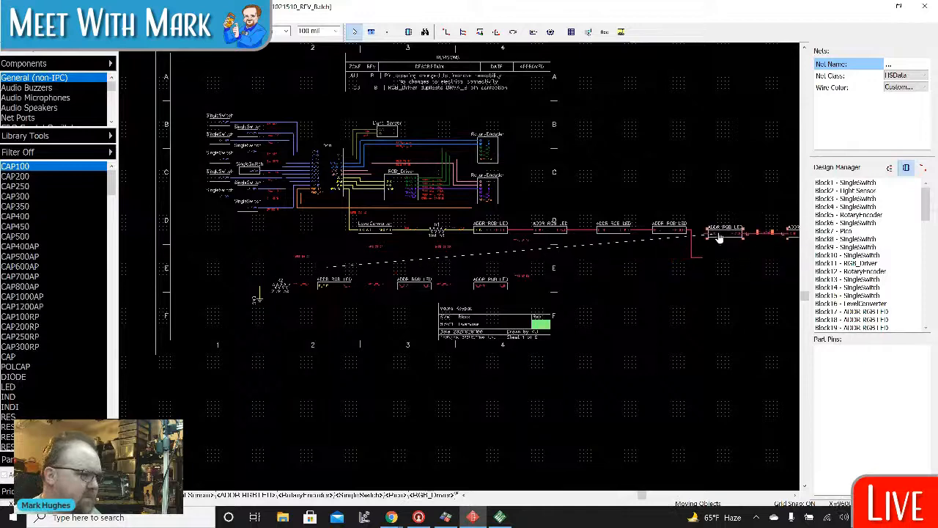
left_click(715, 237)
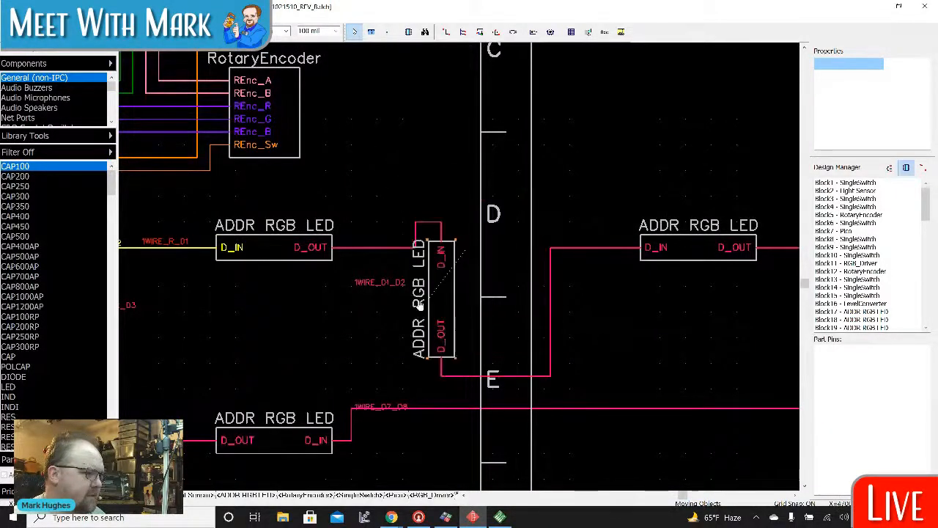
left_click_drag(432, 293, 276, 250)
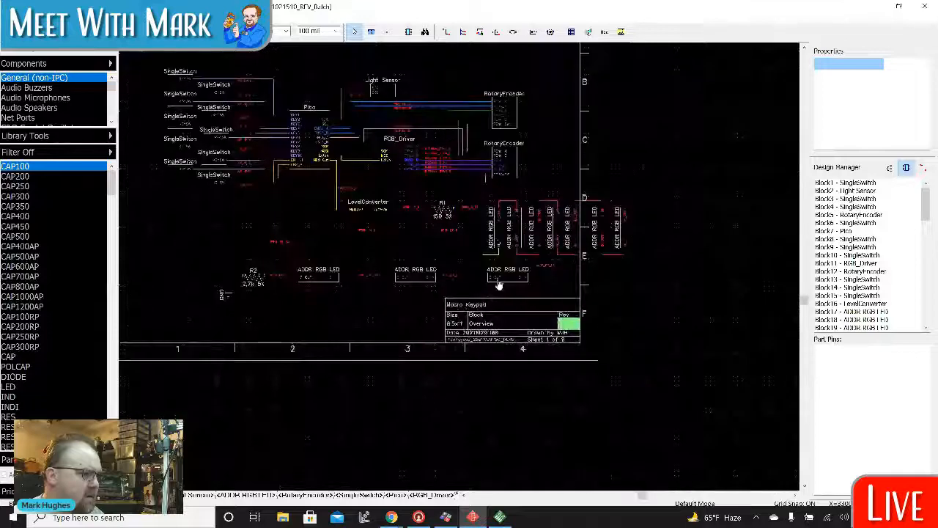
left_click_drag(506, 275, 657, 249)
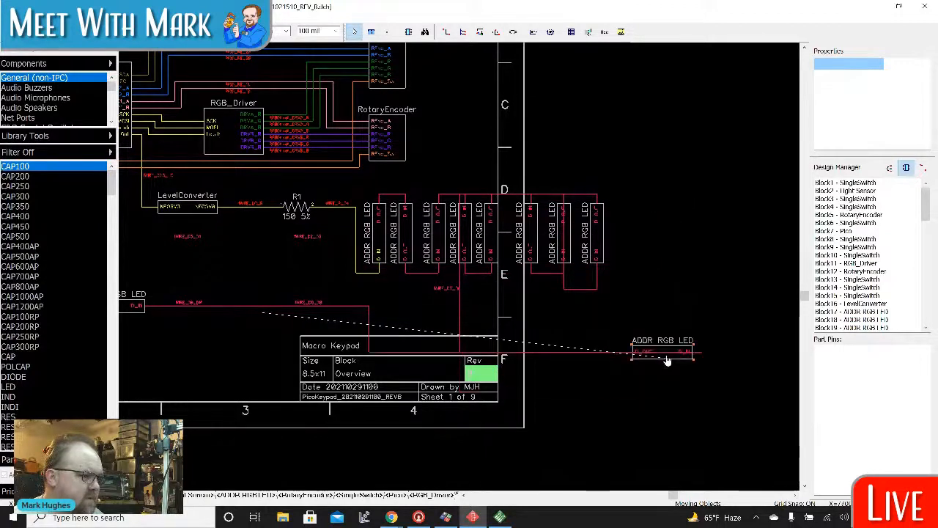
left_click_drag(662, 356, 629, 249)
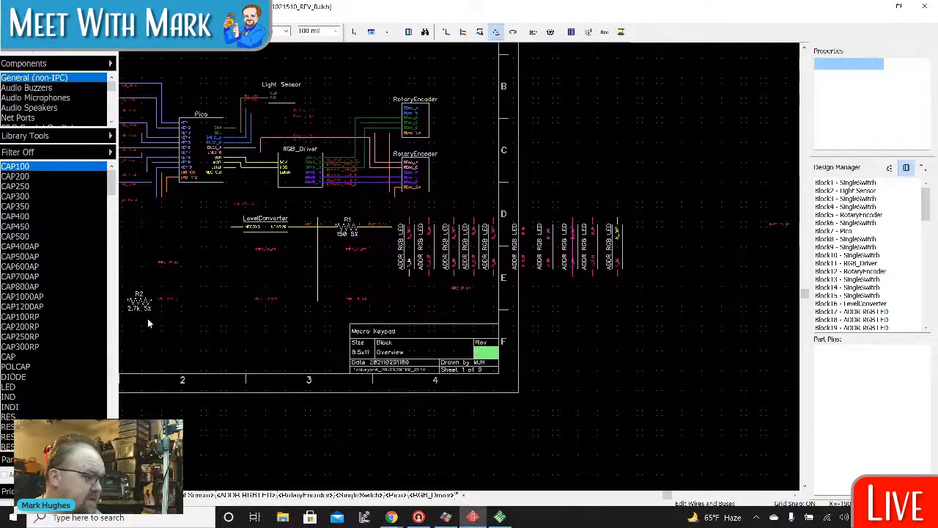
Step: Select resistor R2 and set it upright between the level converter and the LED row
left_click(139, 302)
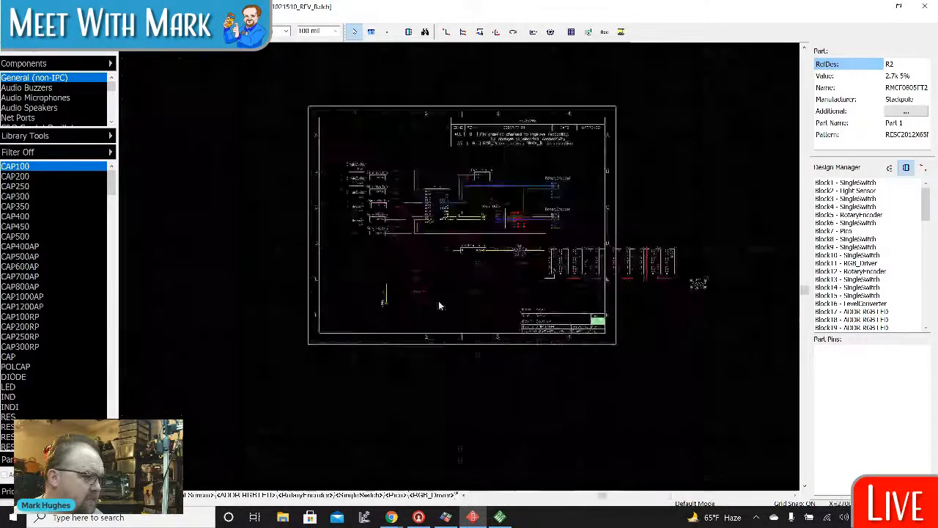
left_click(387, 302)
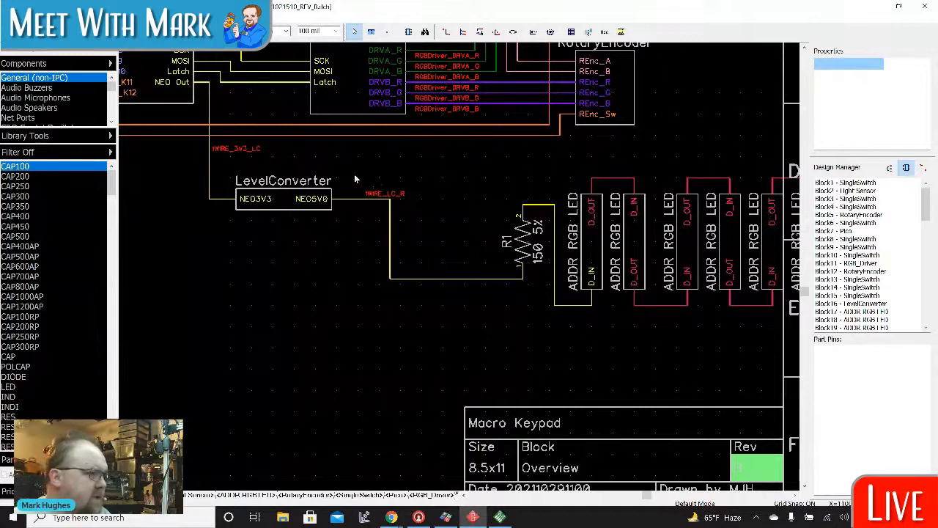
mouse_move(477, 296)
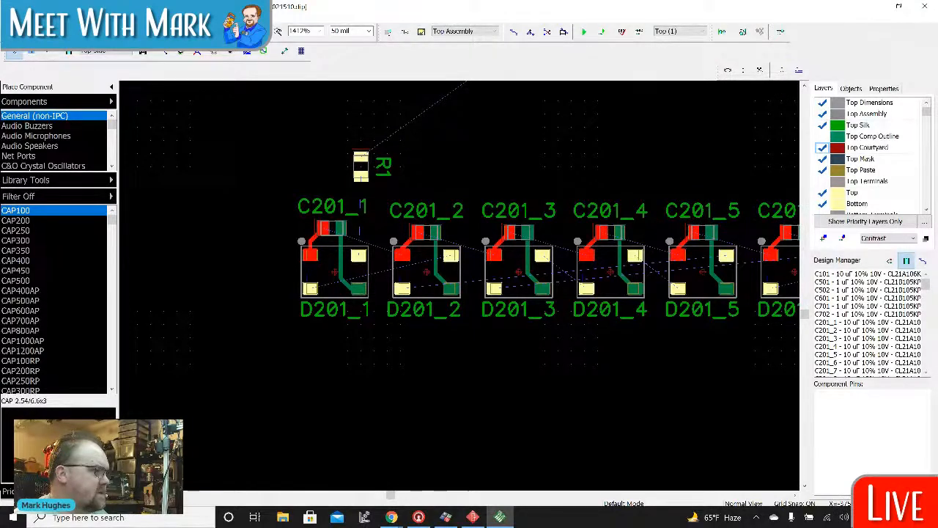
Step: Renew the board layout from the revised schematic file, keeping the PCB's net class settings
left_click(14, 59)
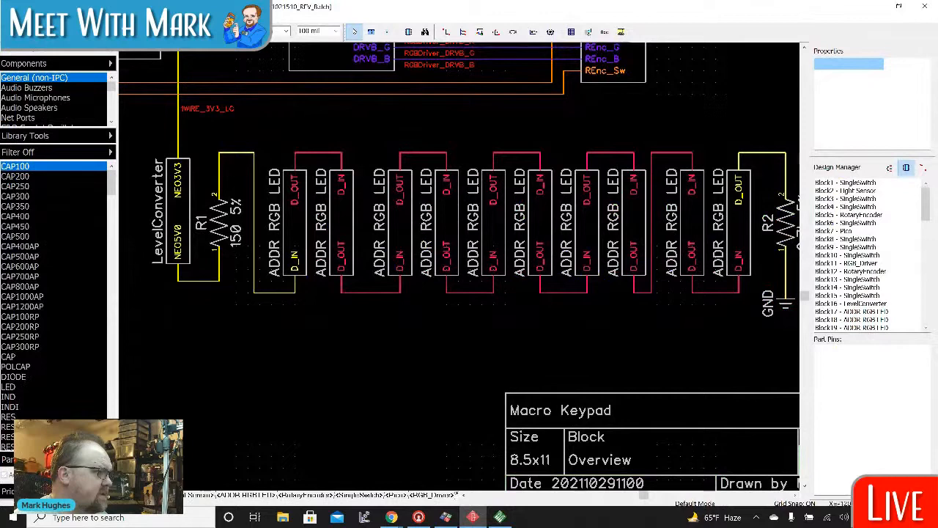
left_click(502, 516)
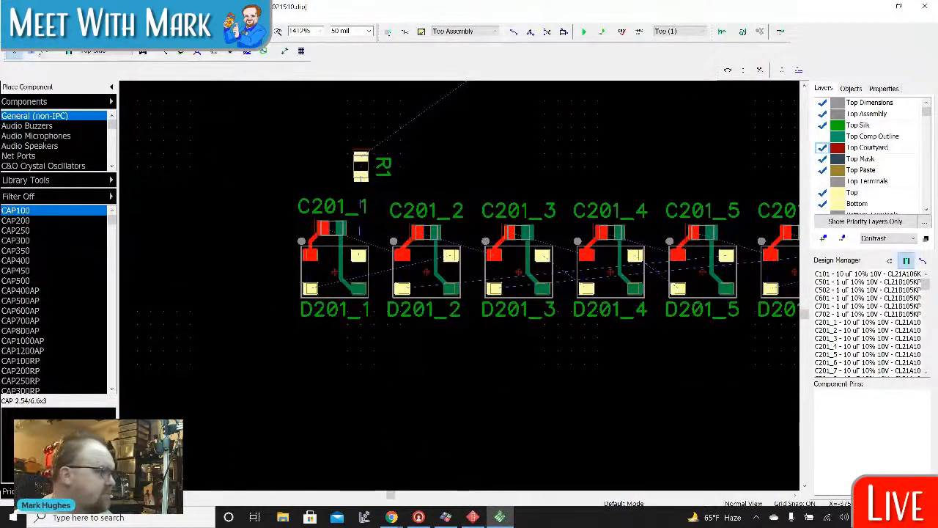
left_click(15, 50)
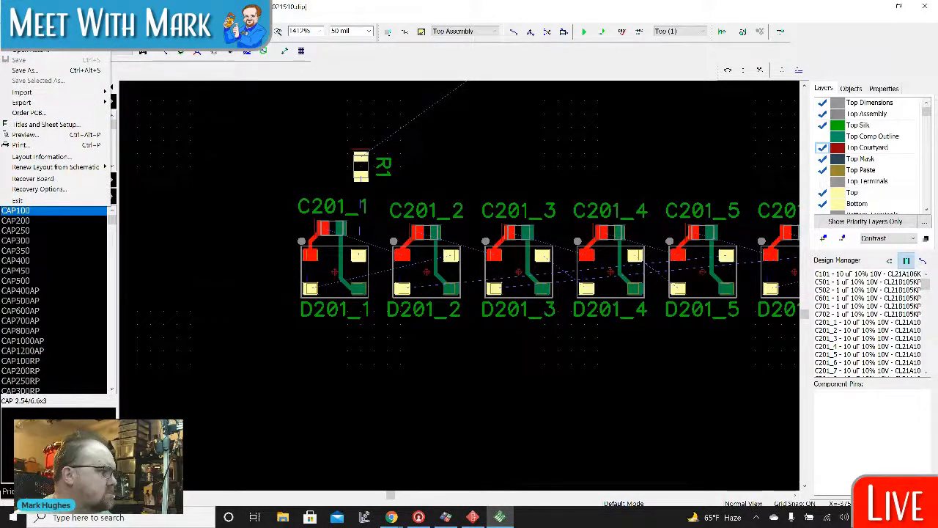
mouse_move(41, 155)
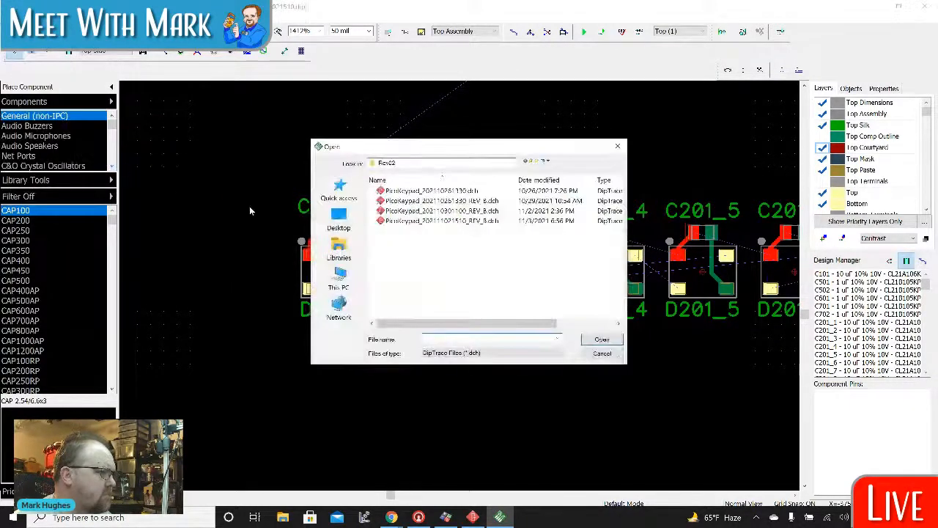
left_click(440, 220)
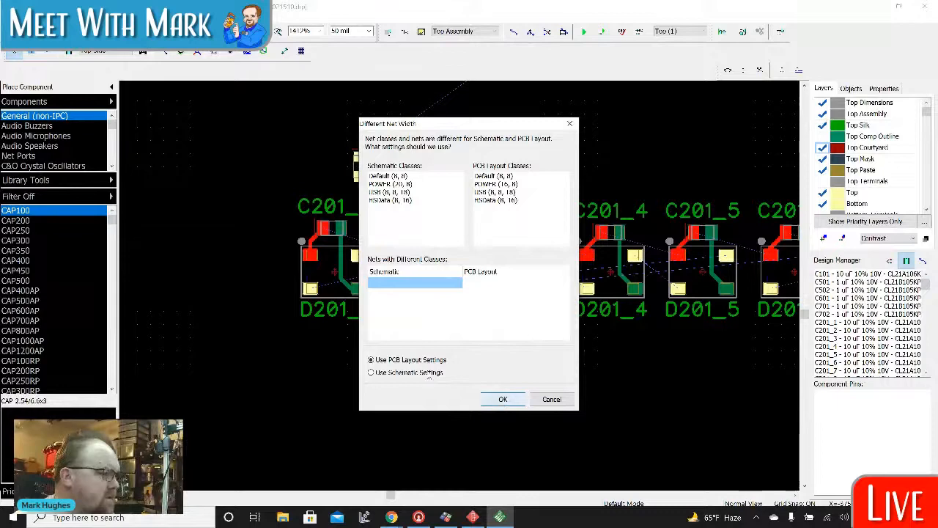
left_click(503, 399)
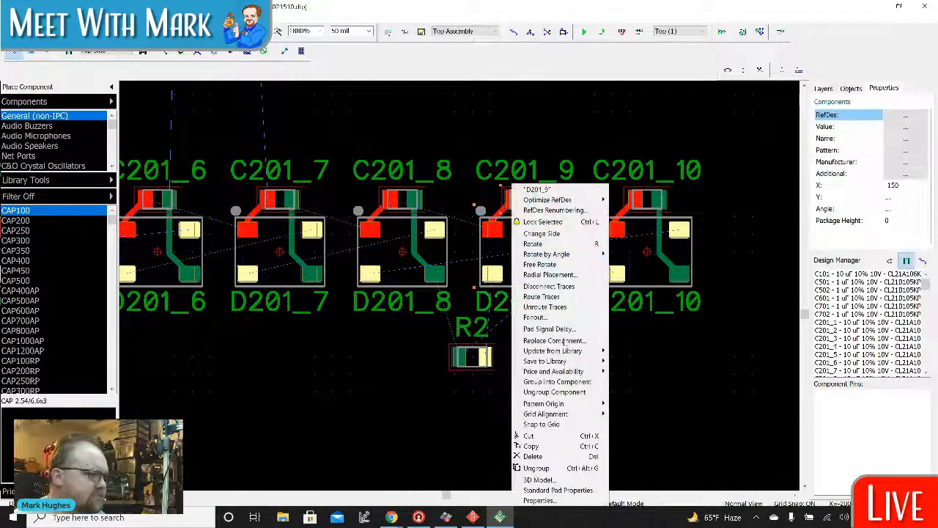
mouse_move(552, 350)
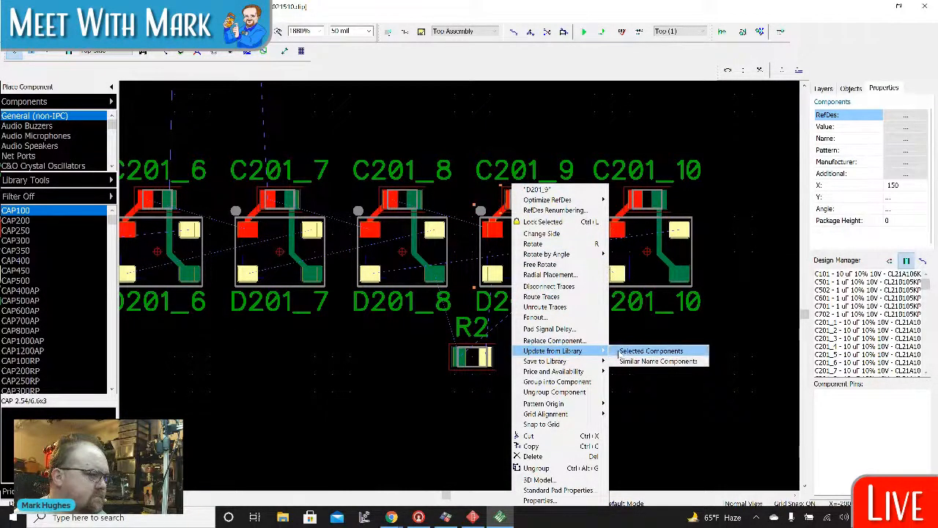
left_click(651, 351)
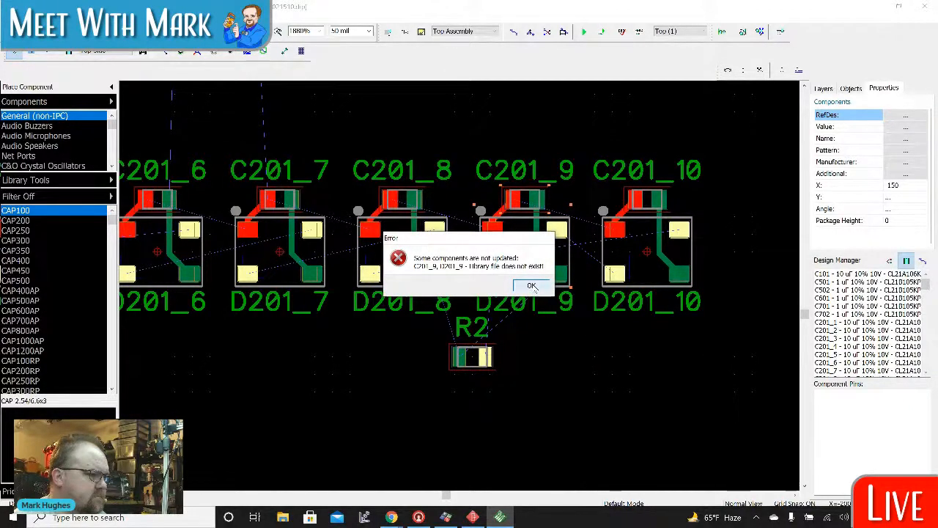
left_click(531, 285)
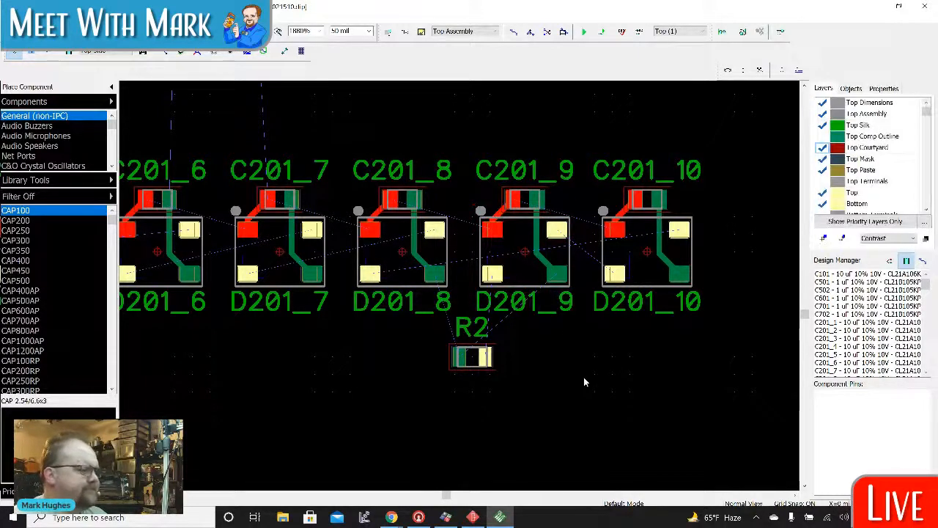
mouse_move(551, 311)
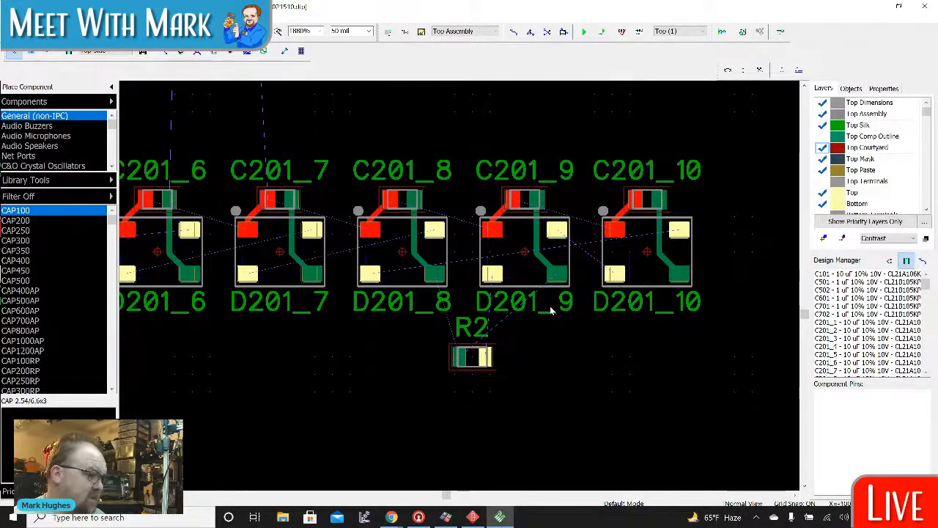
mouse_move(522, 274)
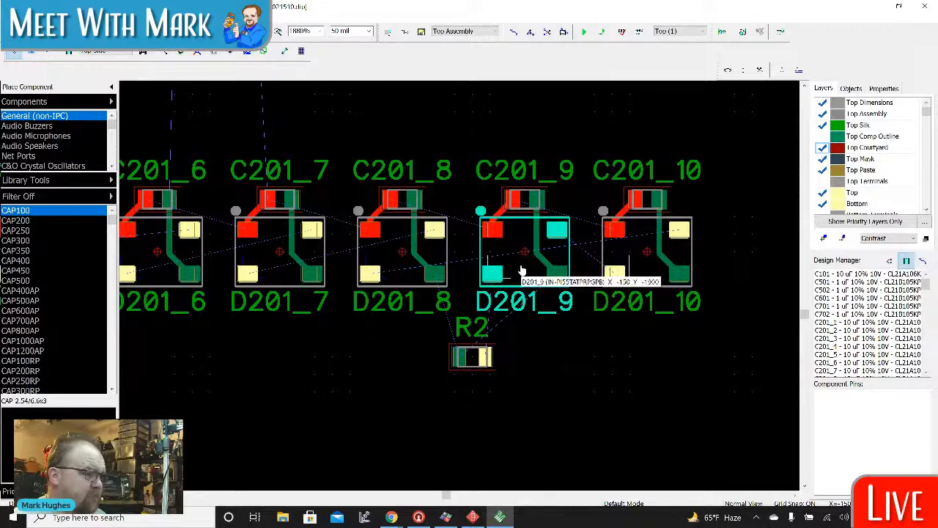
mouse_move(522, 270)
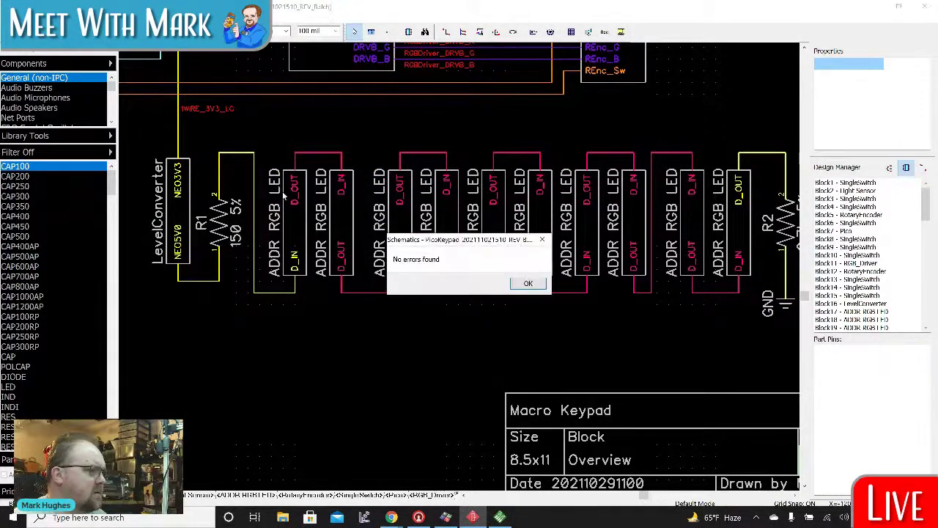
Step: Run the schematic check and dismiss the 'No errors found' message
left_click(528, 284)
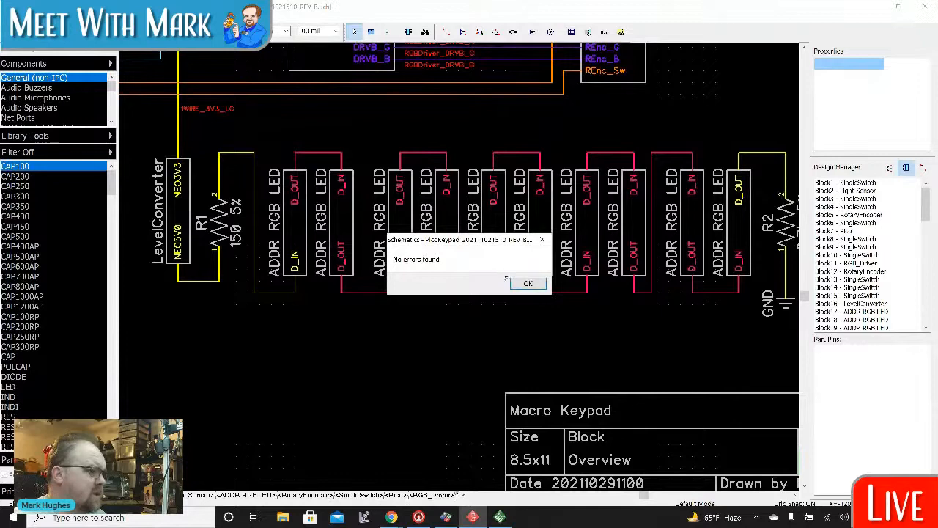
left_click(528, 283)
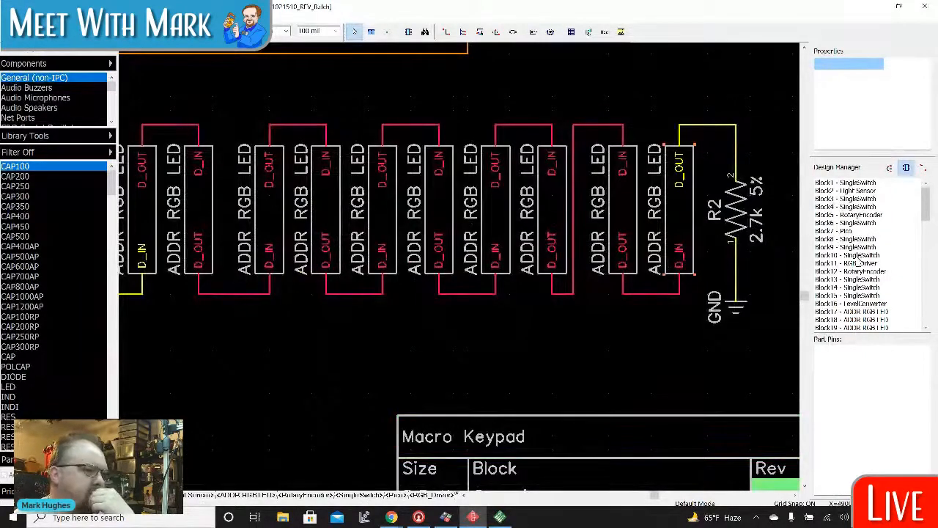
Step: Scroll to the LED chain's end and select the wire near R2 to show its net details
scroll("down", 3)
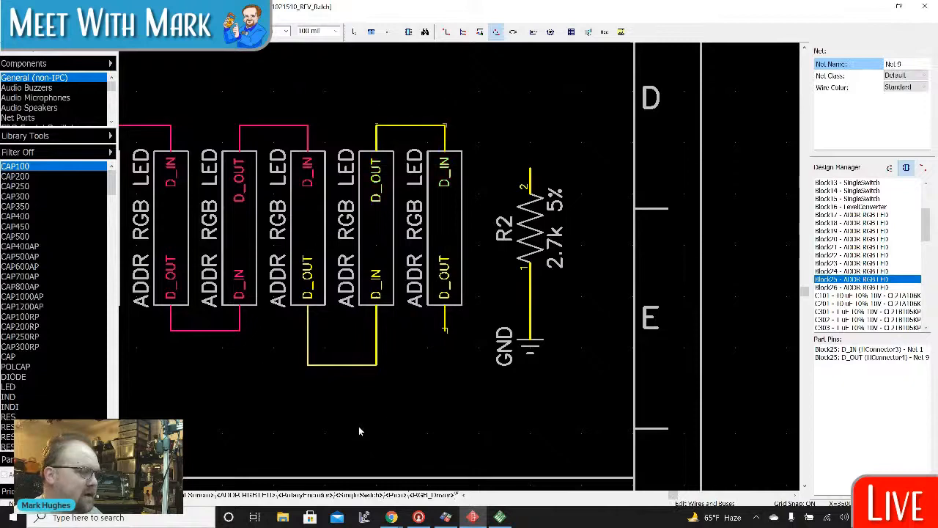
left_click(340, 330)
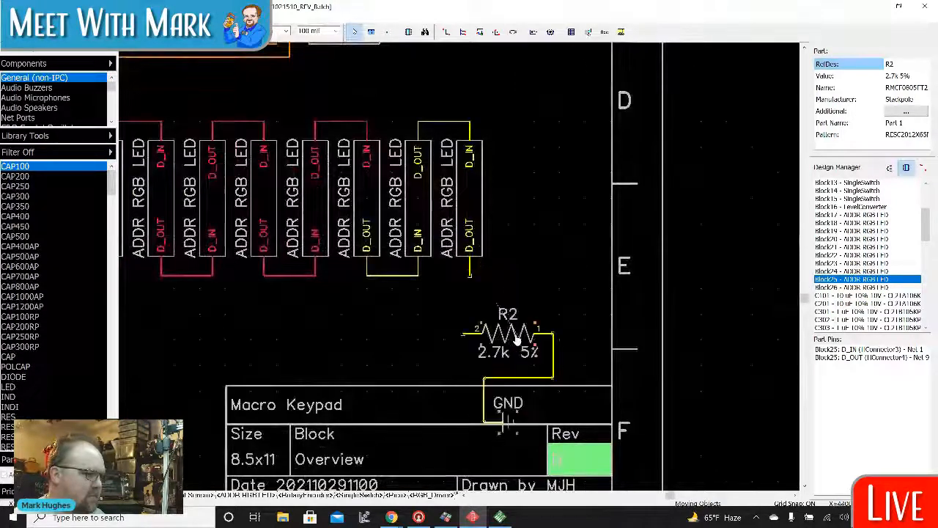
left_click_drag(507, 334, 418, 322)
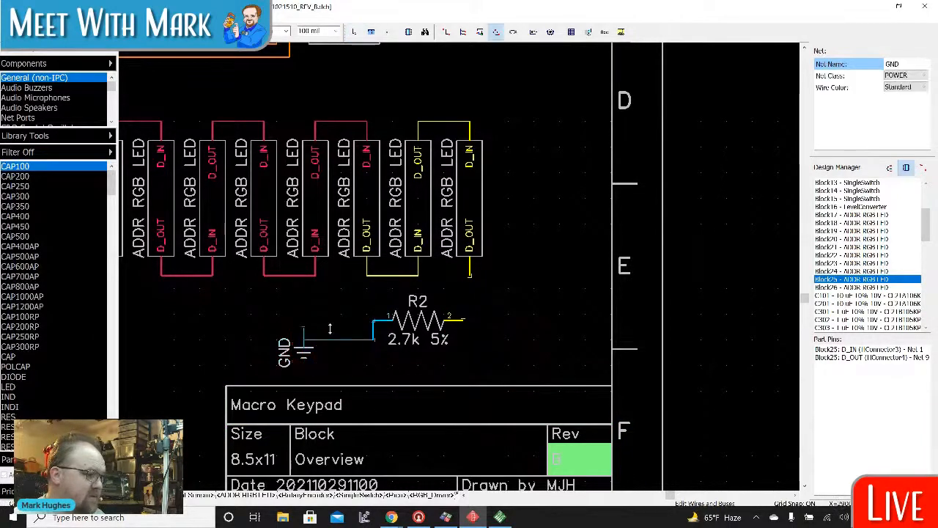
left_click(255, 314)
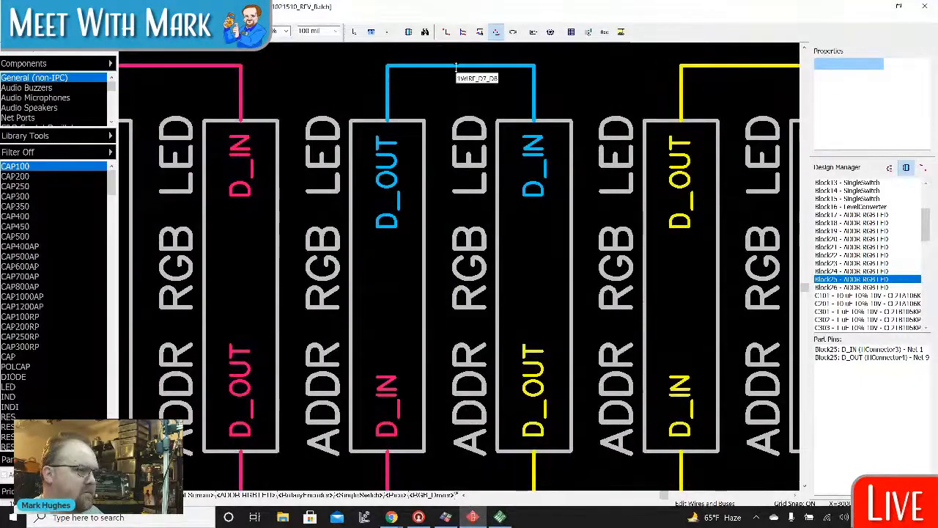
Step: Name the blue LED data net 1WIRE_D8_D9 and give its wire a new colour
scroll("down", 3)
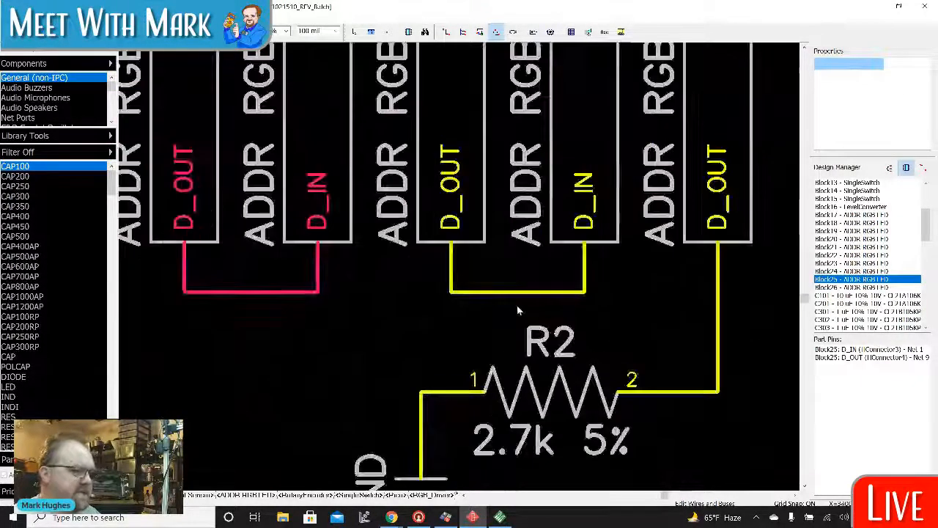
right_click(516, 291)
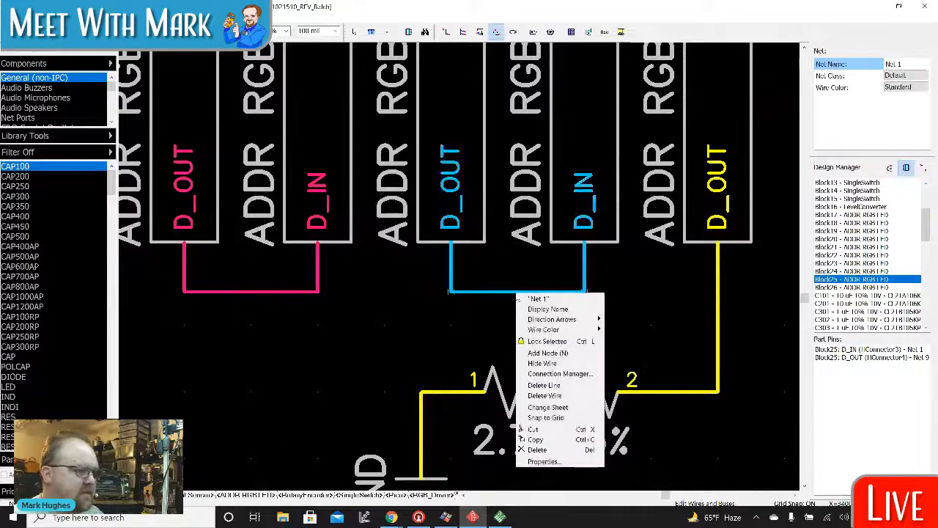
left_click(539, 299)
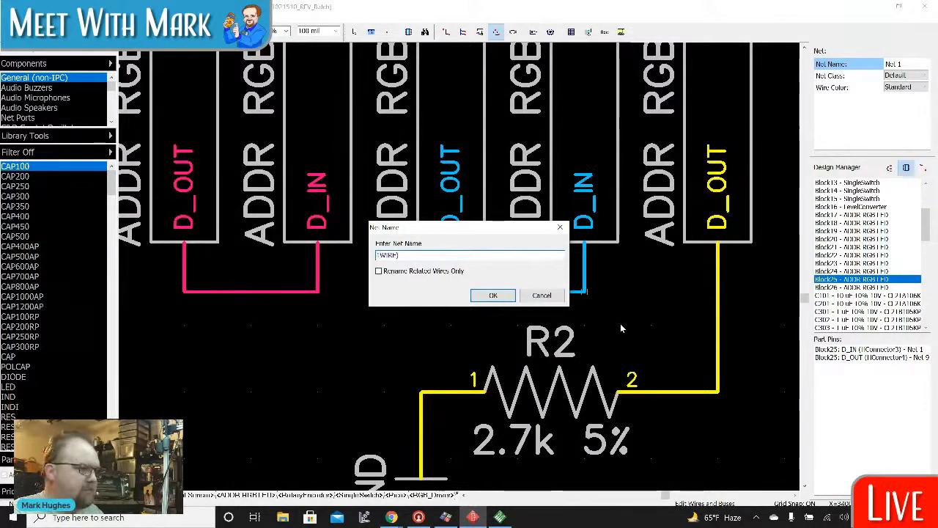
type("_D")
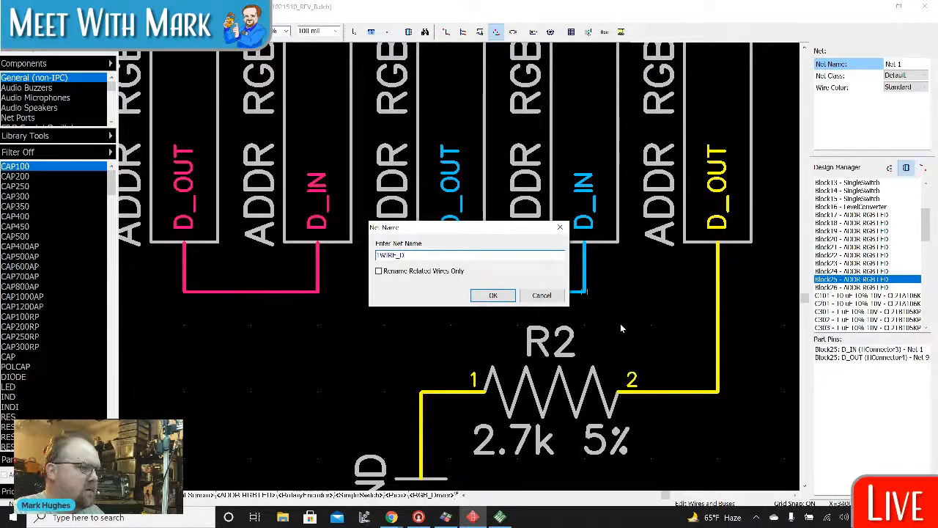
type("R_")
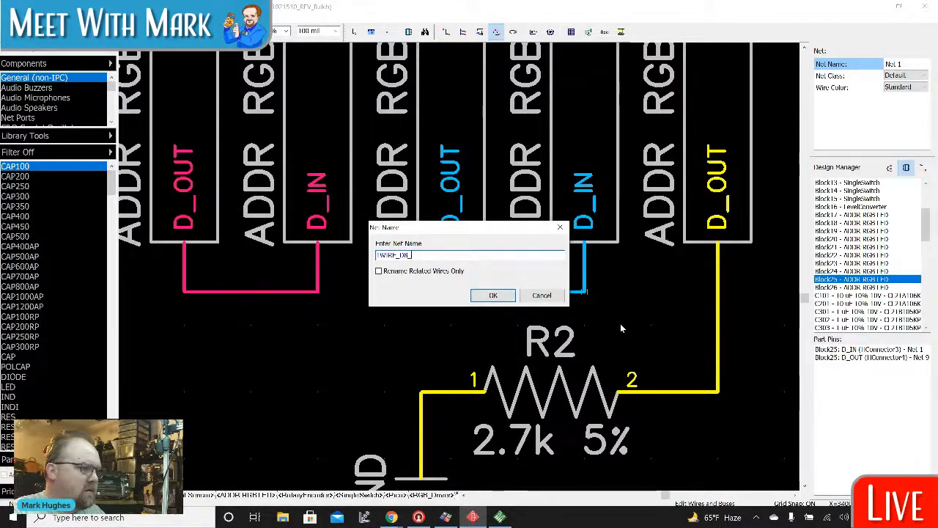
left_click(492, 295)
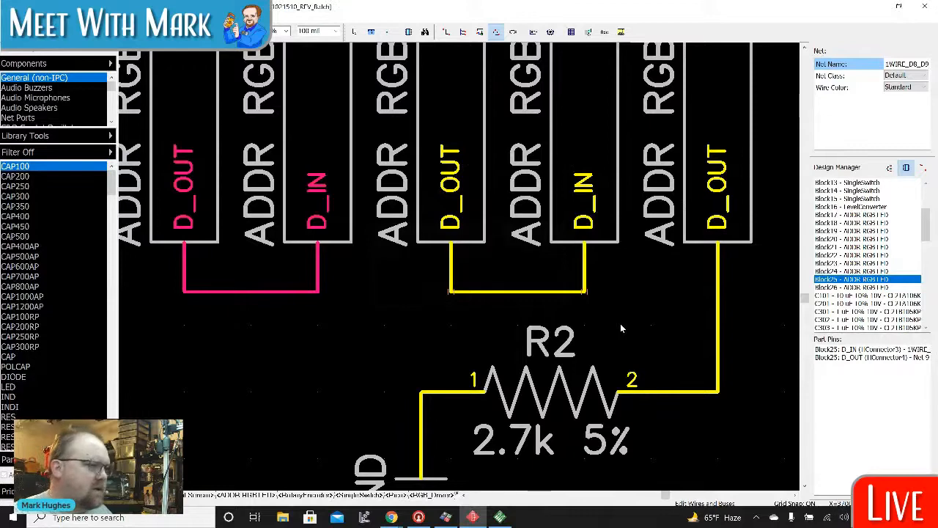
right_click(516, 290)
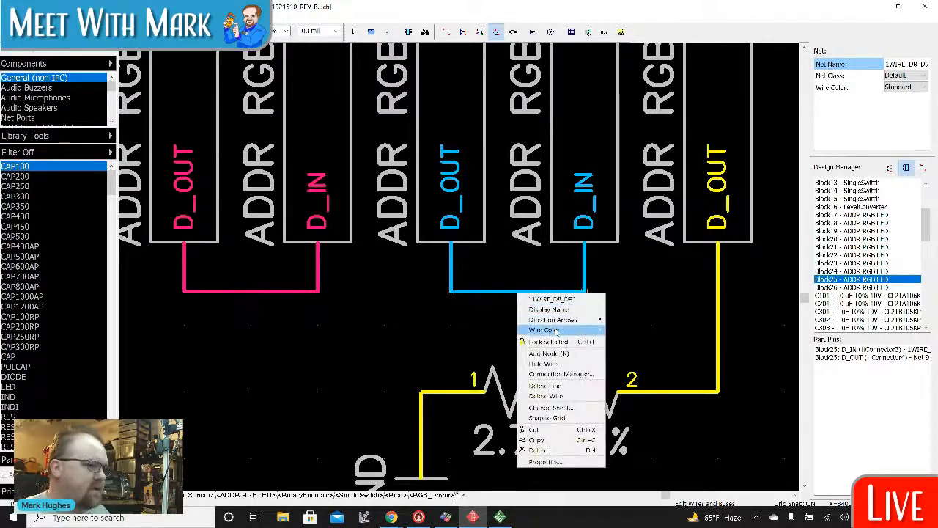
left_click(545, 330)
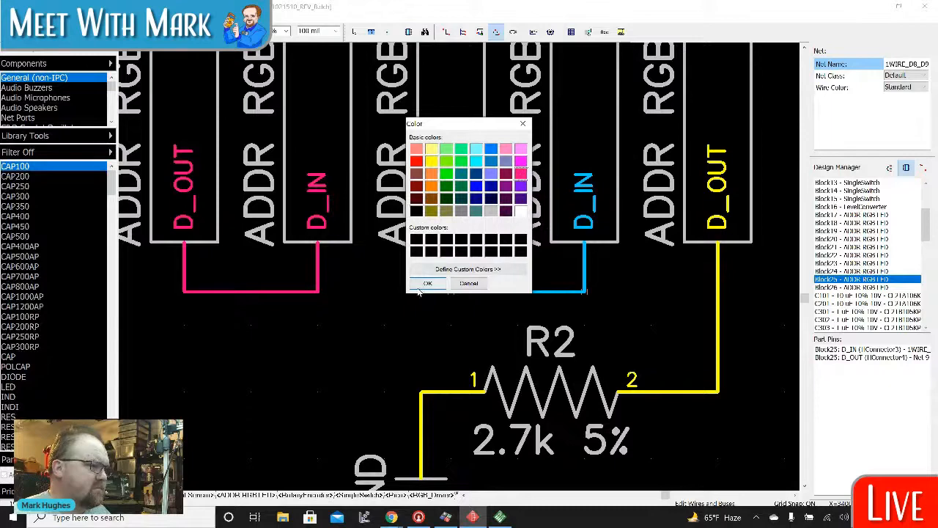
left_click(428, 285)
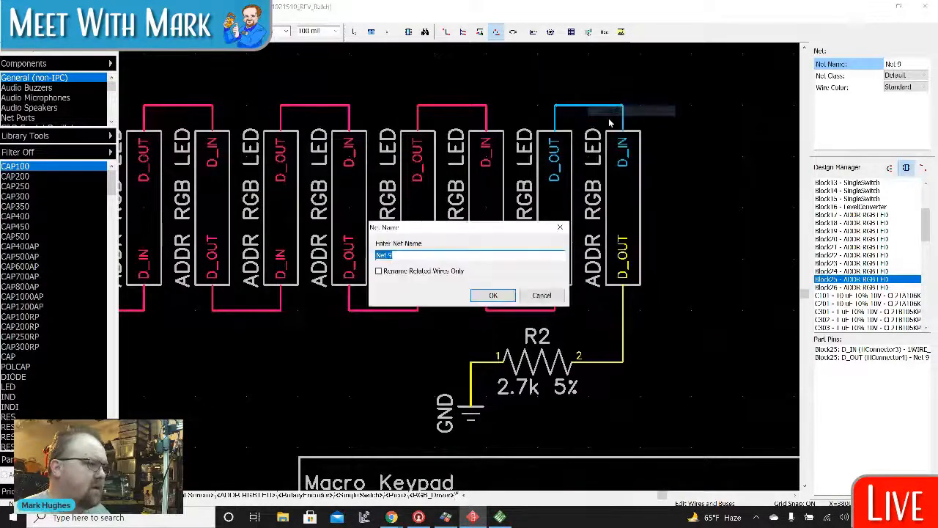
Step: Name the last LED data net 1WIRE_D9_D10 and recolour its wire to match
type("1WIRE_D9_D")
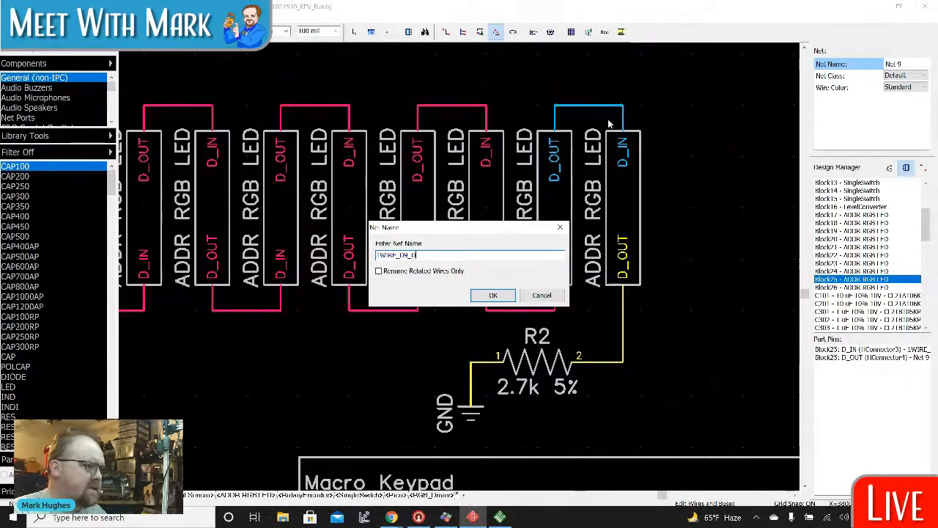
left_click(492, 295)
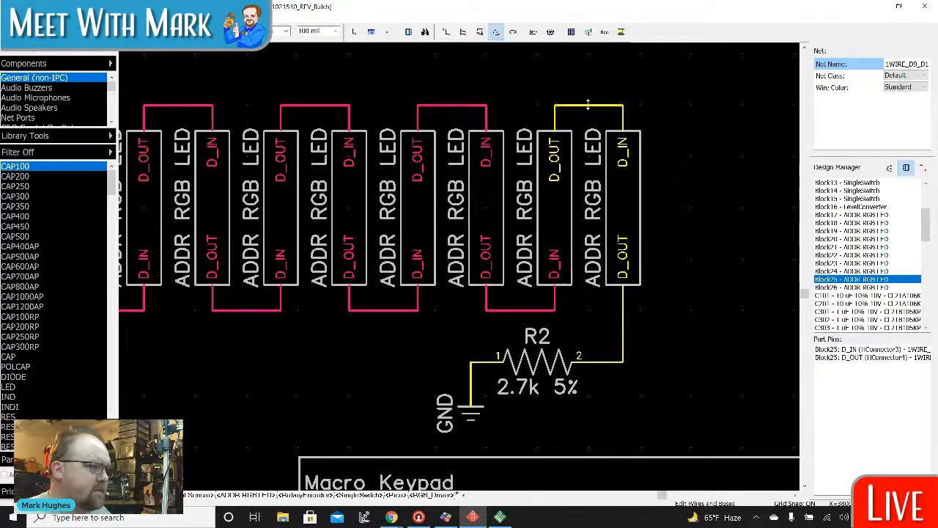
right_click(588, 106)
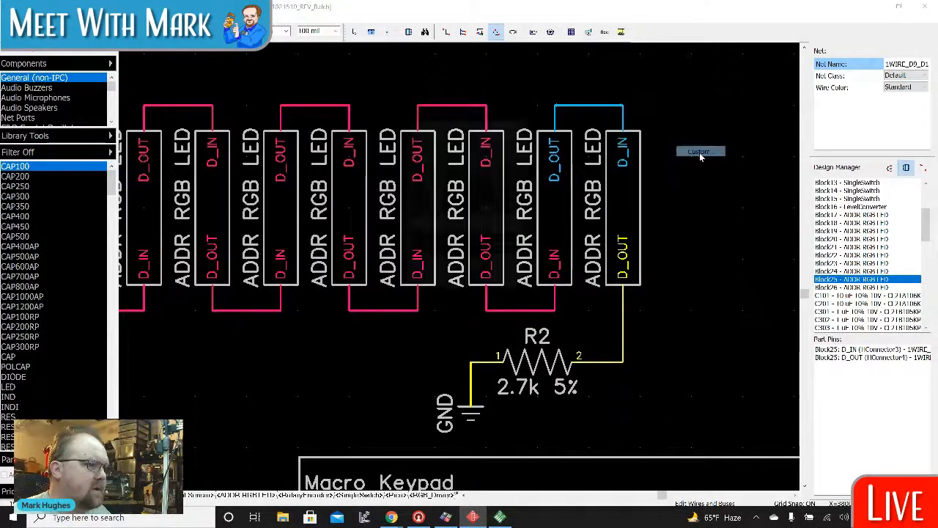
left_click(699, 151)
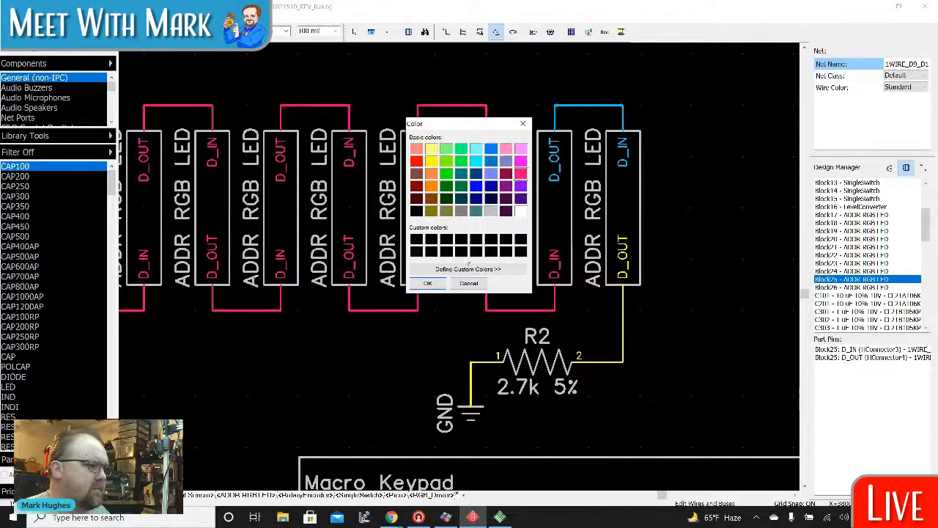
left_click(428, 283)
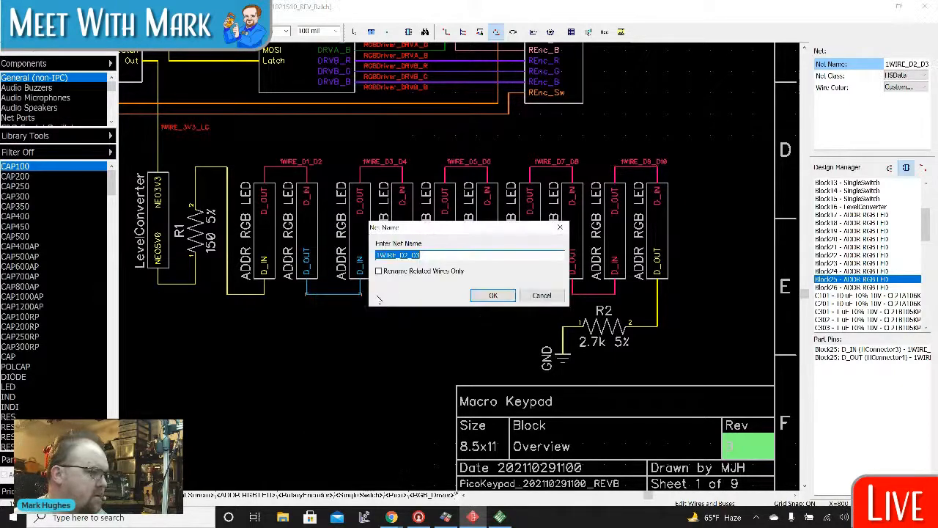
Step: Display the 1WIRE net names along the LED chain wires
left_click(493, 295)
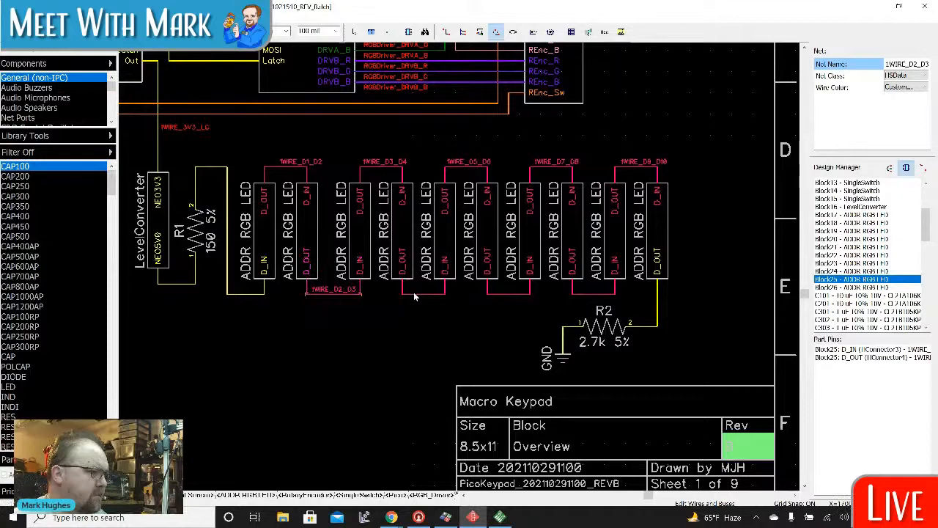
right_click(413, 299)
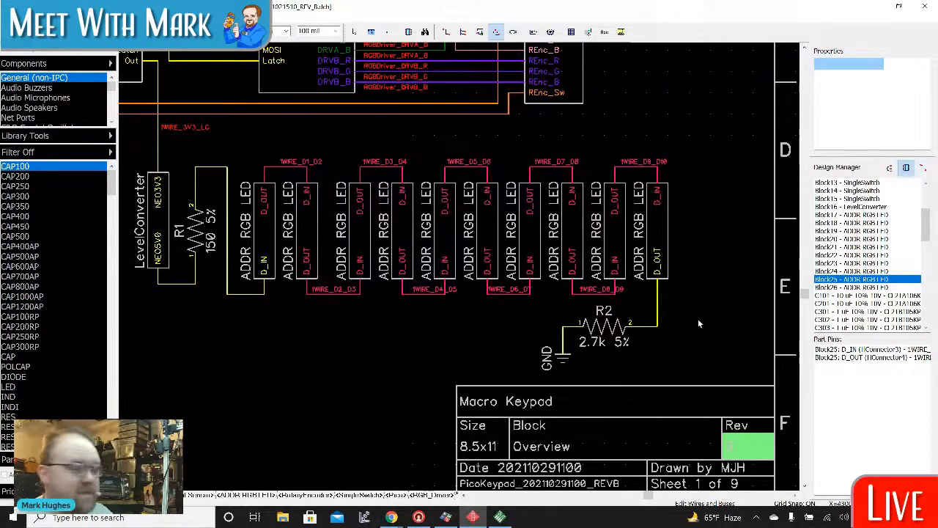
mouse_move(525, 519)
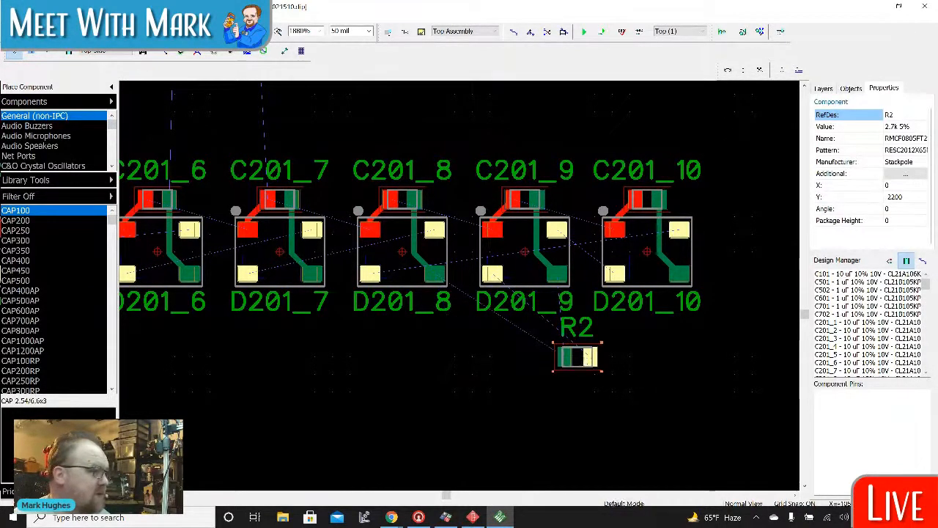
Step: Renew the layout from the schematic by RefDes, using the schematic's net class settings
left_click(14, 50)
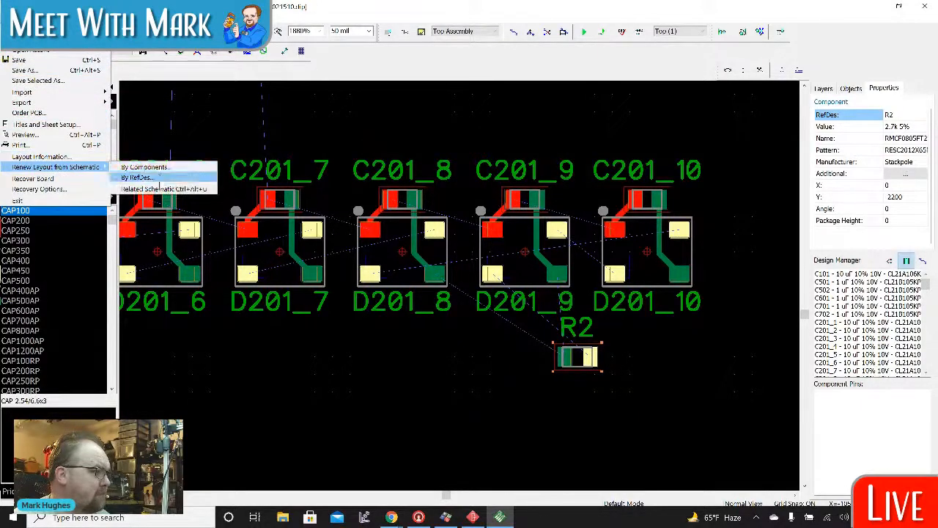
left_click(143, 167)
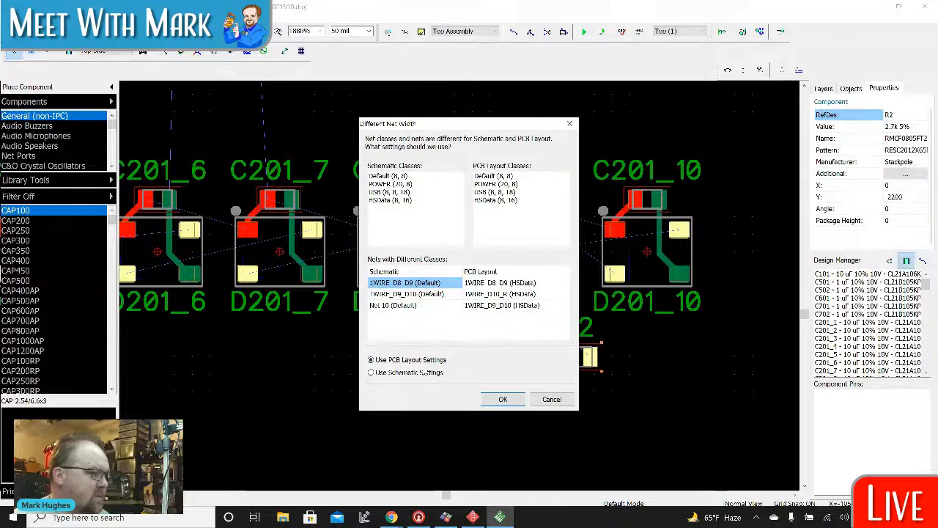
left_click(372, 372)
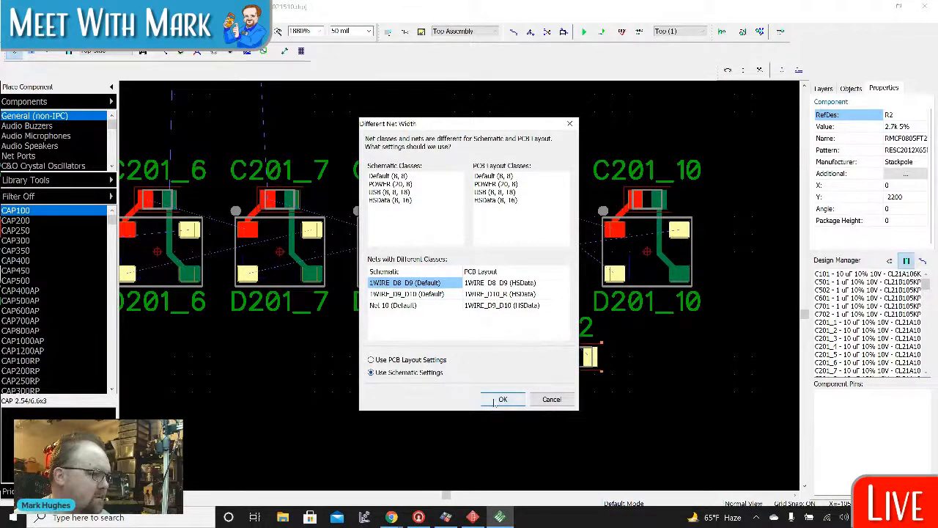
left_click(501, 399)
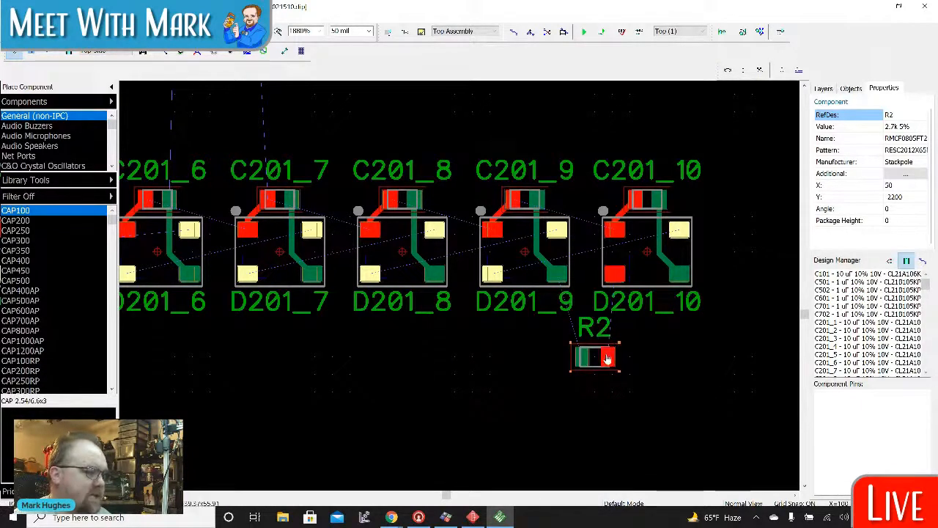
Step: Move R2 beside D201_10 and rotate the last LED/capacitor pairs to shorten the ratlines
left_click_drag(595, 358, 645, 340)
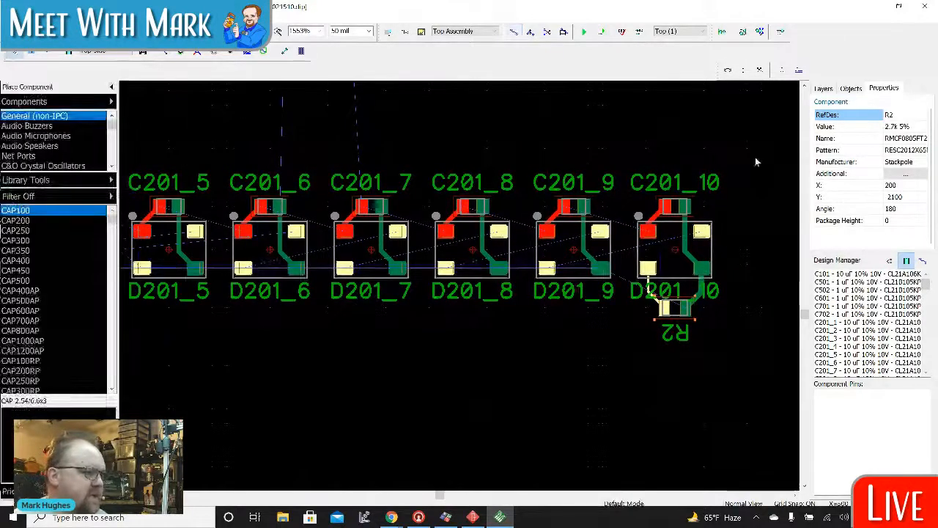
left_click(822, 88)
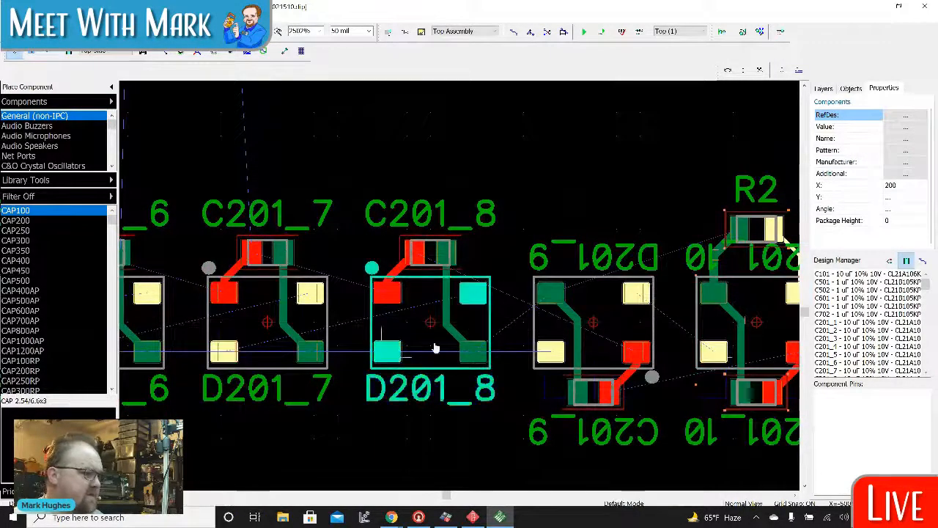
left_click(822, 88)
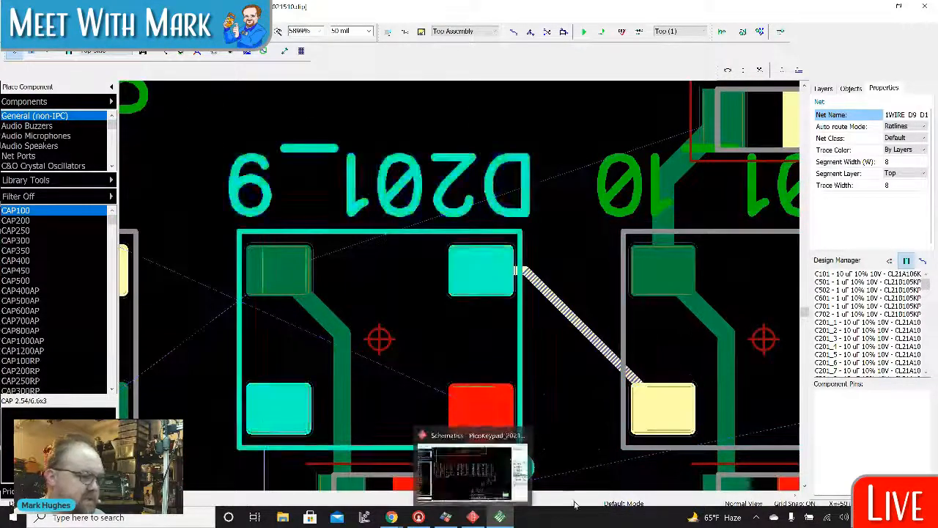
left_click(469, 472)
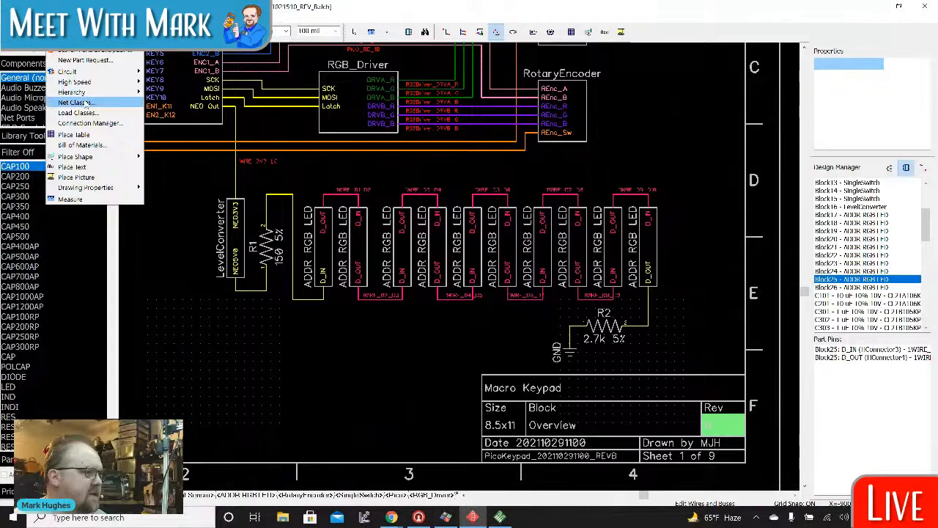
left_click(77, 103)
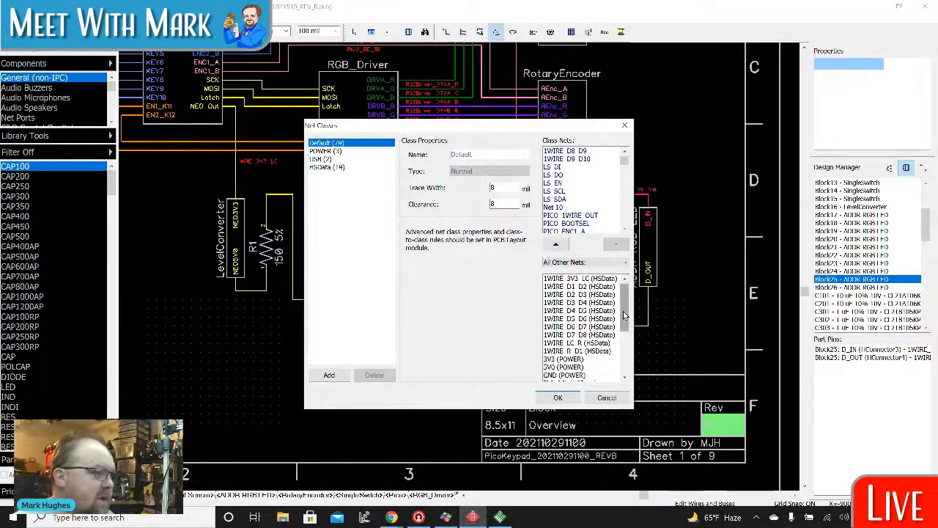
scroll("down", 3)
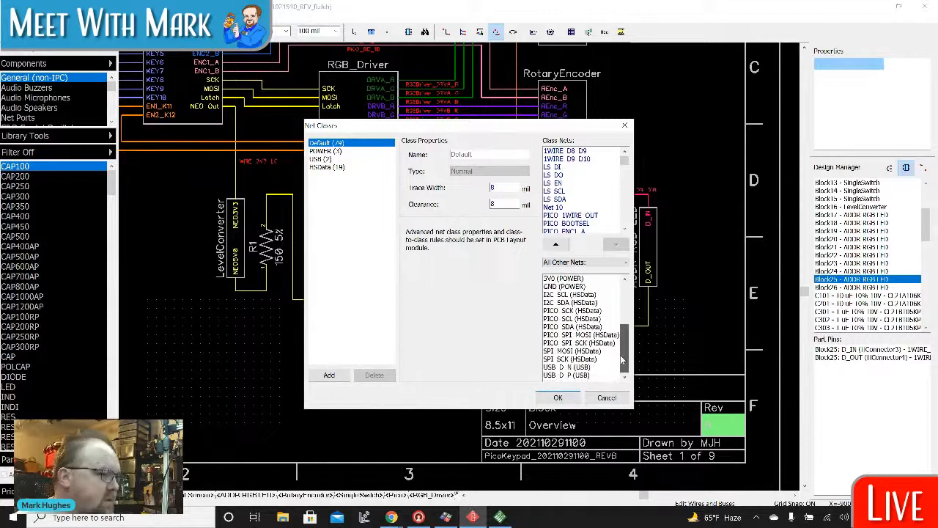
scroll("up", 3)
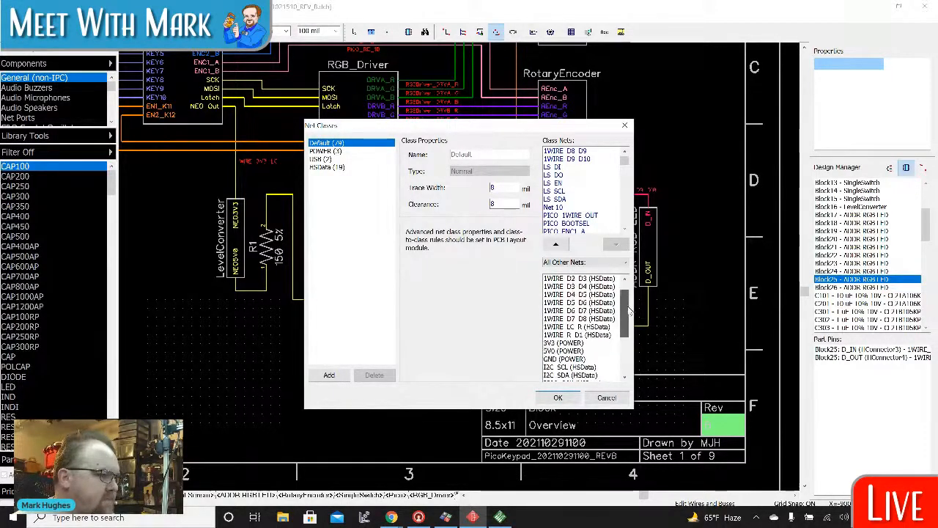
scroll("up", 3)
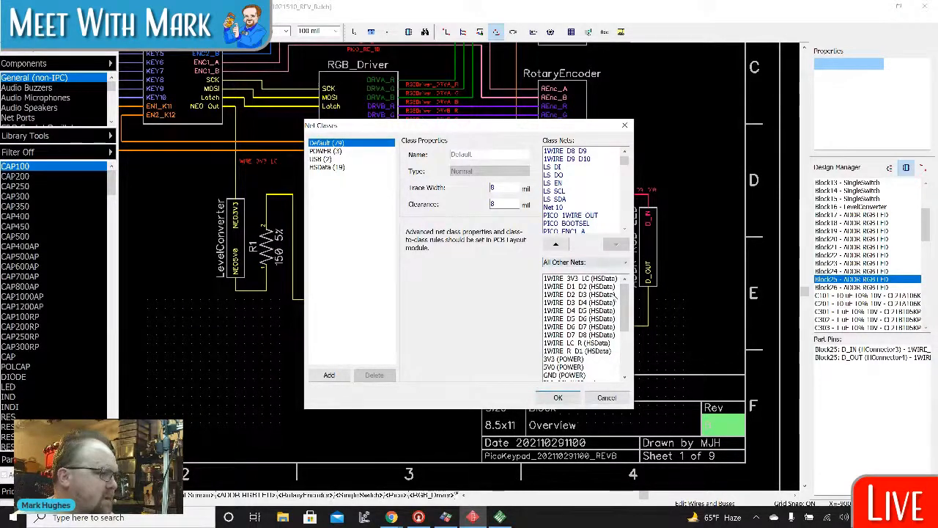
left_click(579, 278)
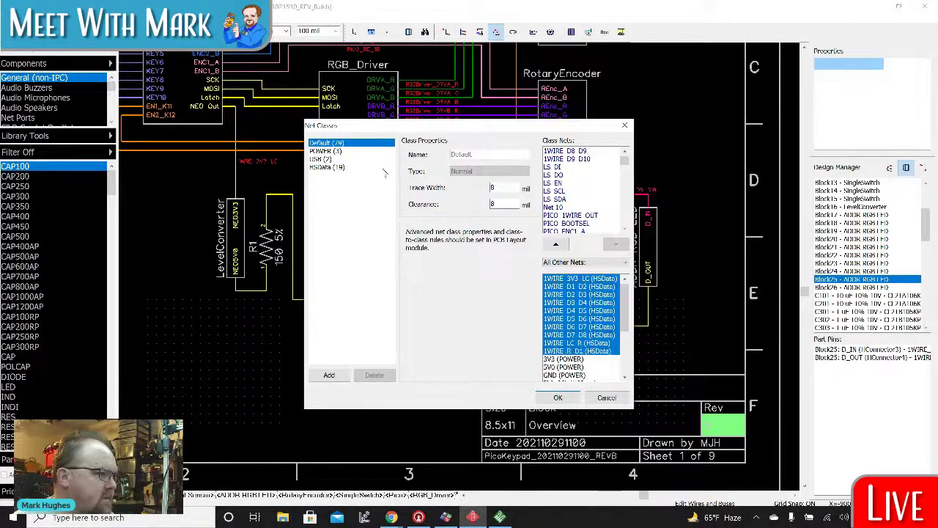
left_click(325, 168)
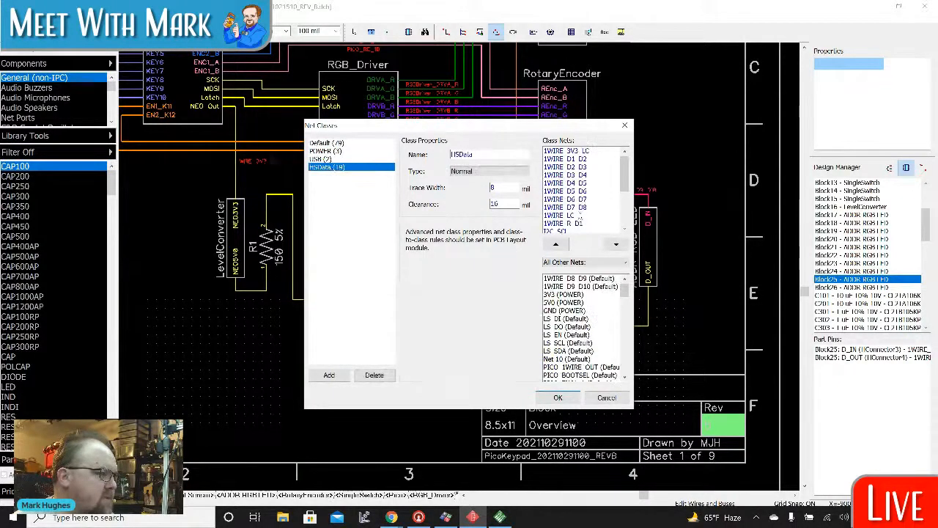
scroll("down", 3)
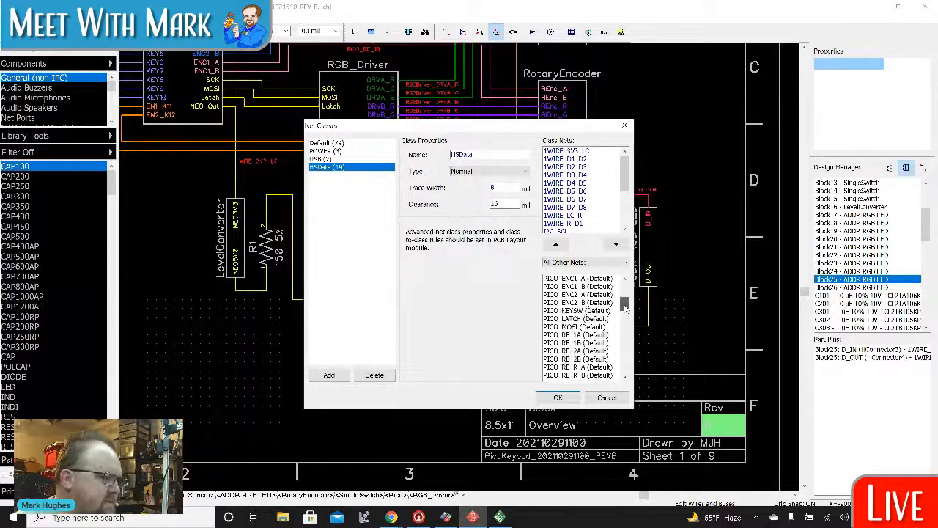
scroll("down", 3)
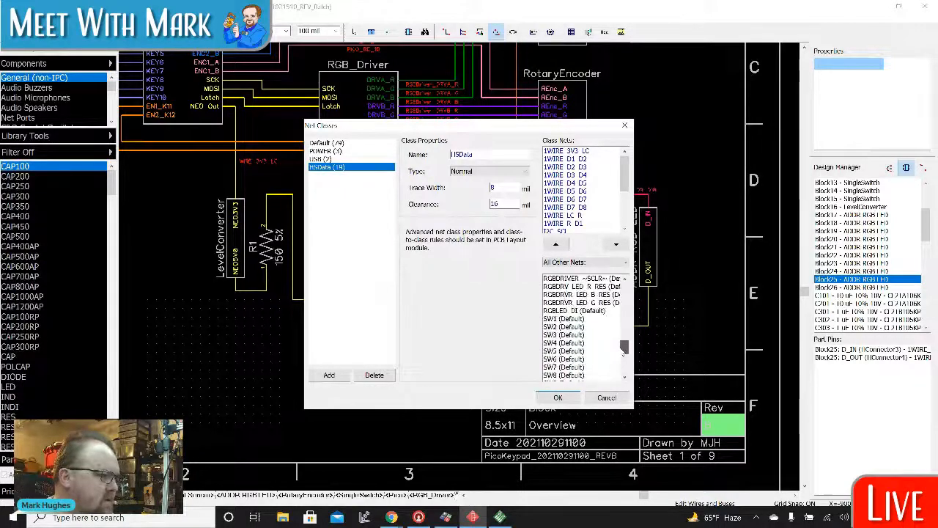
scroll("down", 3)
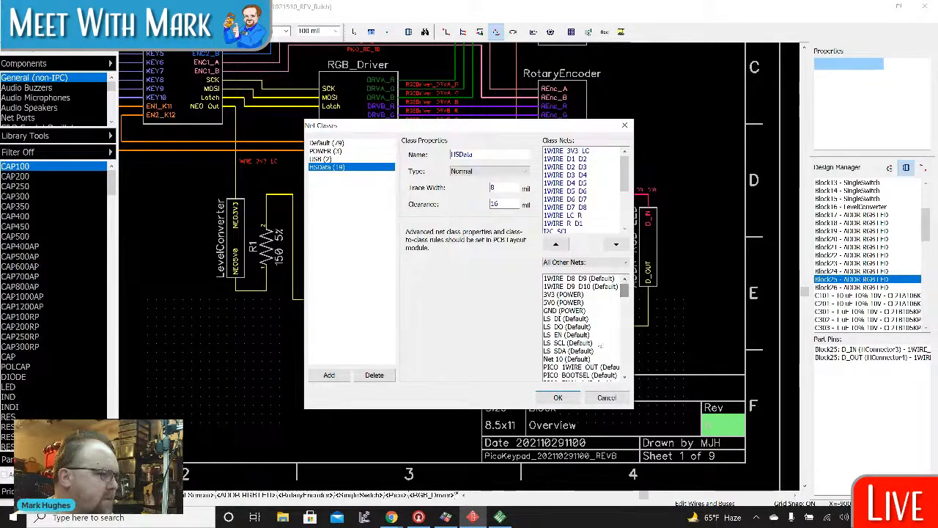
left_click(579, 358)
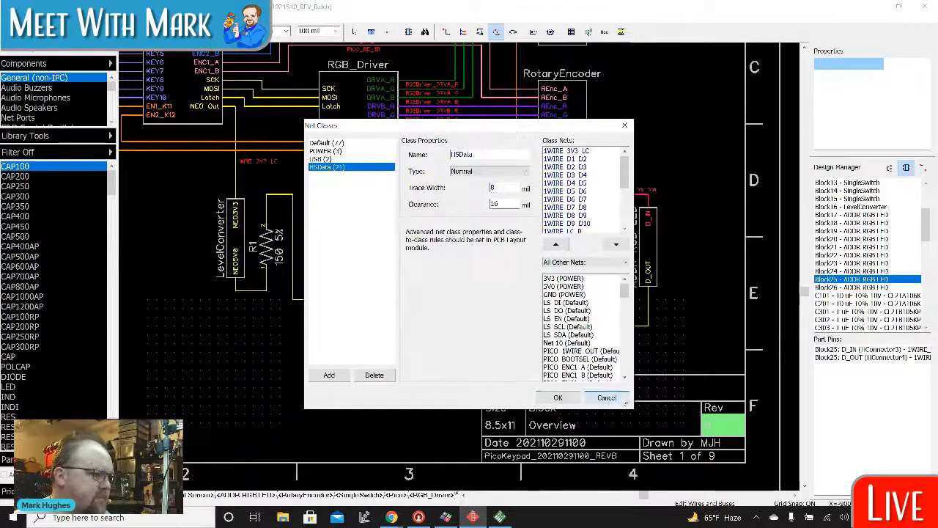
left_click(557, 396)
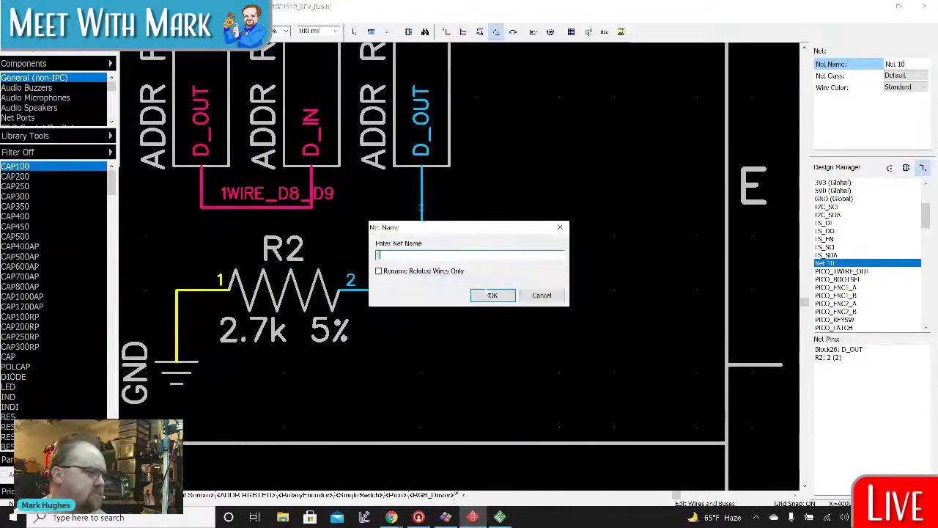
Step: Rename R2's data-output net to the 1WIRE_D name
type("1WIRE_D")
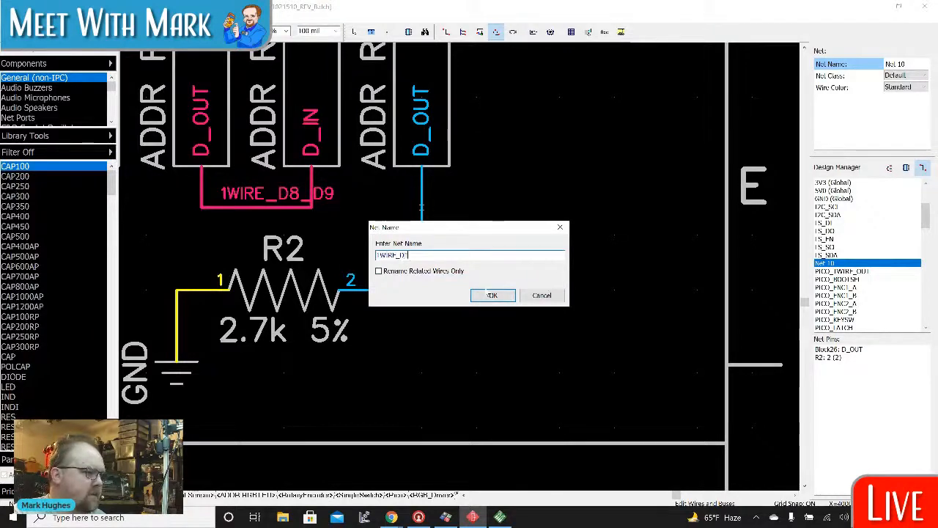
left_click(493, 294)
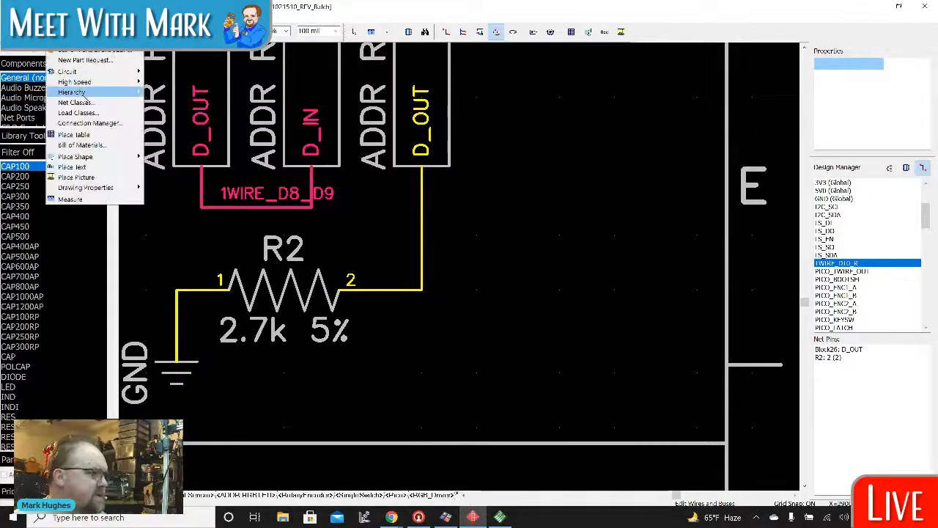
Step: Assign the net to the HSData class in Net Classes
left_click(75, 102)
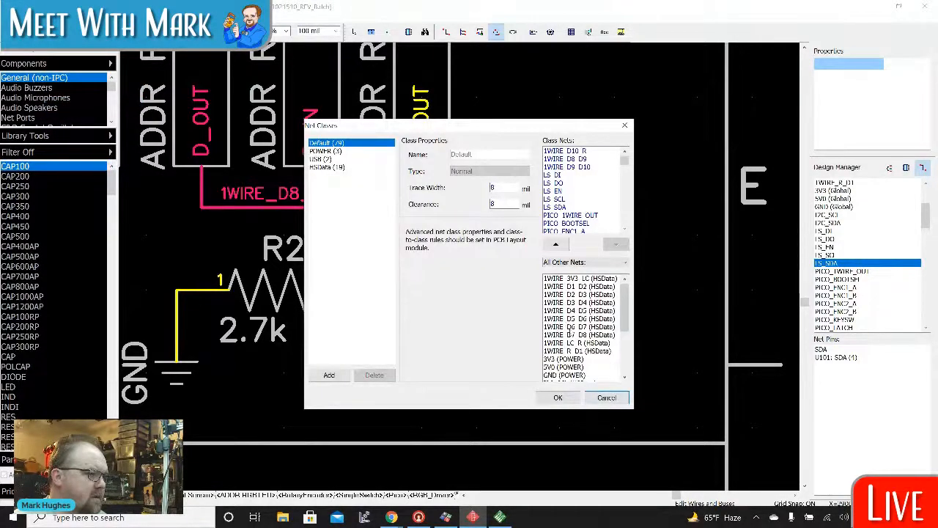
left_click(327, 167)
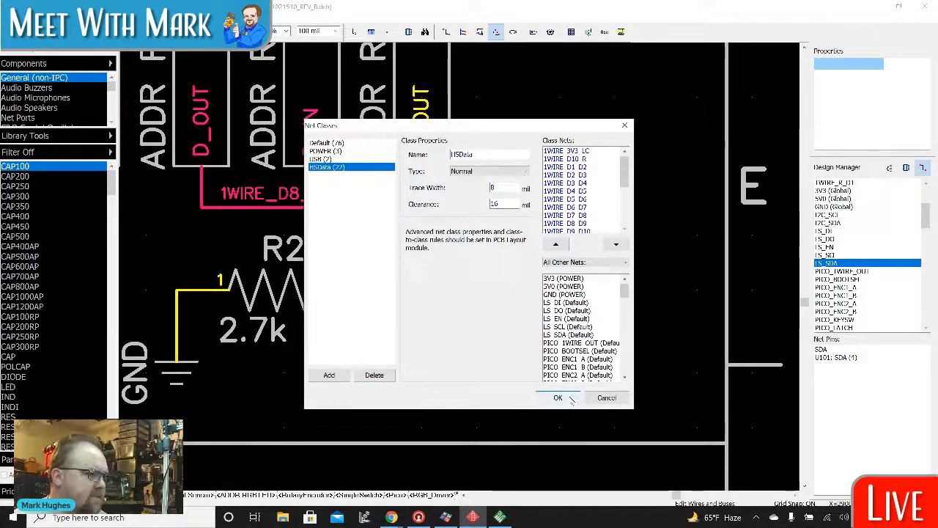
left_click(557, 397)
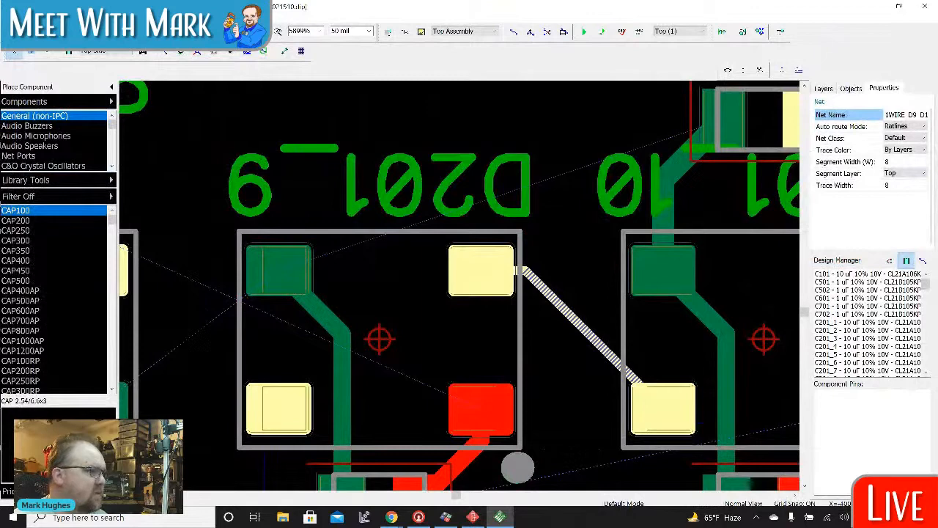
Step: Renew the layout from the schematic By Current, keeping the schematic's net class settings
left_click(11, 49)
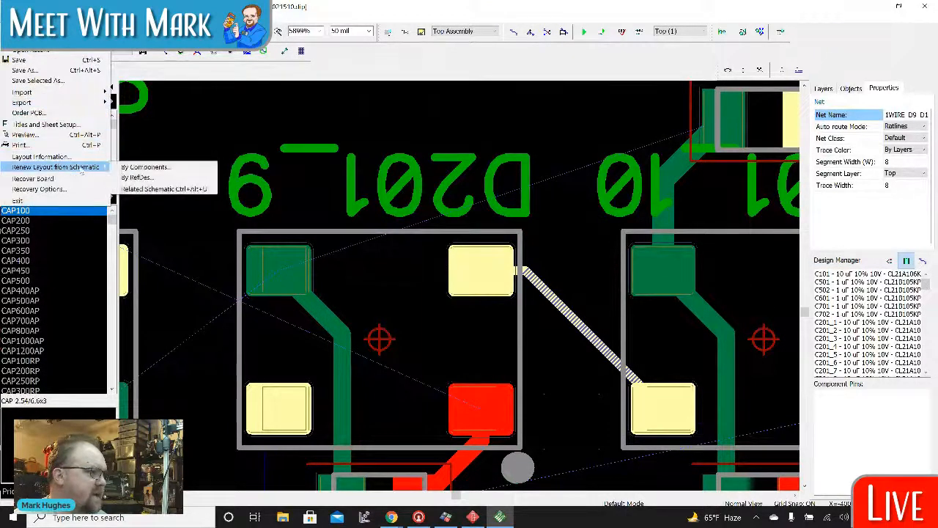
left_click(56, 167)
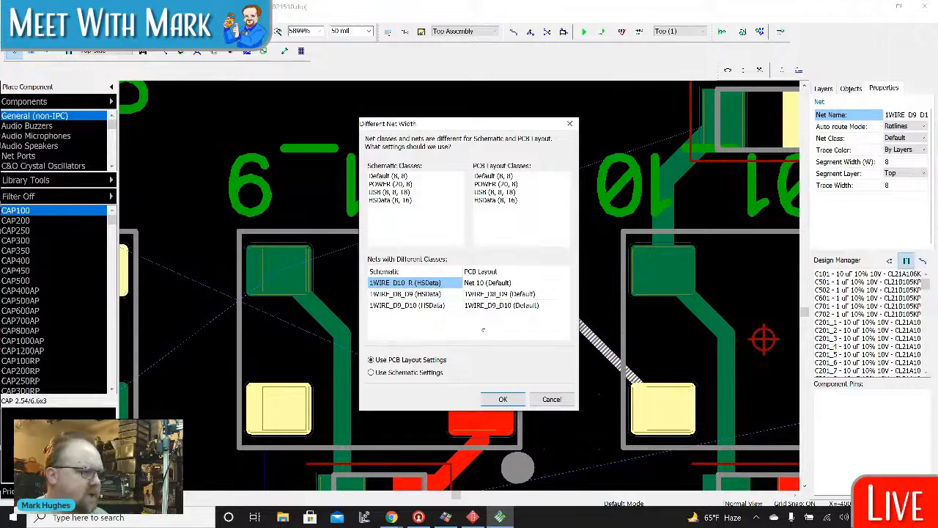
left_click(371, 372)
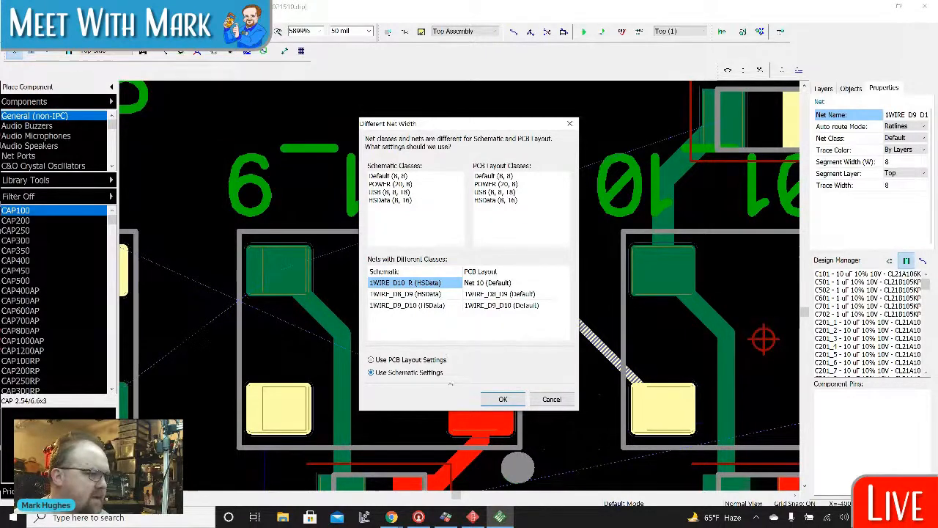
left_click(503, 399)
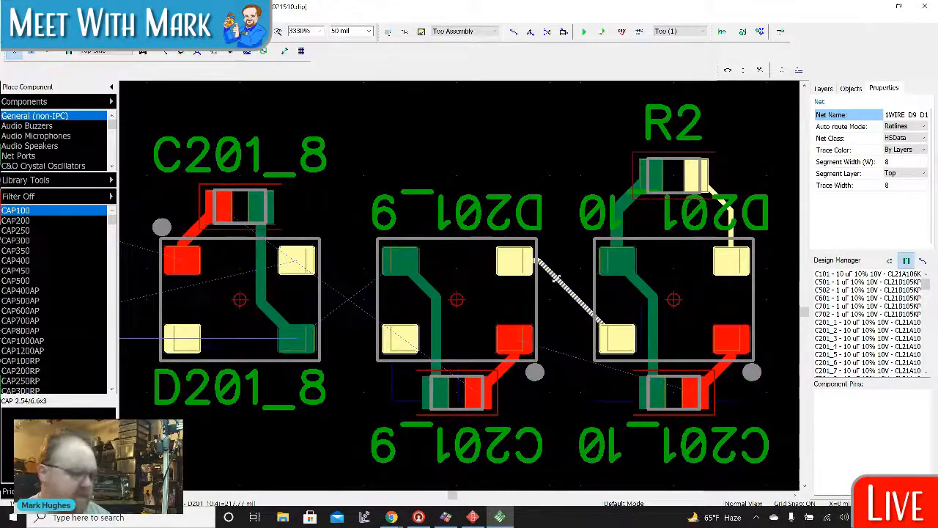
Step: Show the Layers panel and switch to manual routing
left_click(822, 88)
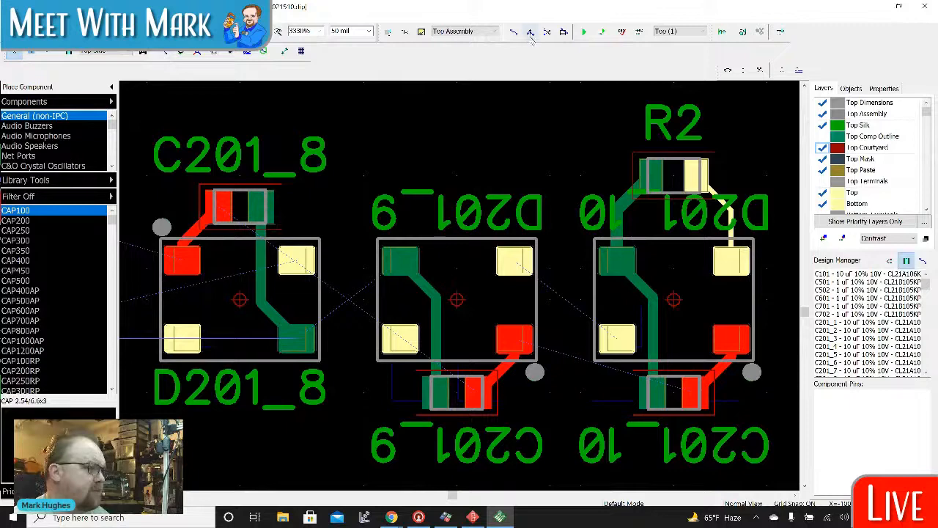
left_click(513, 31)
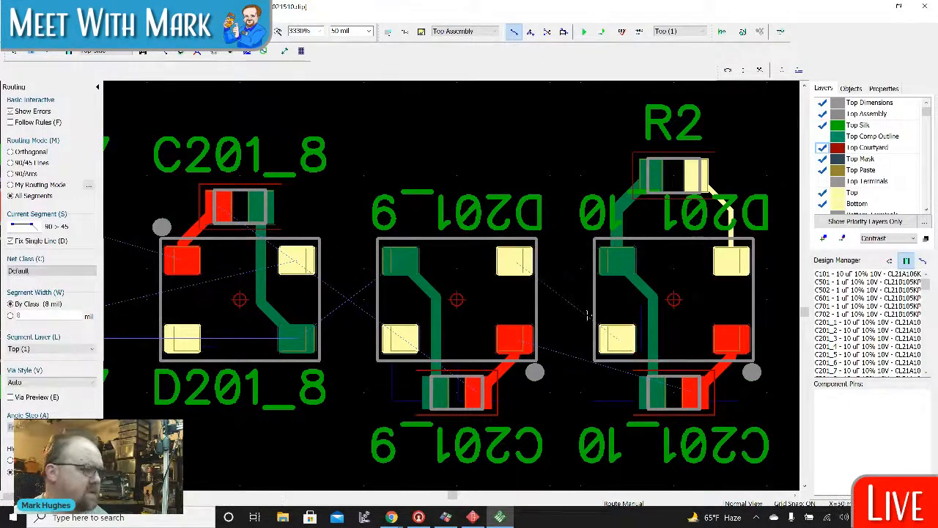
left_click(14, 51)
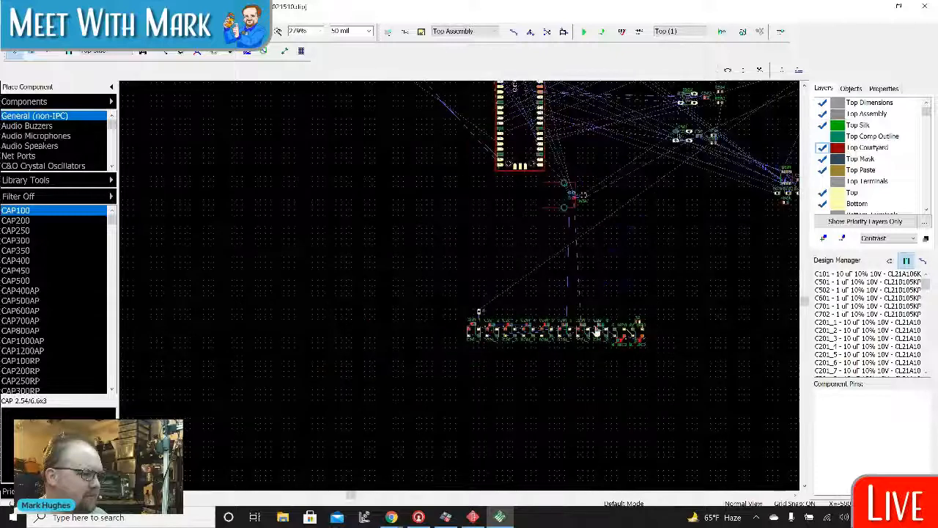
right_click(594, 330)
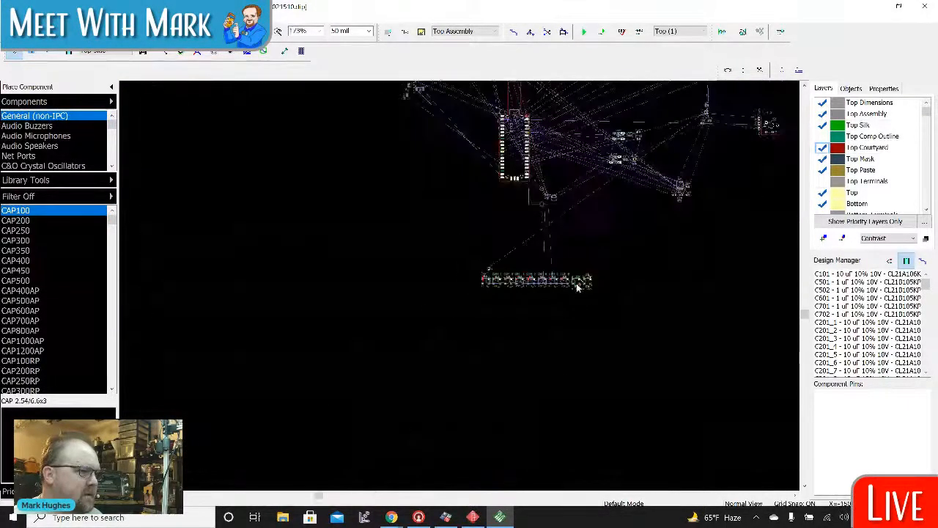
scroll("up", 3)
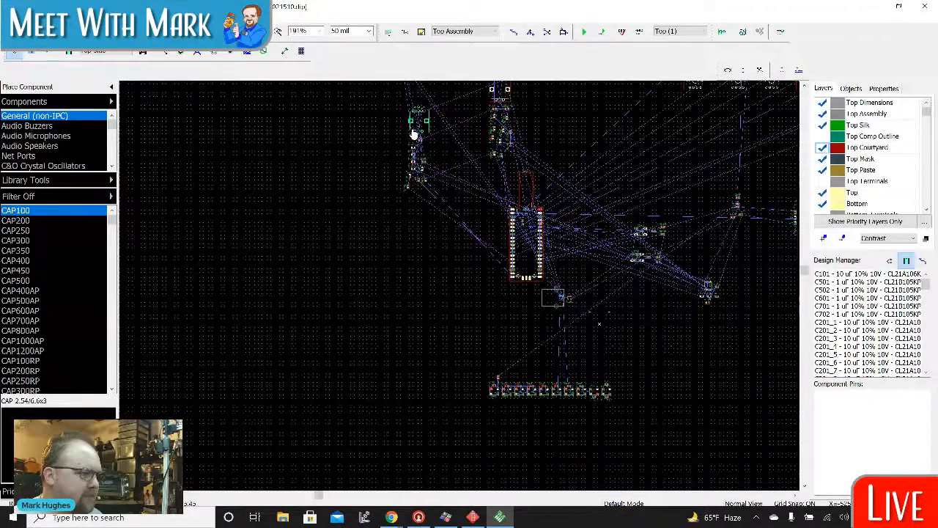
right_click(414, 135)
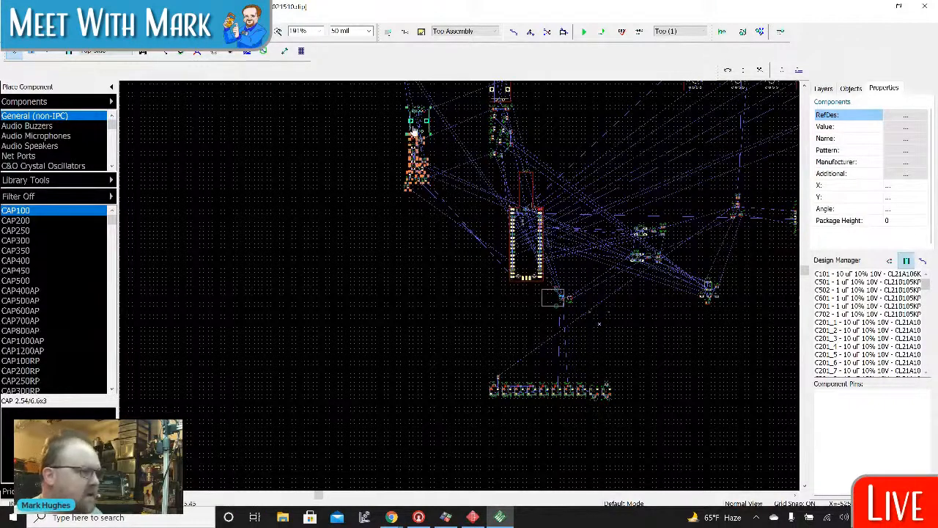
left_click(822, 88)
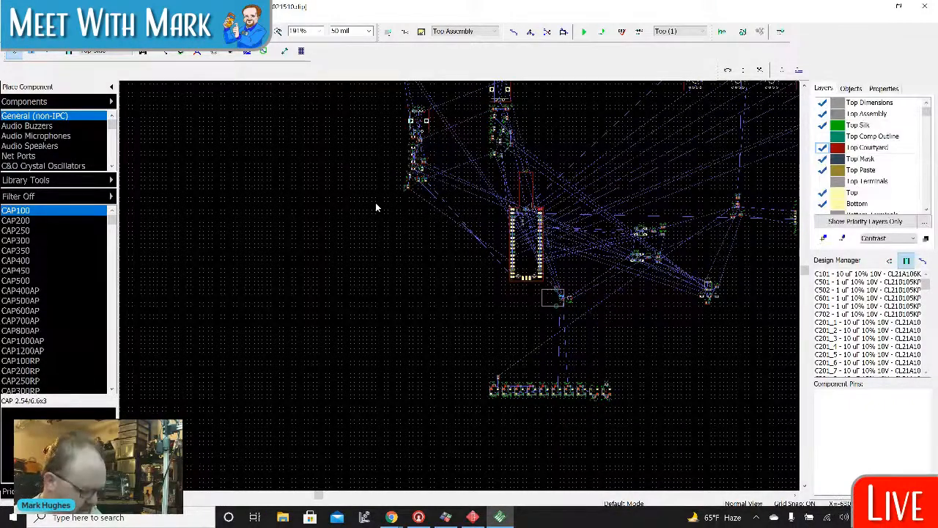
mouse_move(644, 365)
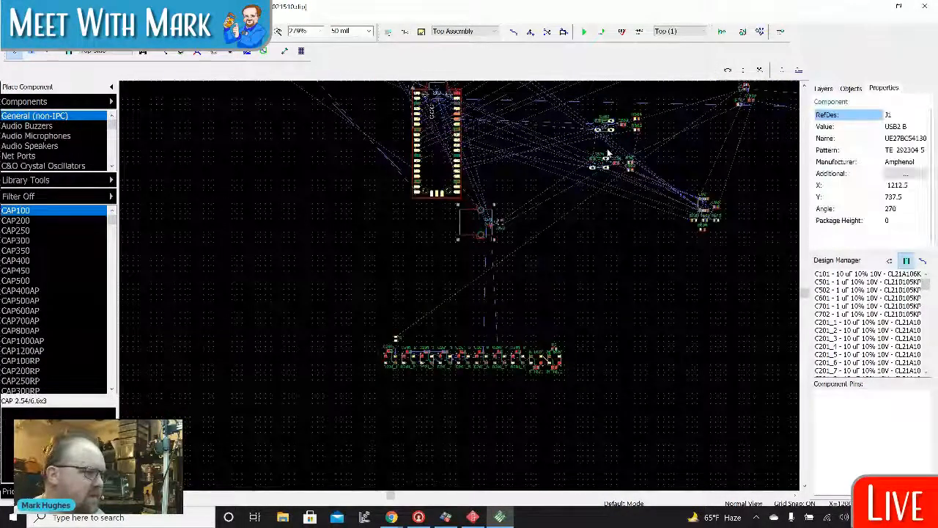
left_click(601, 163)
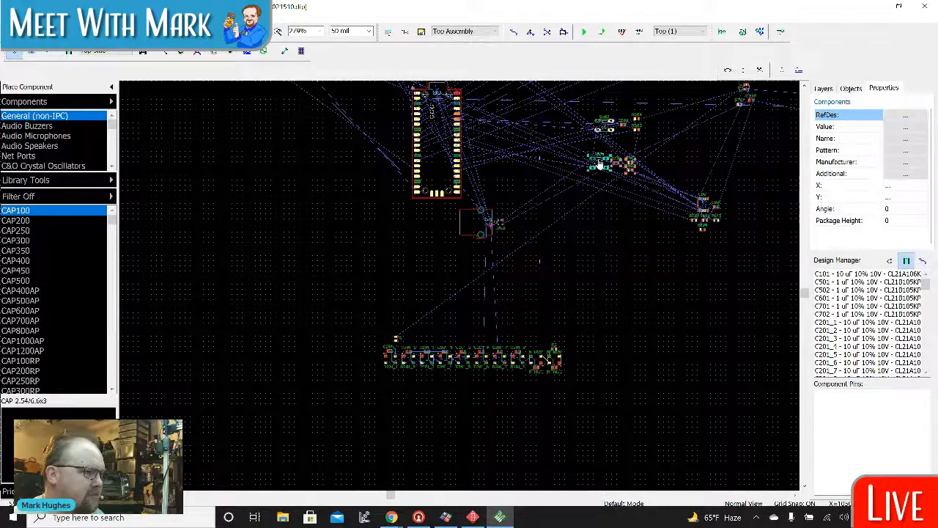
right_click(601, 161)
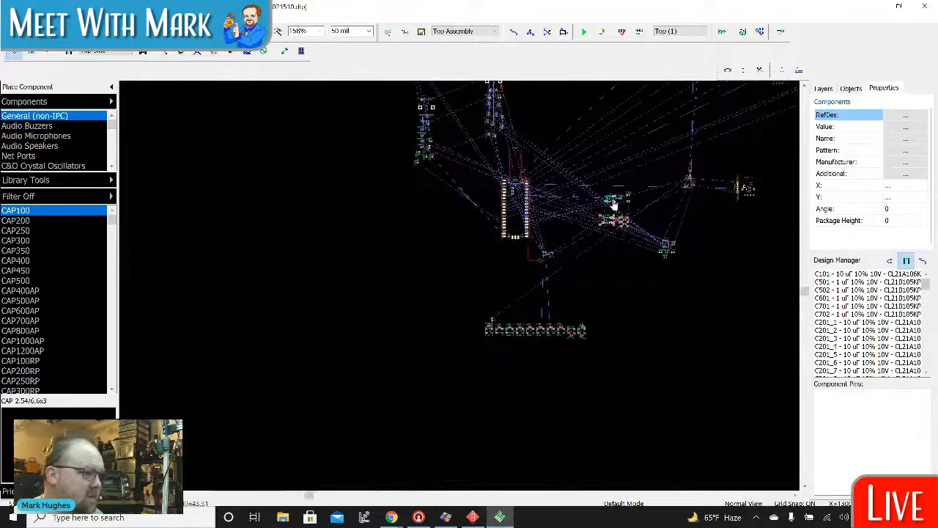
right_click(615, 202)
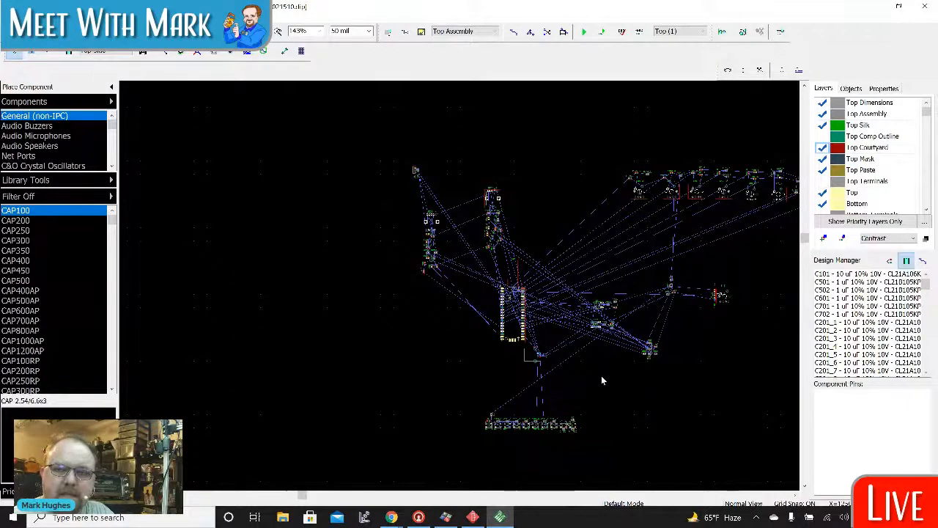
mouse_move(601, 409)
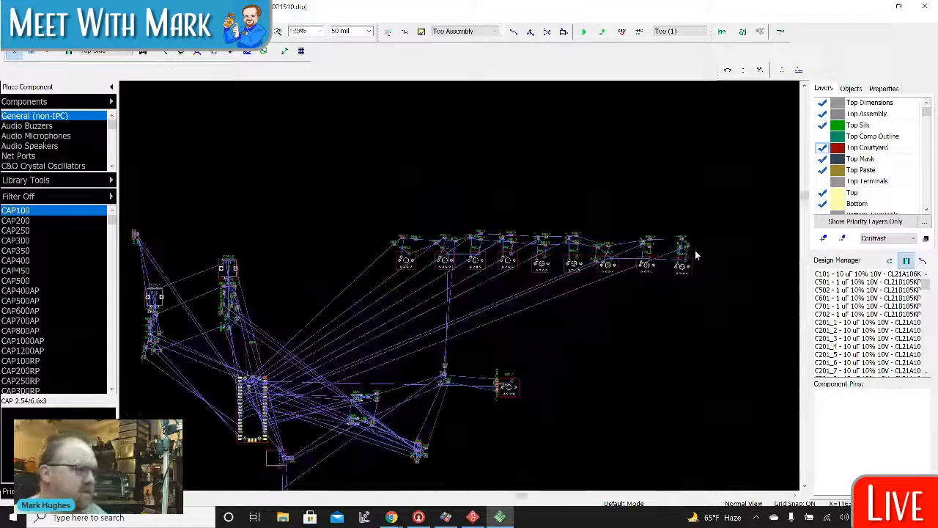
scroll("up", 3)
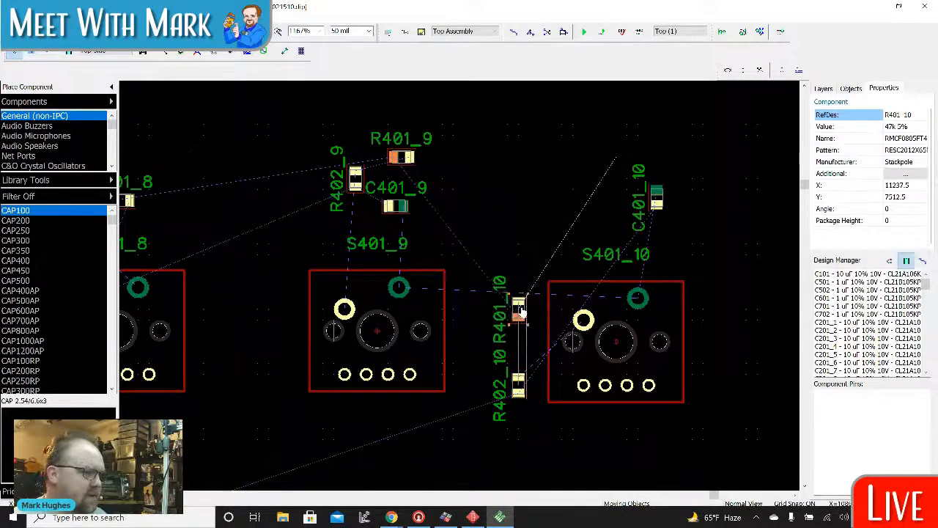
left_click(823, 88)
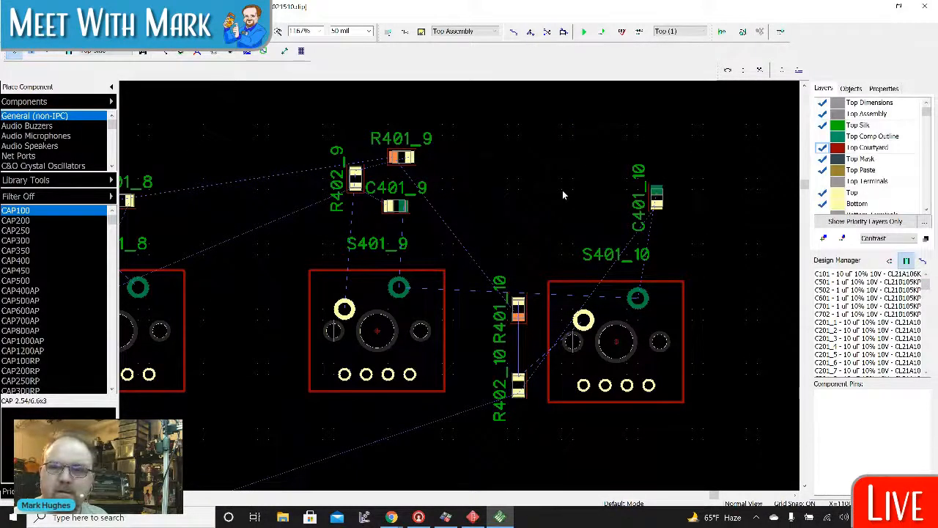
mouse_move(698, 205)
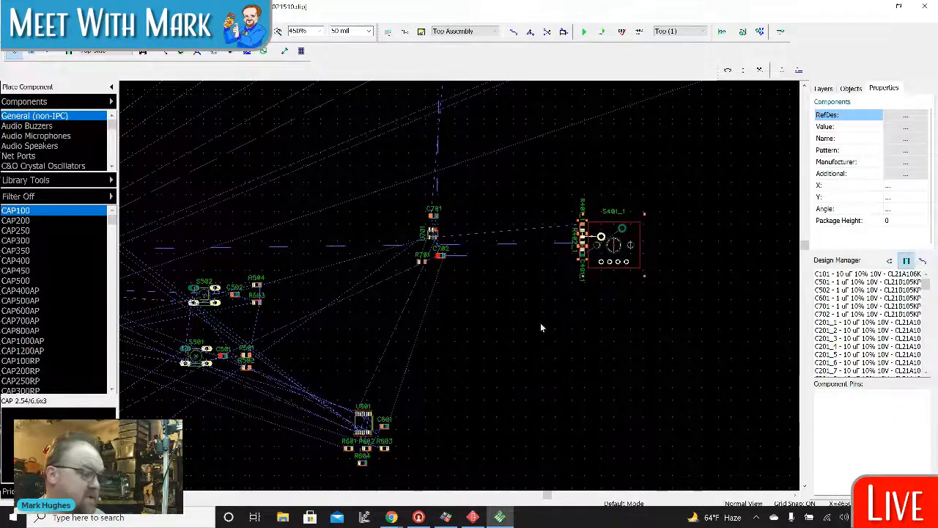
Step: Relocate the S401_1 switch group with its resistors and capacitor further right
right_click(613, 246)
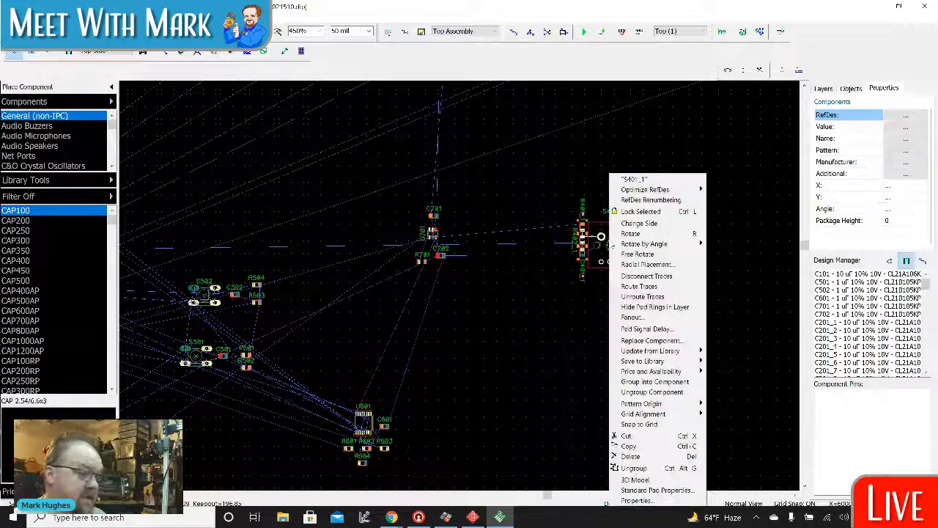
mouse_move(651, 350)
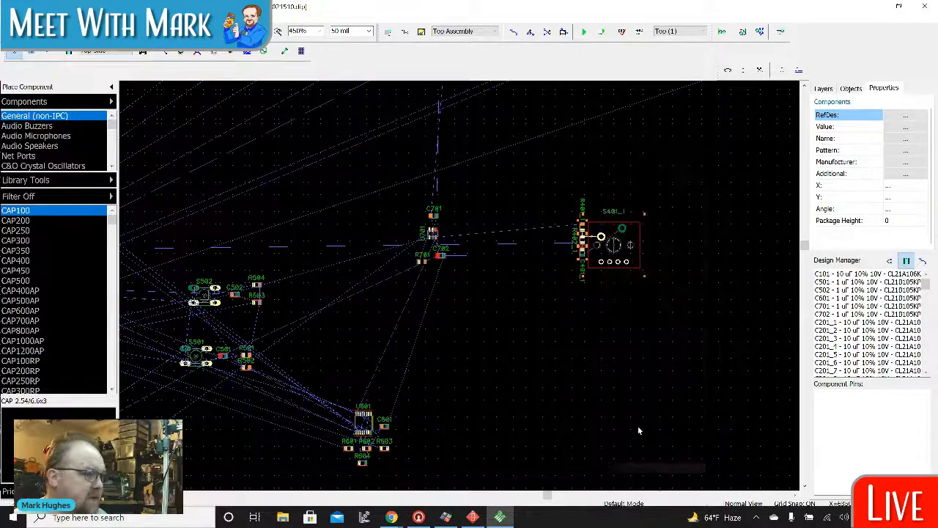
left_click(823, 88)
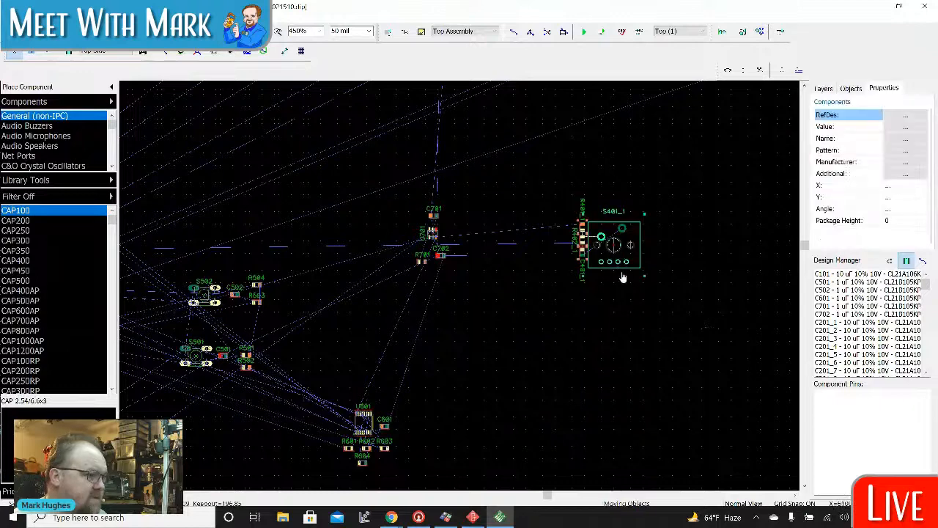
right_click(623, 253)
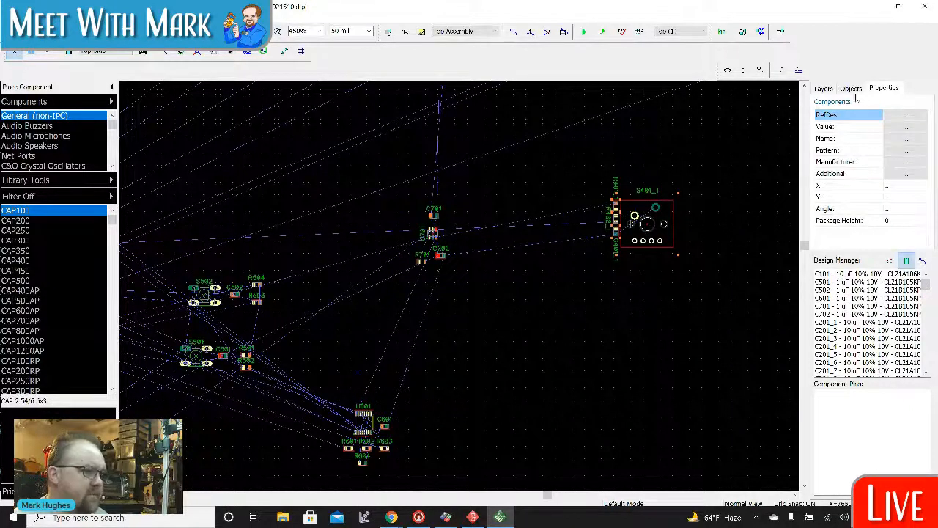
left_click(823, 88)
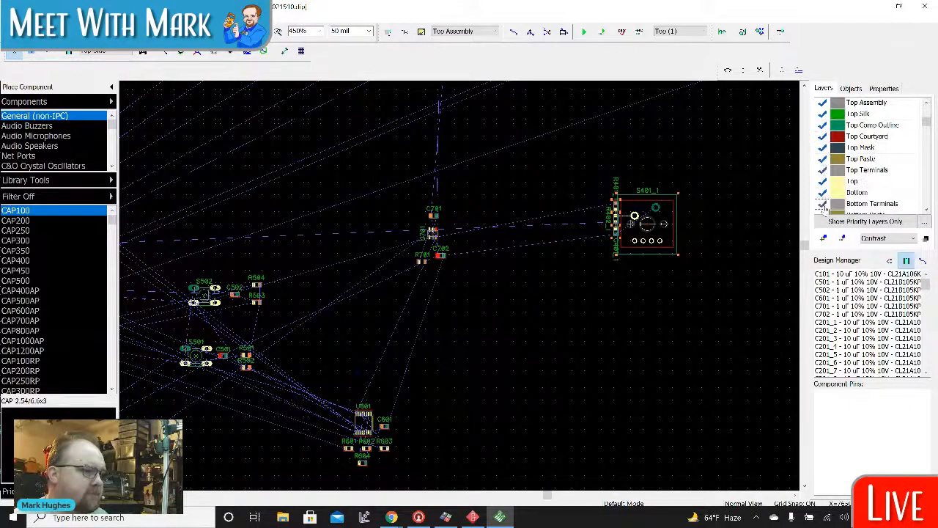
Step: Nudge the S401_1 group slightly right and review the bottom layers in the Layers panel
scroll("down", 3)
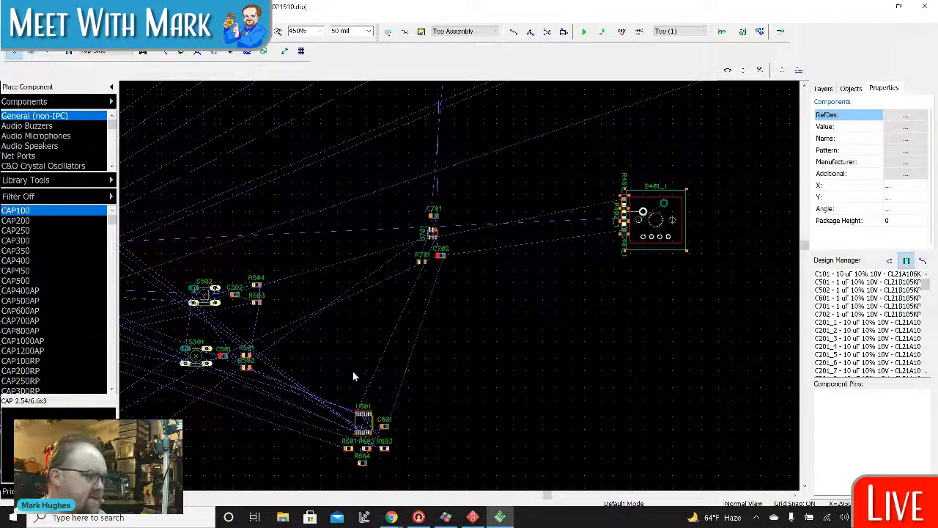
left_click(822, 88)
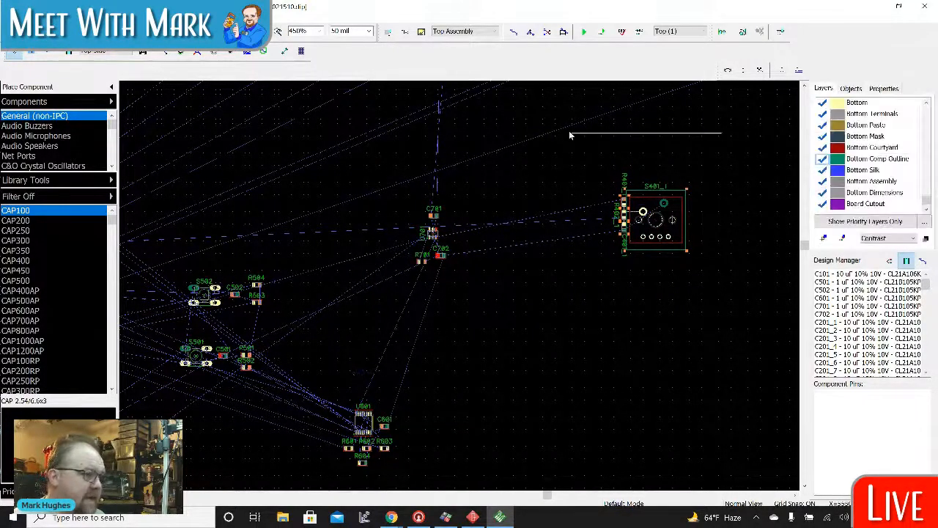
right_click(627, 202)
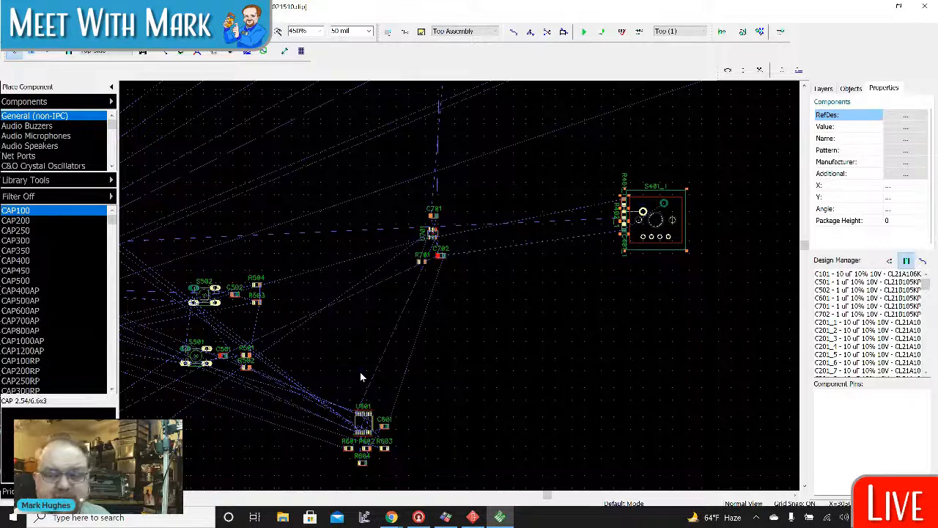
left_click(823, 88)
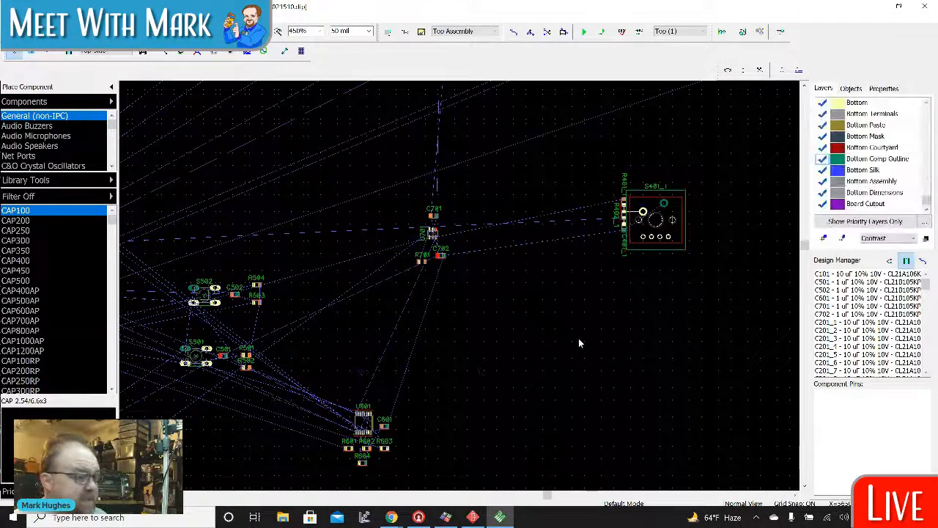
mouse_move(709, 287)
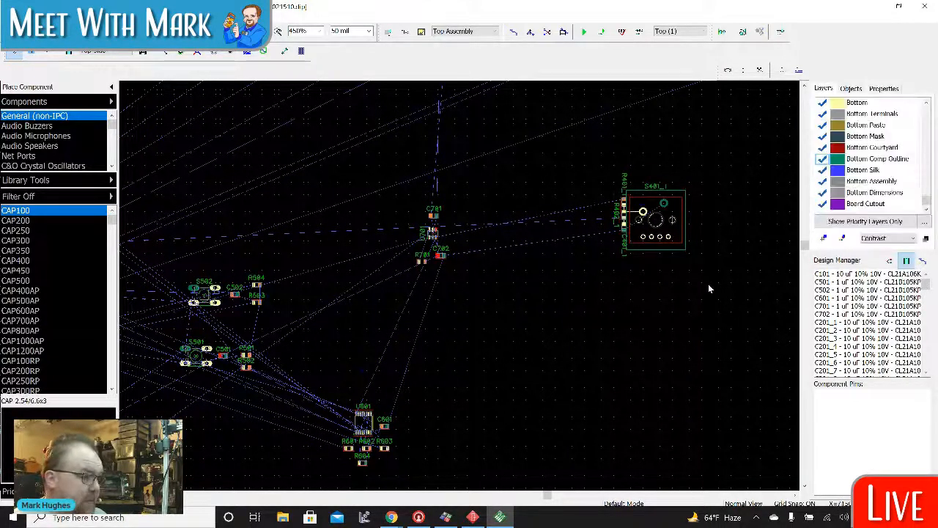
left_click(883, 88)
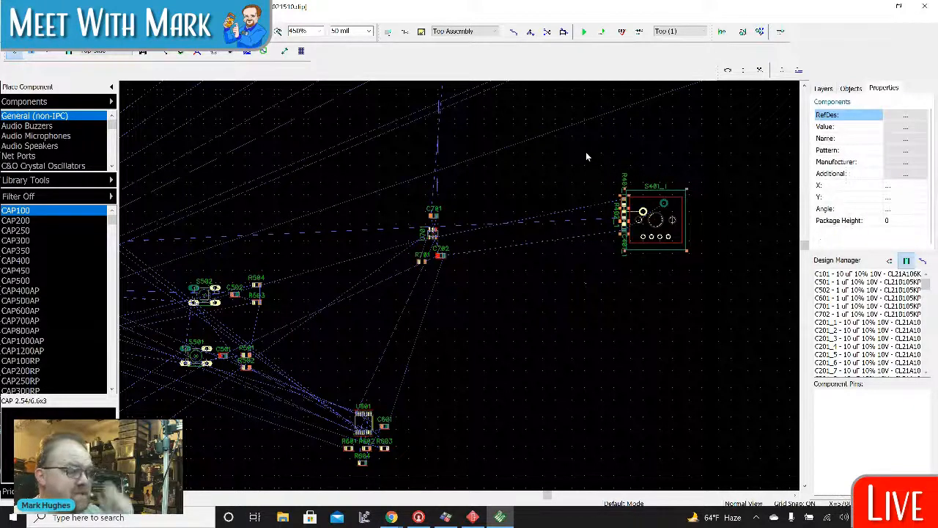
left_click(824, 88)
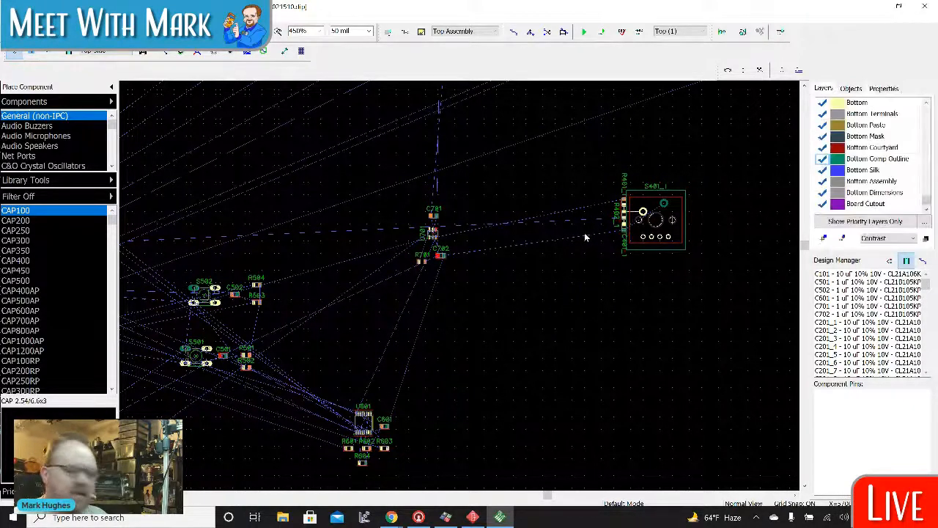